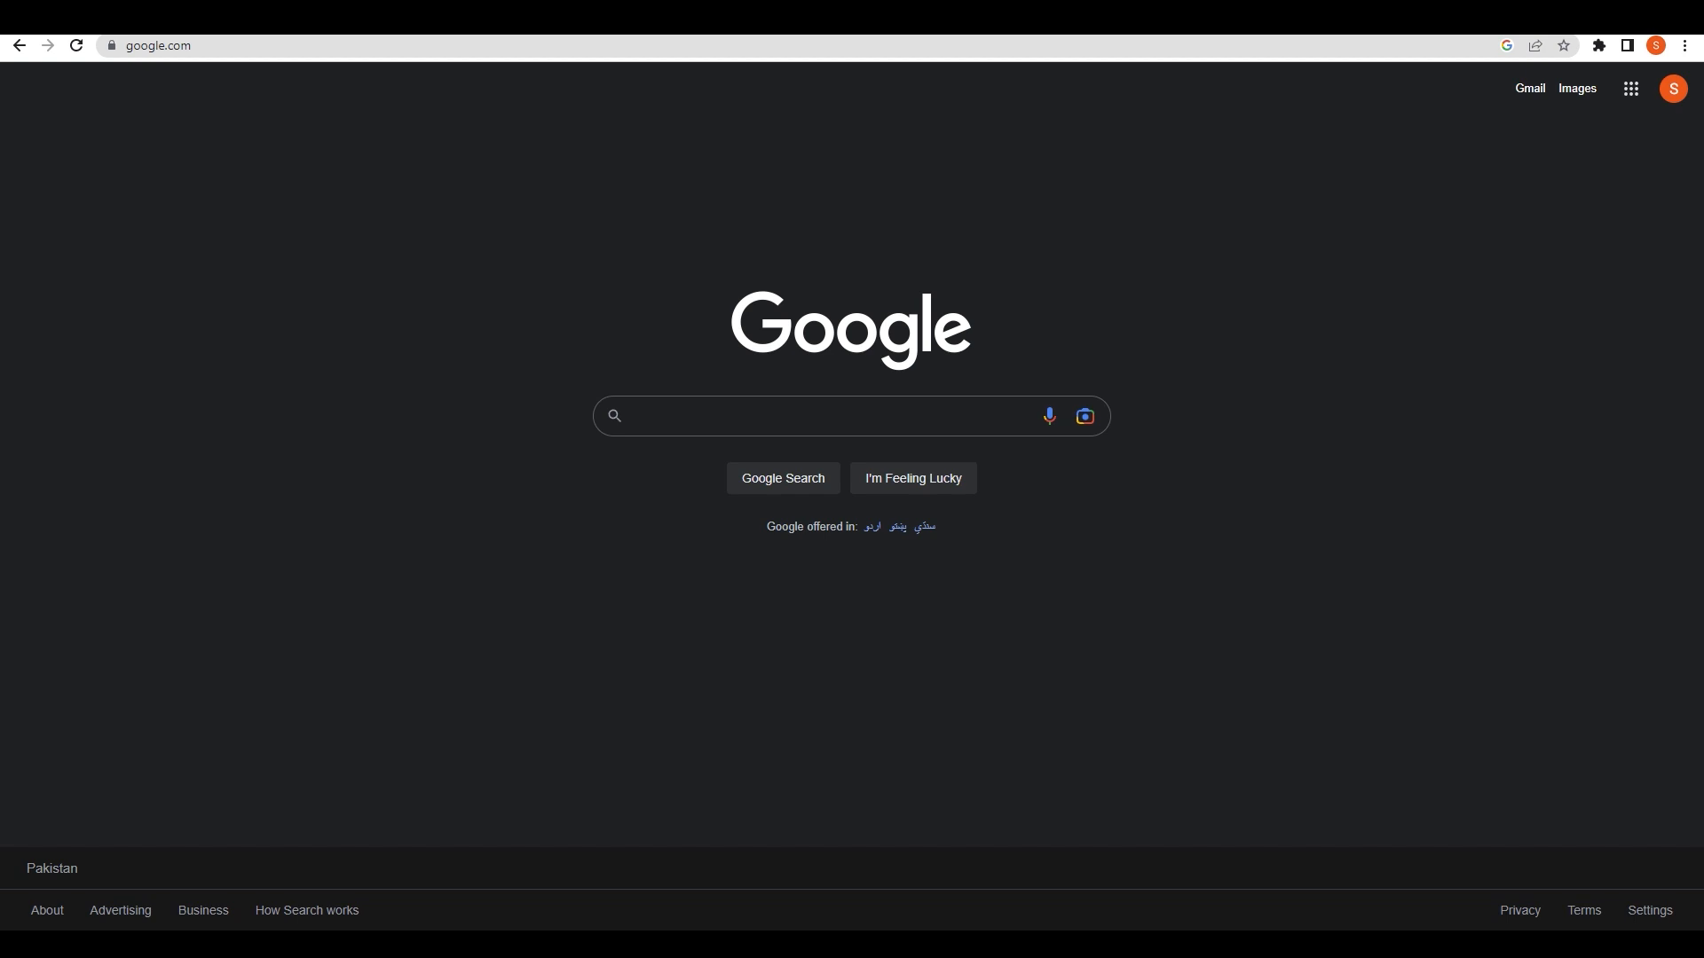
mouse_move(1545, 426)
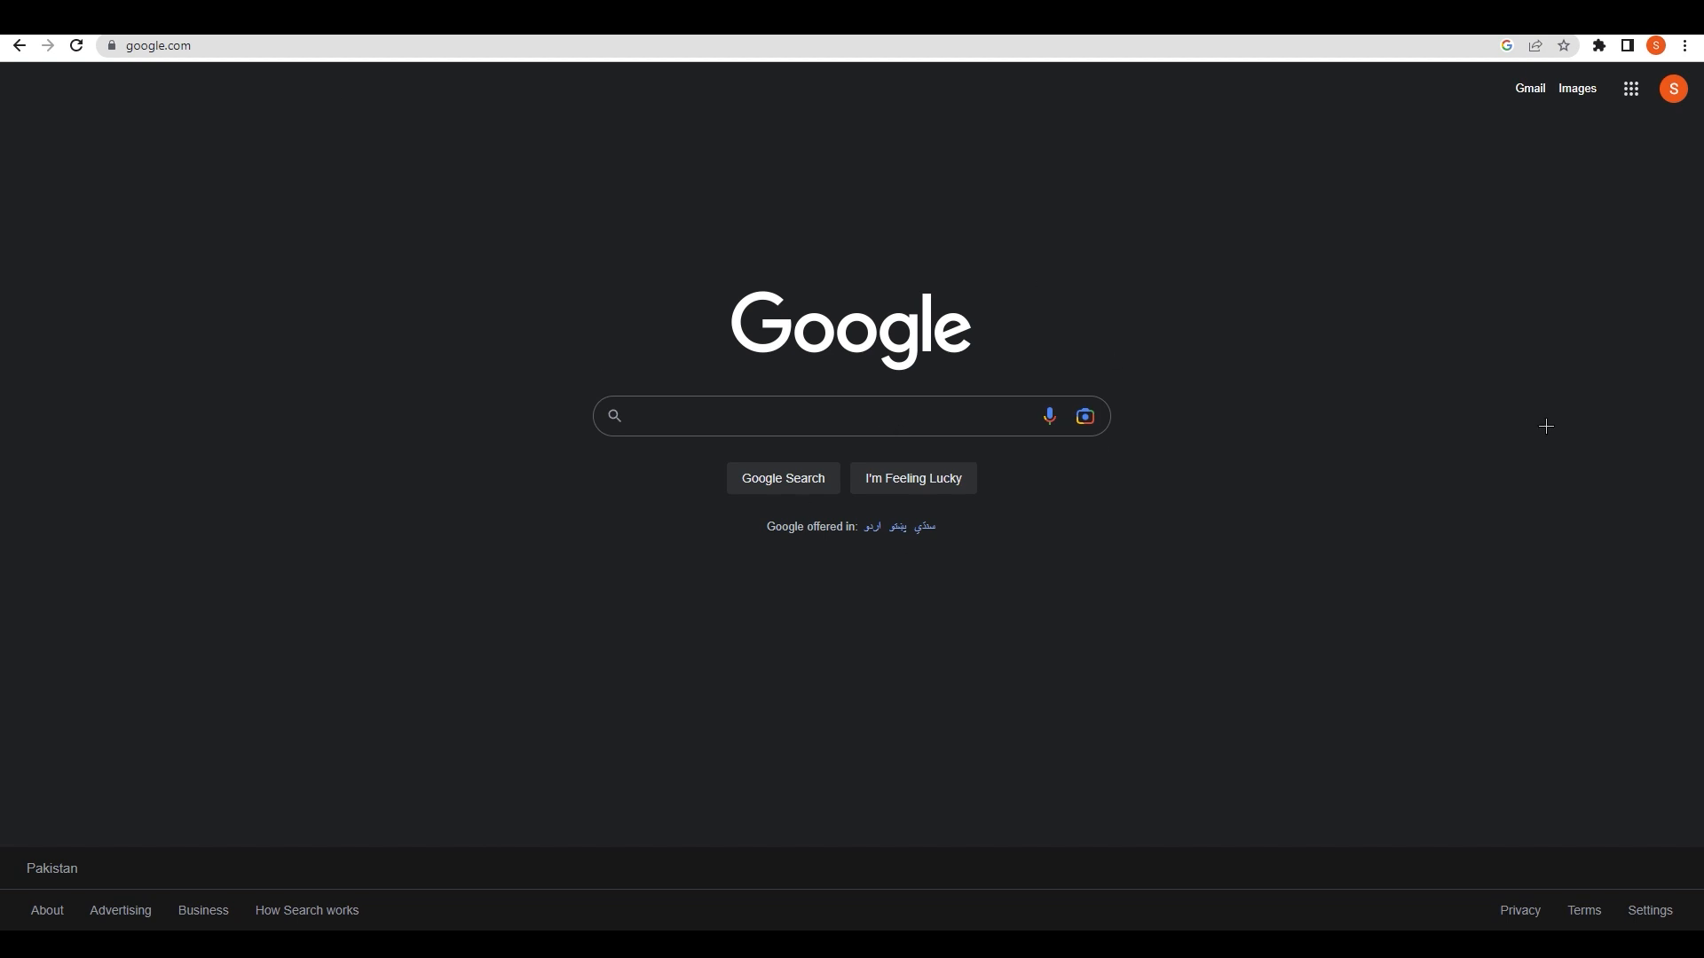
Step: Search Google for 'futuretools'
click(814, 416)
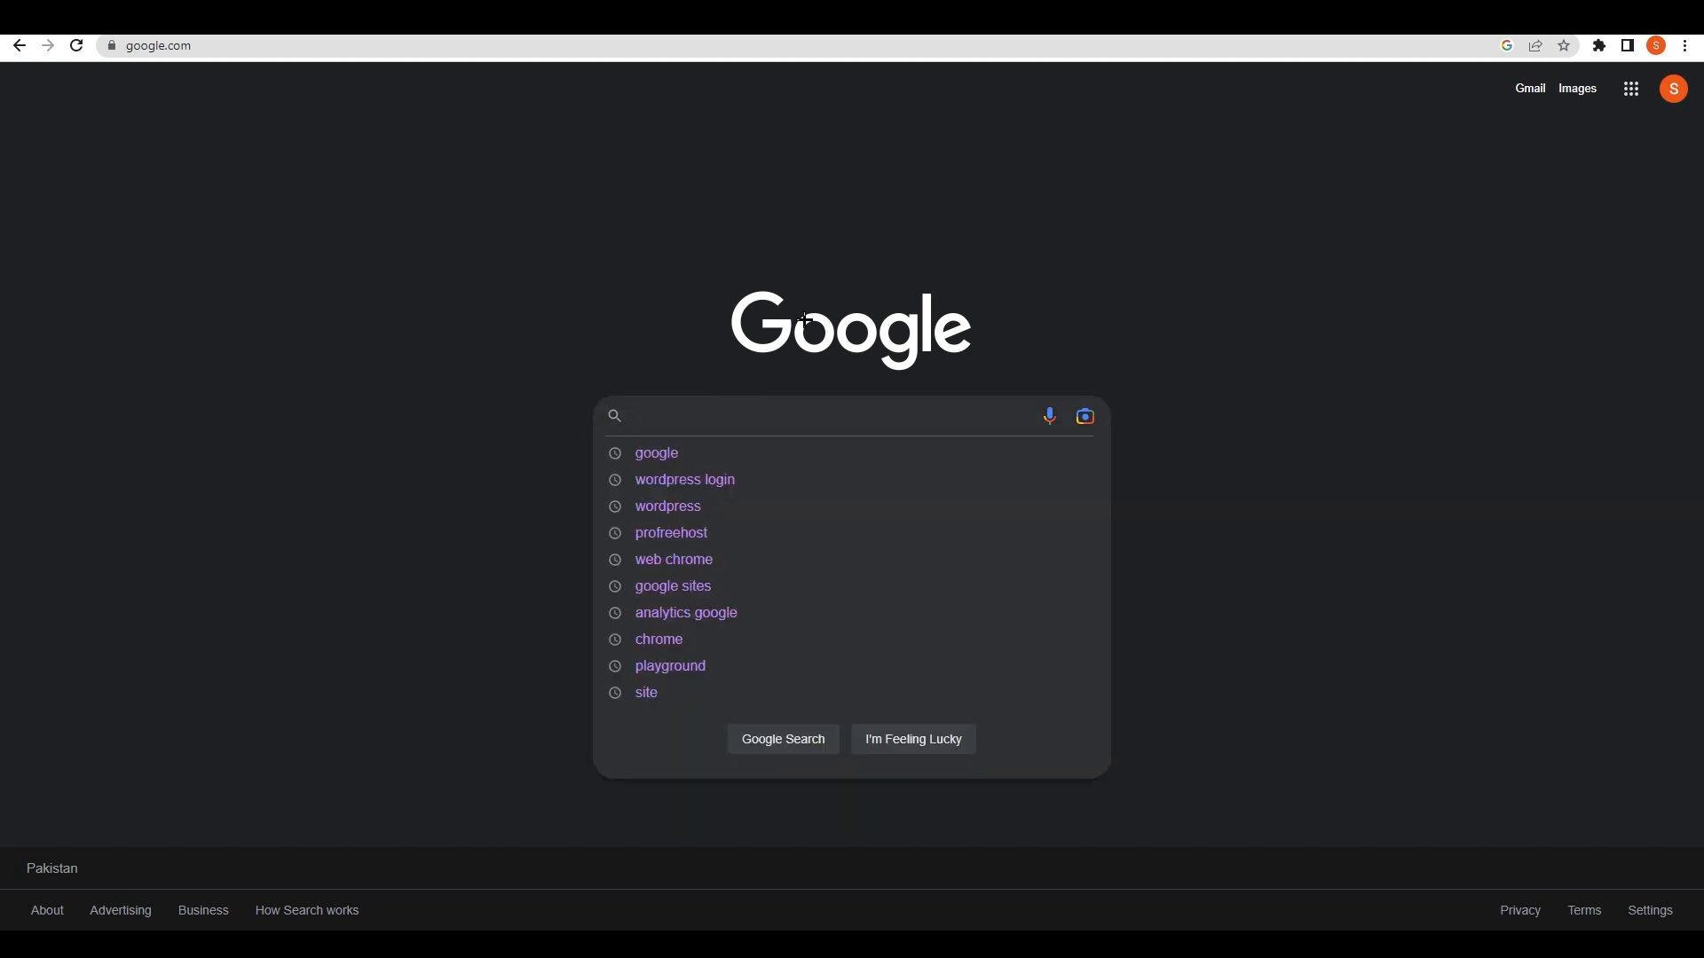
text(futuretools)
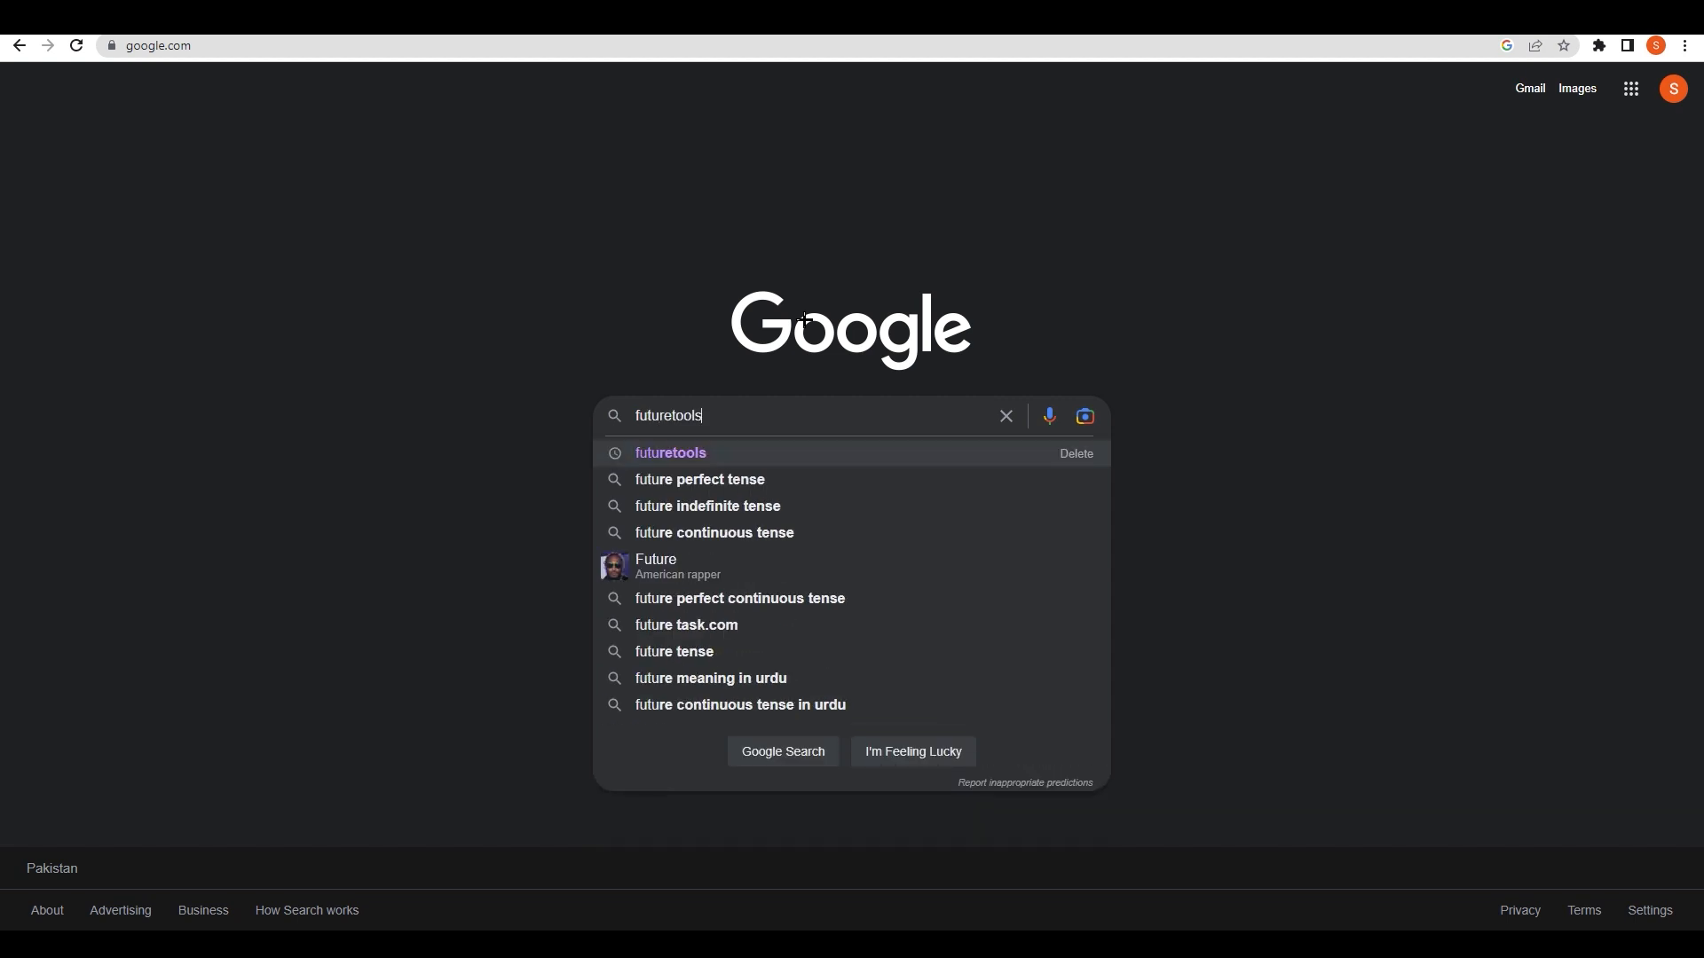
key(Return)
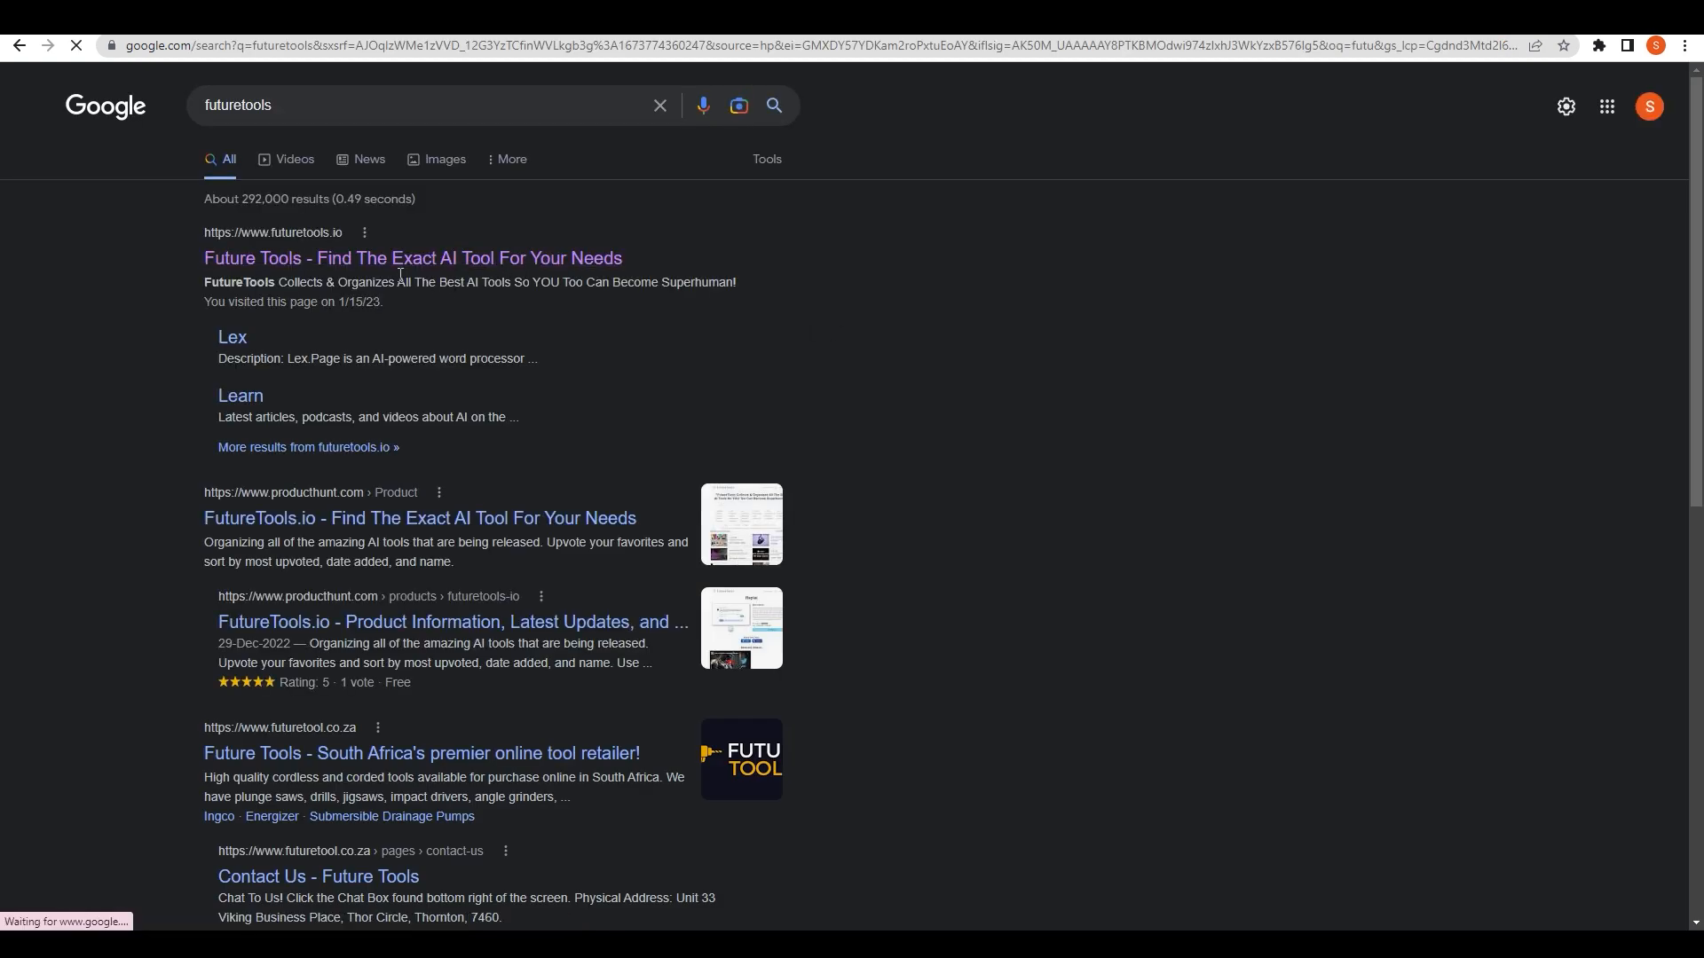
Step: Open the futuretools.io result and browse its list of AI tools
click(413, 257)
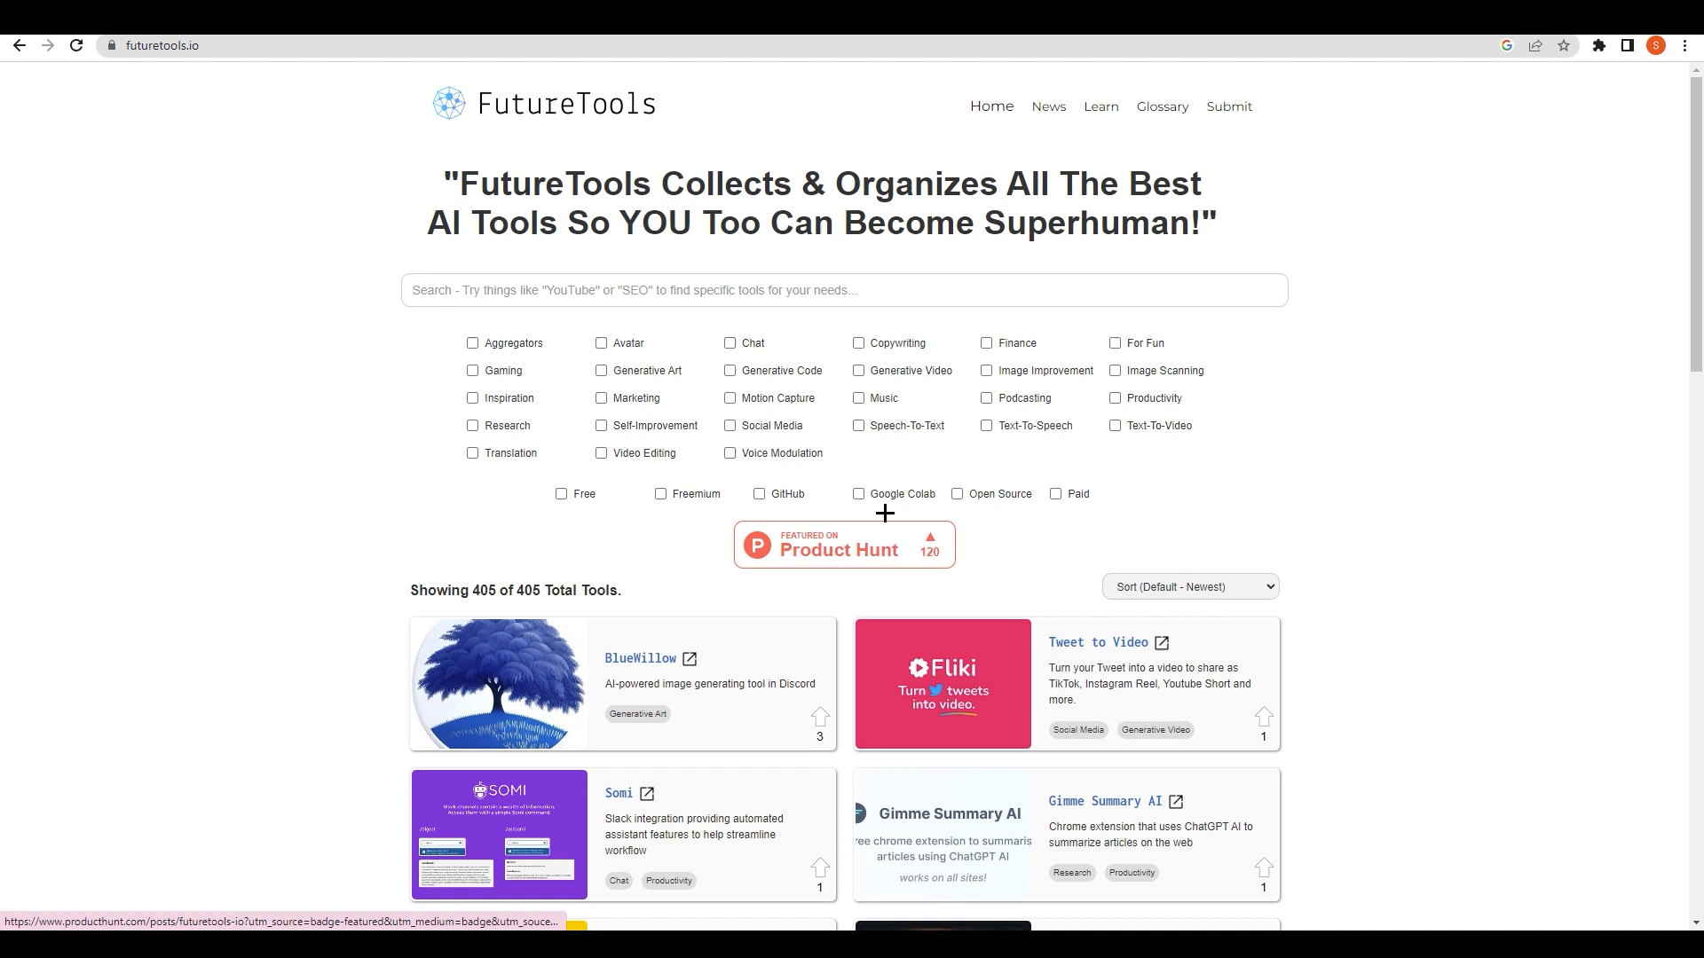
mouse_move(1378, 392)
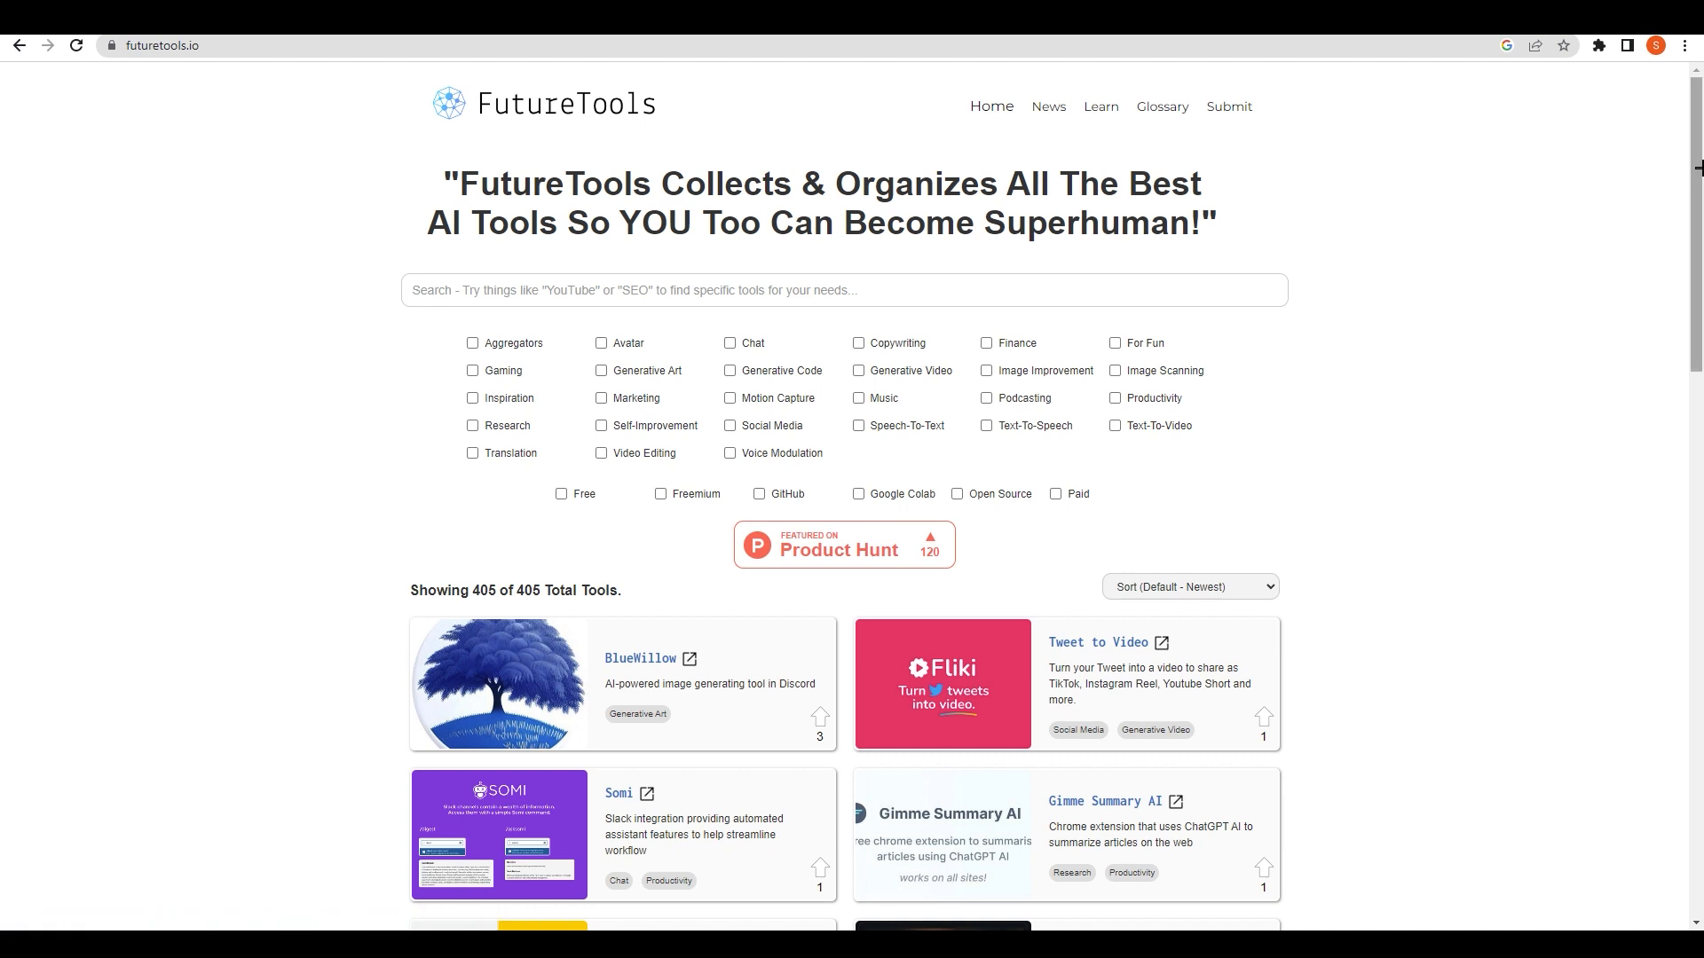
mouse_move(1061, 213)
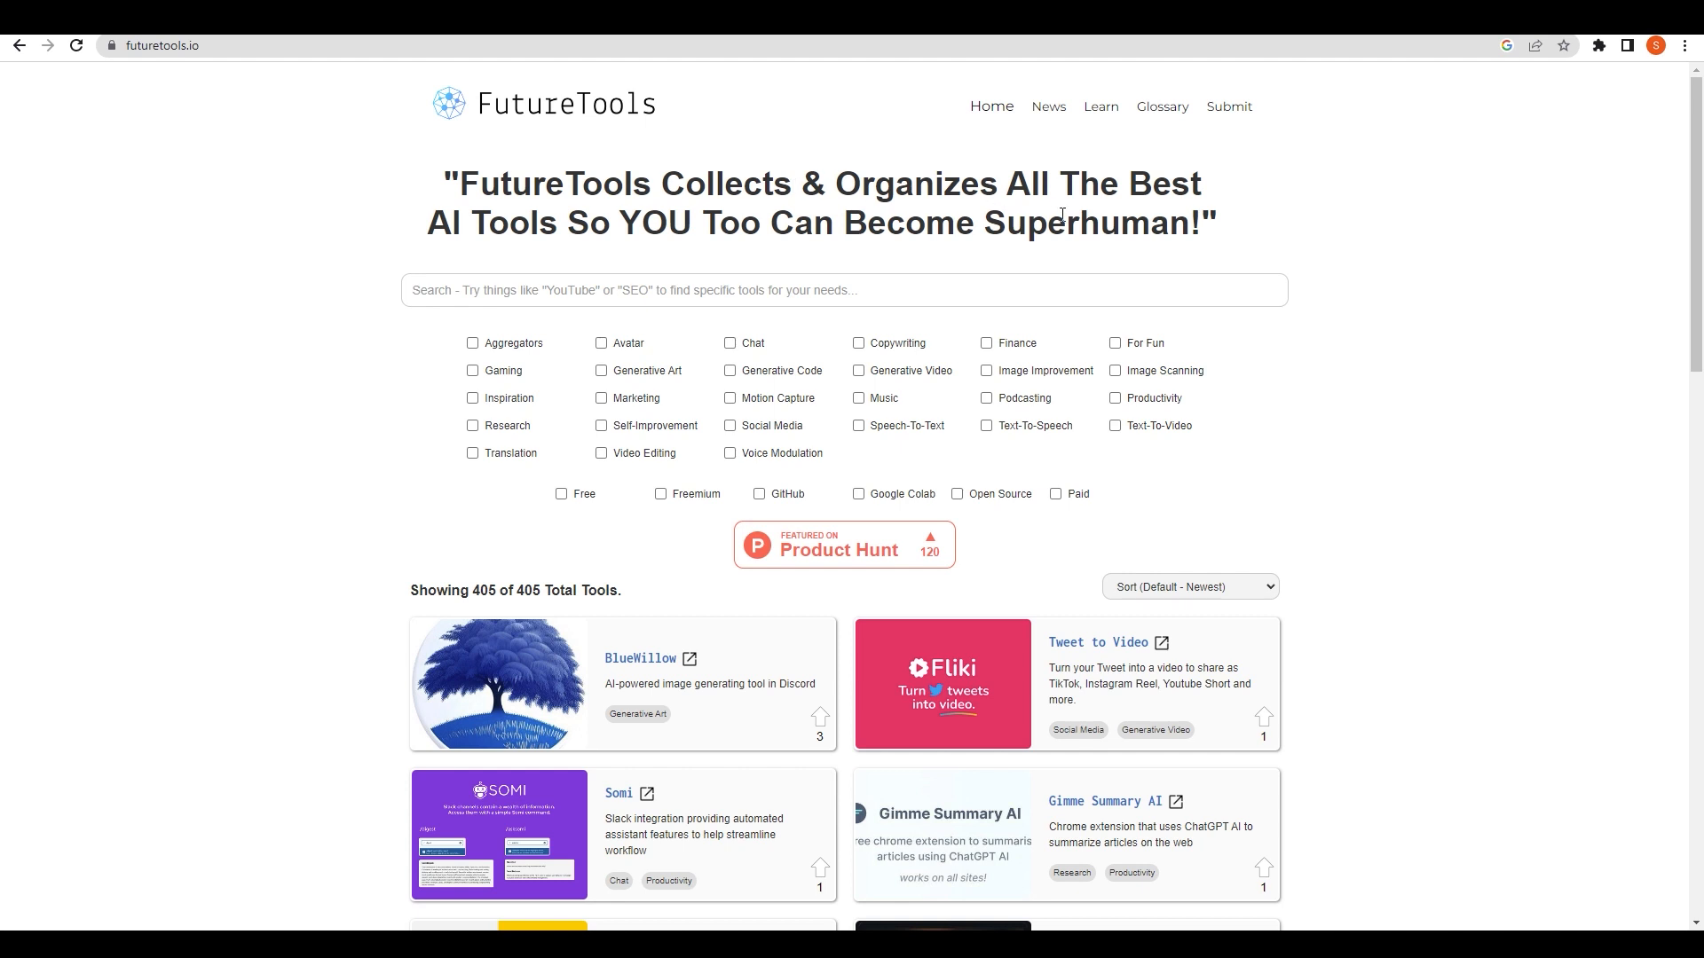
mouse_move(618, 253)
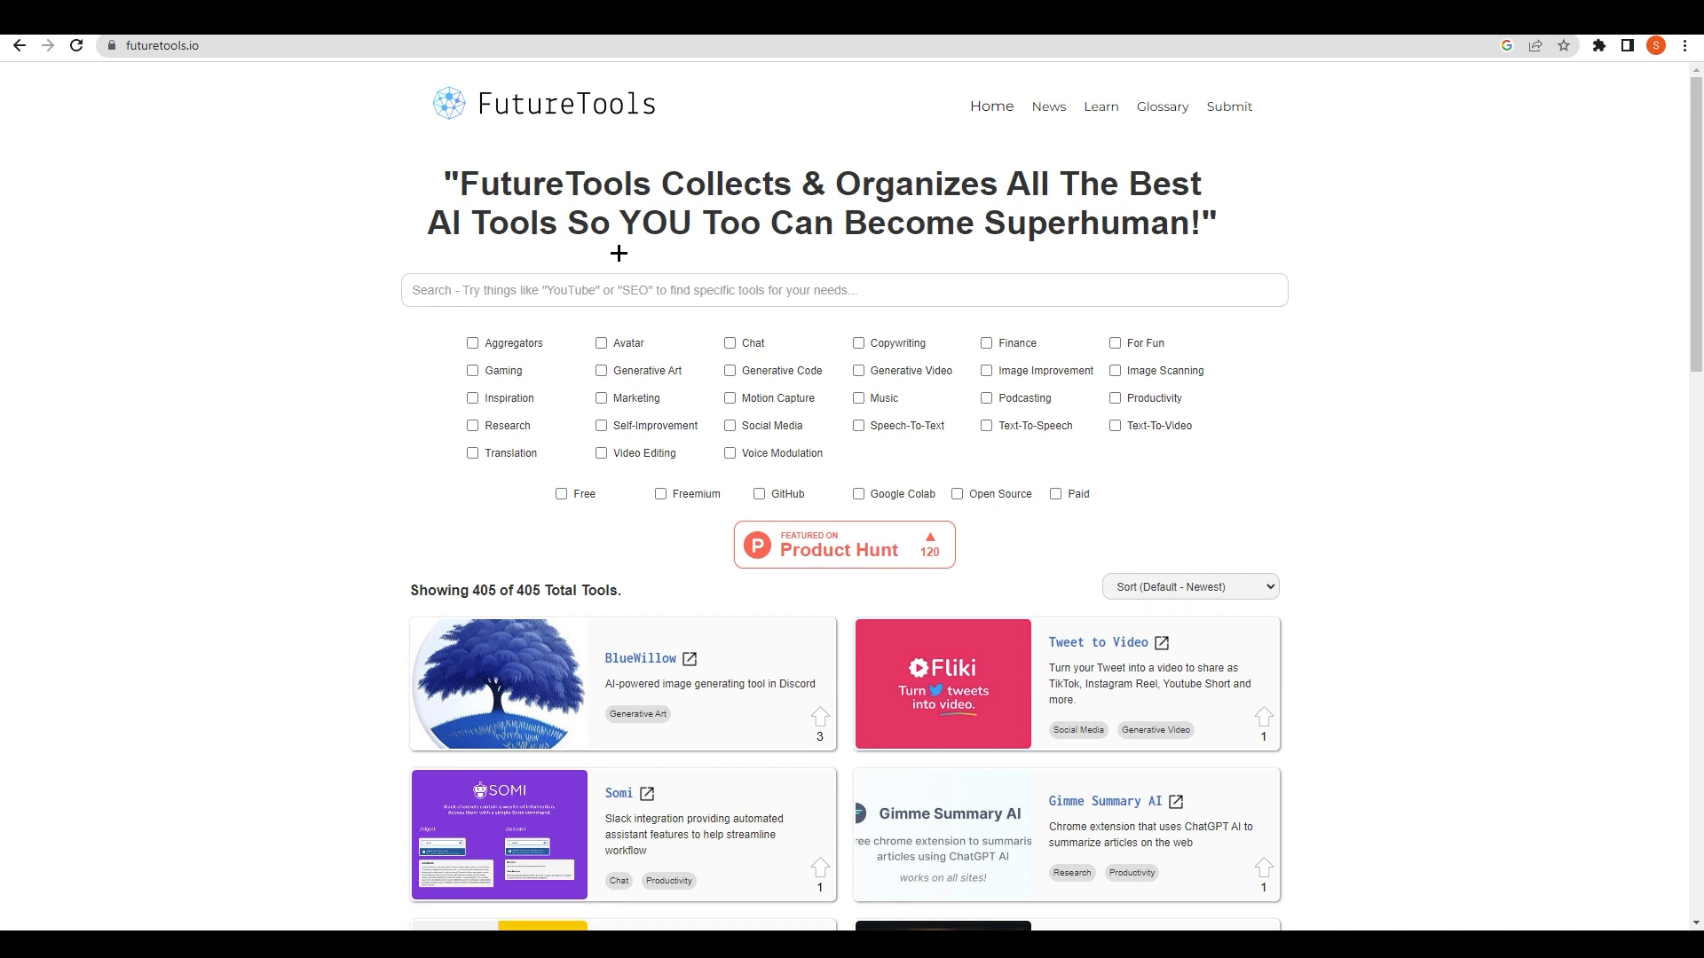
mouse_move(576, 268)
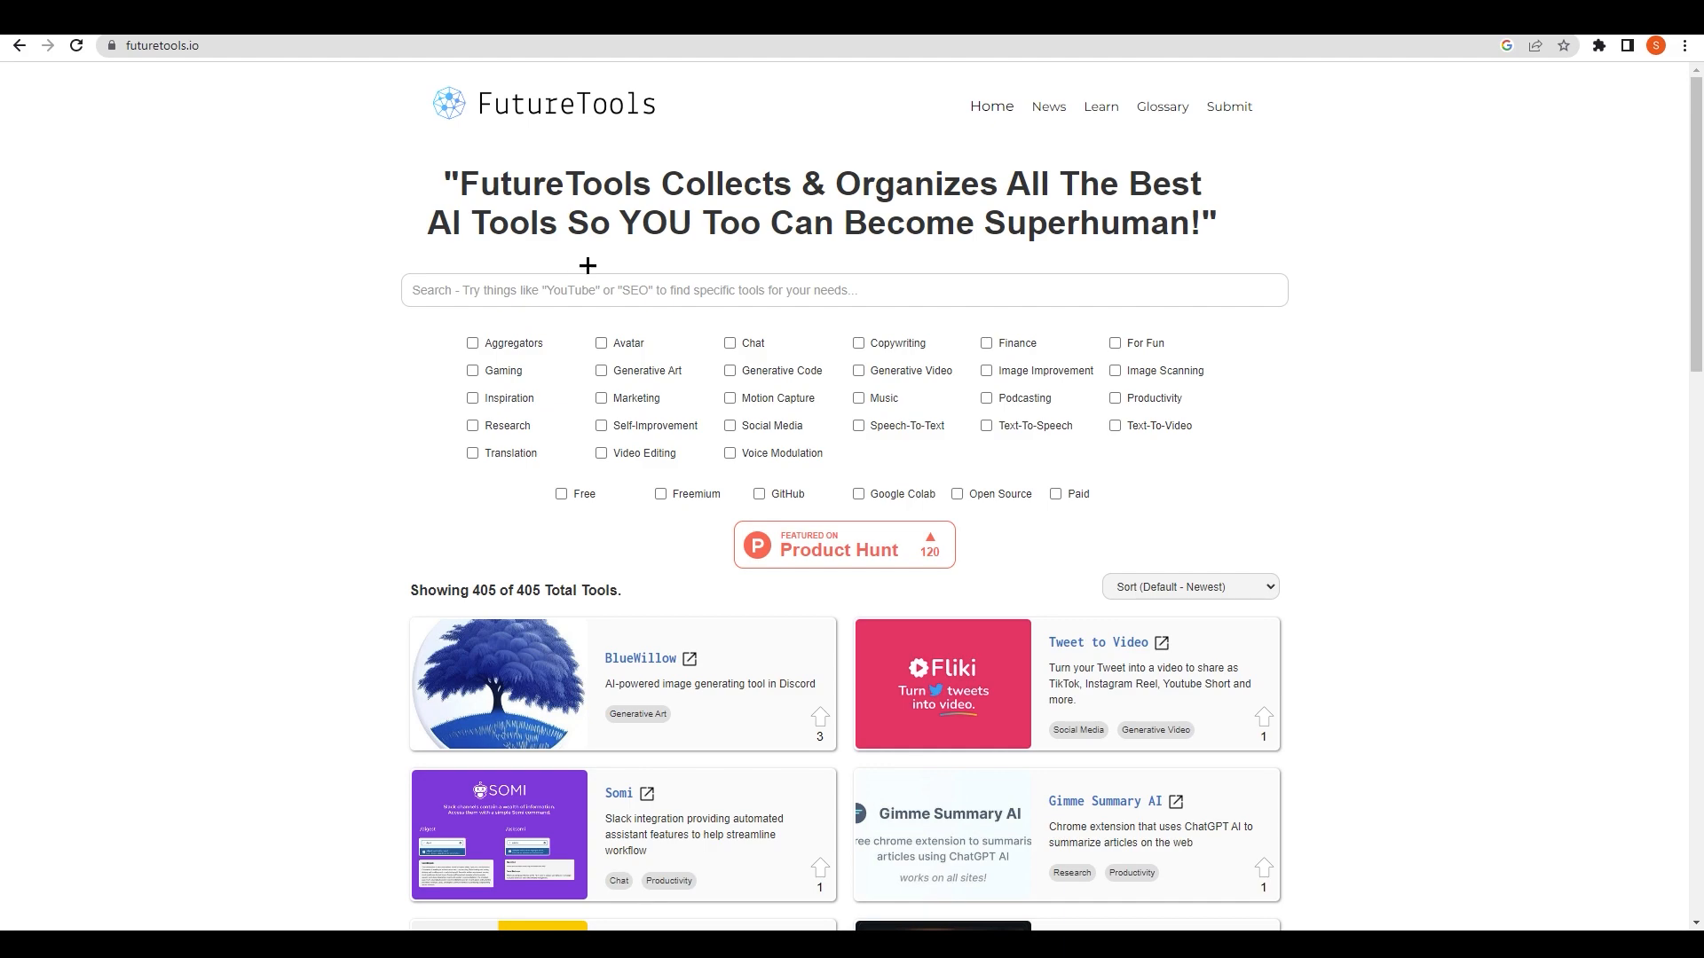
scroll(down, 3)
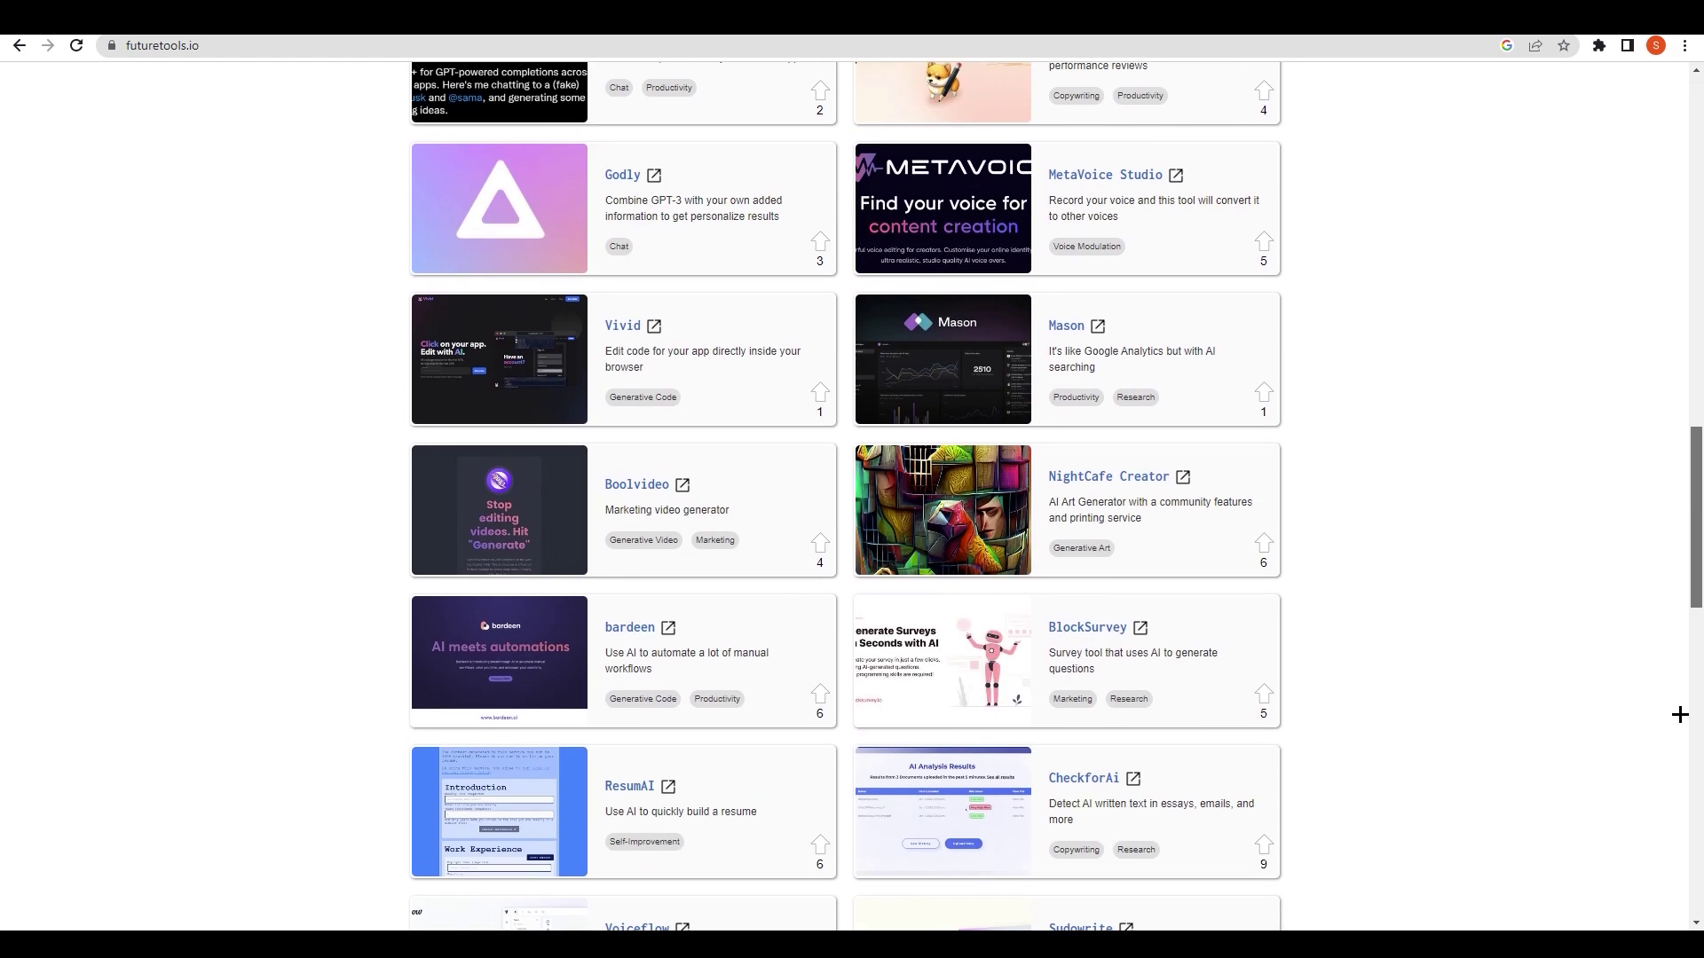
scroll(down, 3)
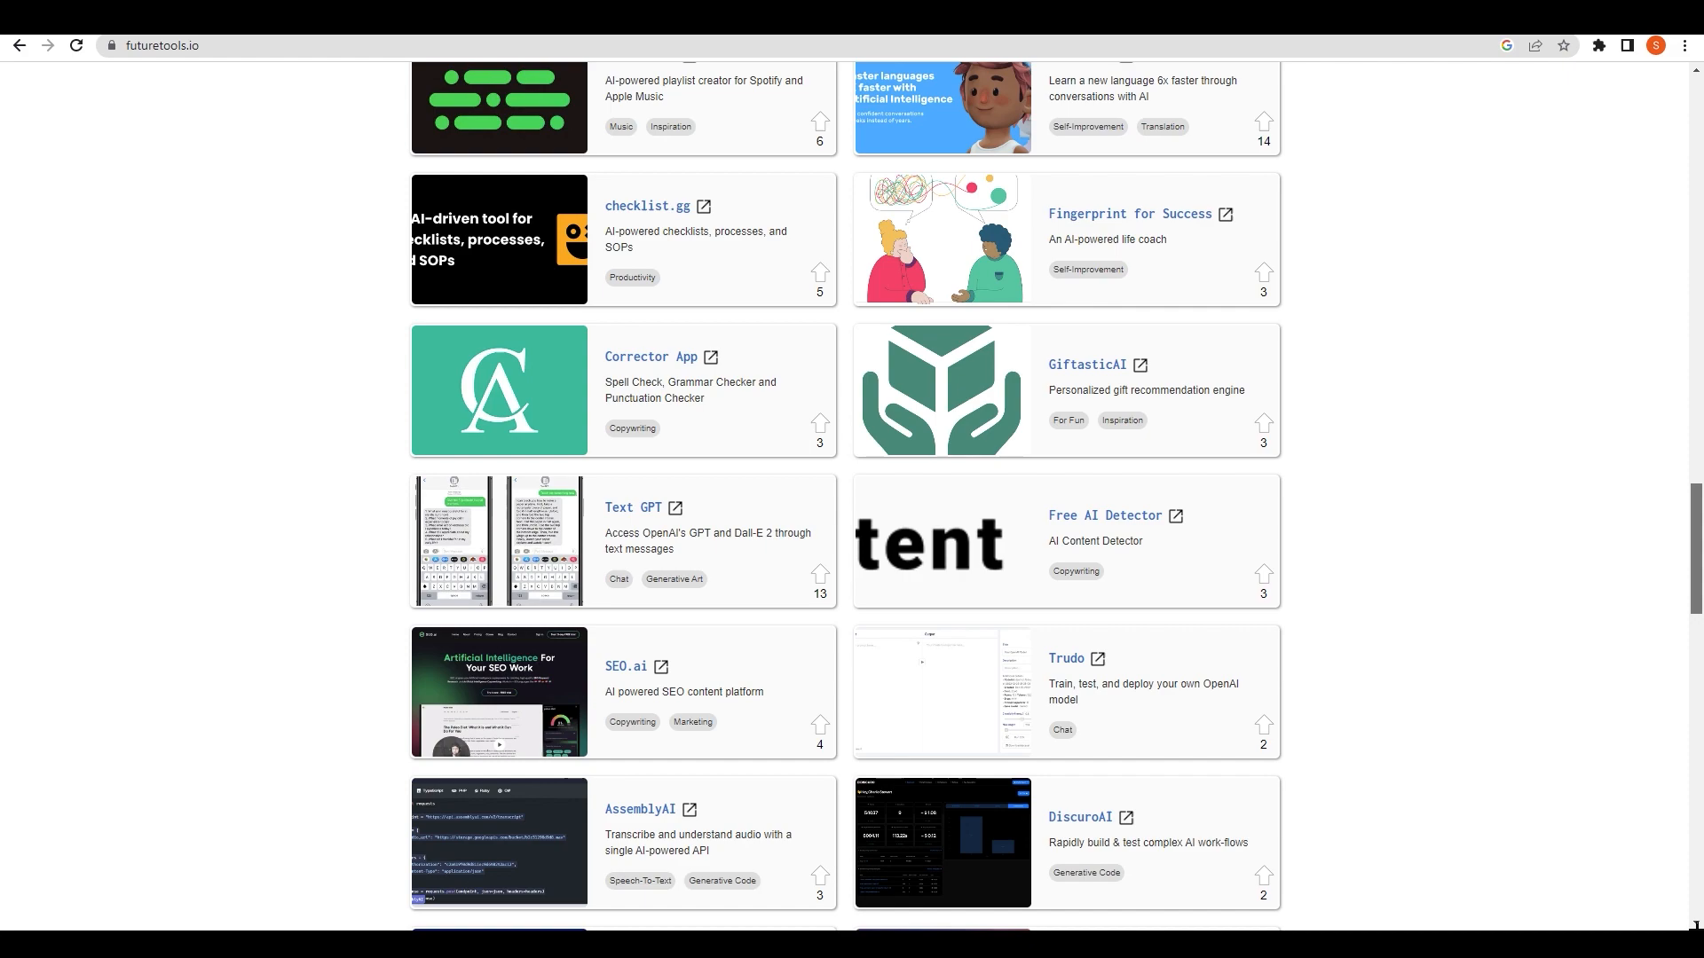
scroll(up, 3)
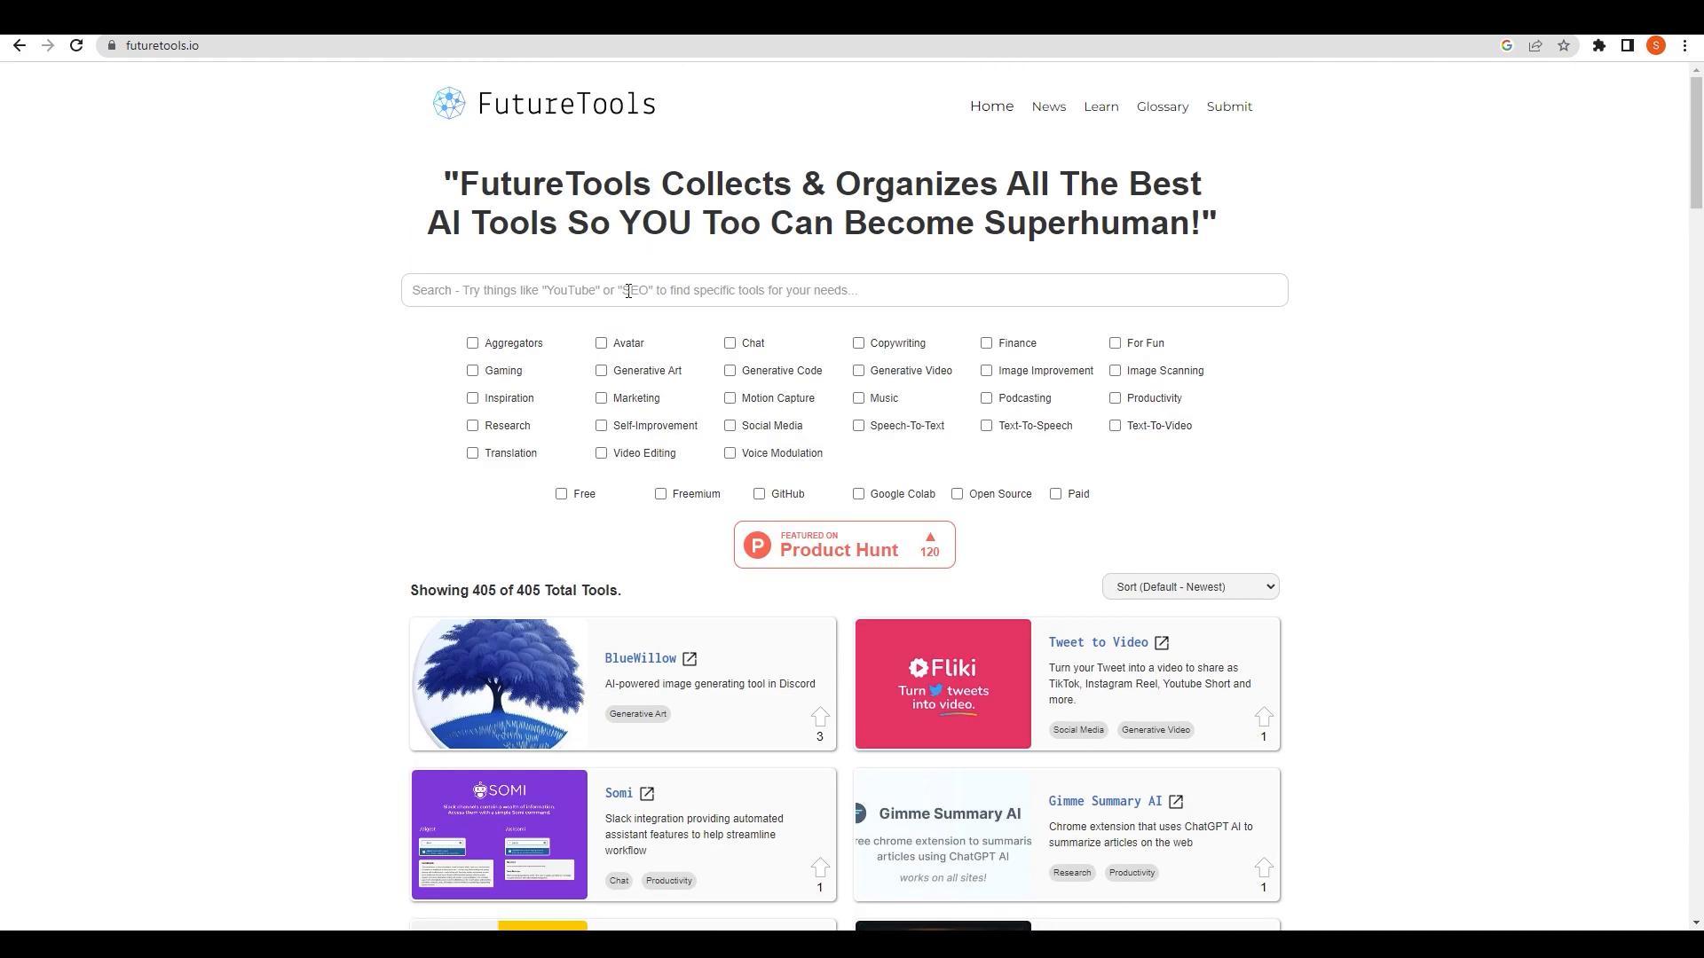
Step: Search FutureTools for 'tome' and open the Tome tool page
text(t)
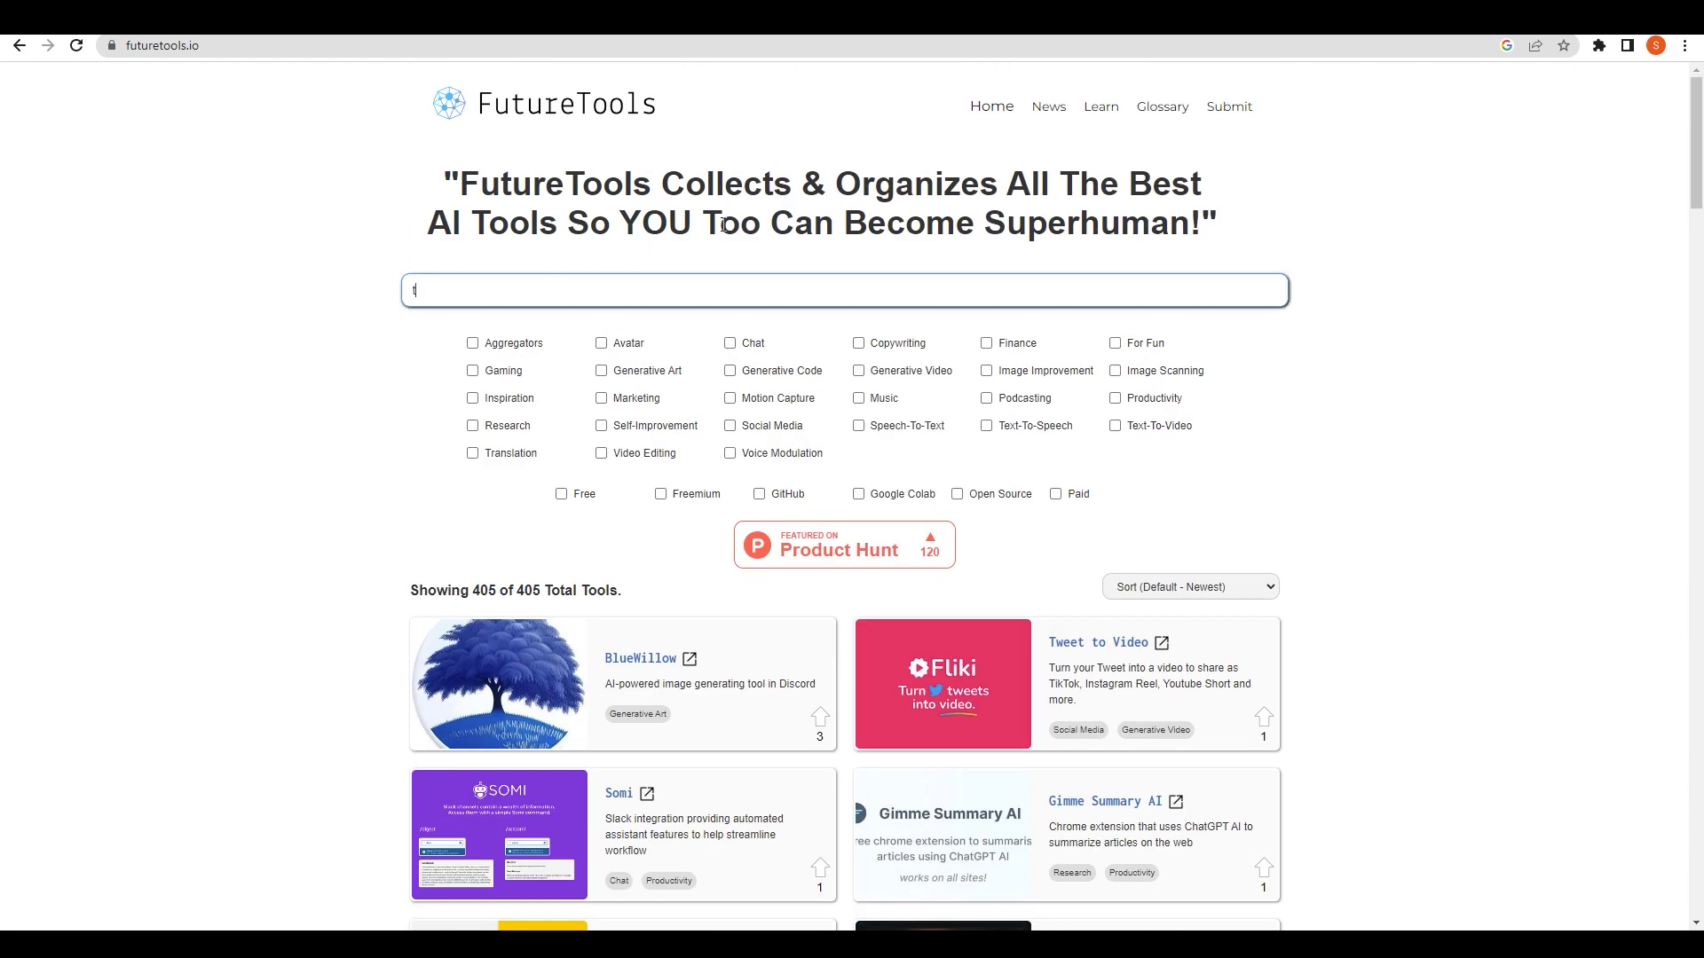
text(tome)
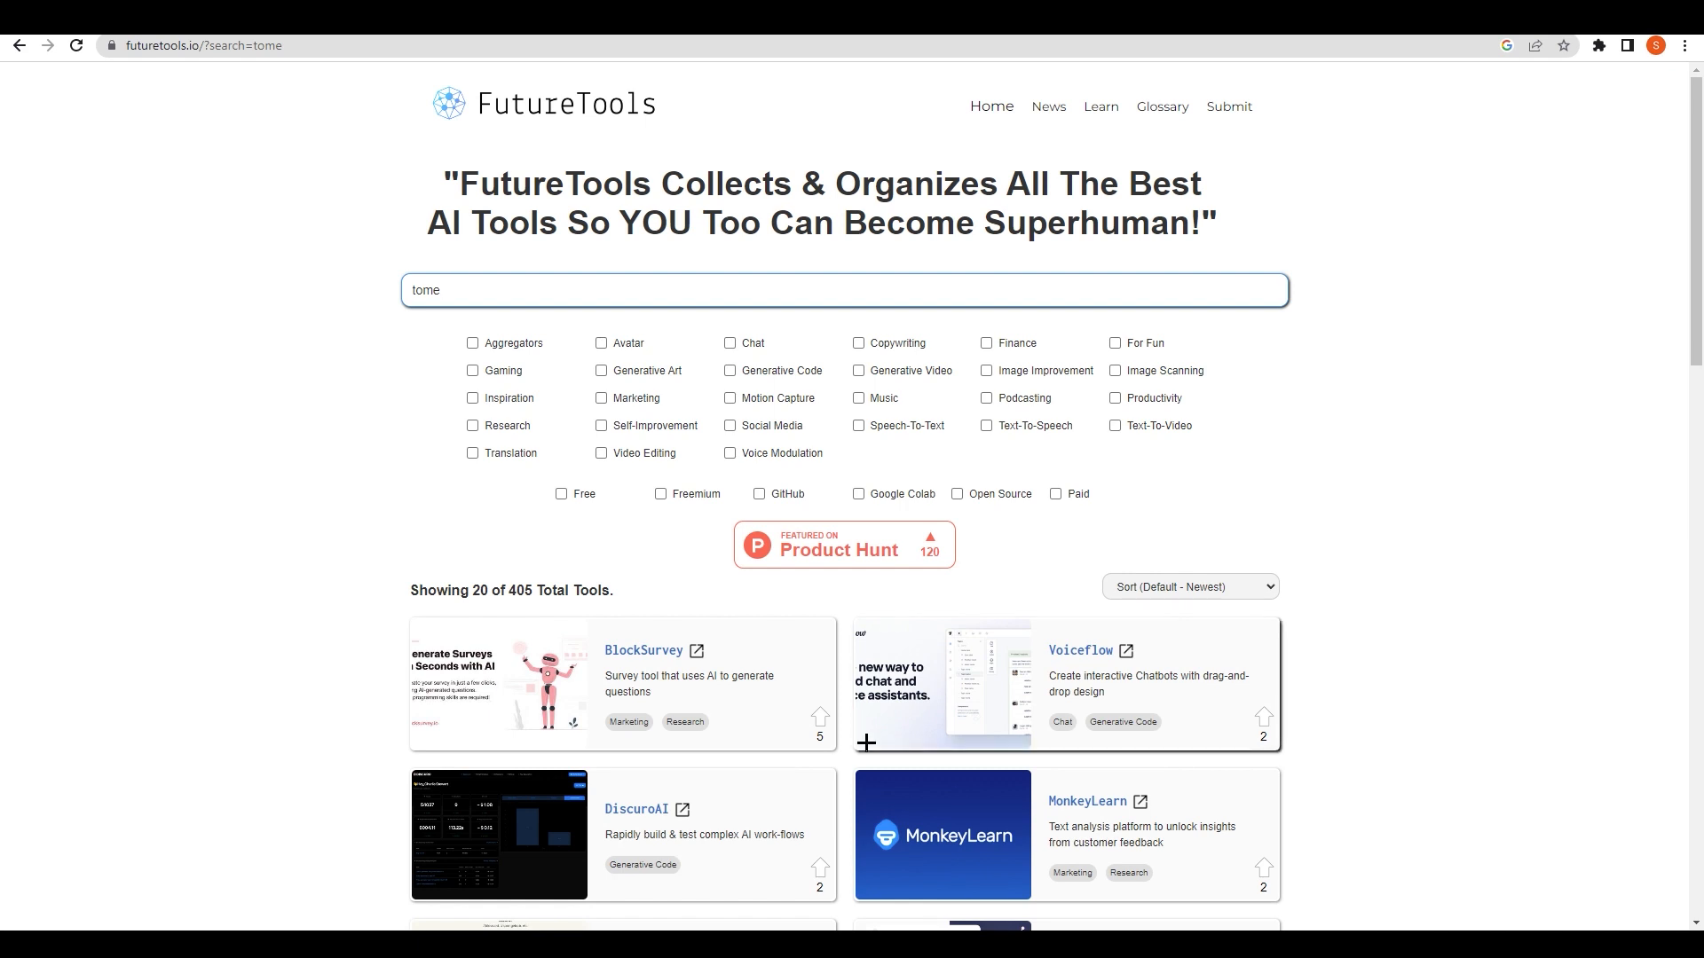
scroll(down, 3)
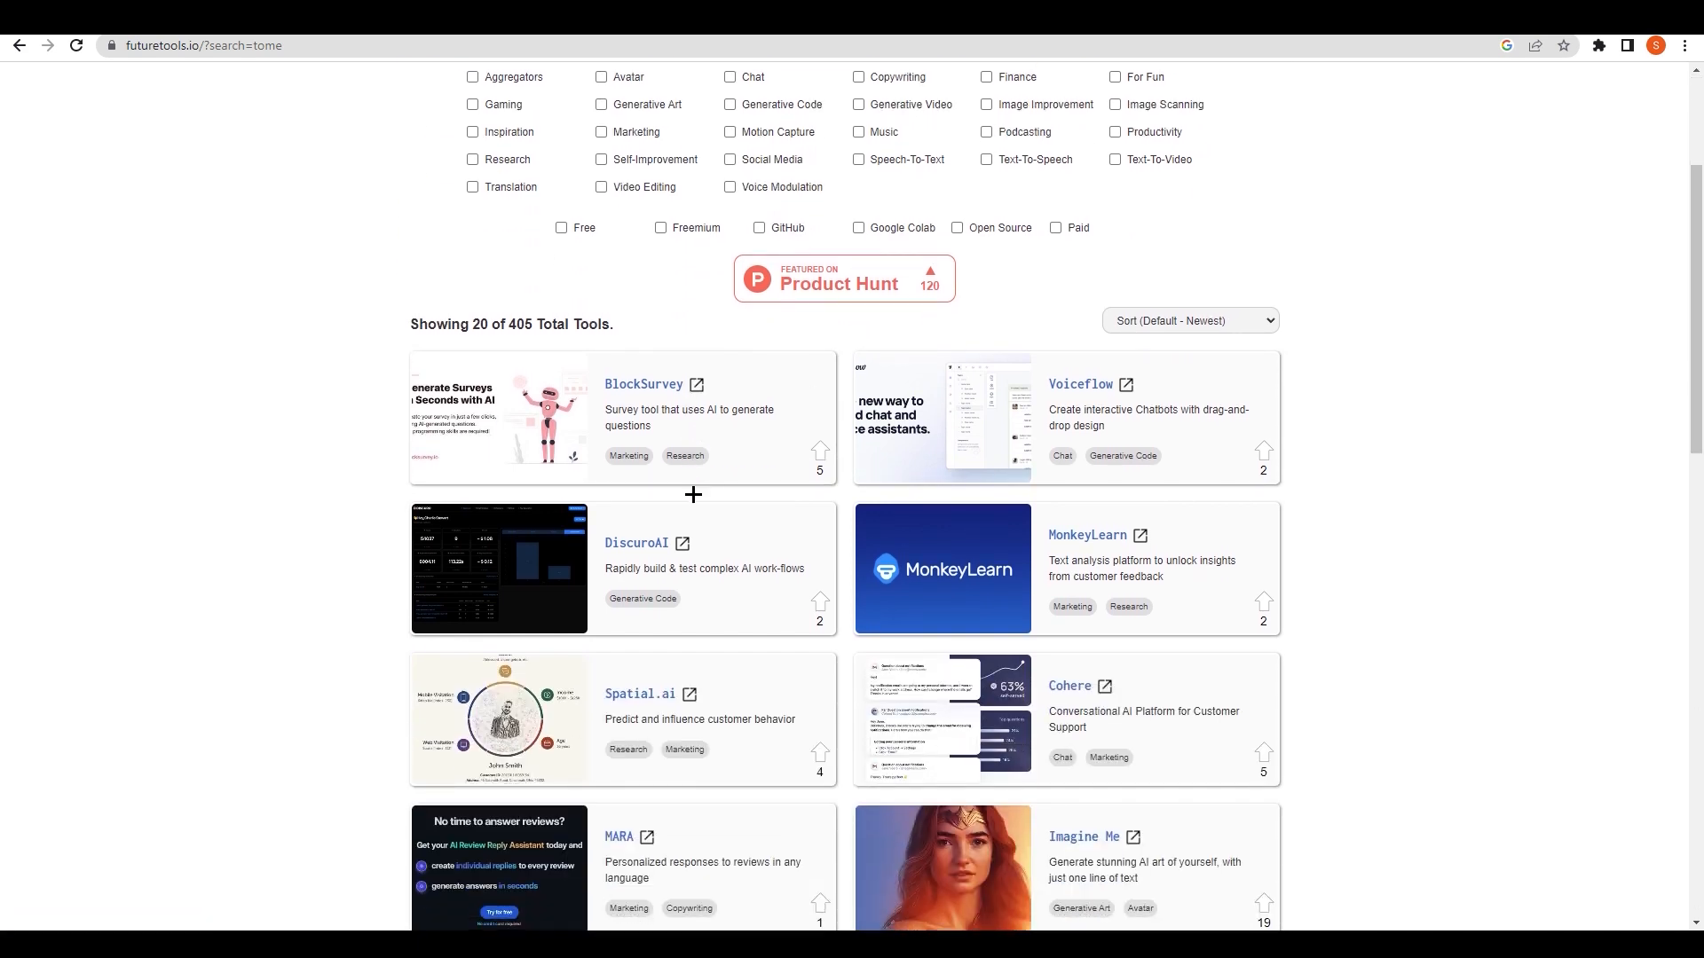
scroll(down, 3)
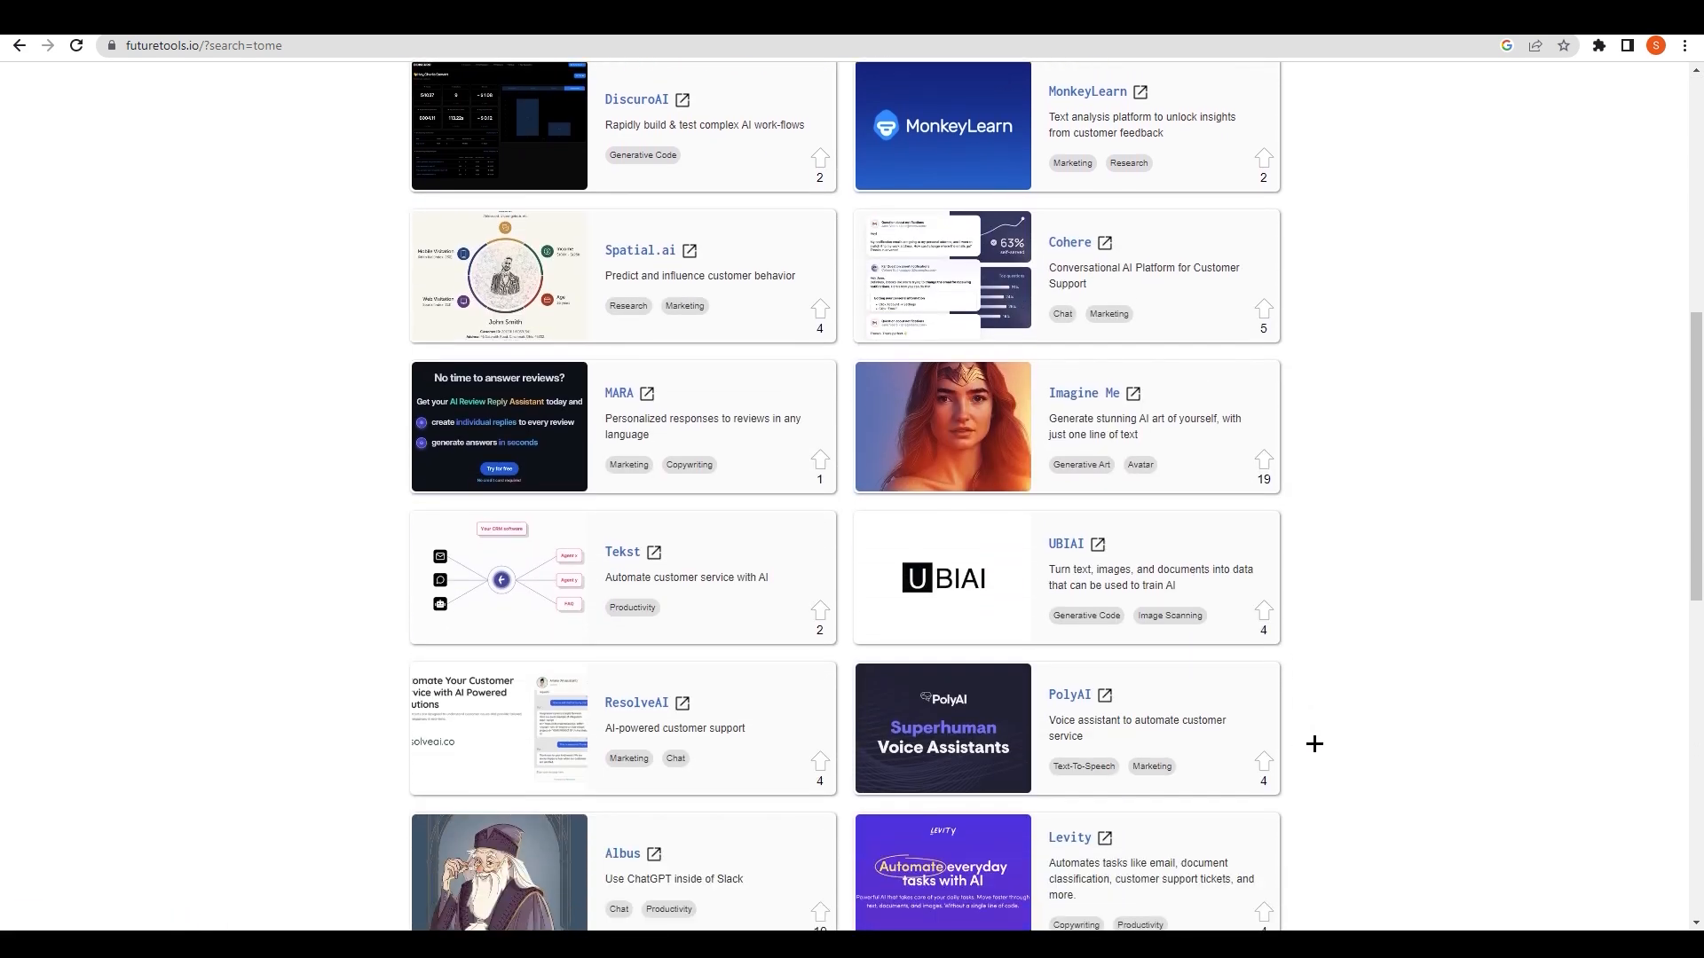
scroll(up, 3)
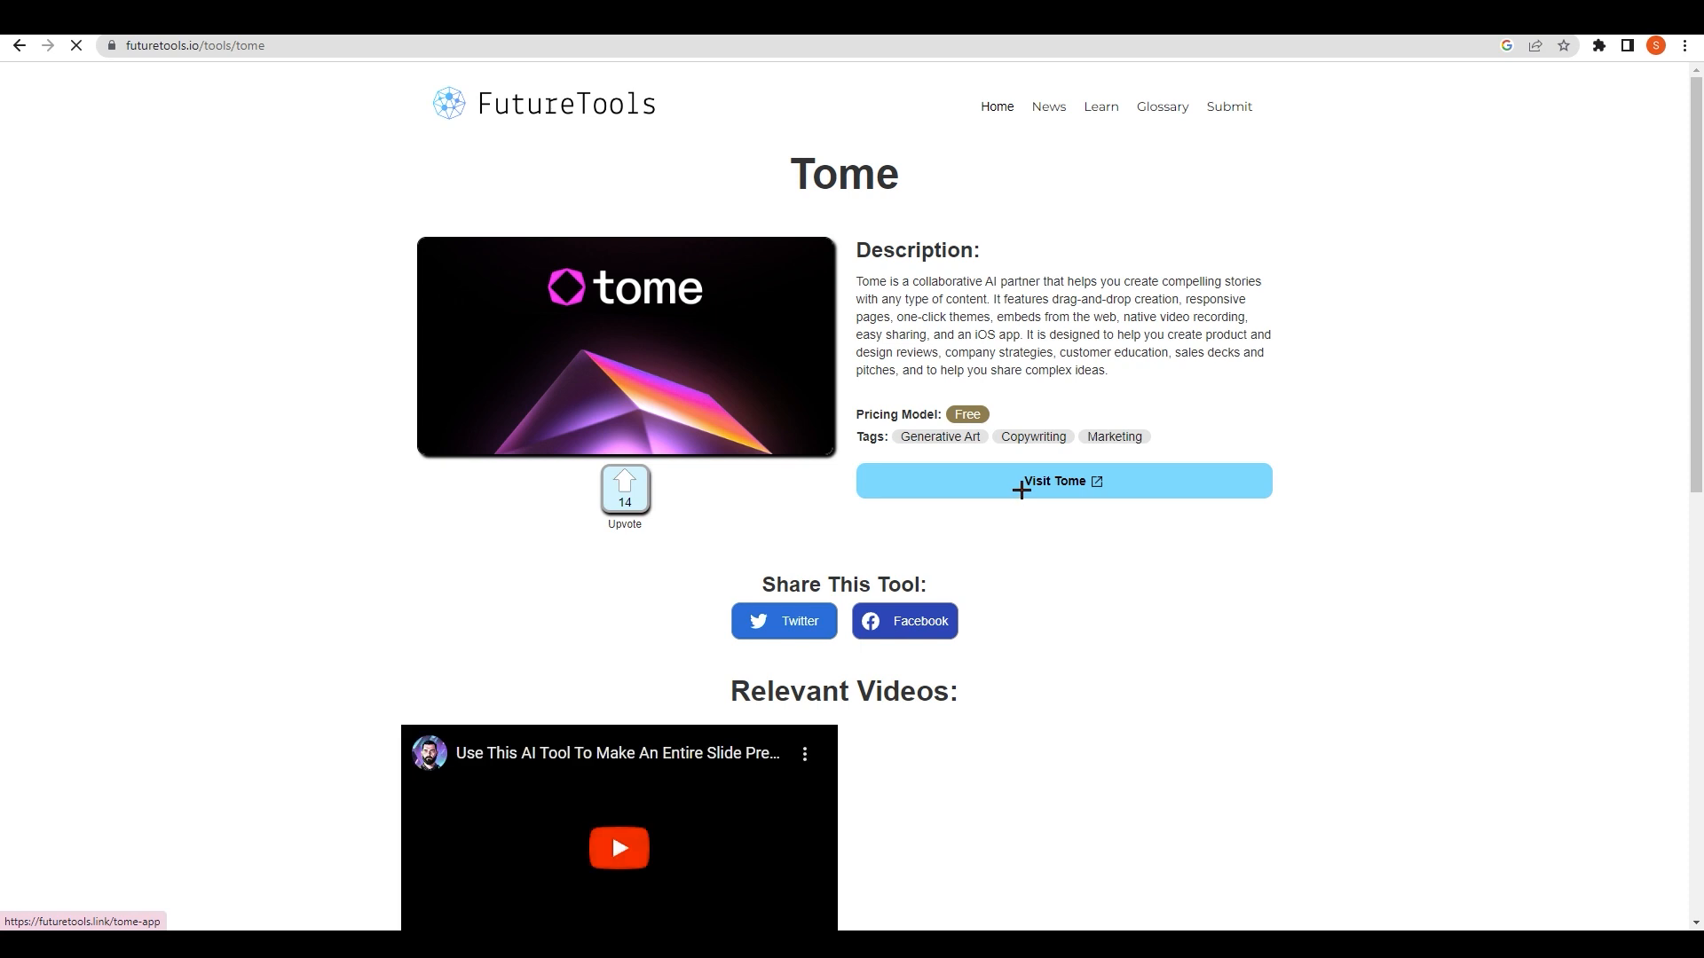
Step: Visit the Tome website from its FutureTools listing
click(1061, 481)
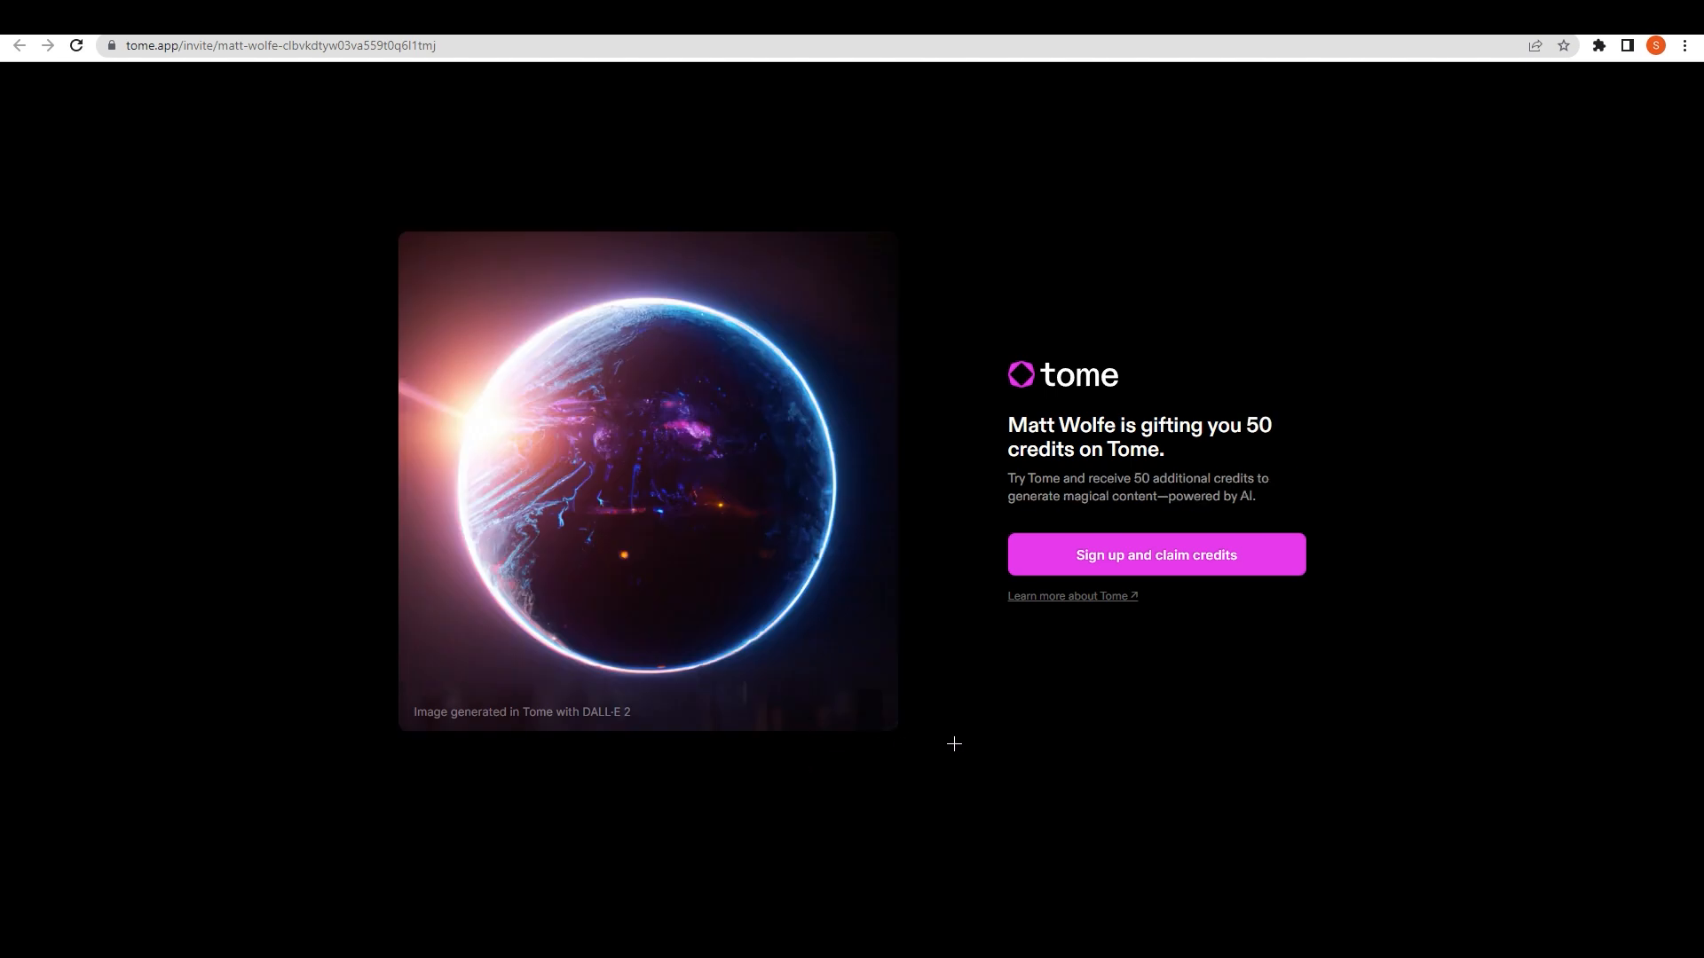
mouse_move(927, 751)
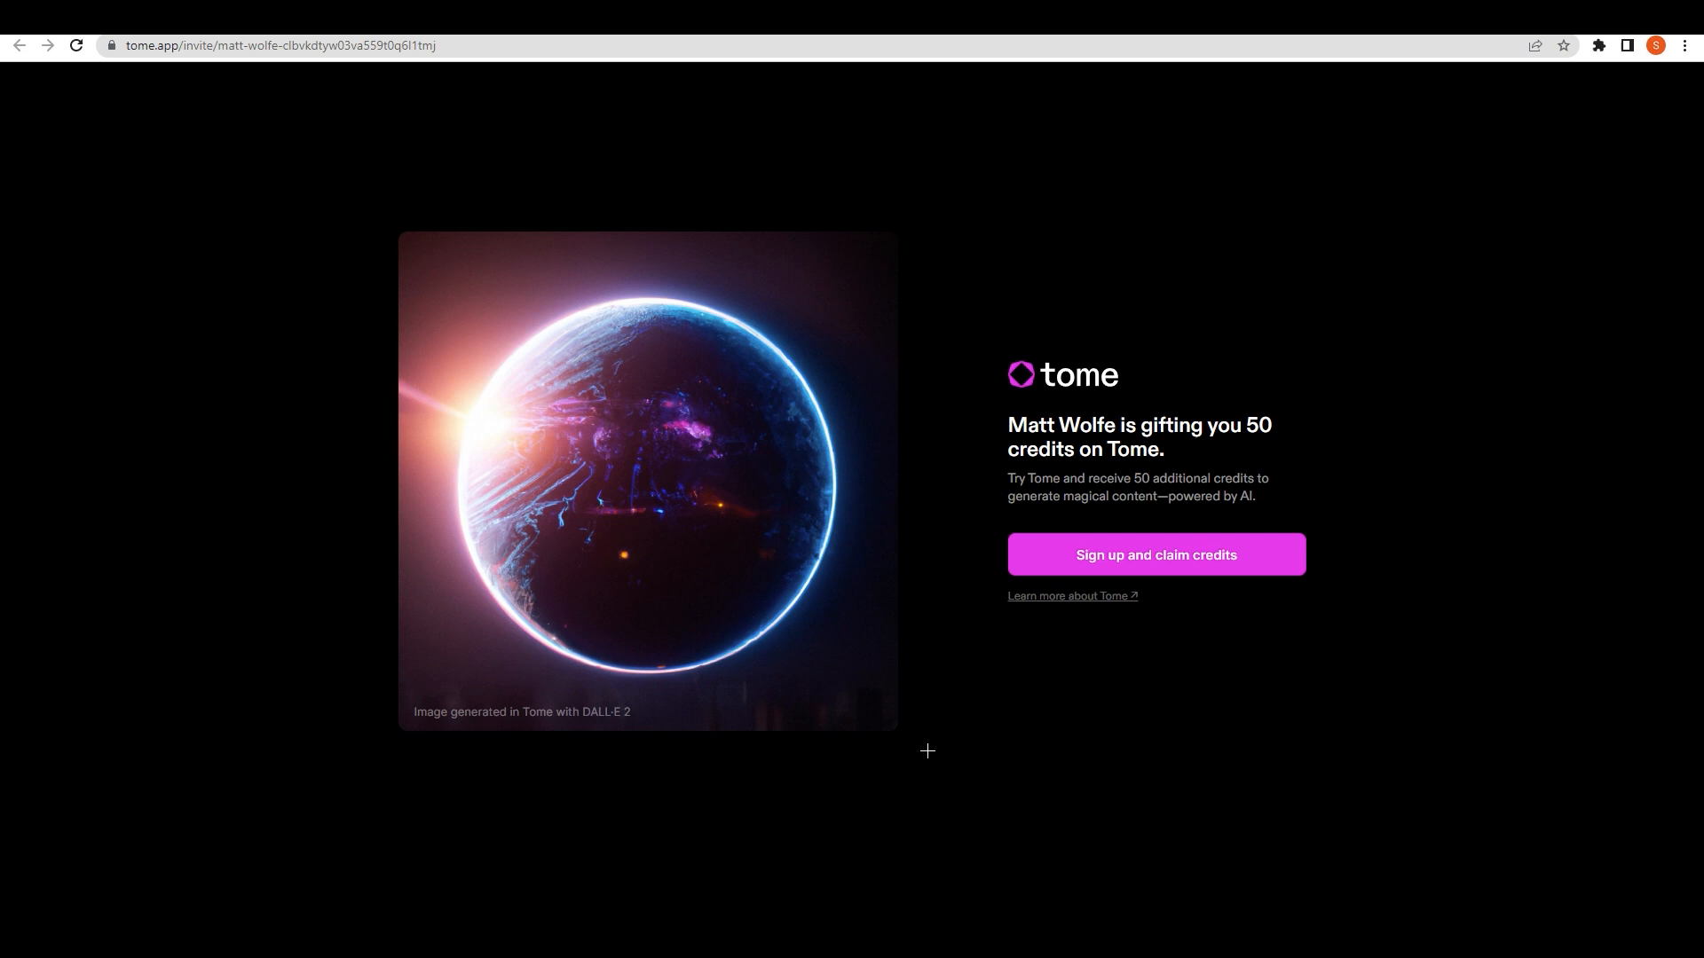
mouse_move(1117, 565)
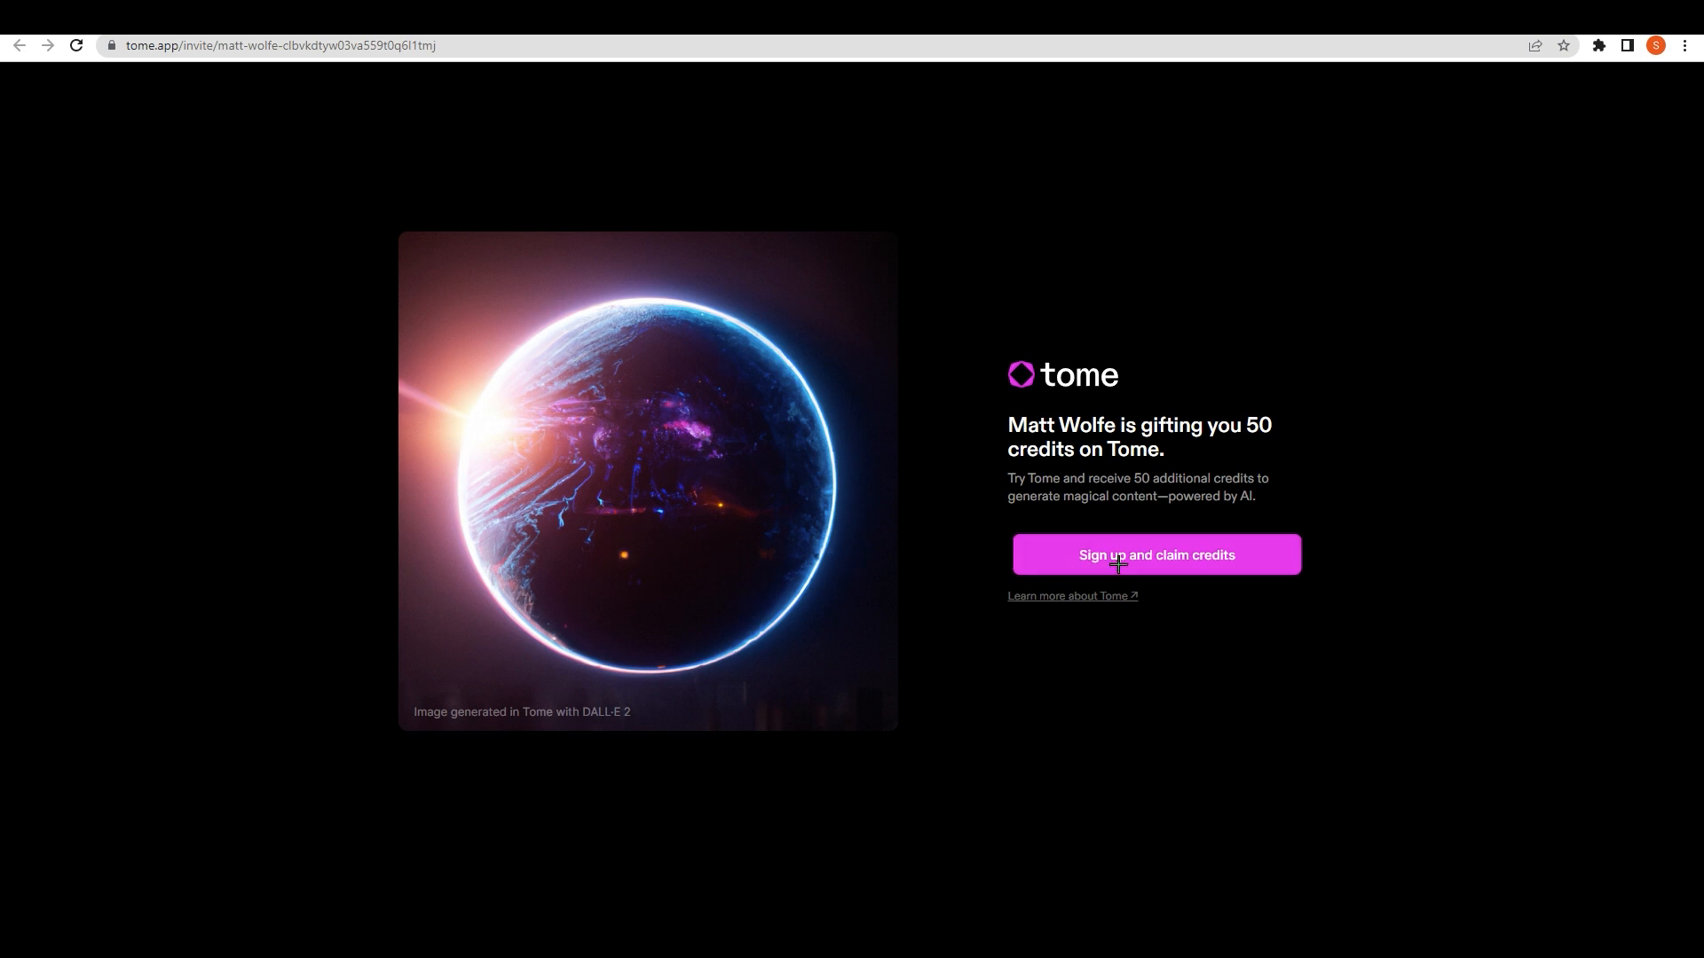
Step: Sign up for Tome to claim credits, continuing with a Google account
click(1156, 554)
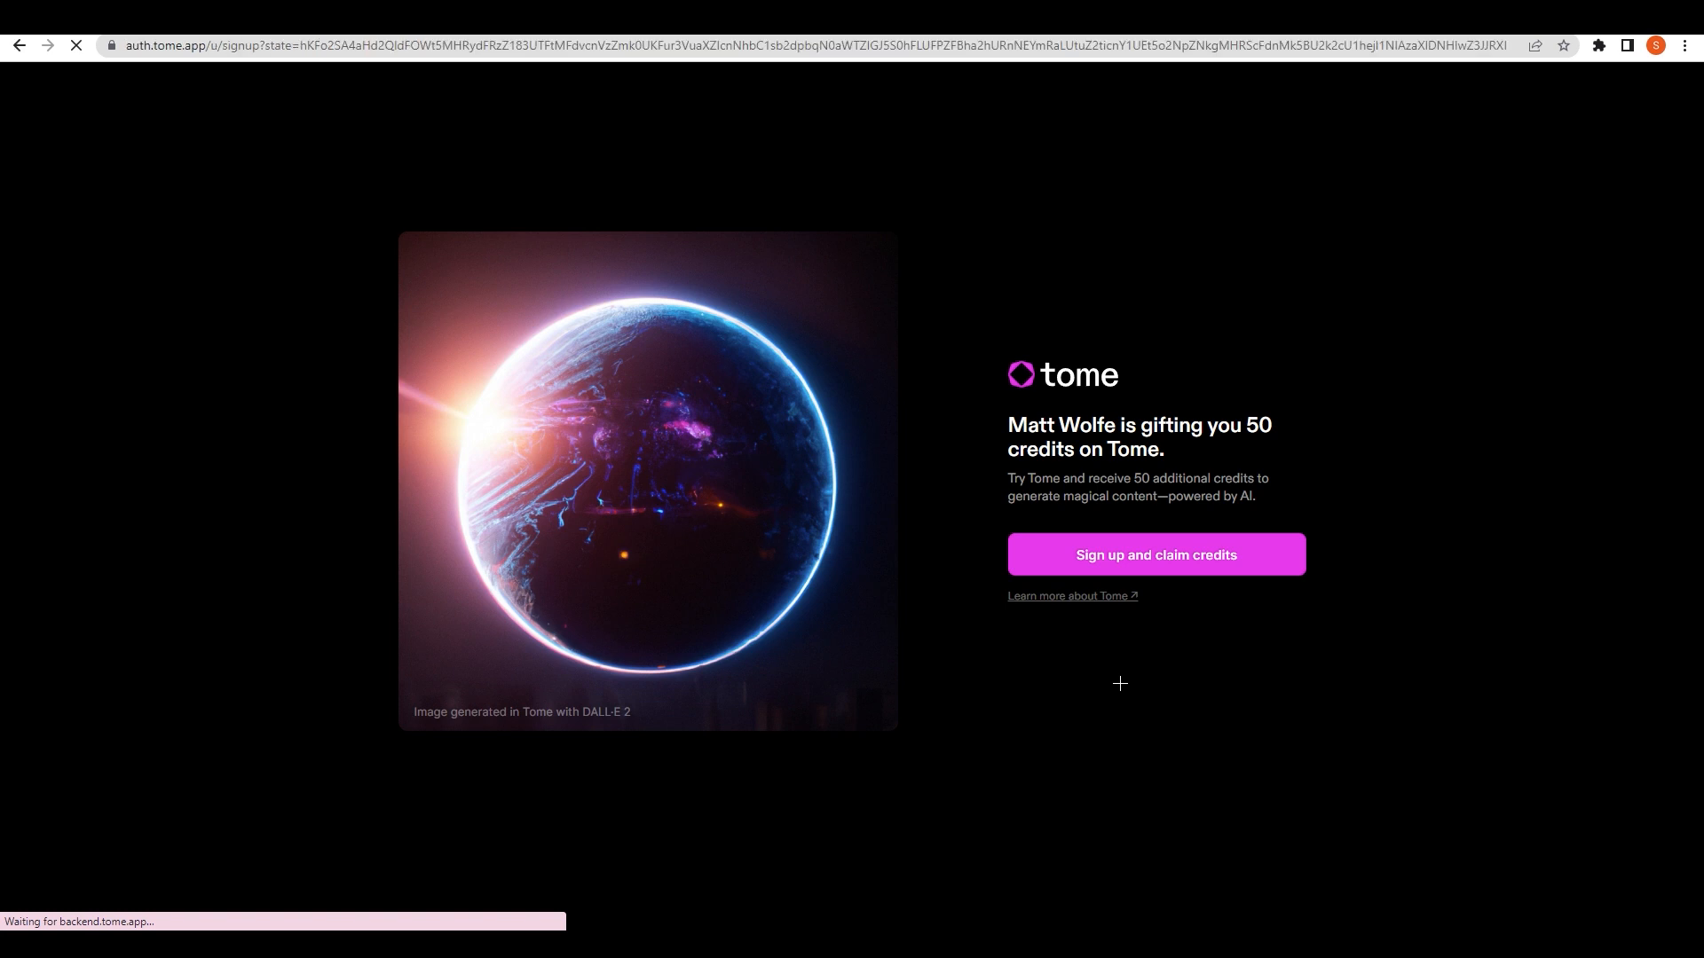
click(1155, 554)
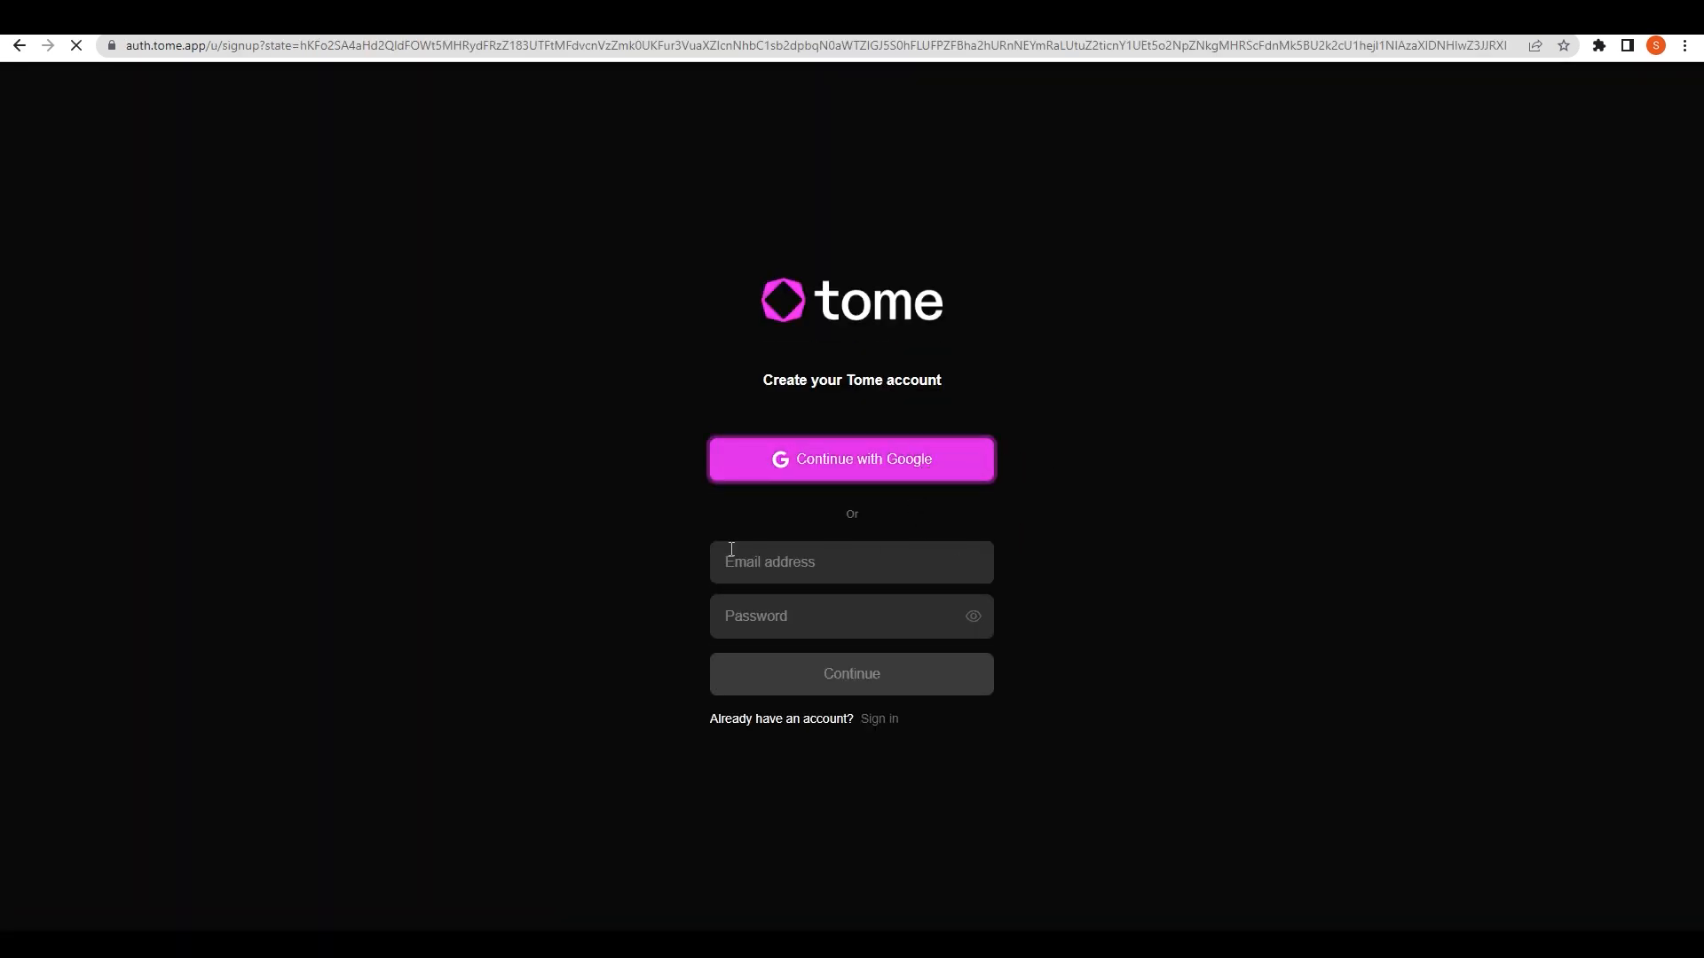
click(851, 458)
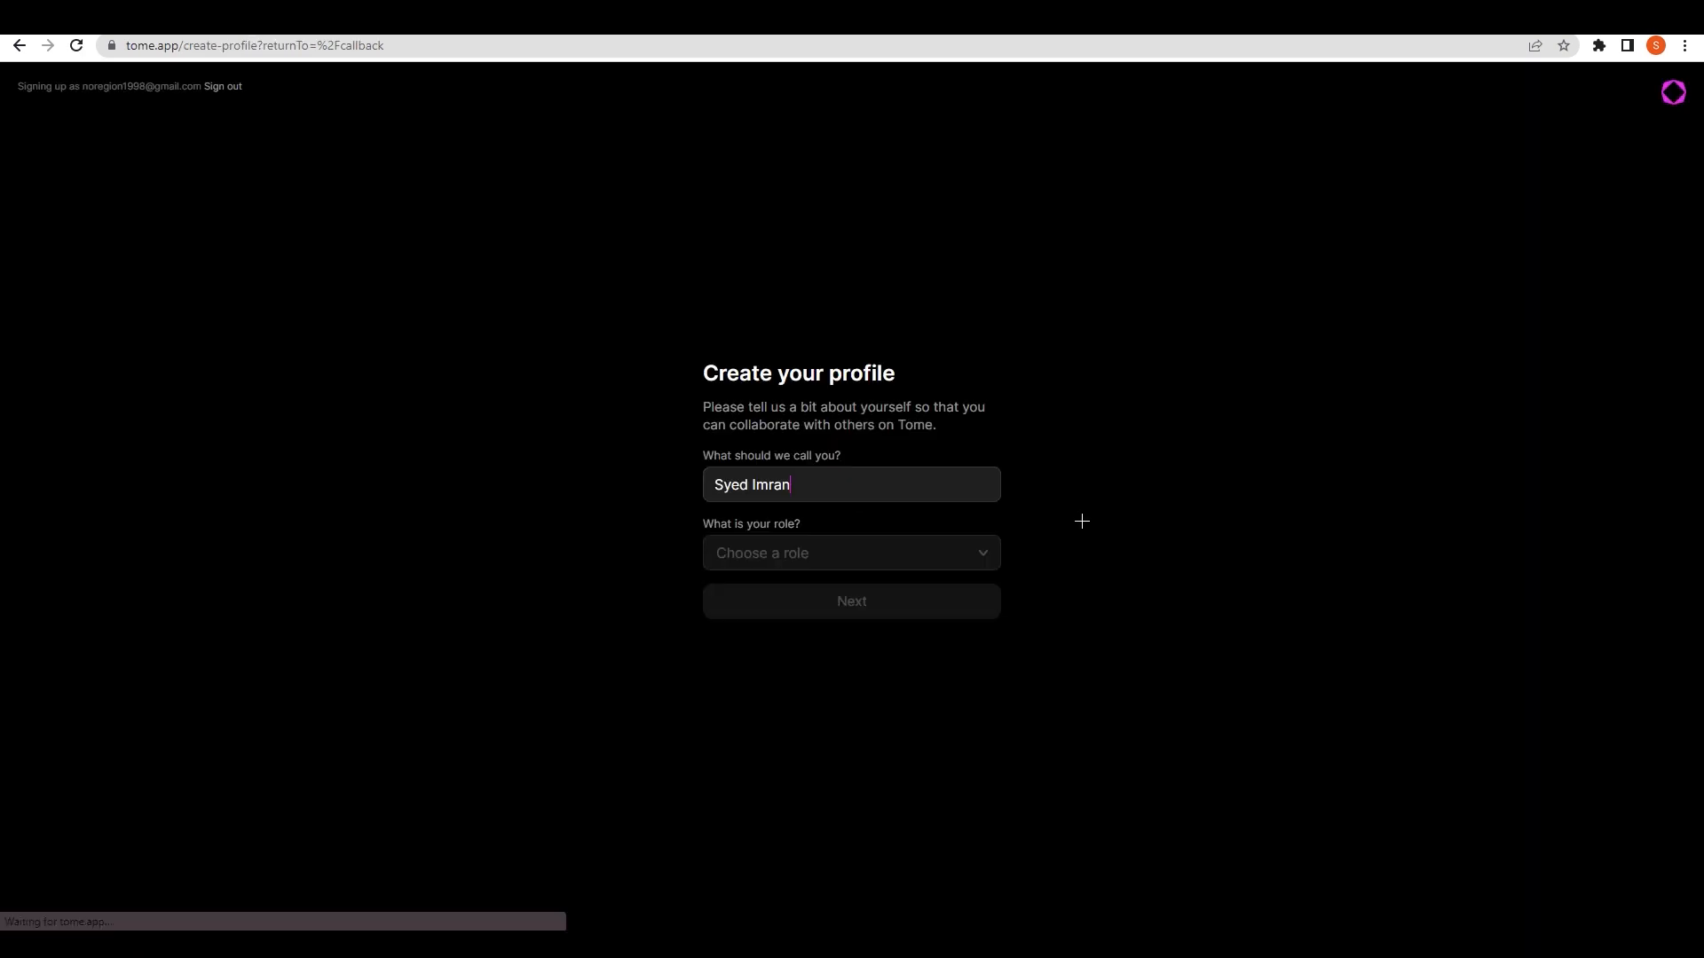
mouse_move(782, 407)
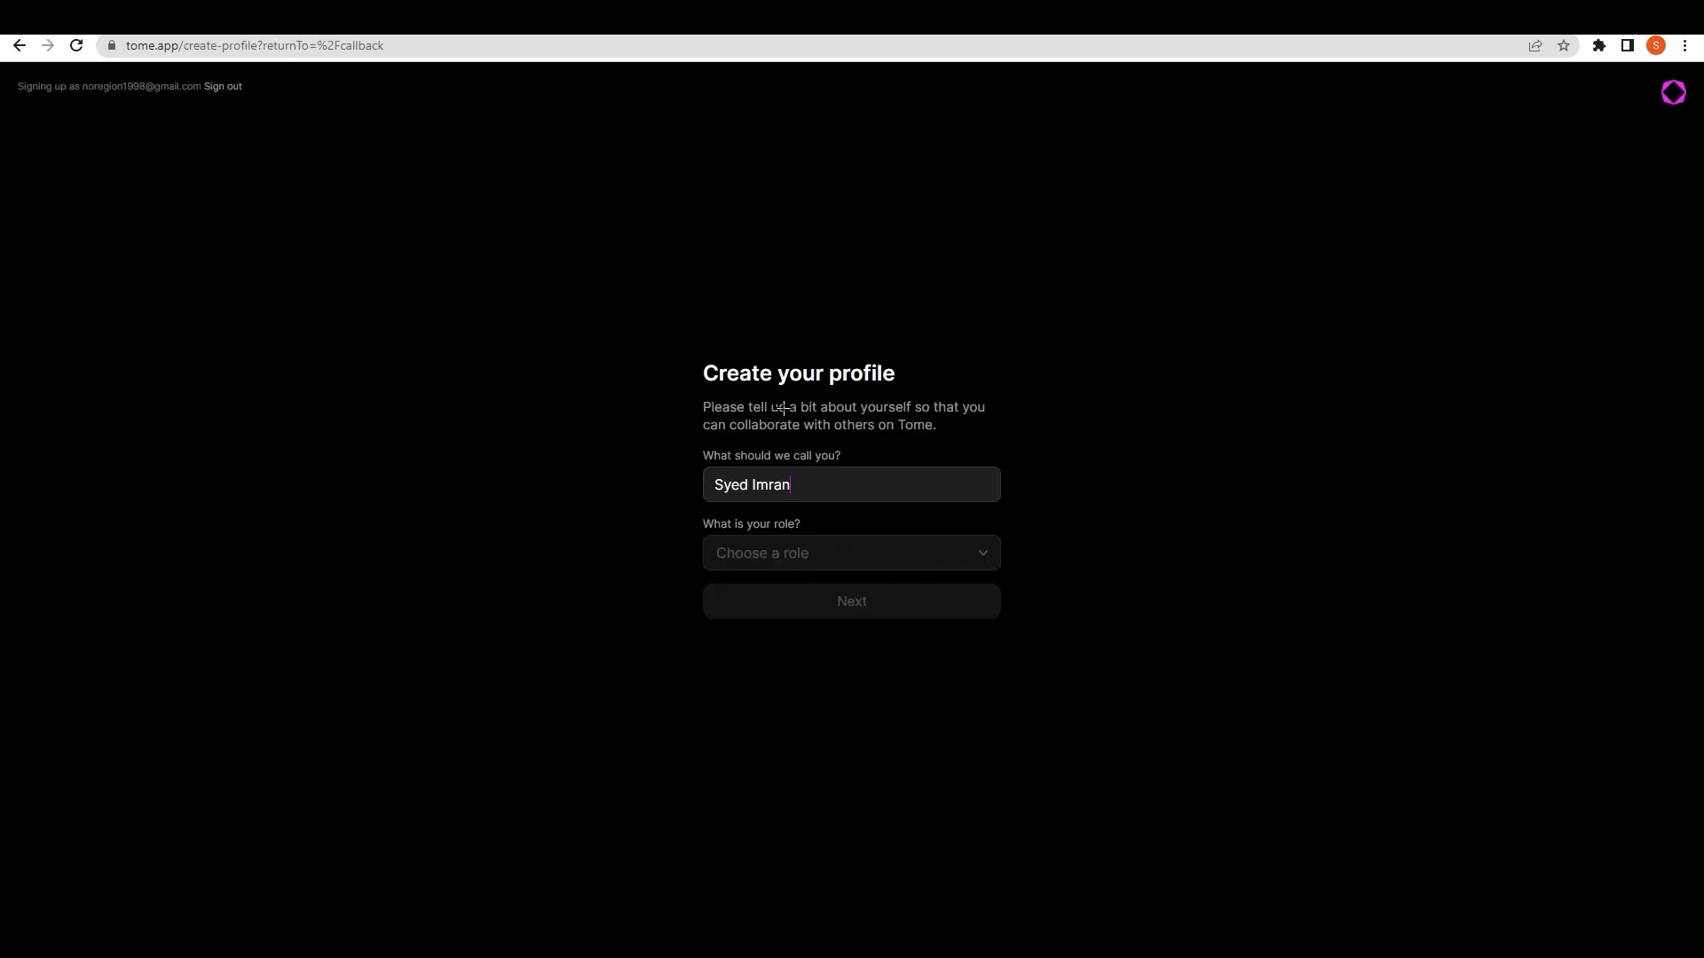
Step: Choose Creative as the profile role and submit the profile
click(851, 552)
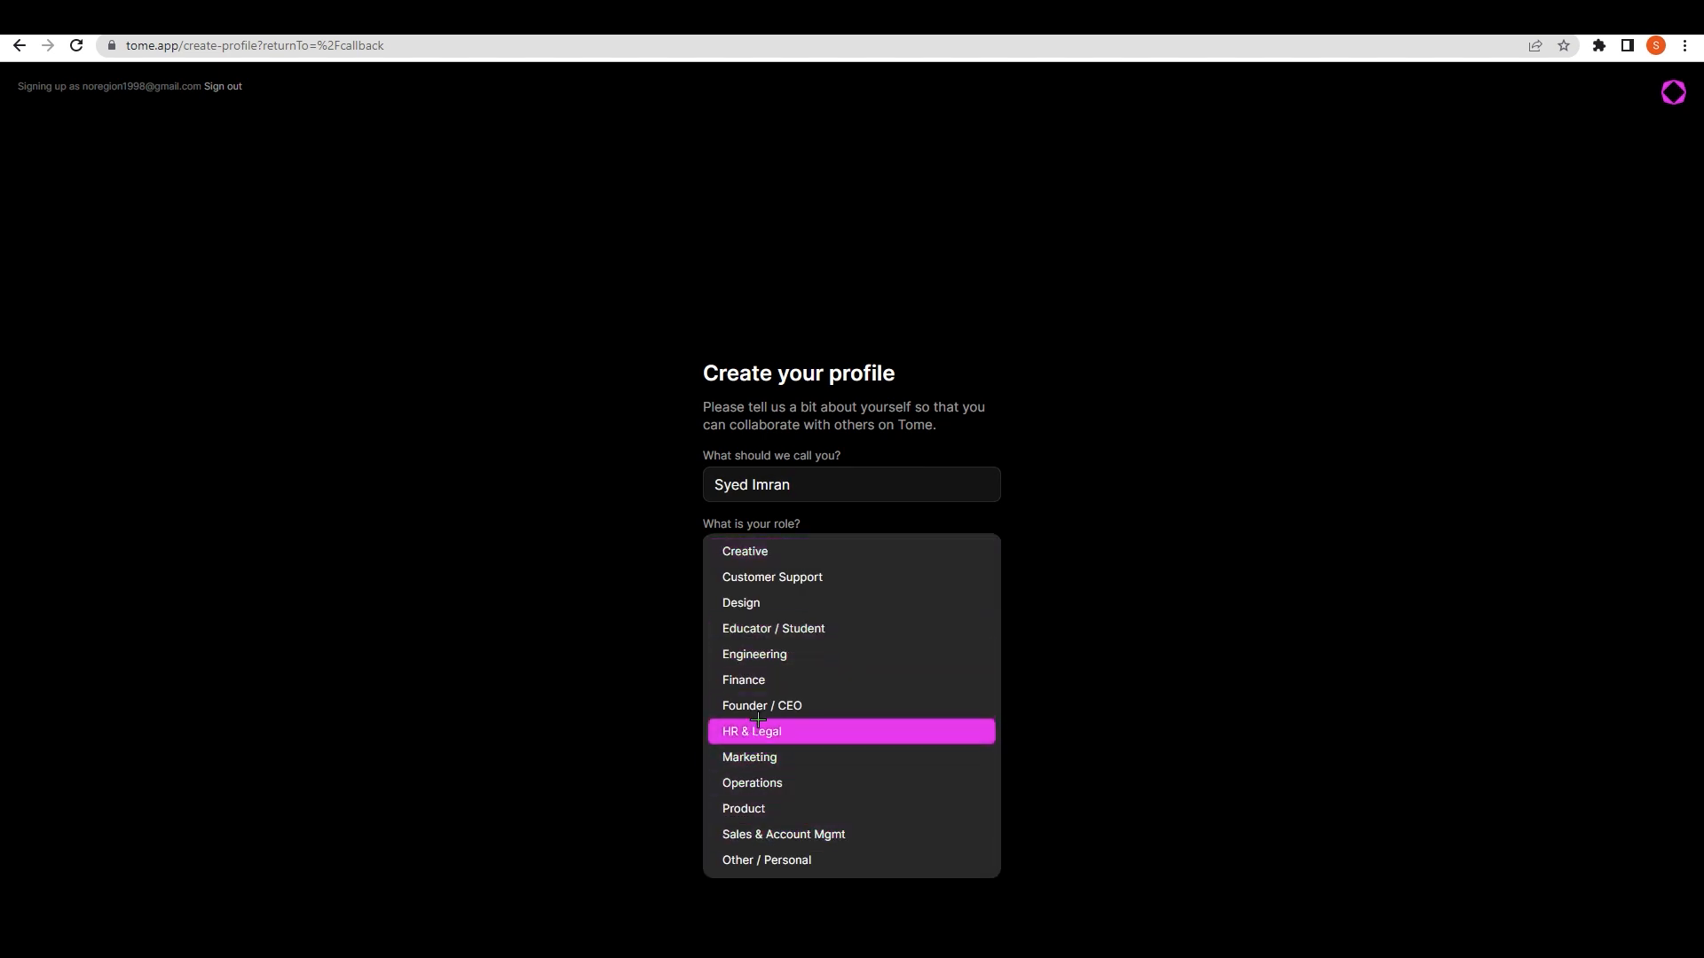
click(745, 552)
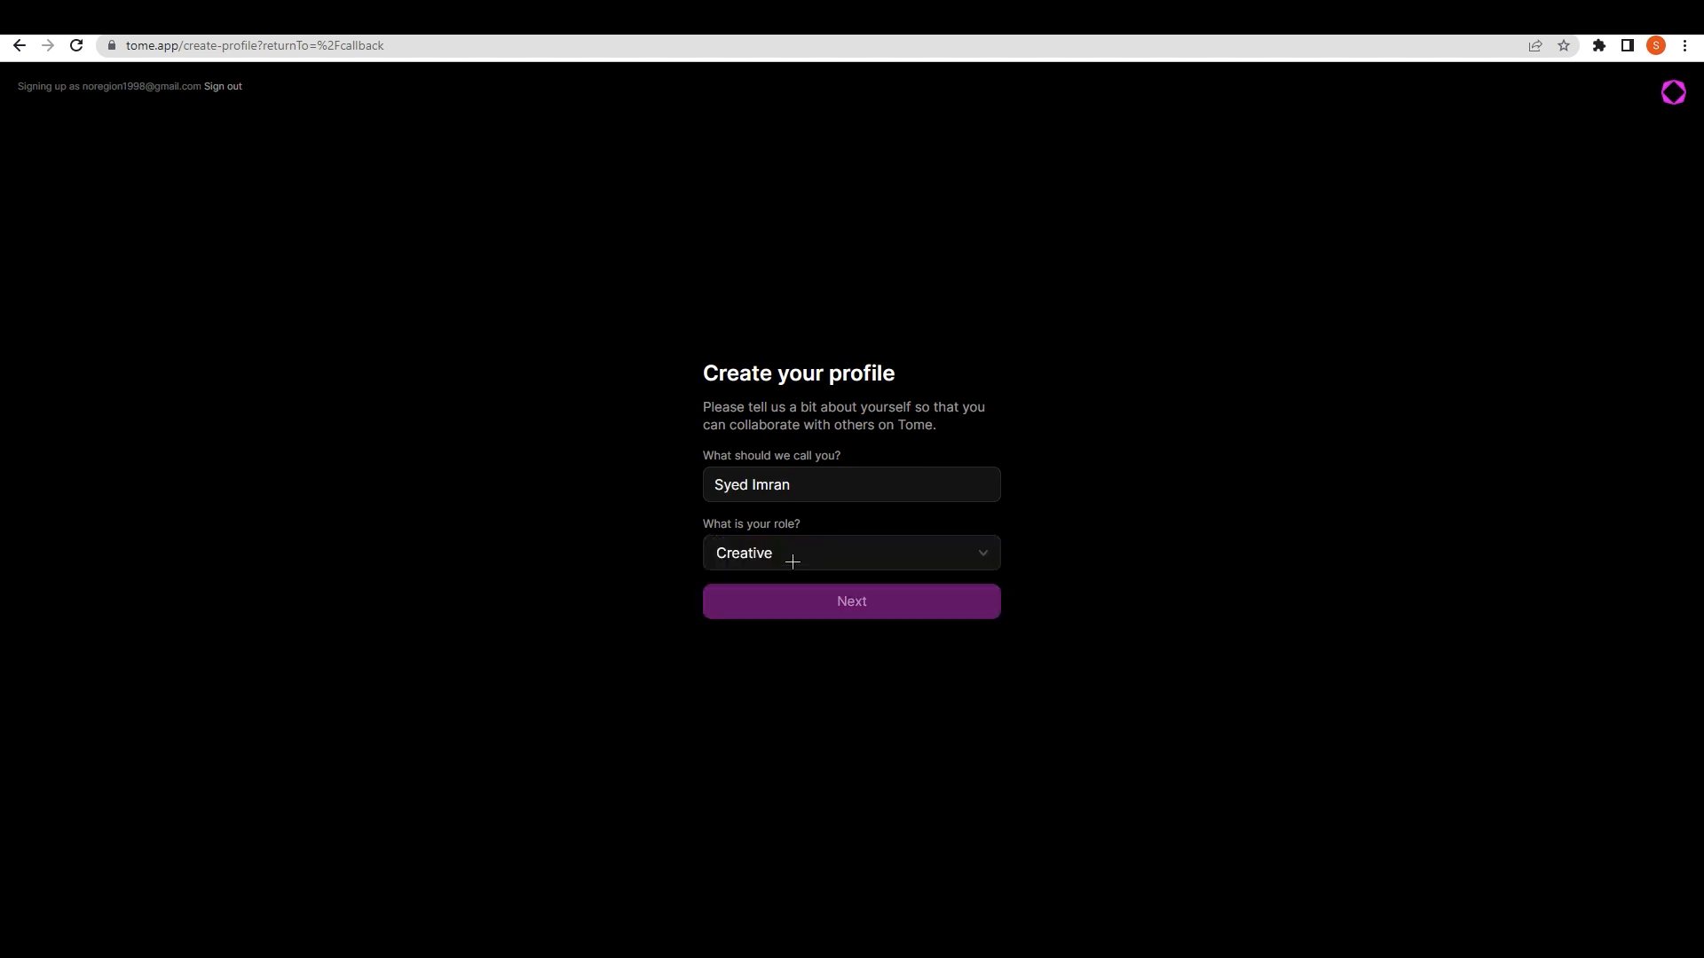
click(851, 601)
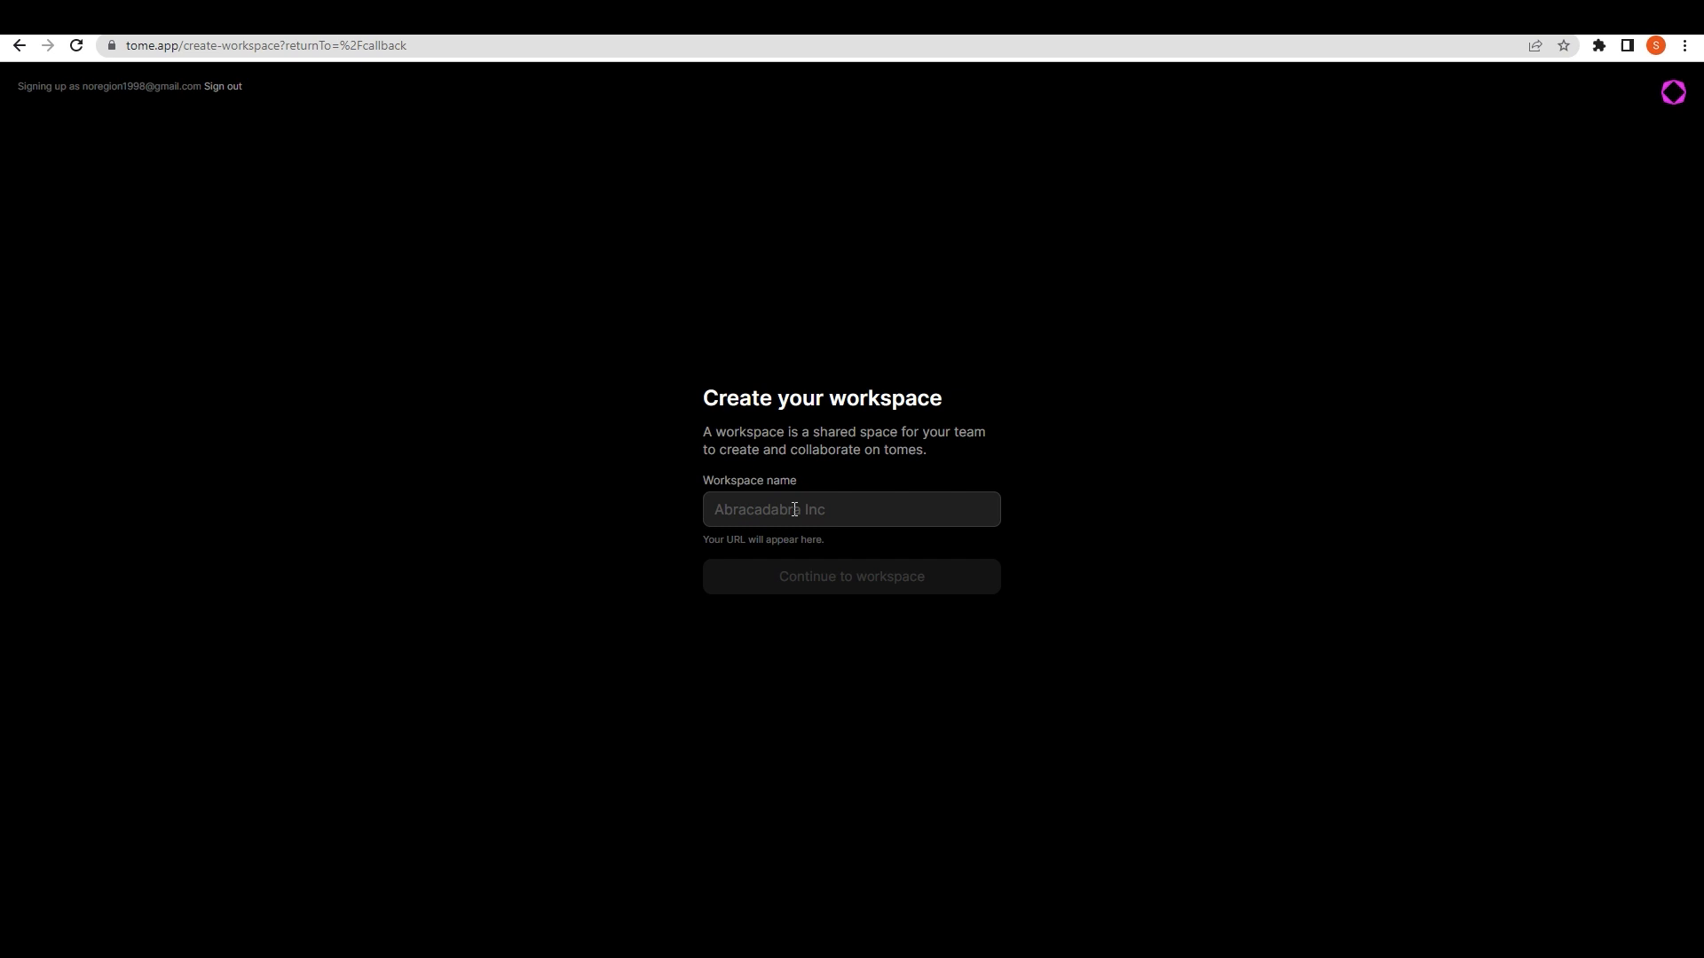
Step: Name the workspace 'Presentations' and continue to it
text(PP)
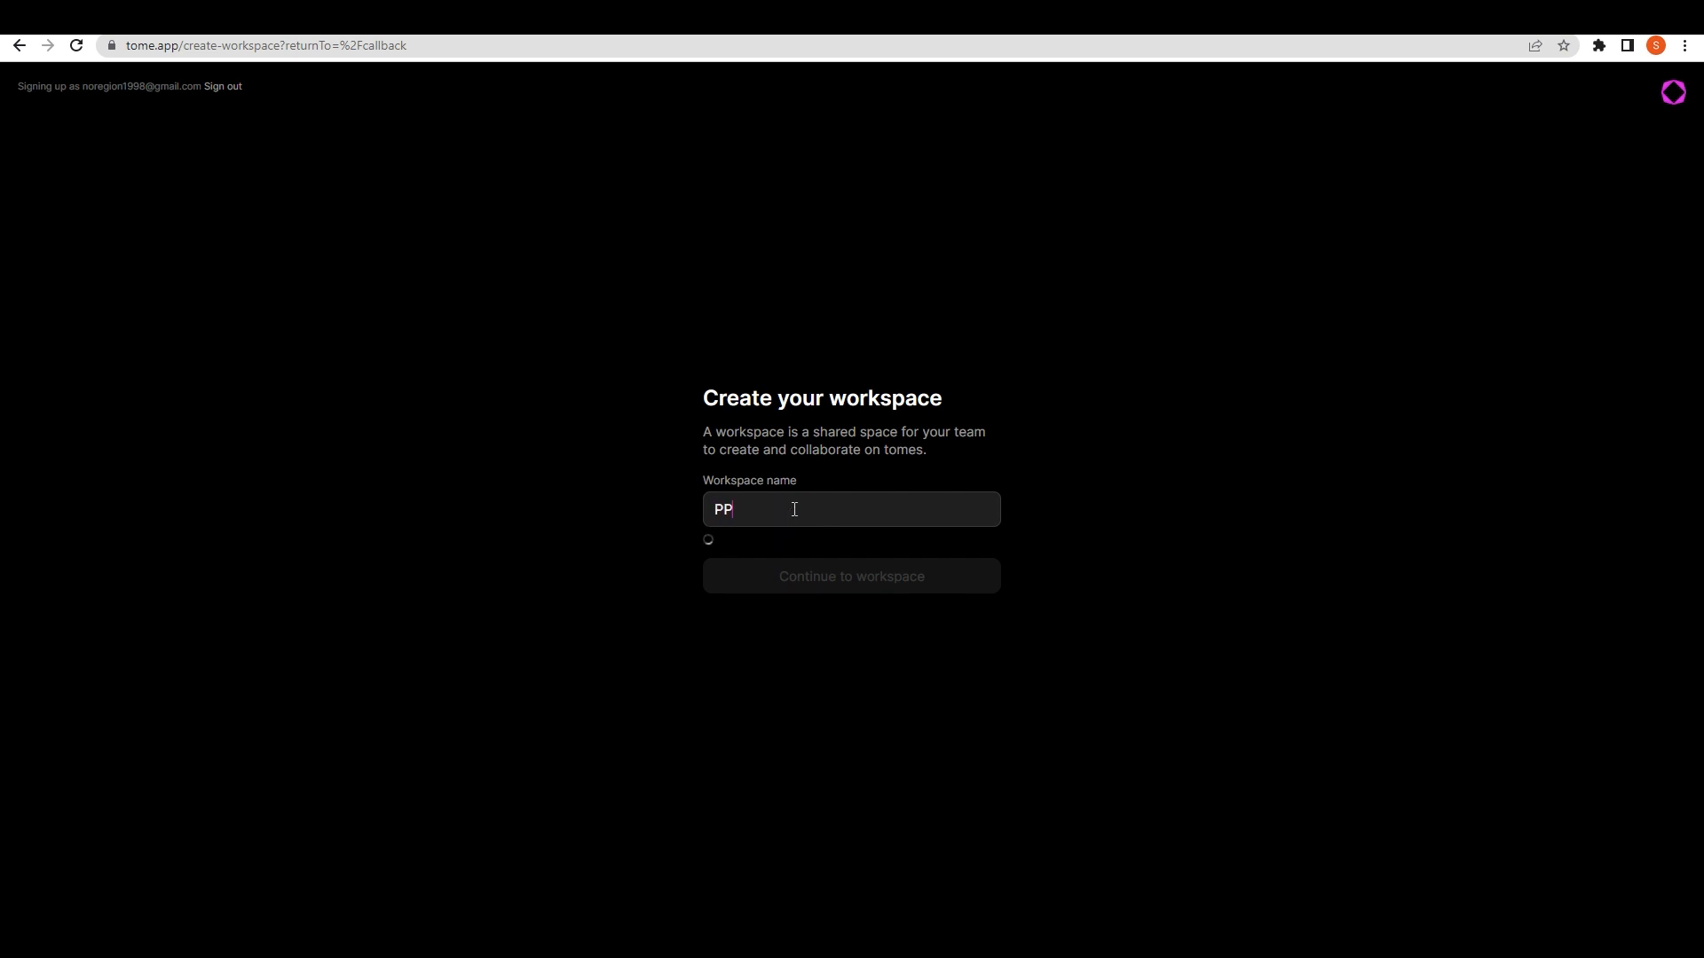
text(Prese)
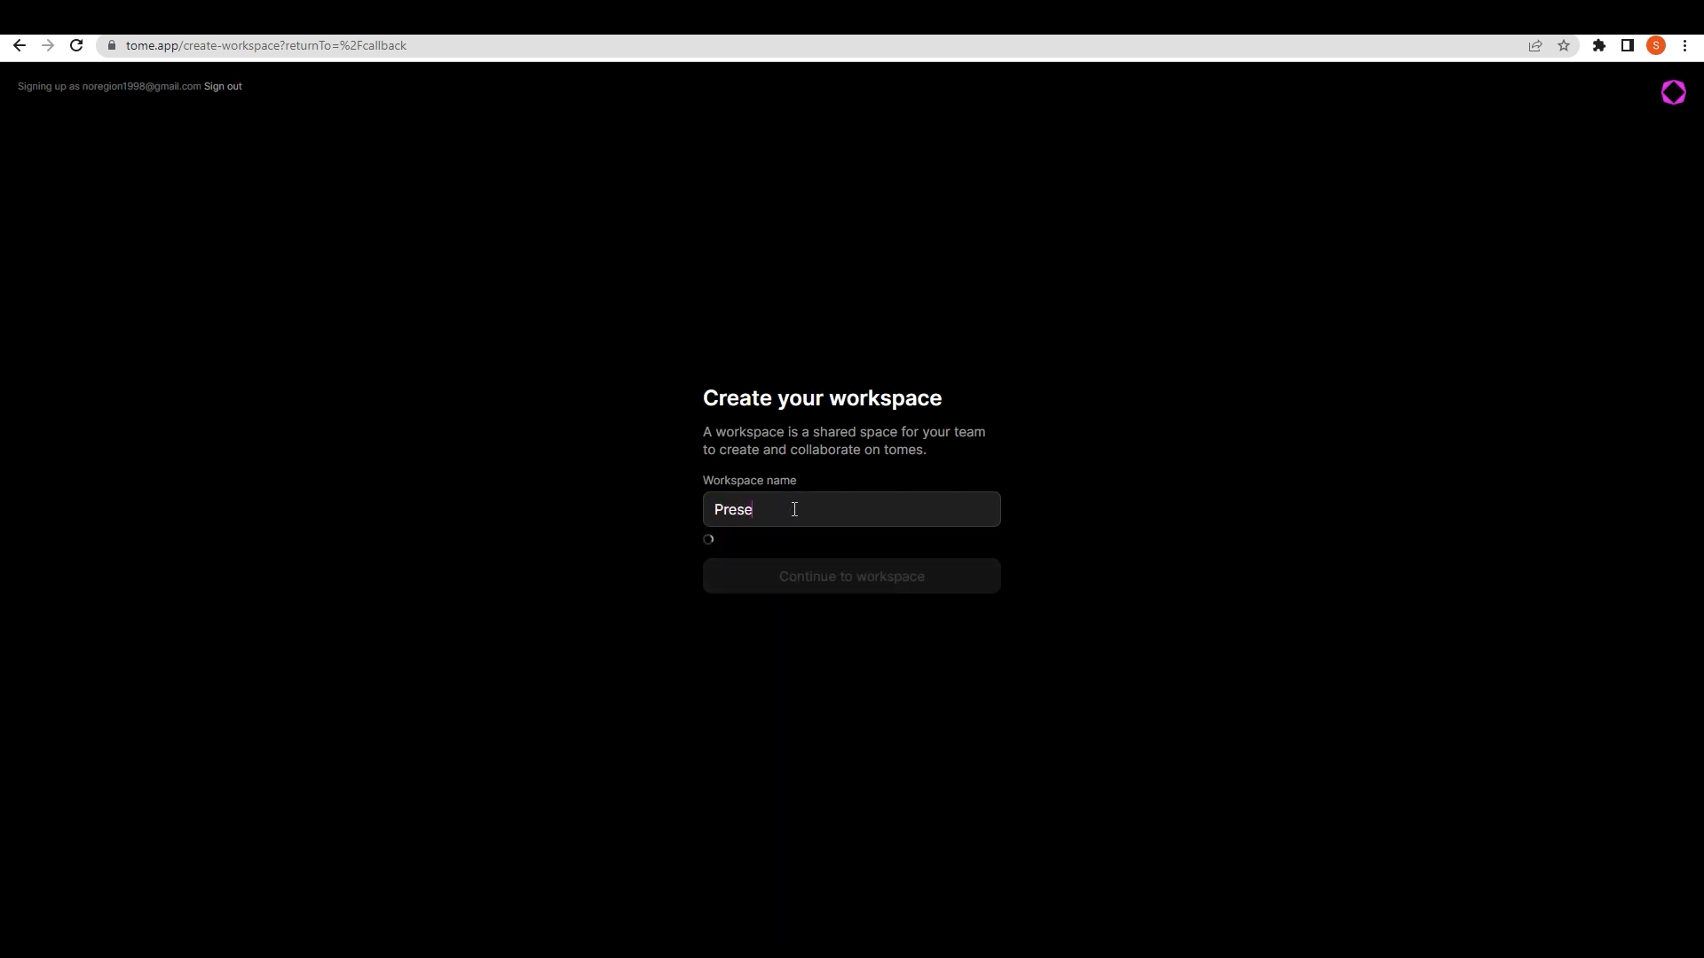
text(ntations)
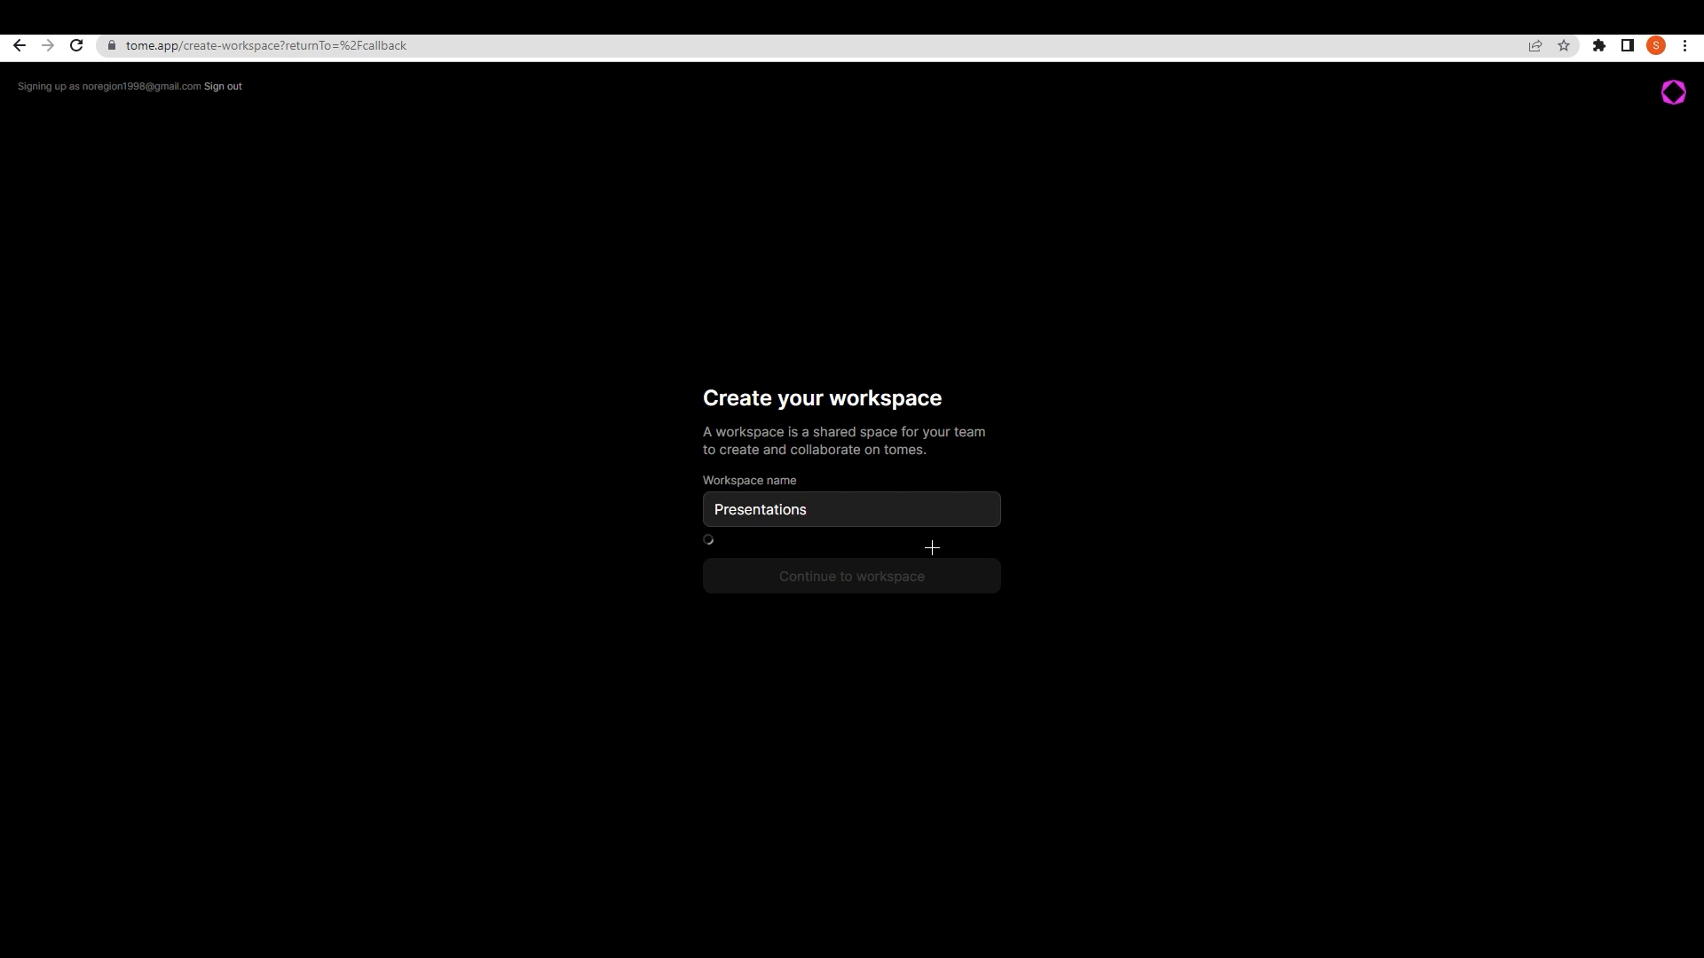
click(851, 576)
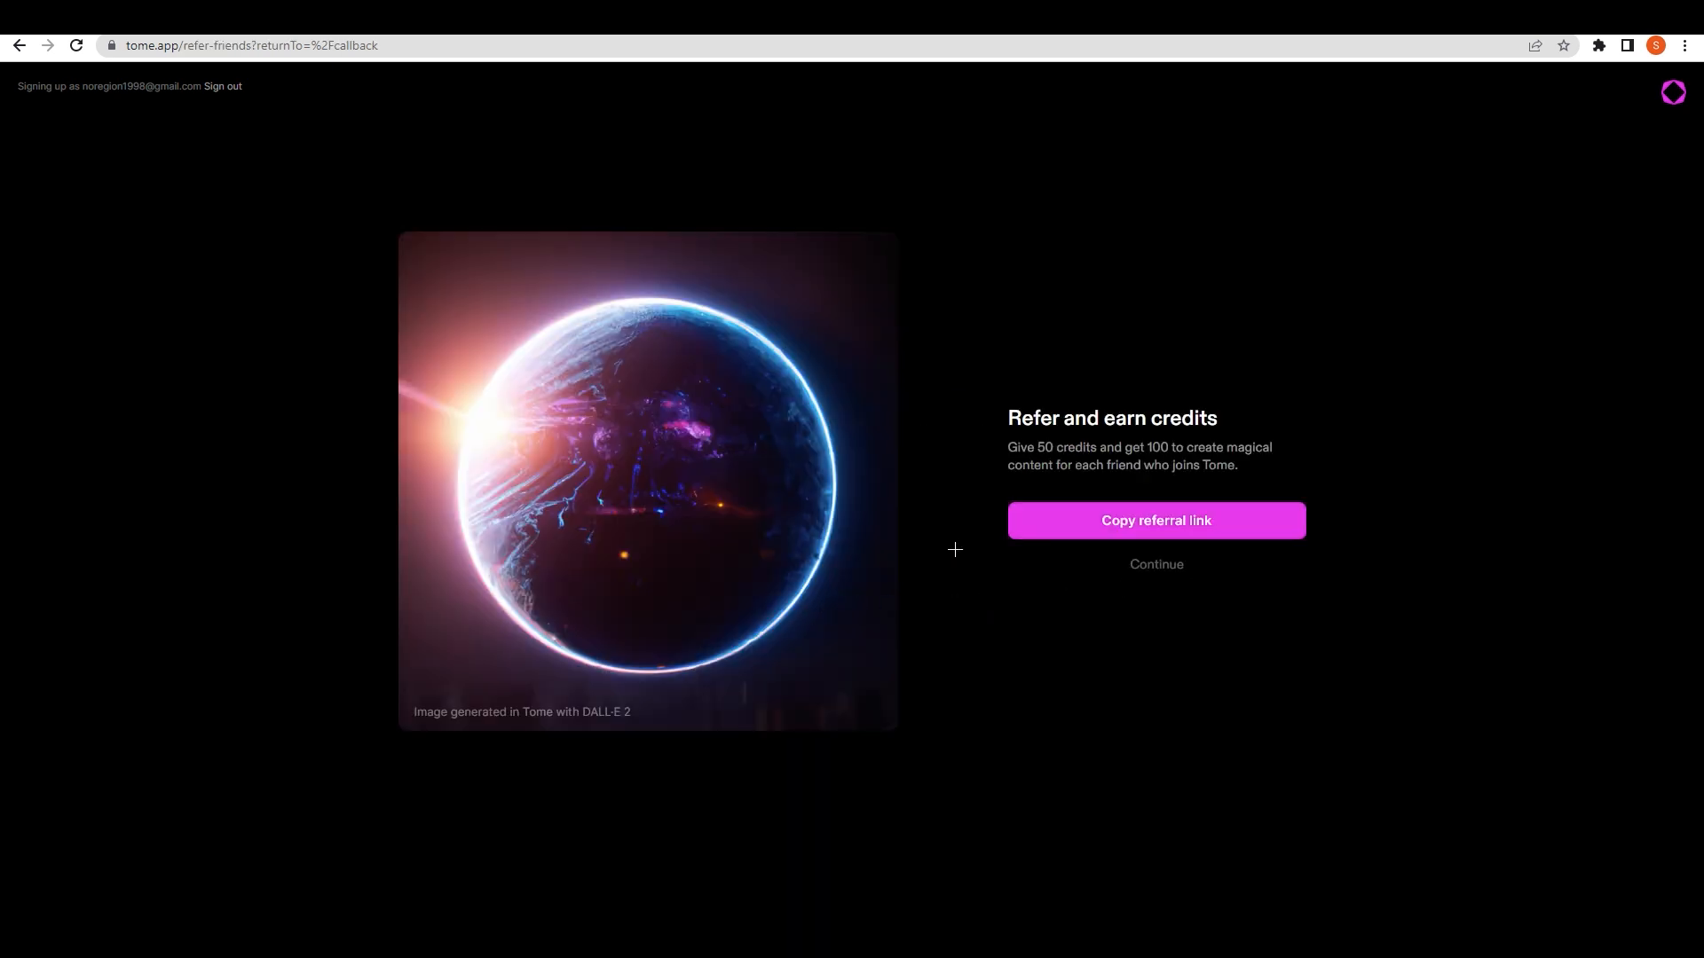
mouse_move(1025, 431)
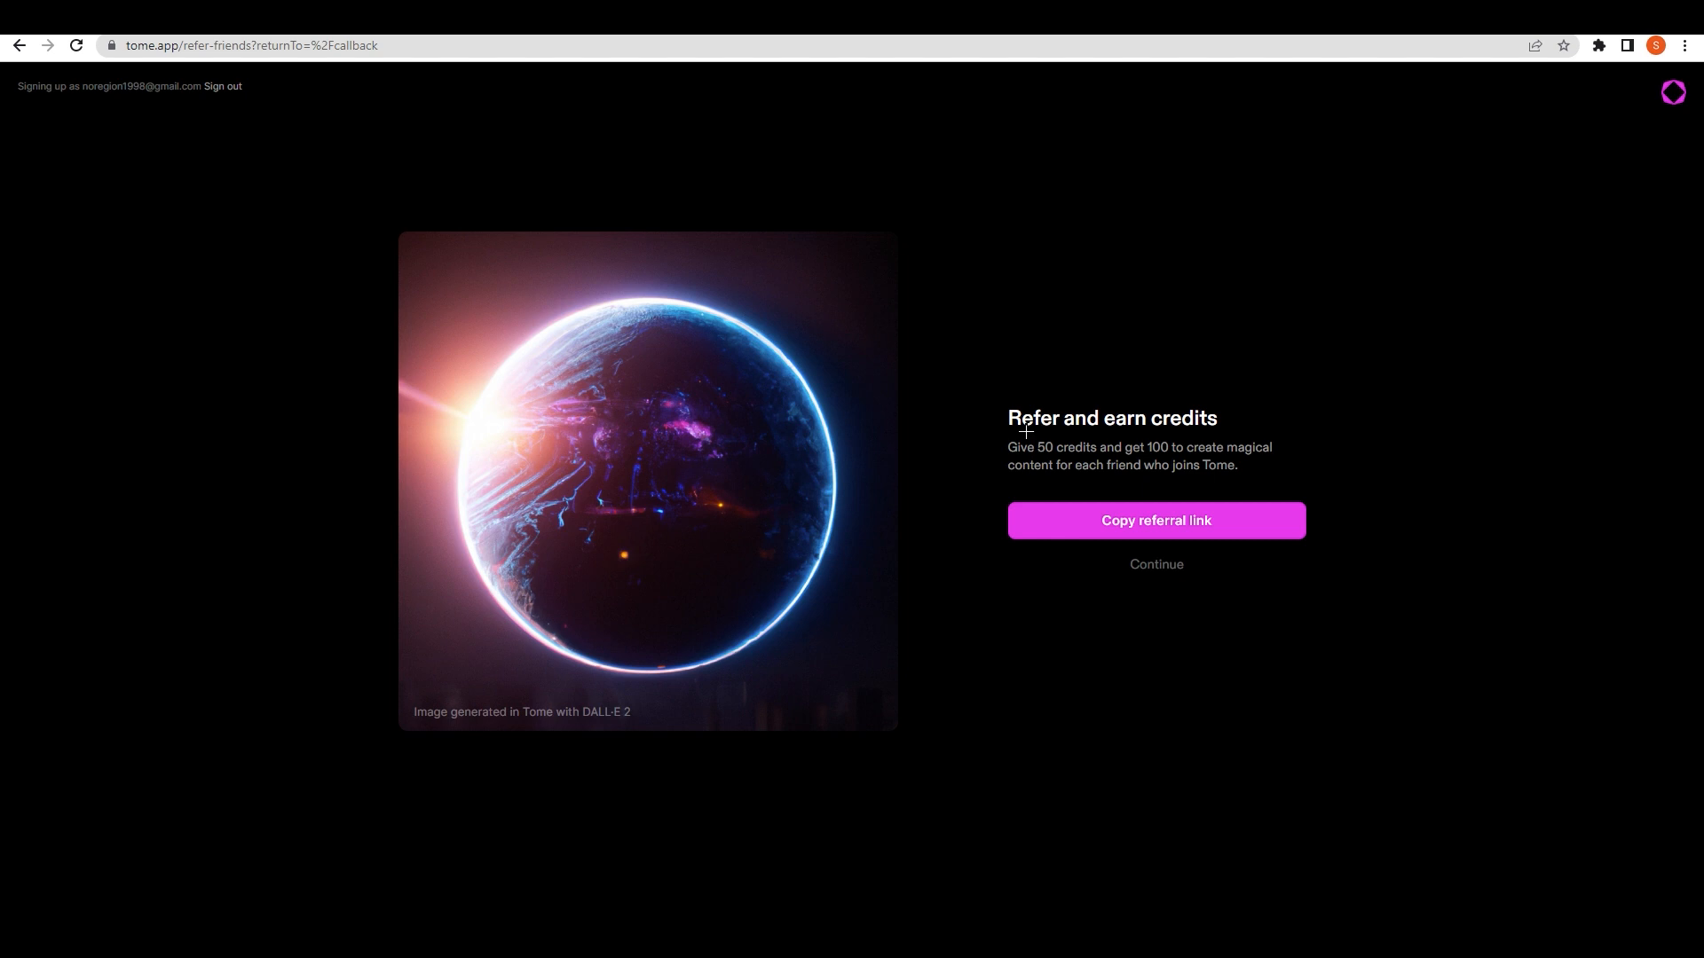
mouse_move(1098, 567)
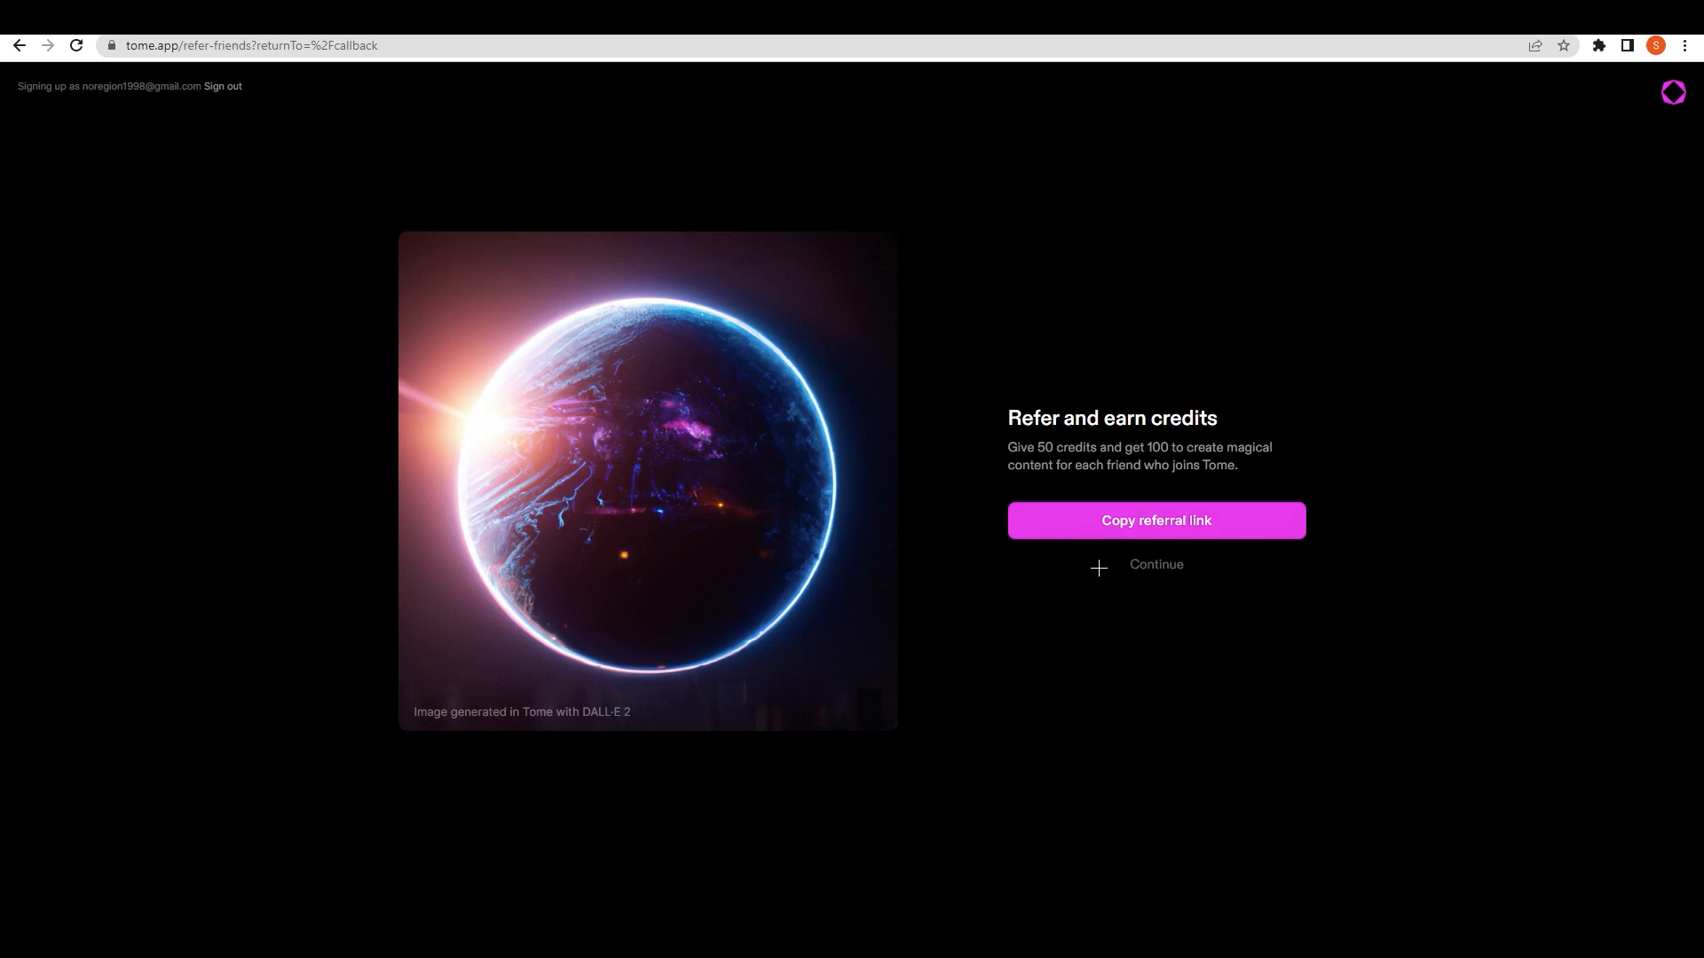
mouse_move(1046, 459)
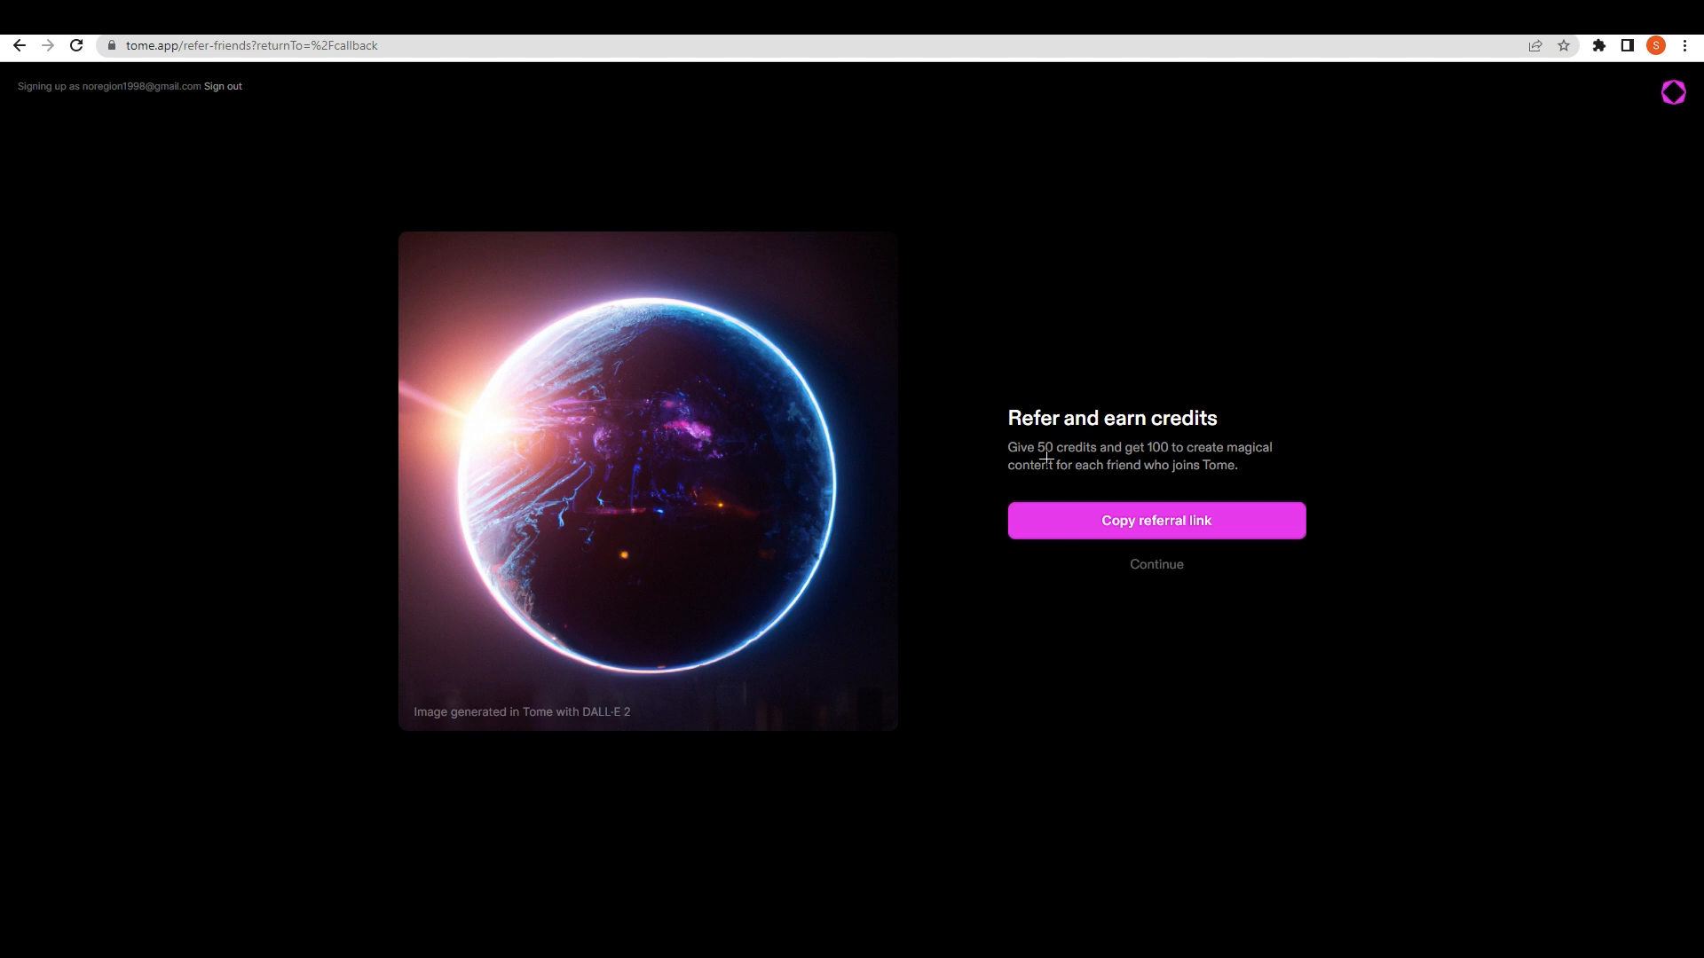
mouse_move(1250, 475)
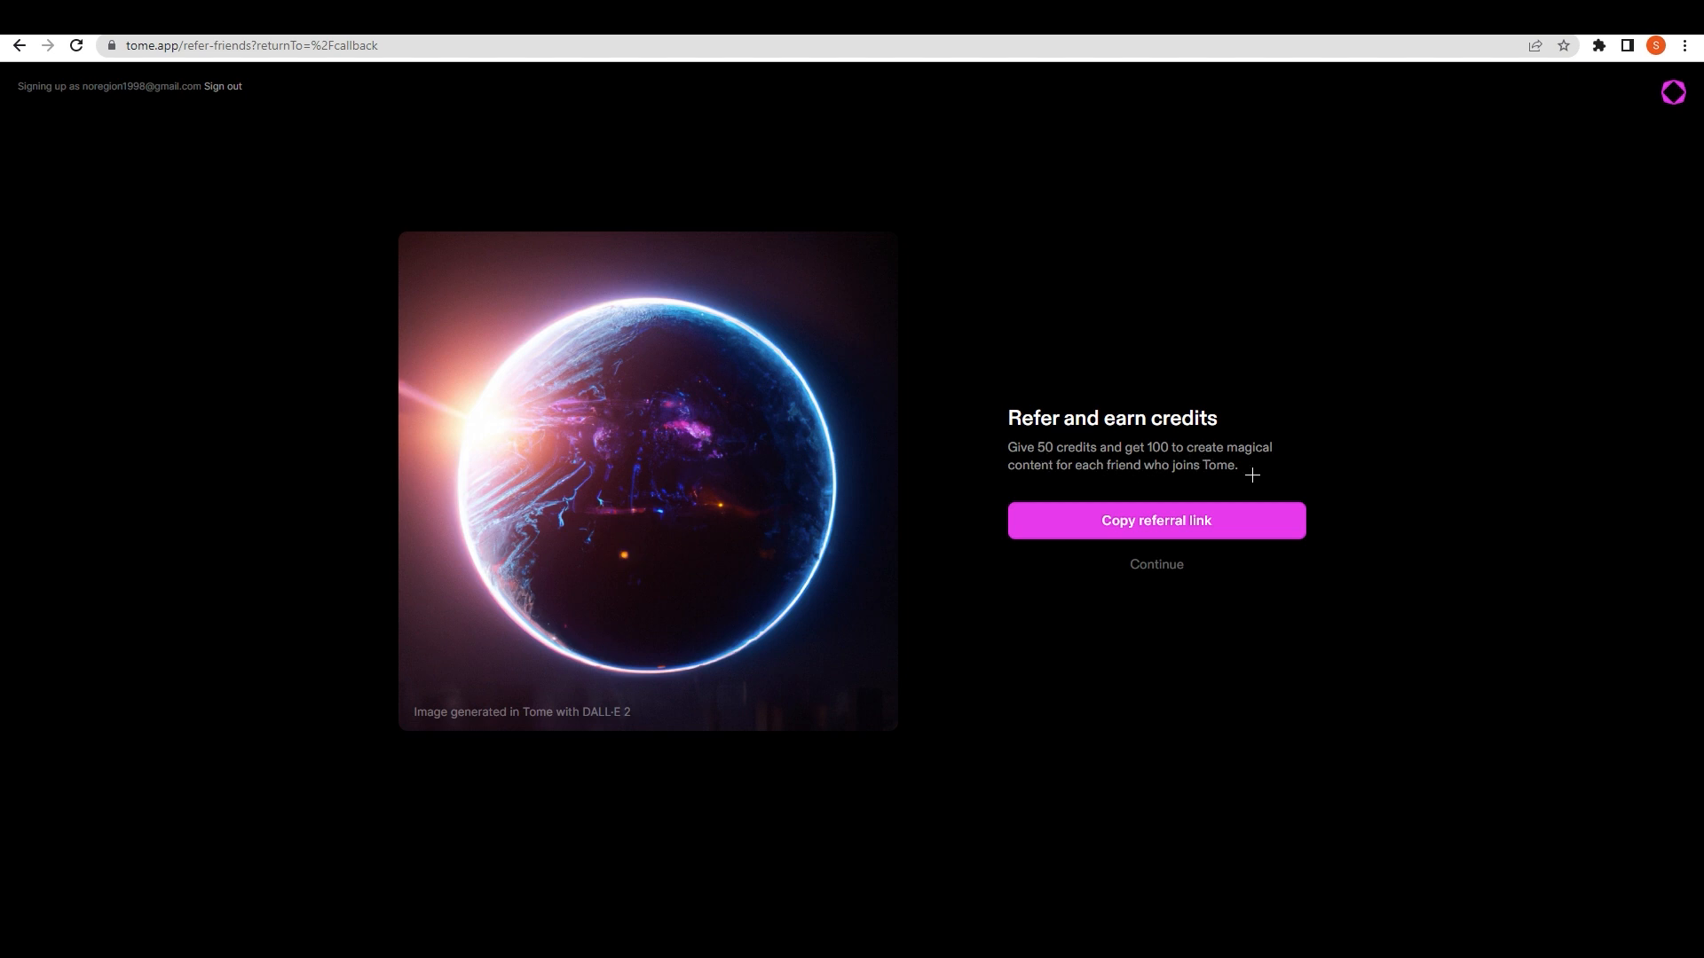
mouse_move(1112, 502)
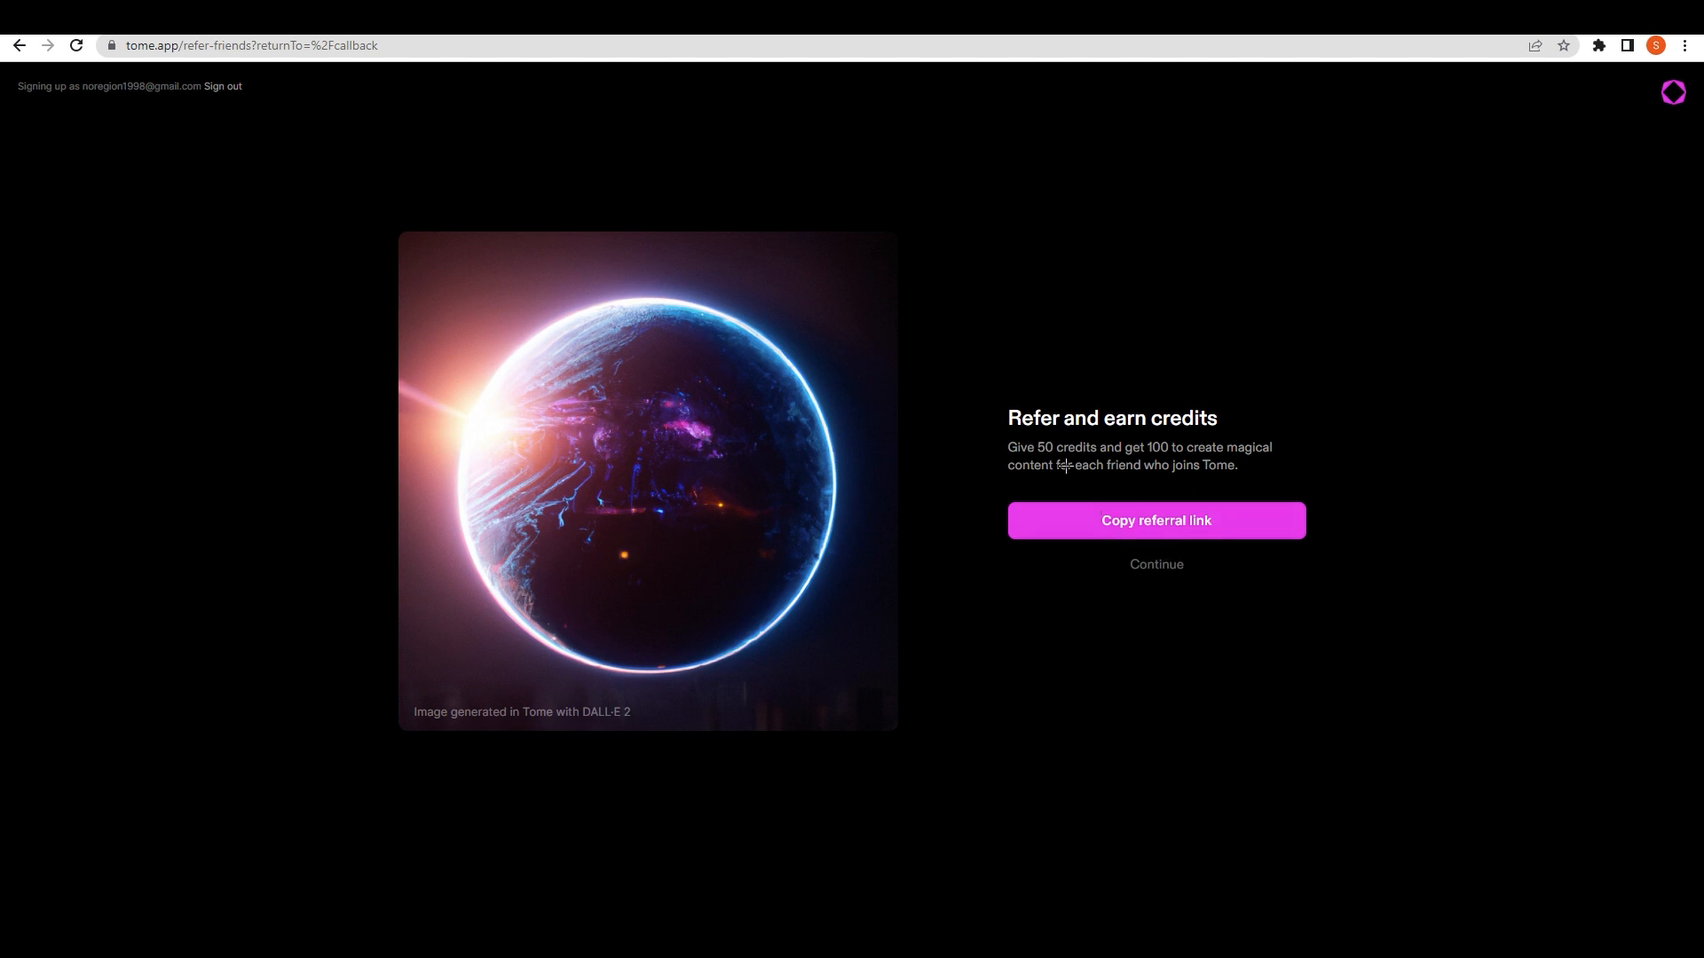
mouse_move(1048, 540)
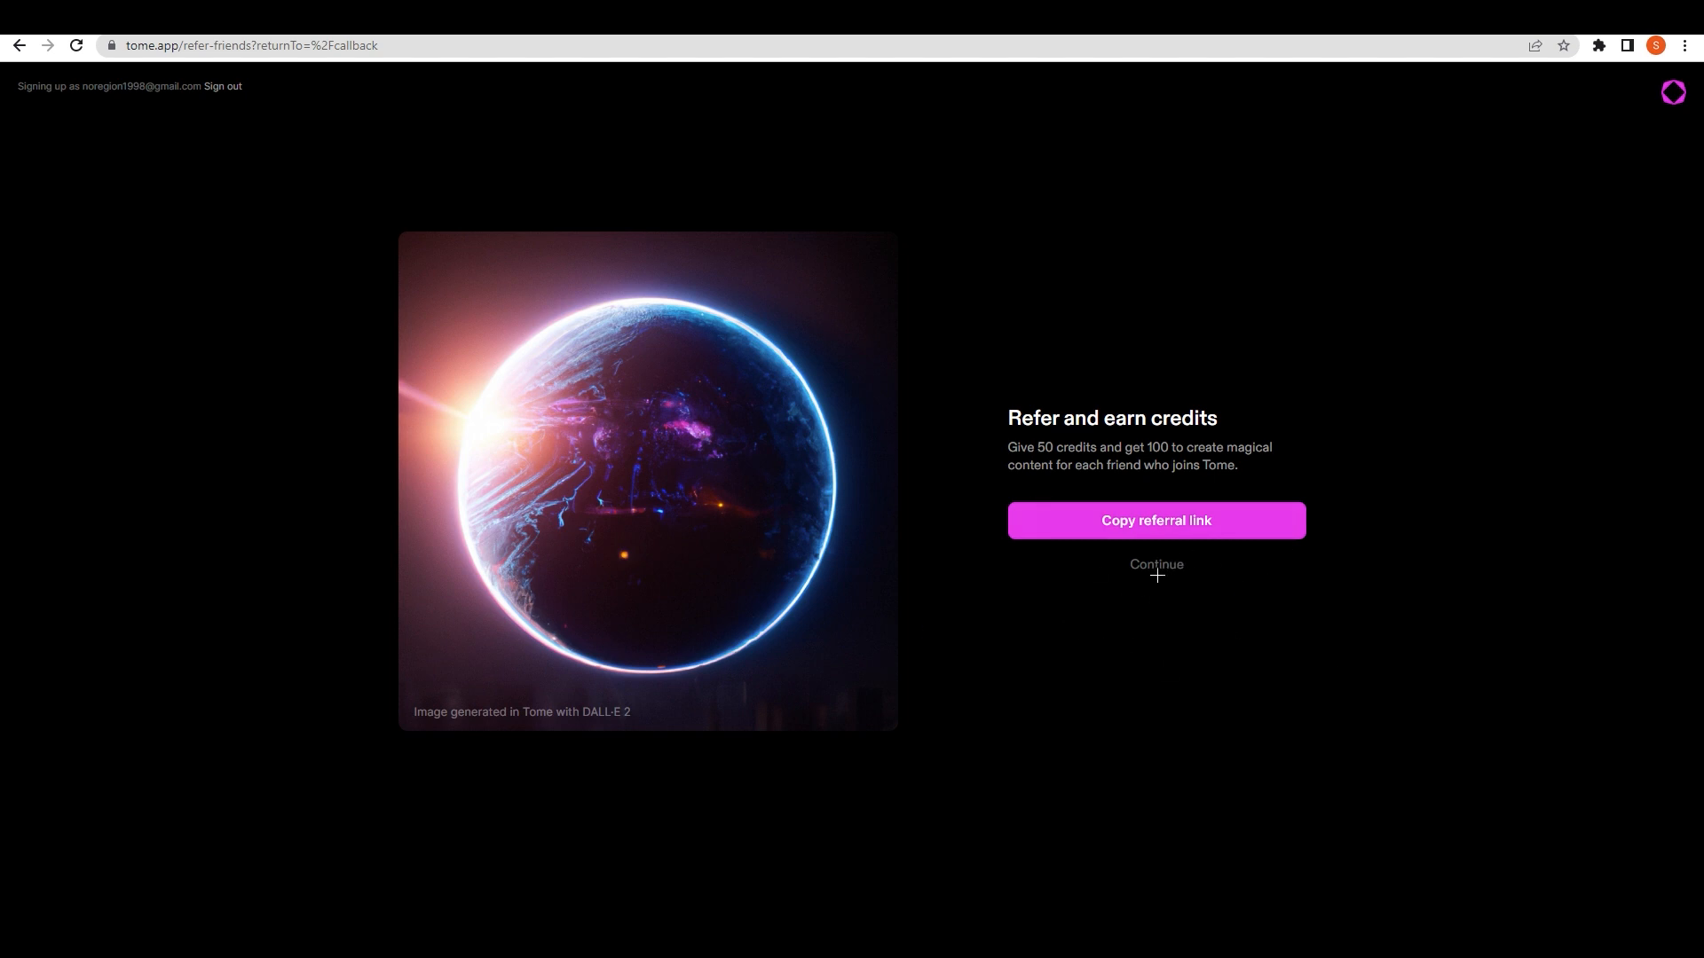
Step: Skip the referral credits offer and continue to the dashboard
click(1155, 565)
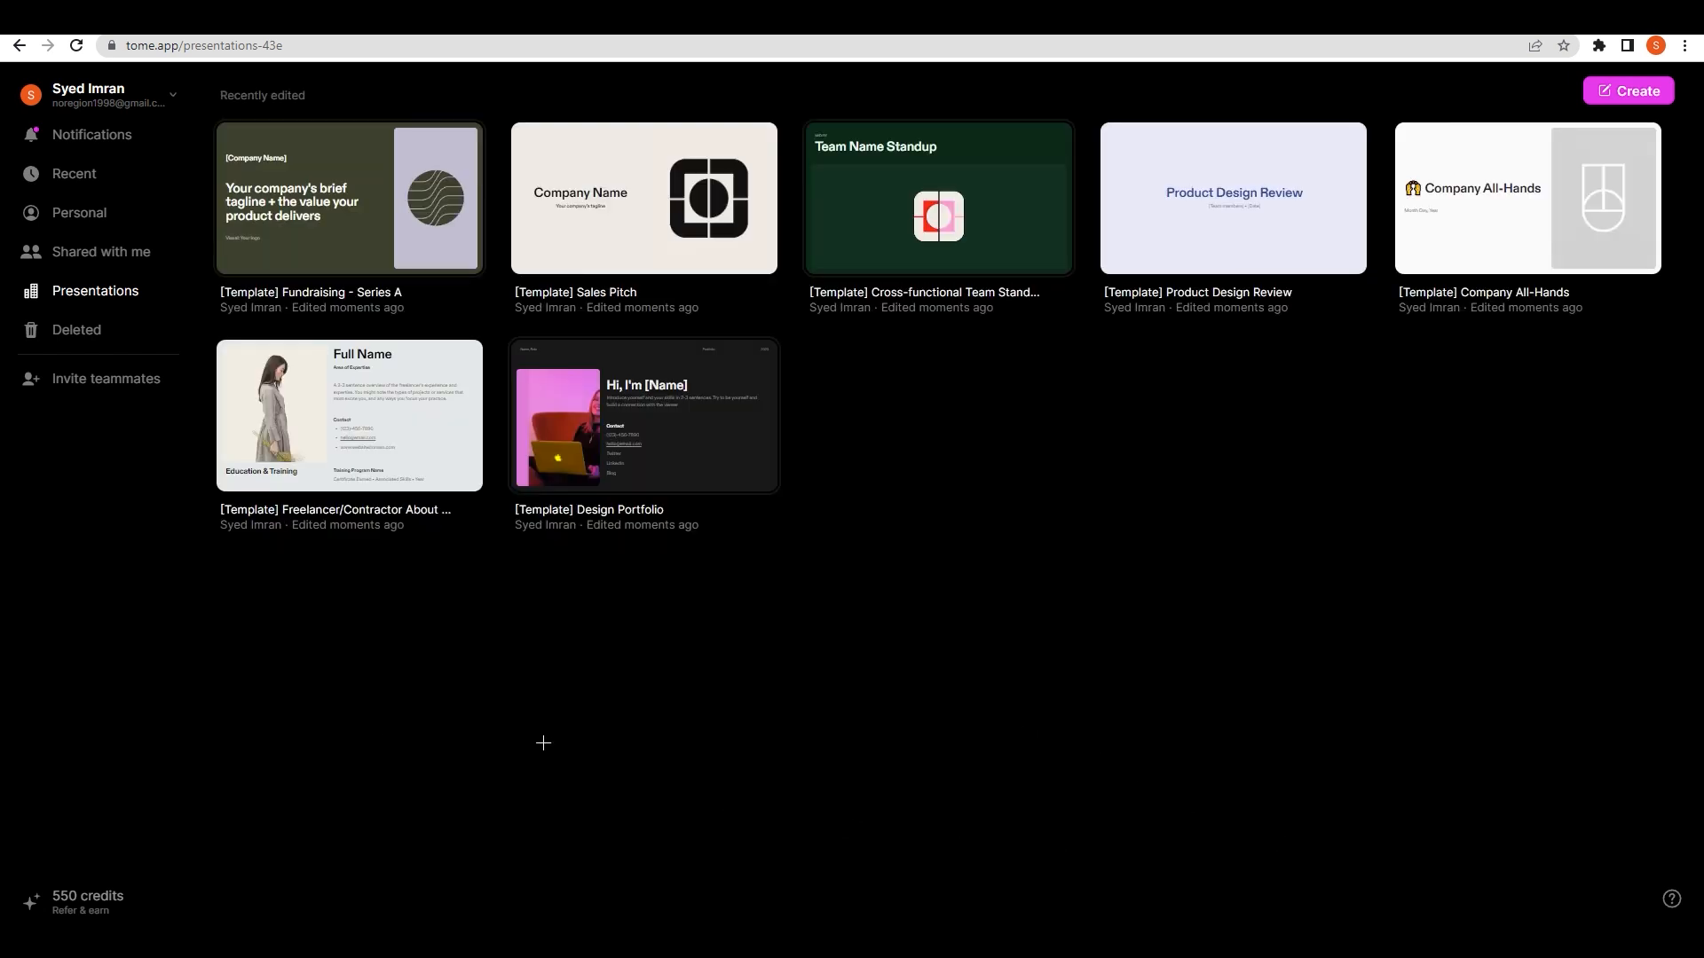
mouse_move(1066, 785)
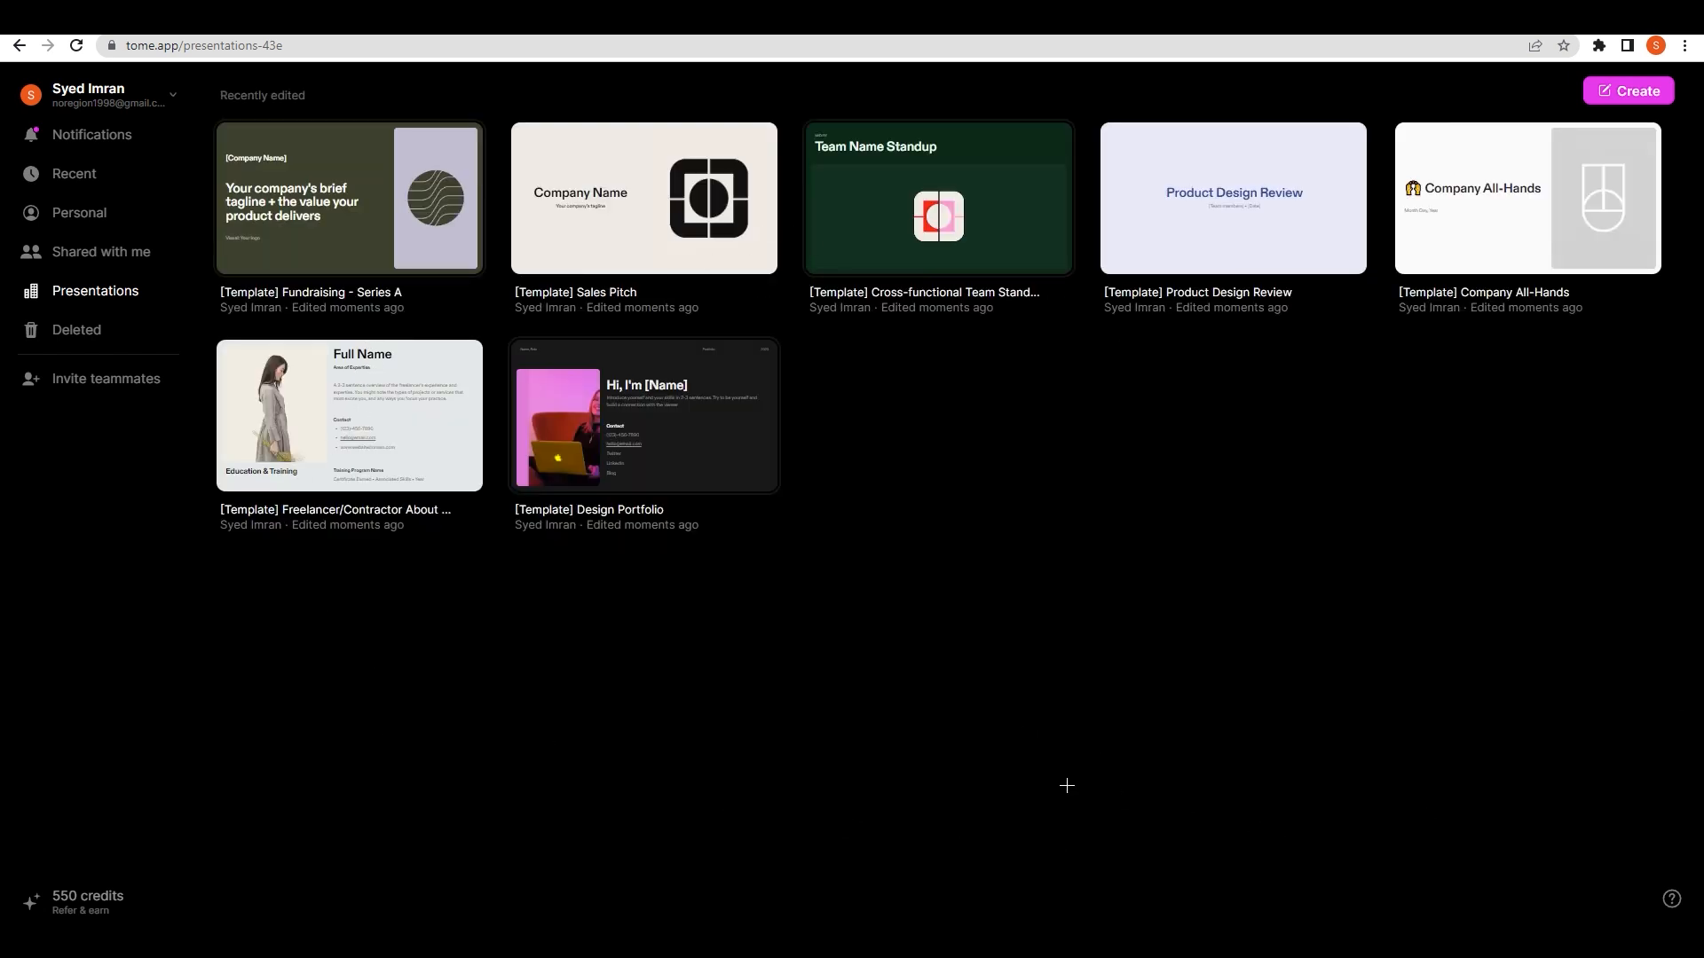
mouse_move(1025, 648)
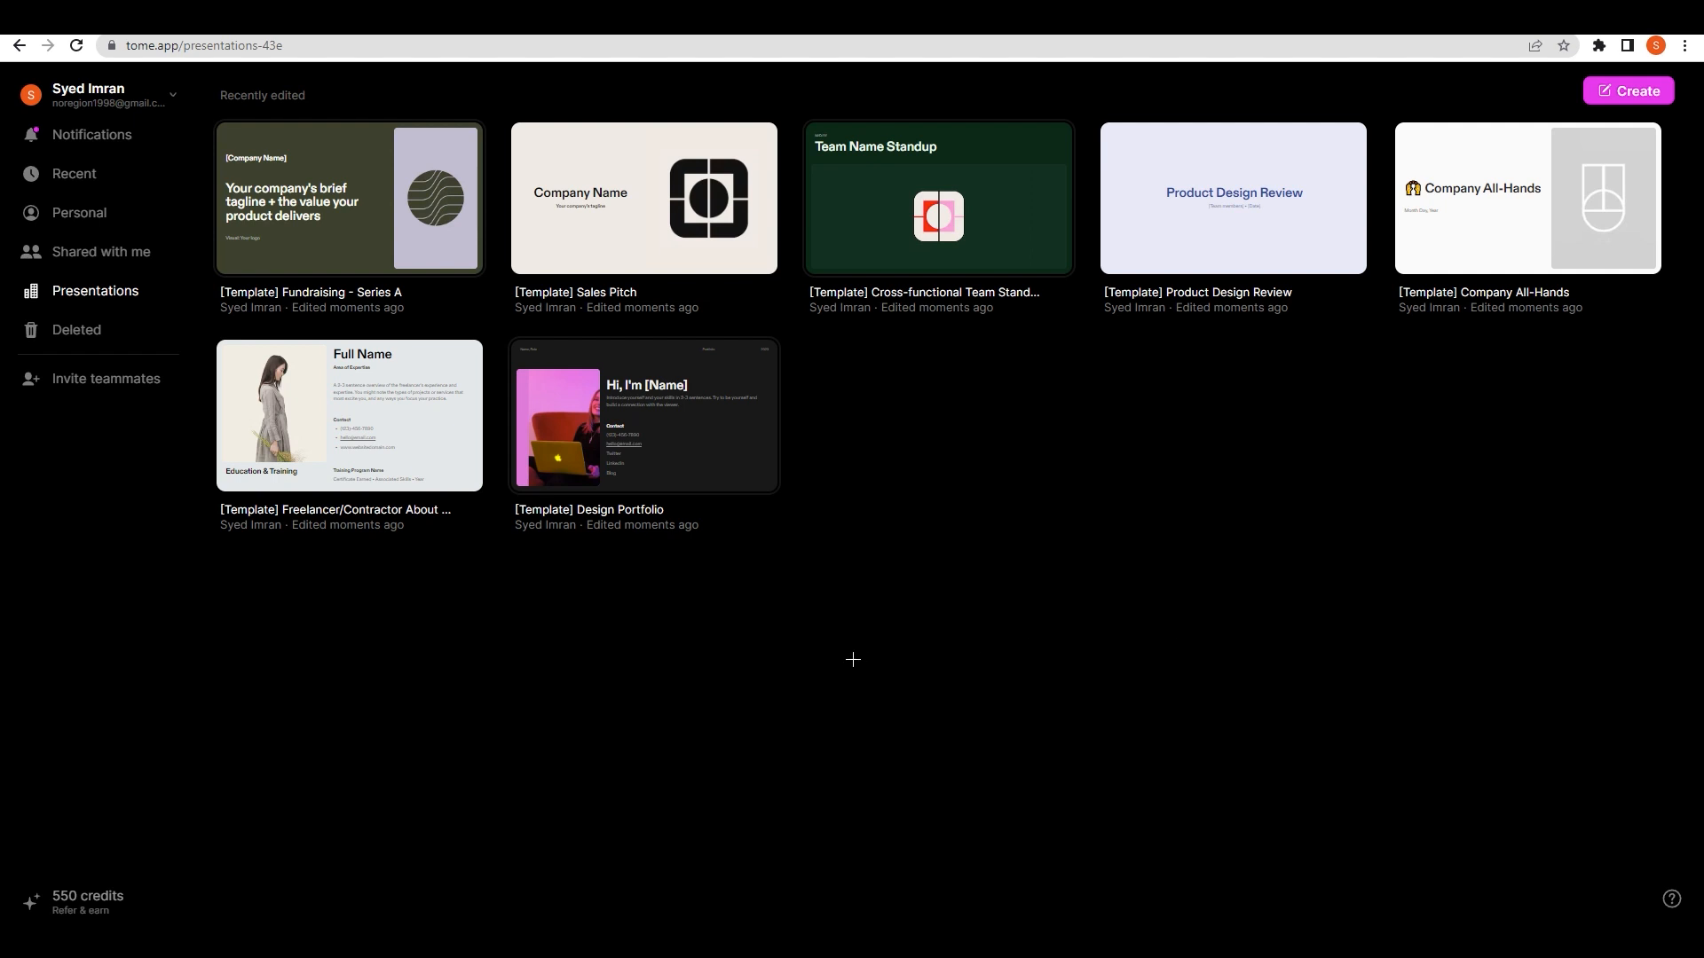
mouse_move(703, 637)
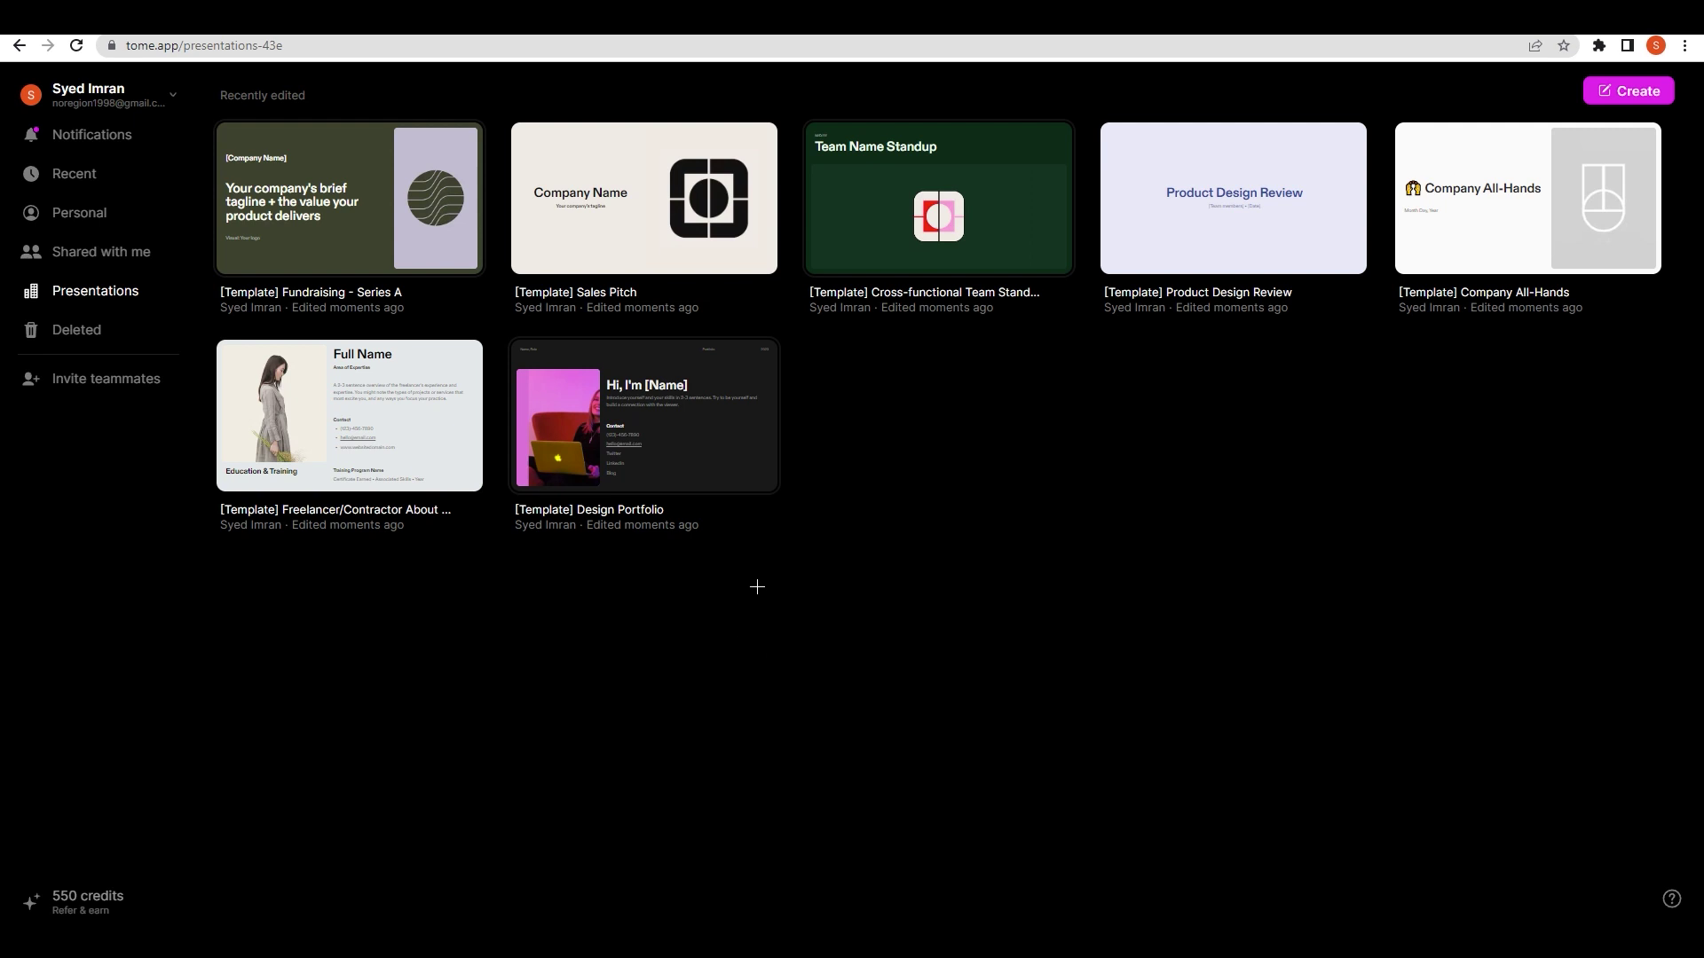
mouse_move(1303, 212)
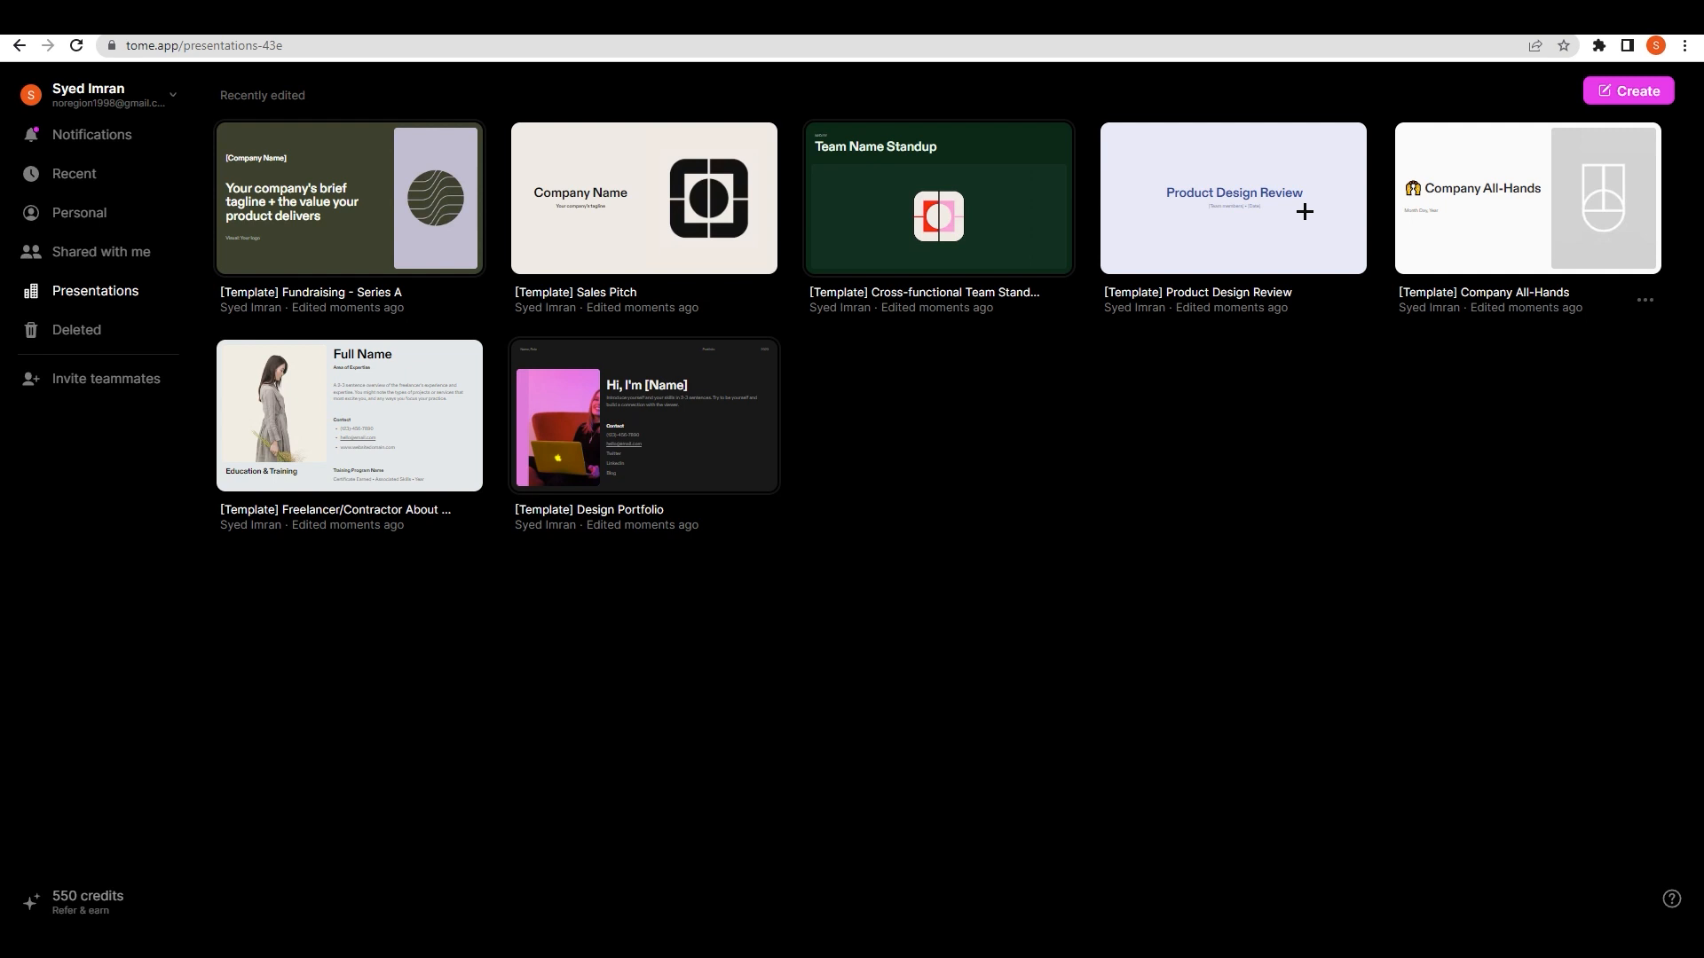
mouse_move(74, 174)
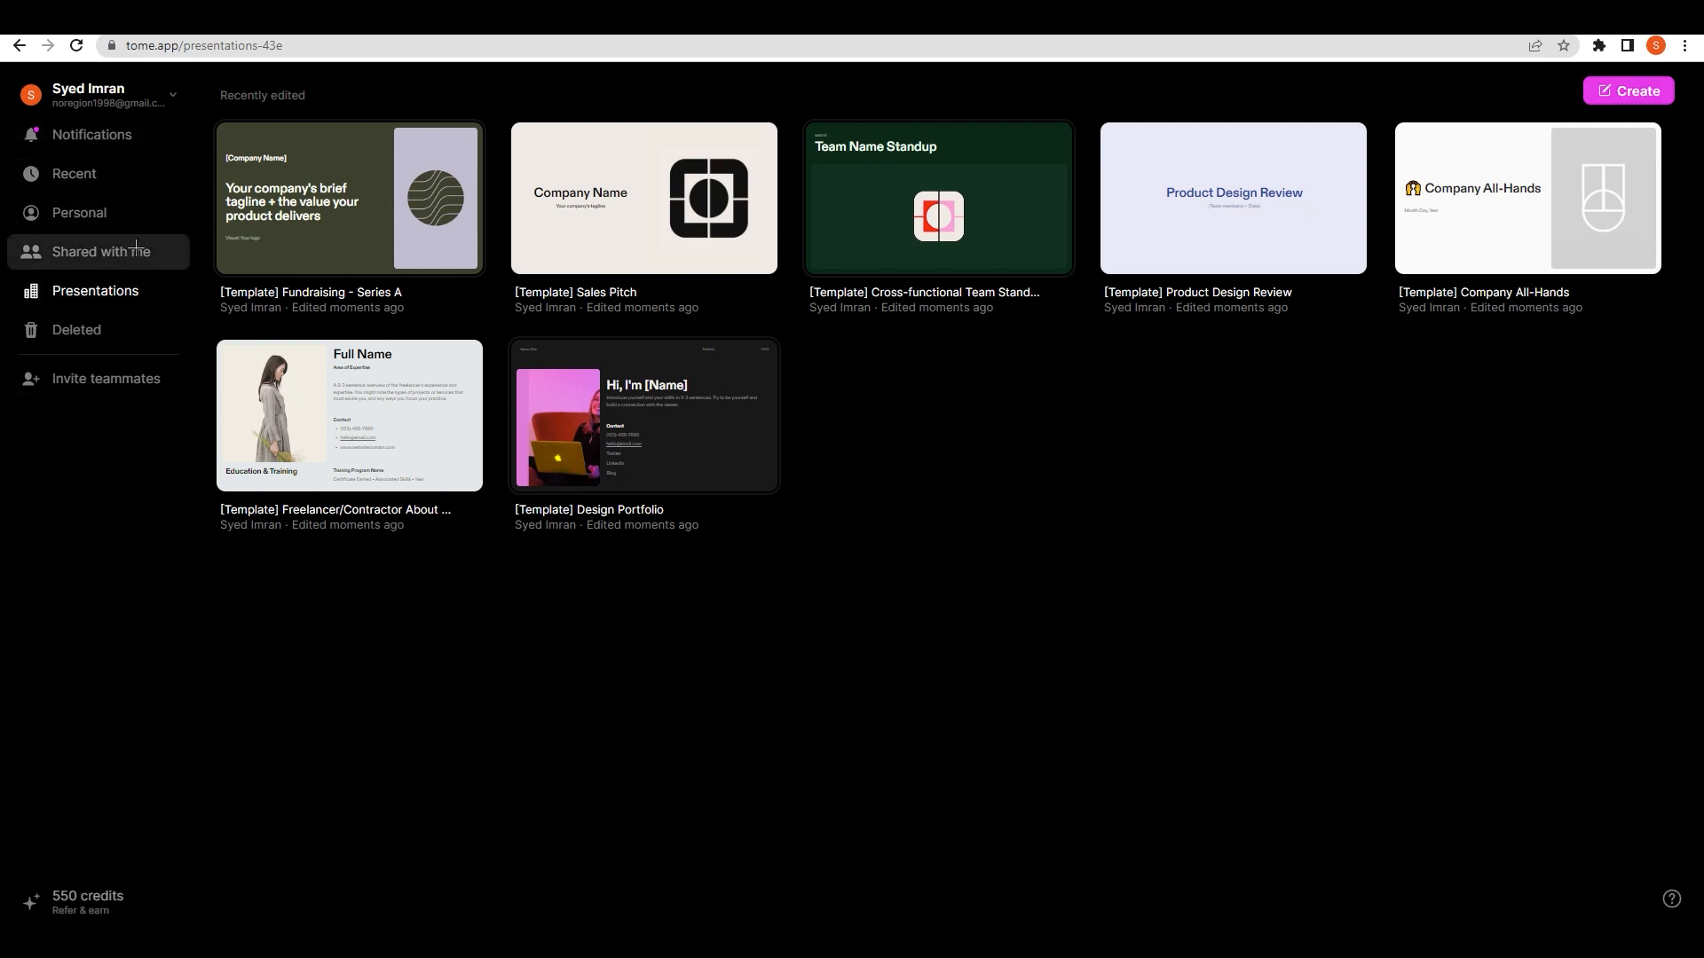
mouse_move(77, 330)
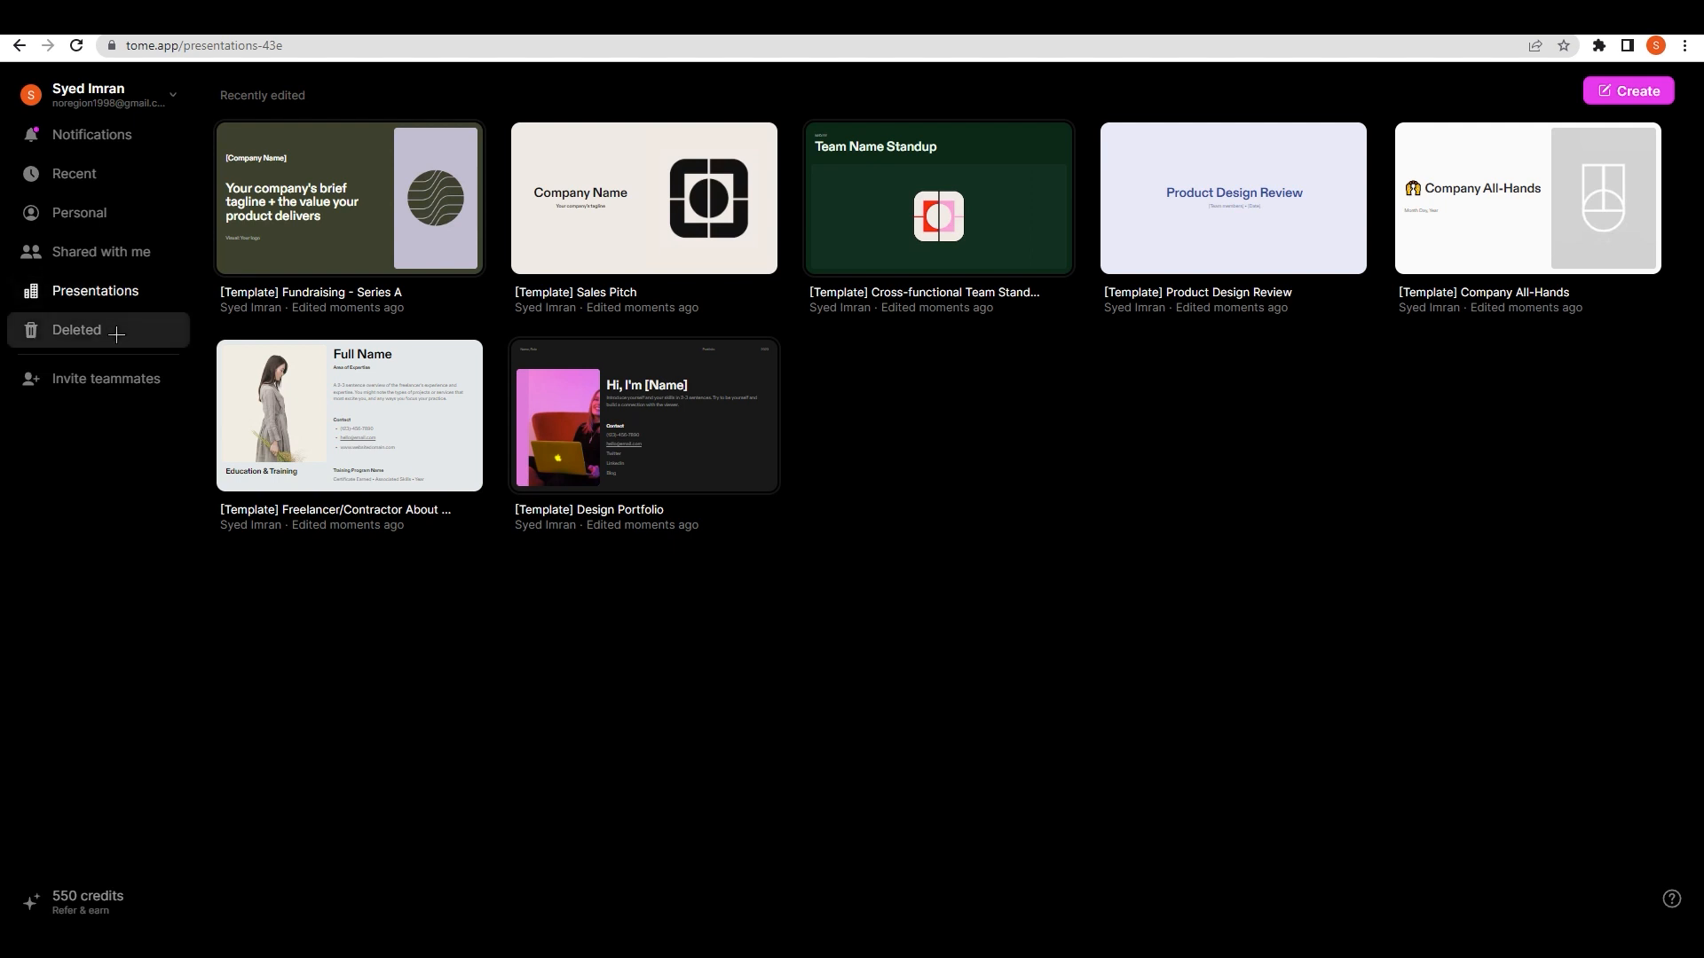
mouse_move(105, 377)
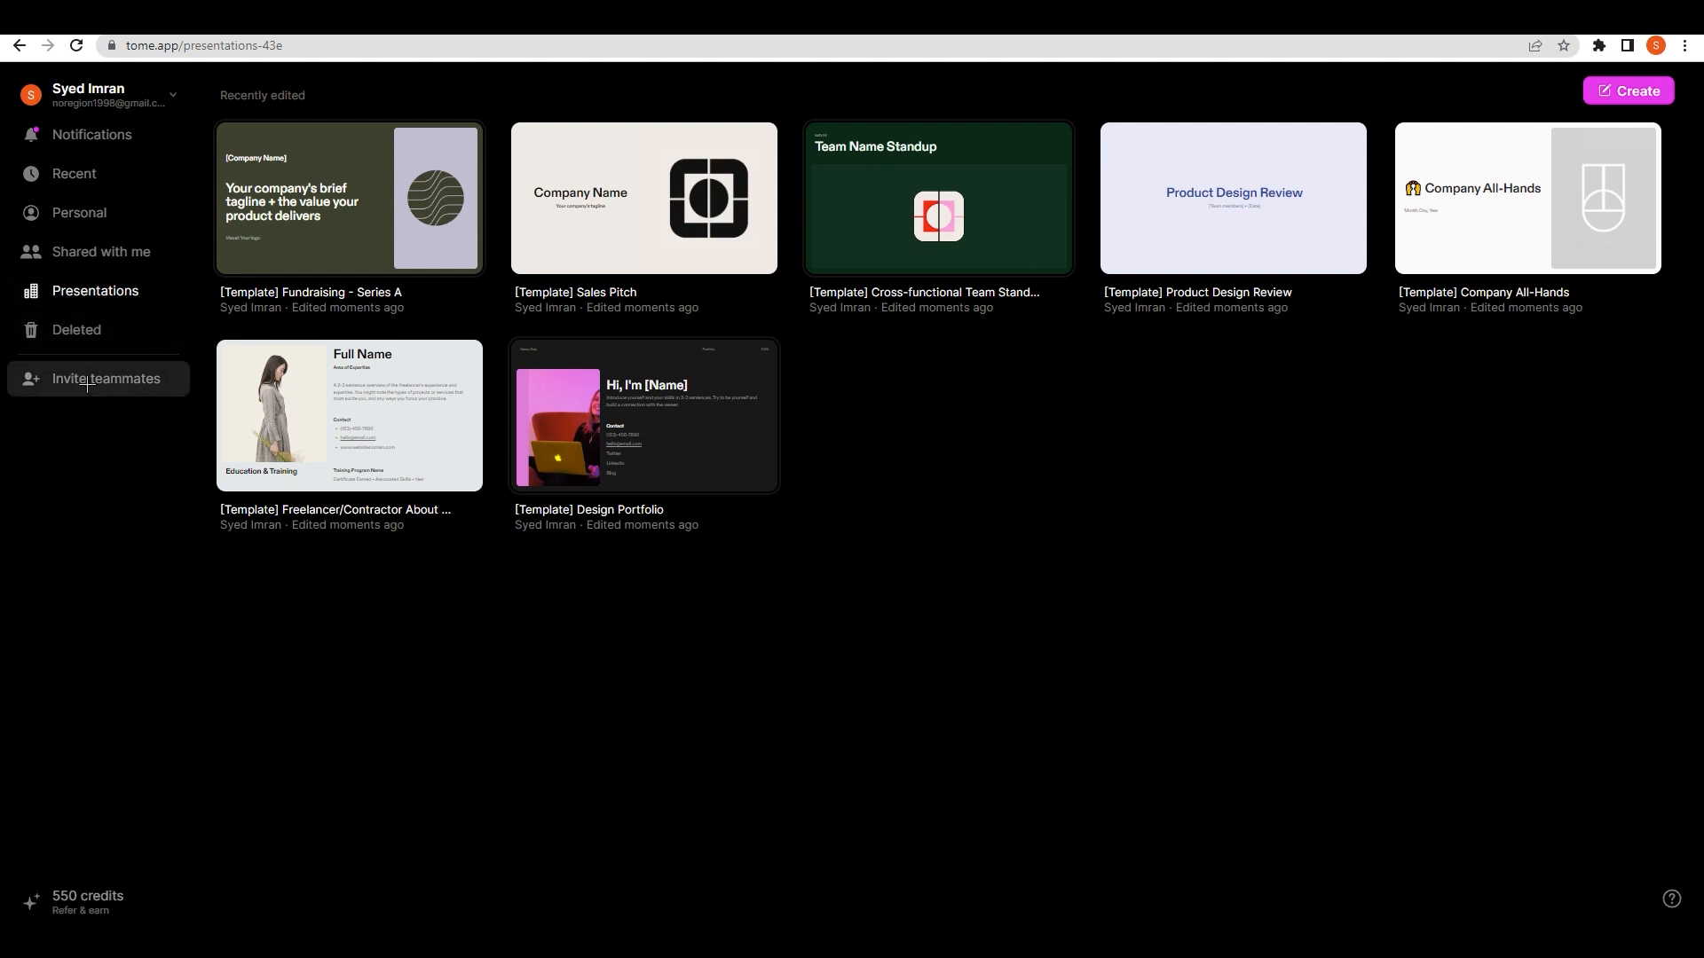
Step: Click Create on the Presentations dashboard for a new blank tome
click(105, 378)
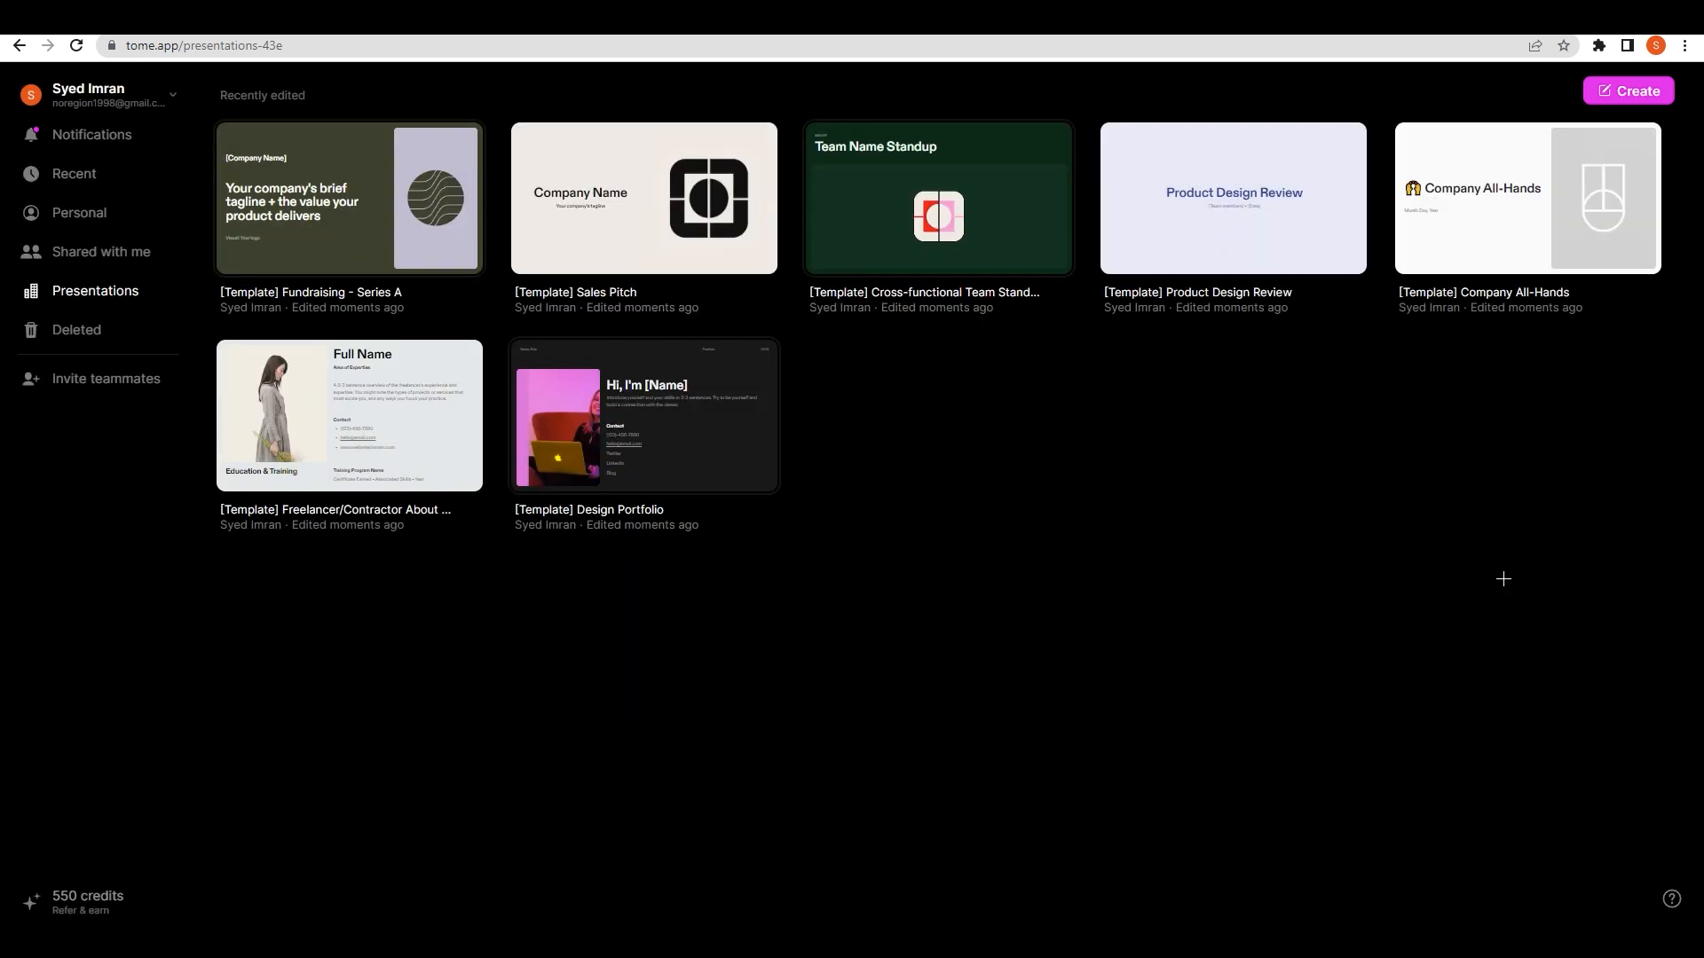
mouse_move(151, 905)
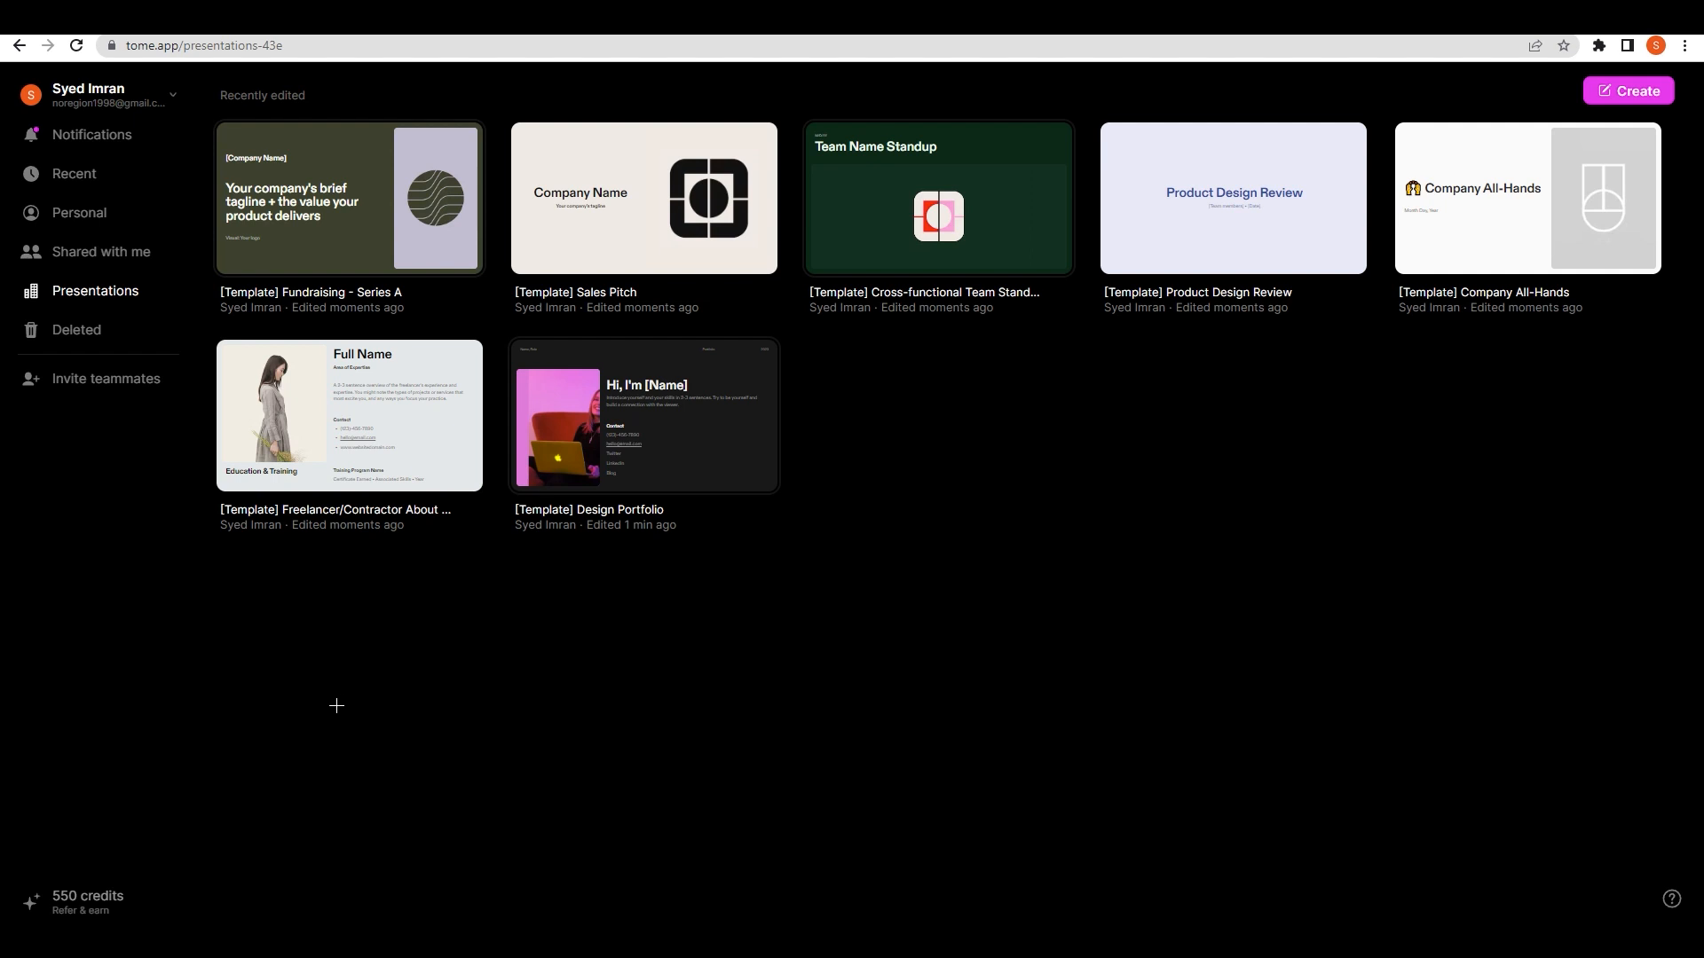
mouse_move(56, 918)
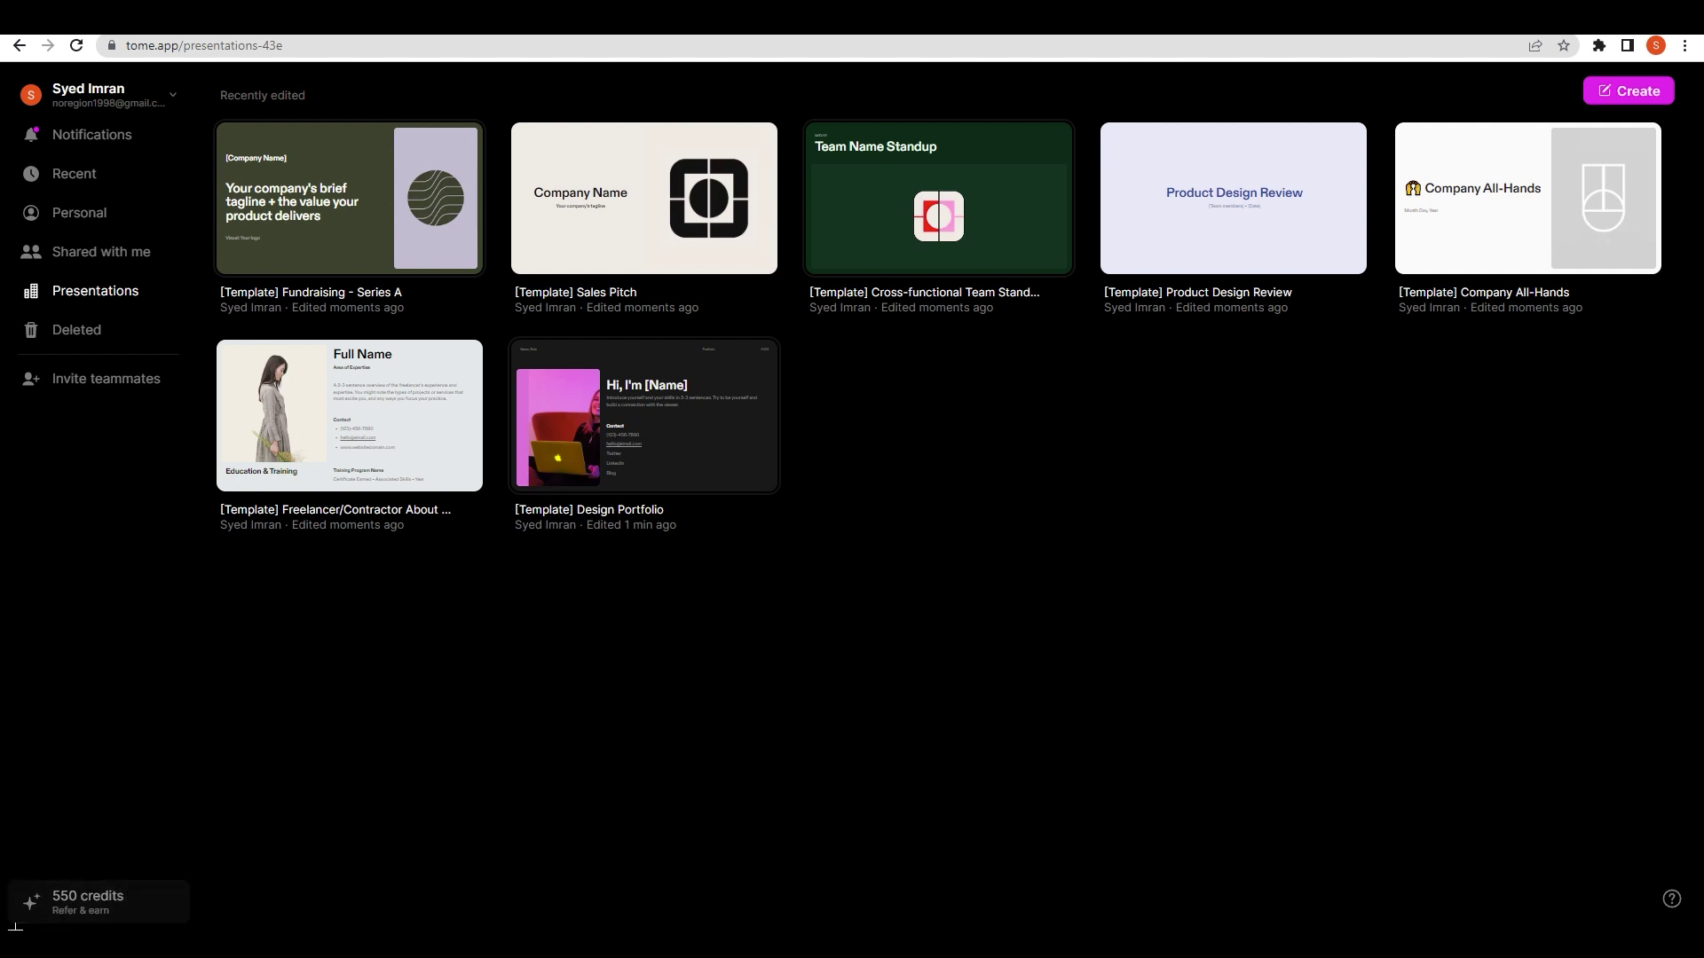
mouse_move(106, 909)
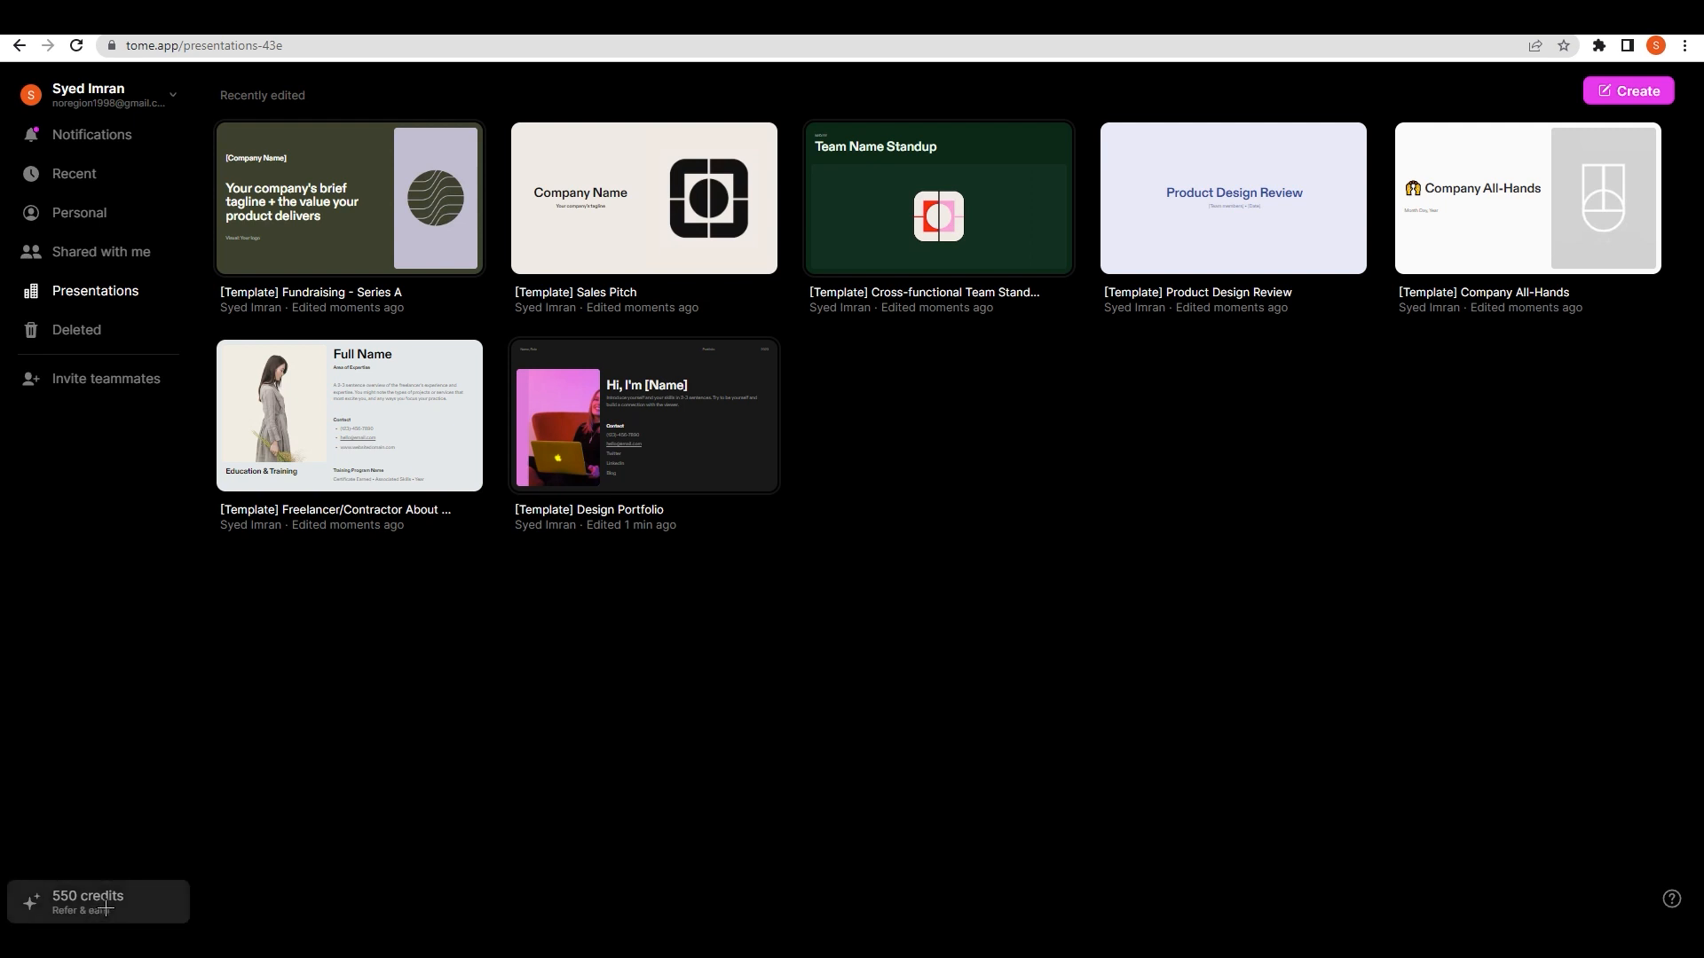
mouse_move(105, 891)
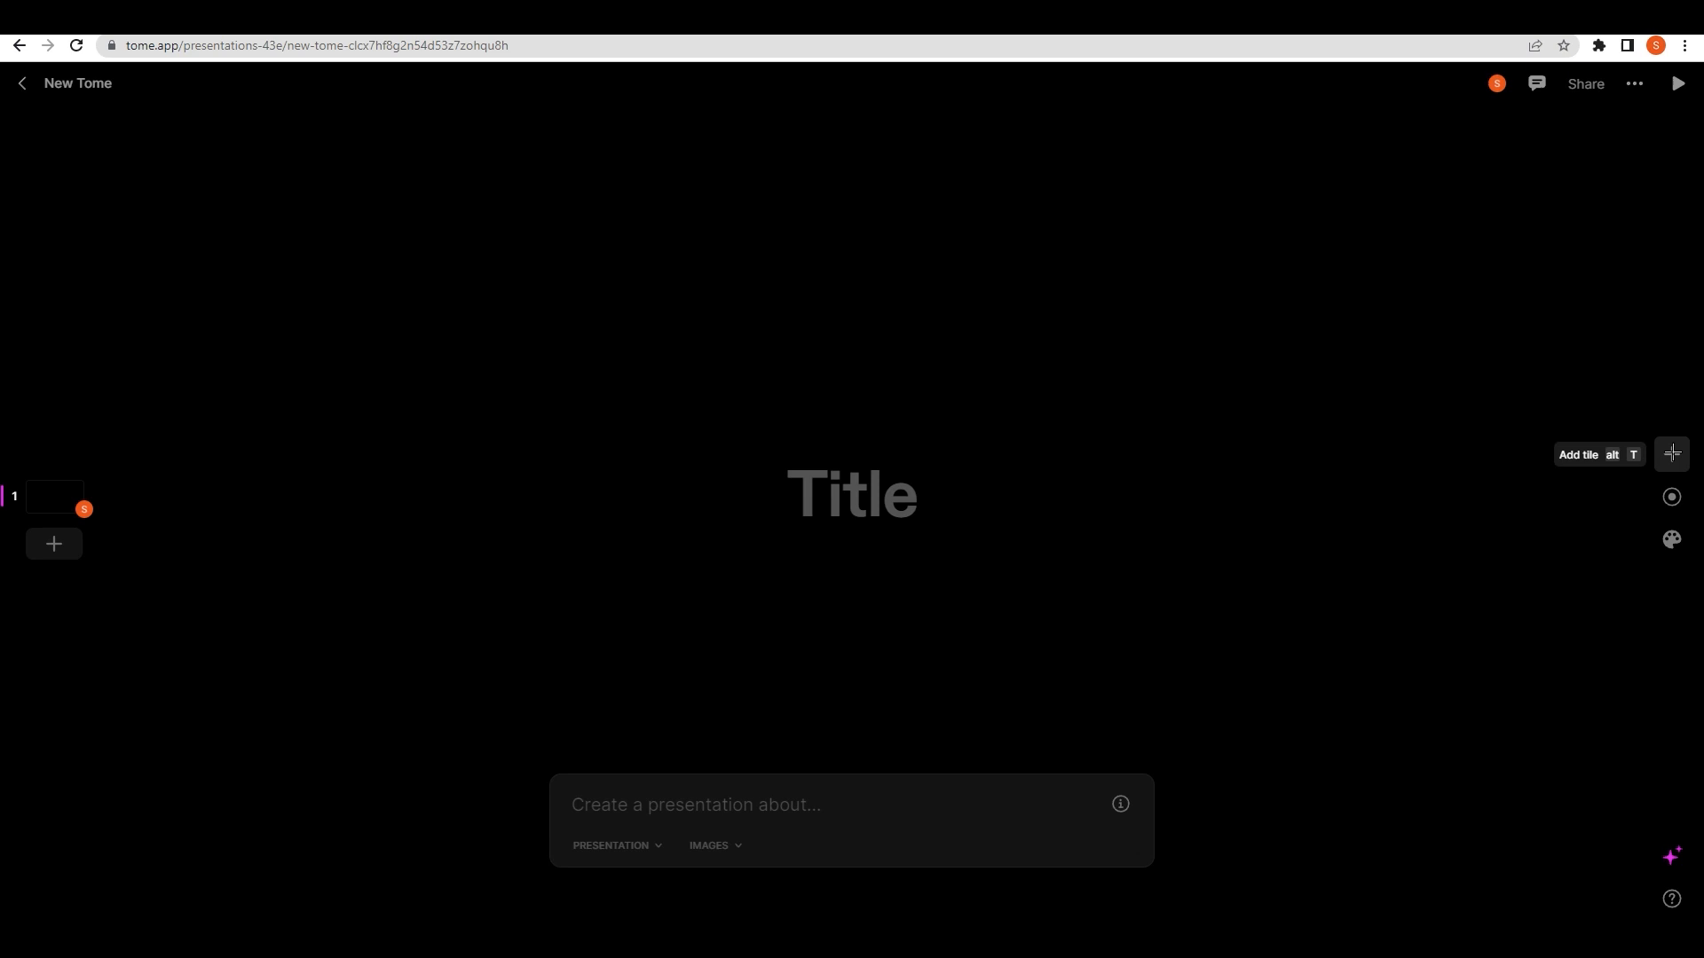
Step: Open the theme settings, preview Ocean, then apply the green Moss theme
click(1671, 454)
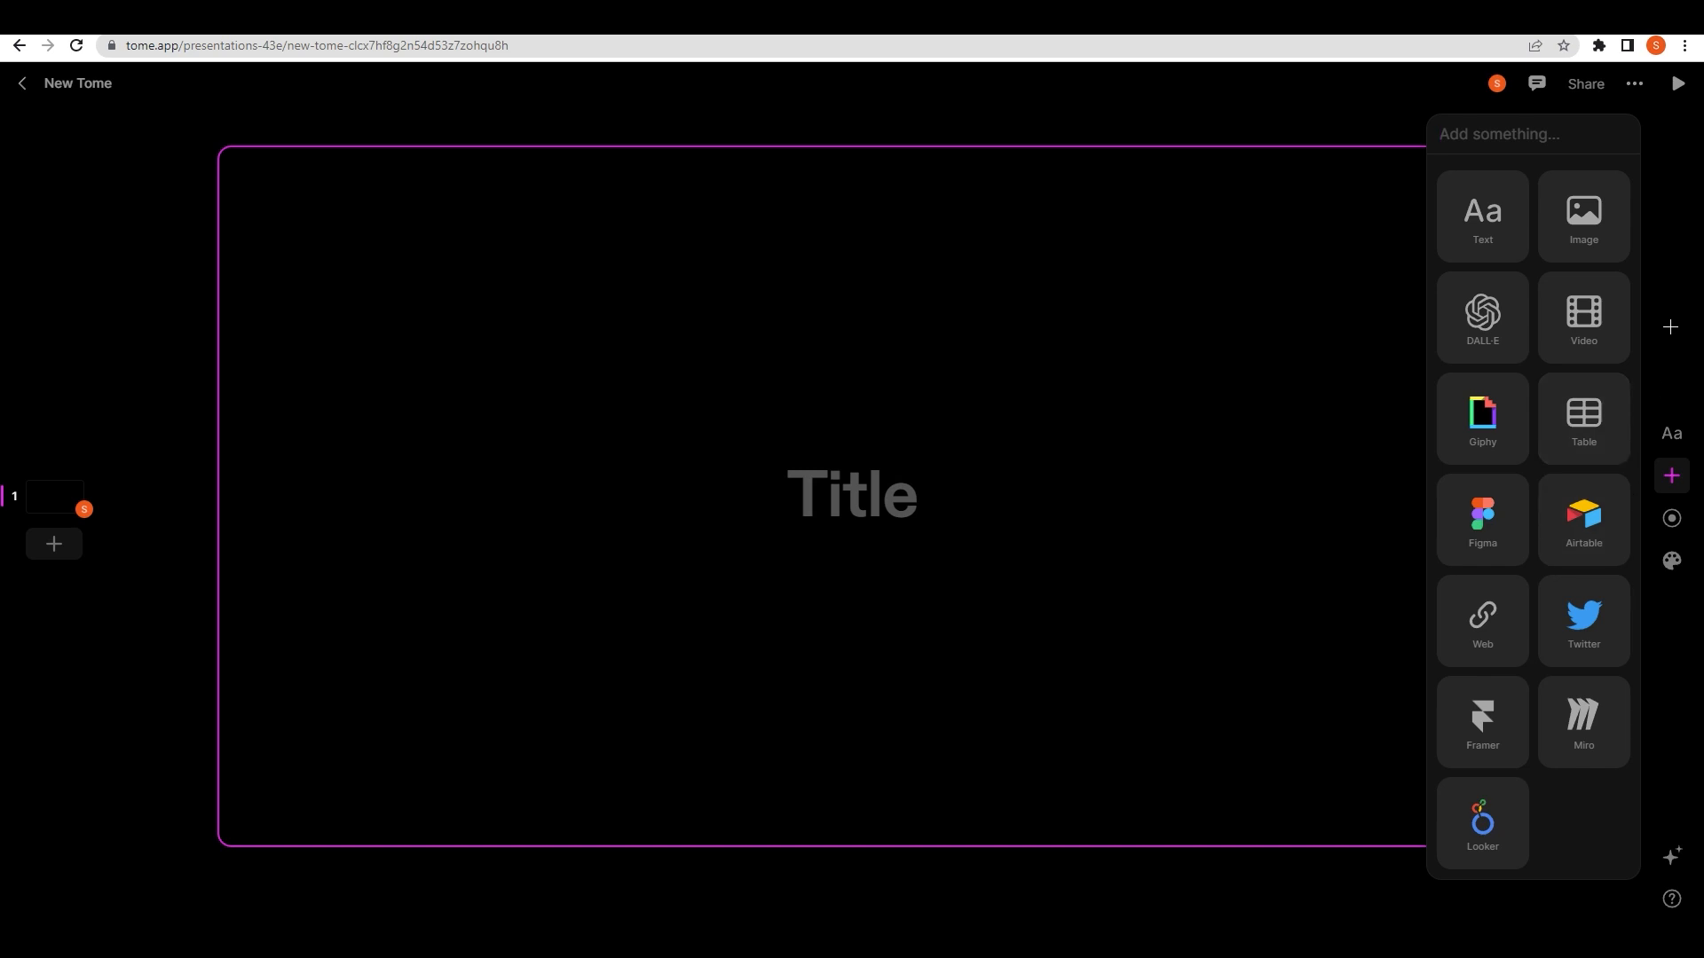
click(1671, 540)
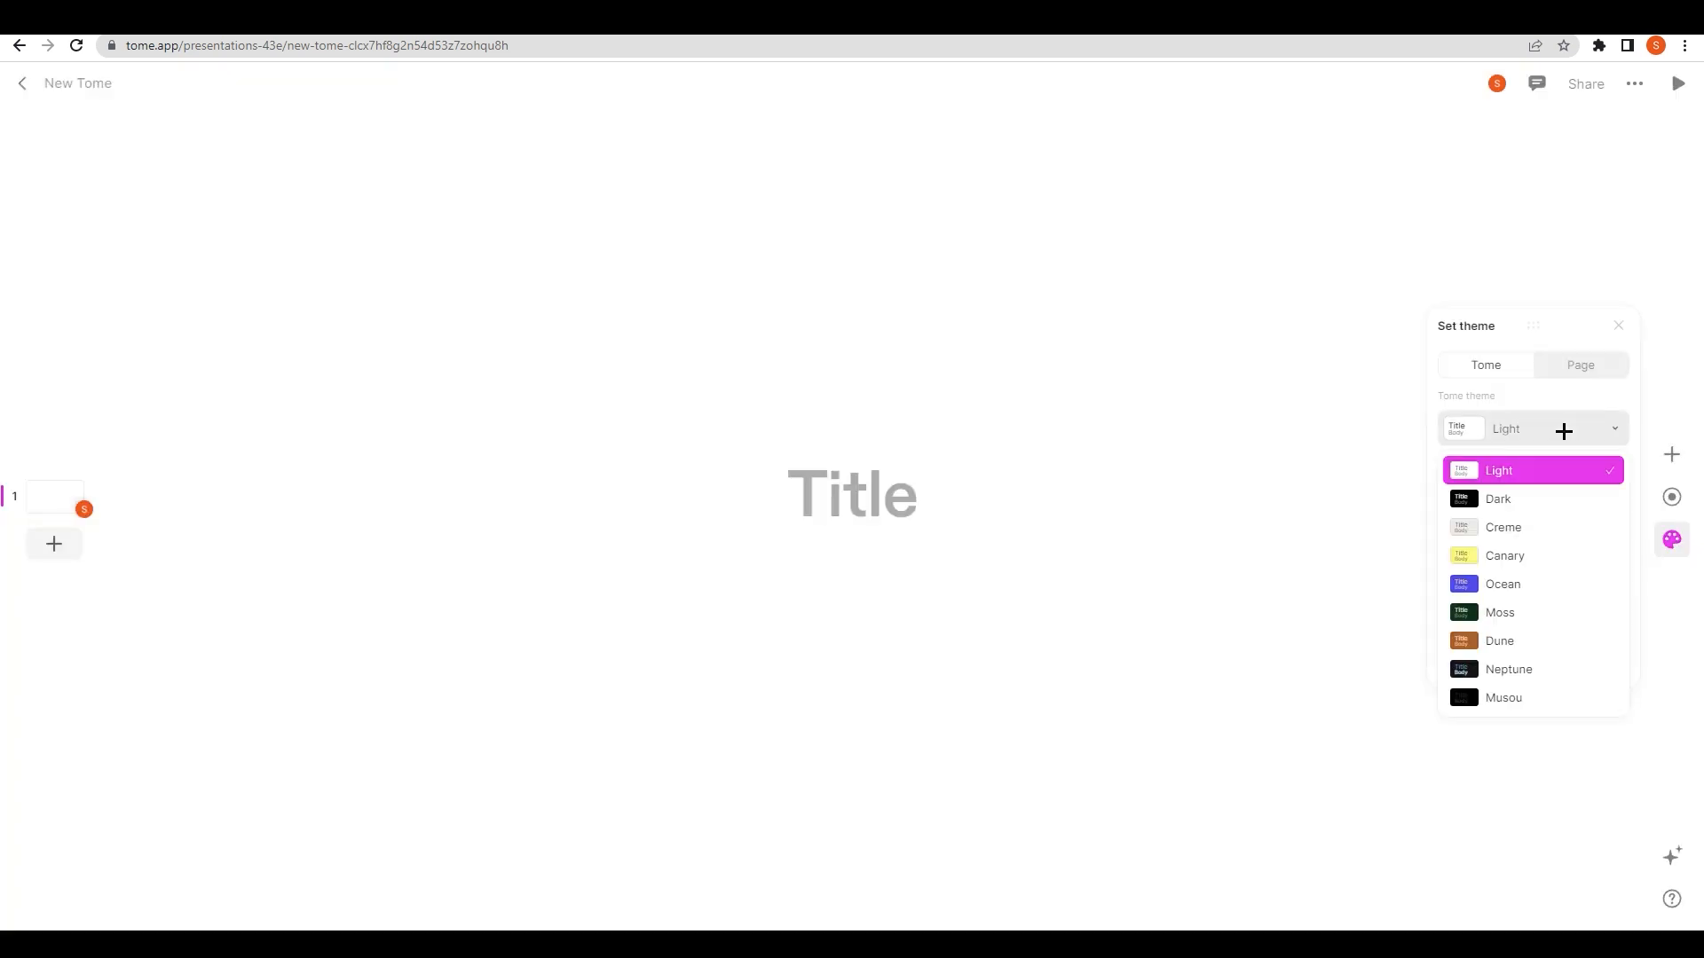
click(1502, 584)
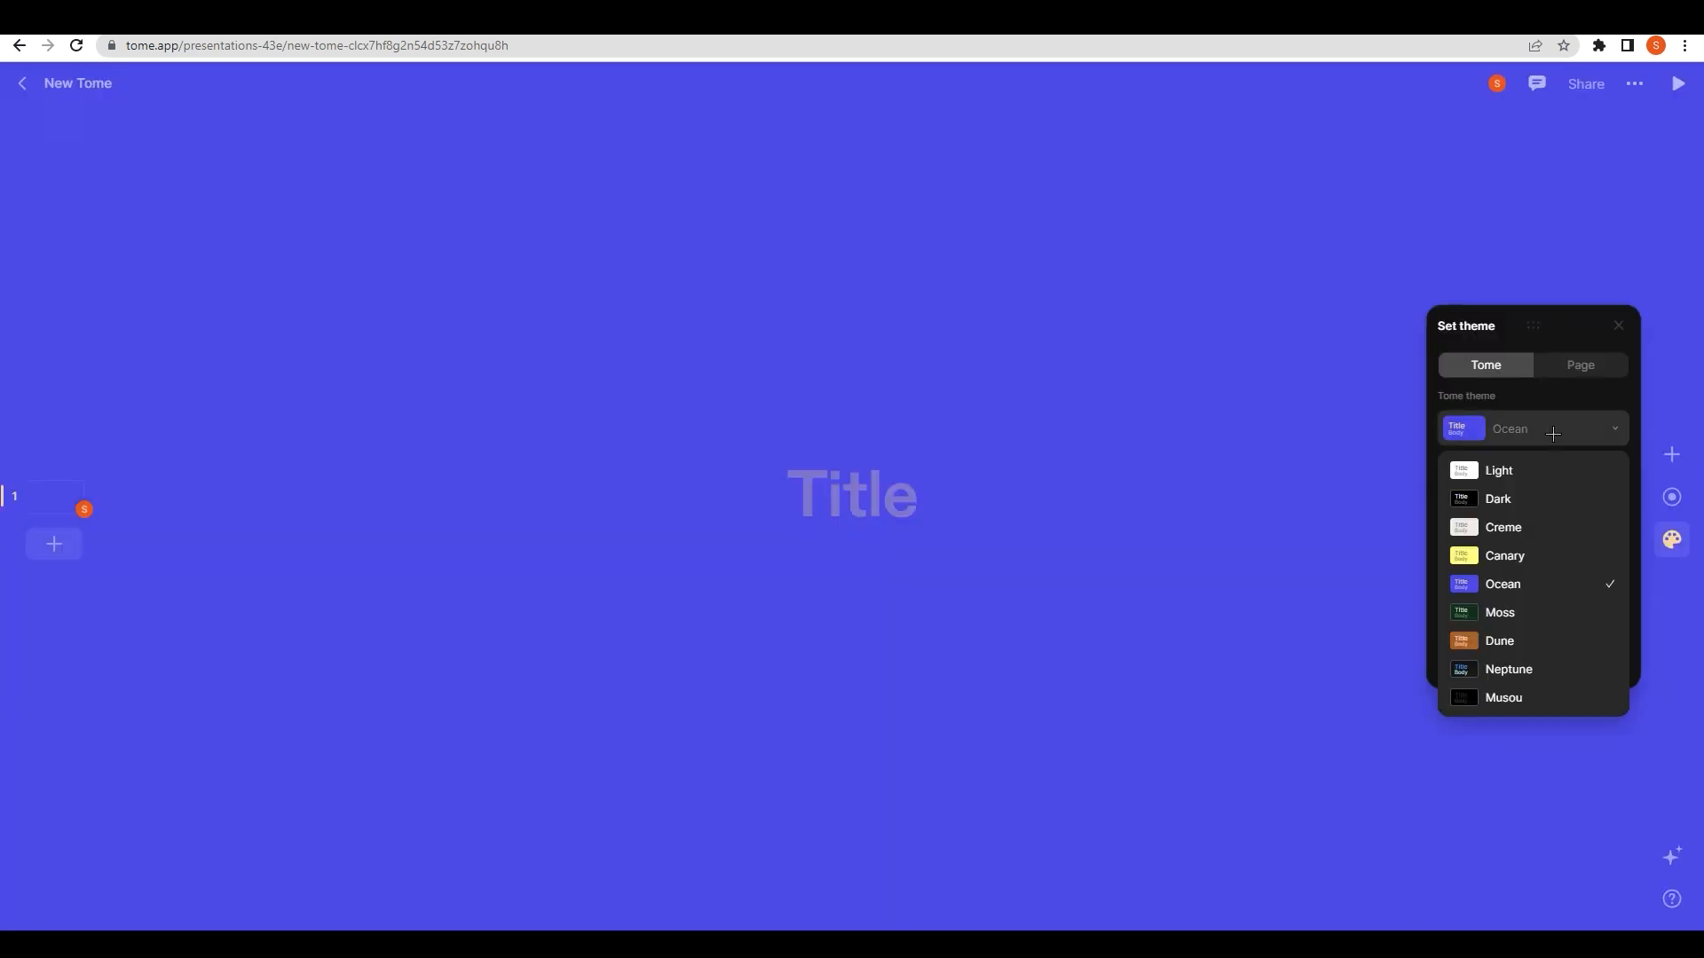
click(1499, 611)
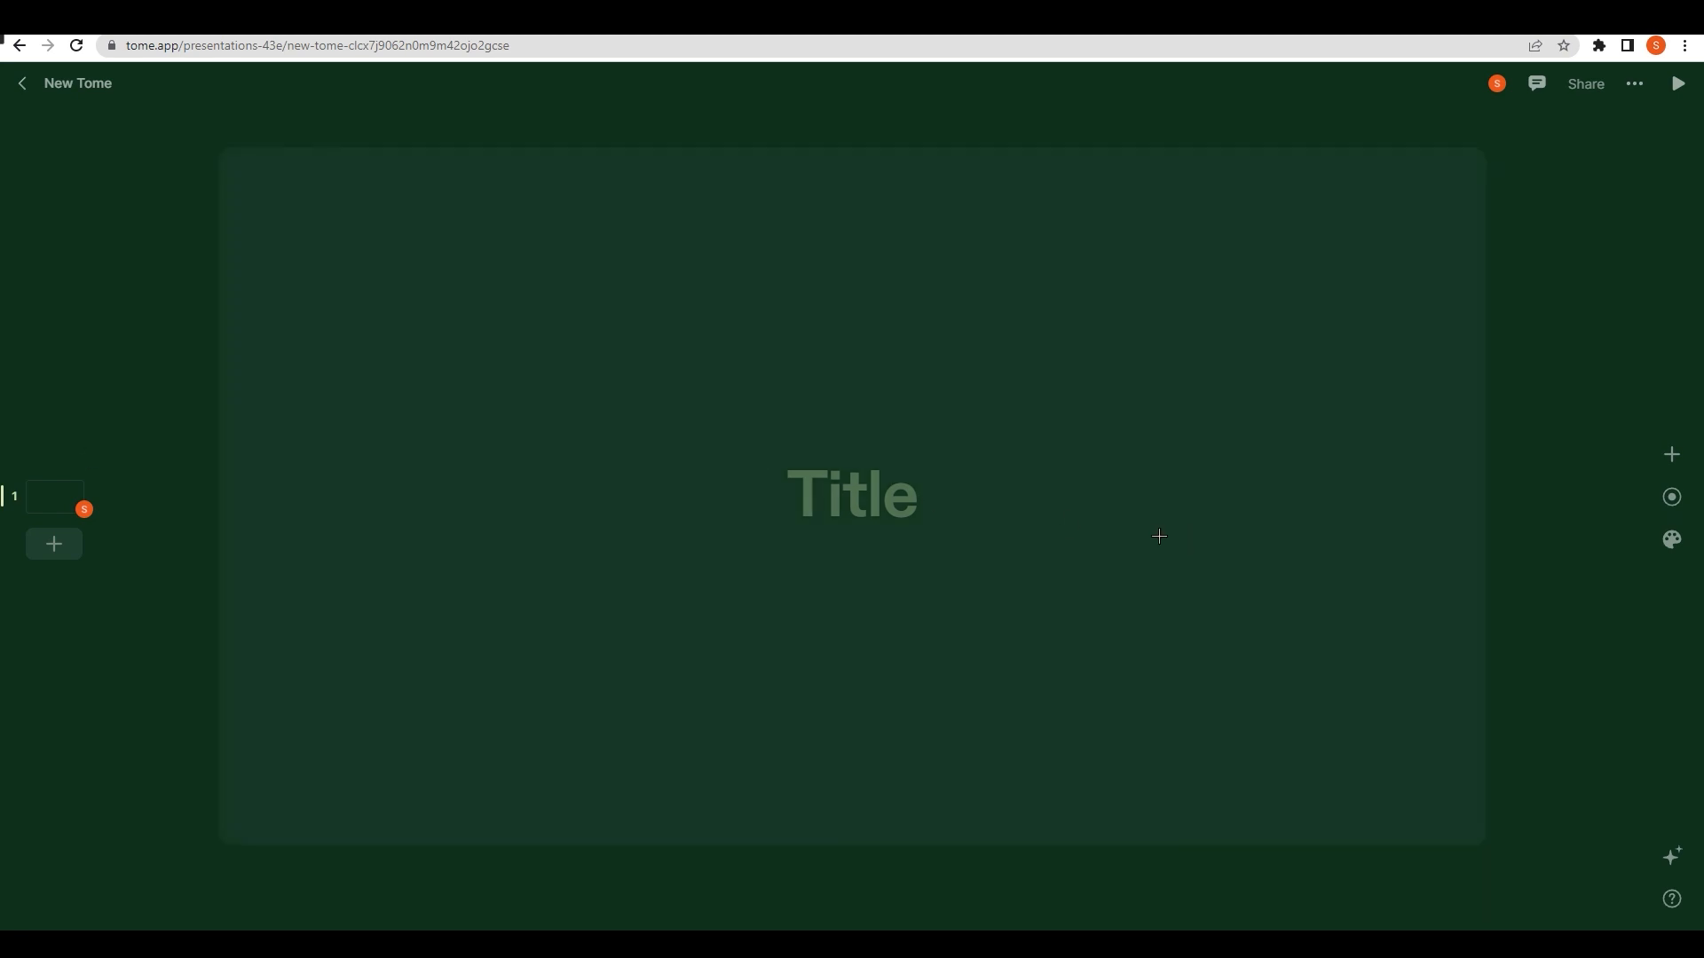
mouse_move(894, 701)
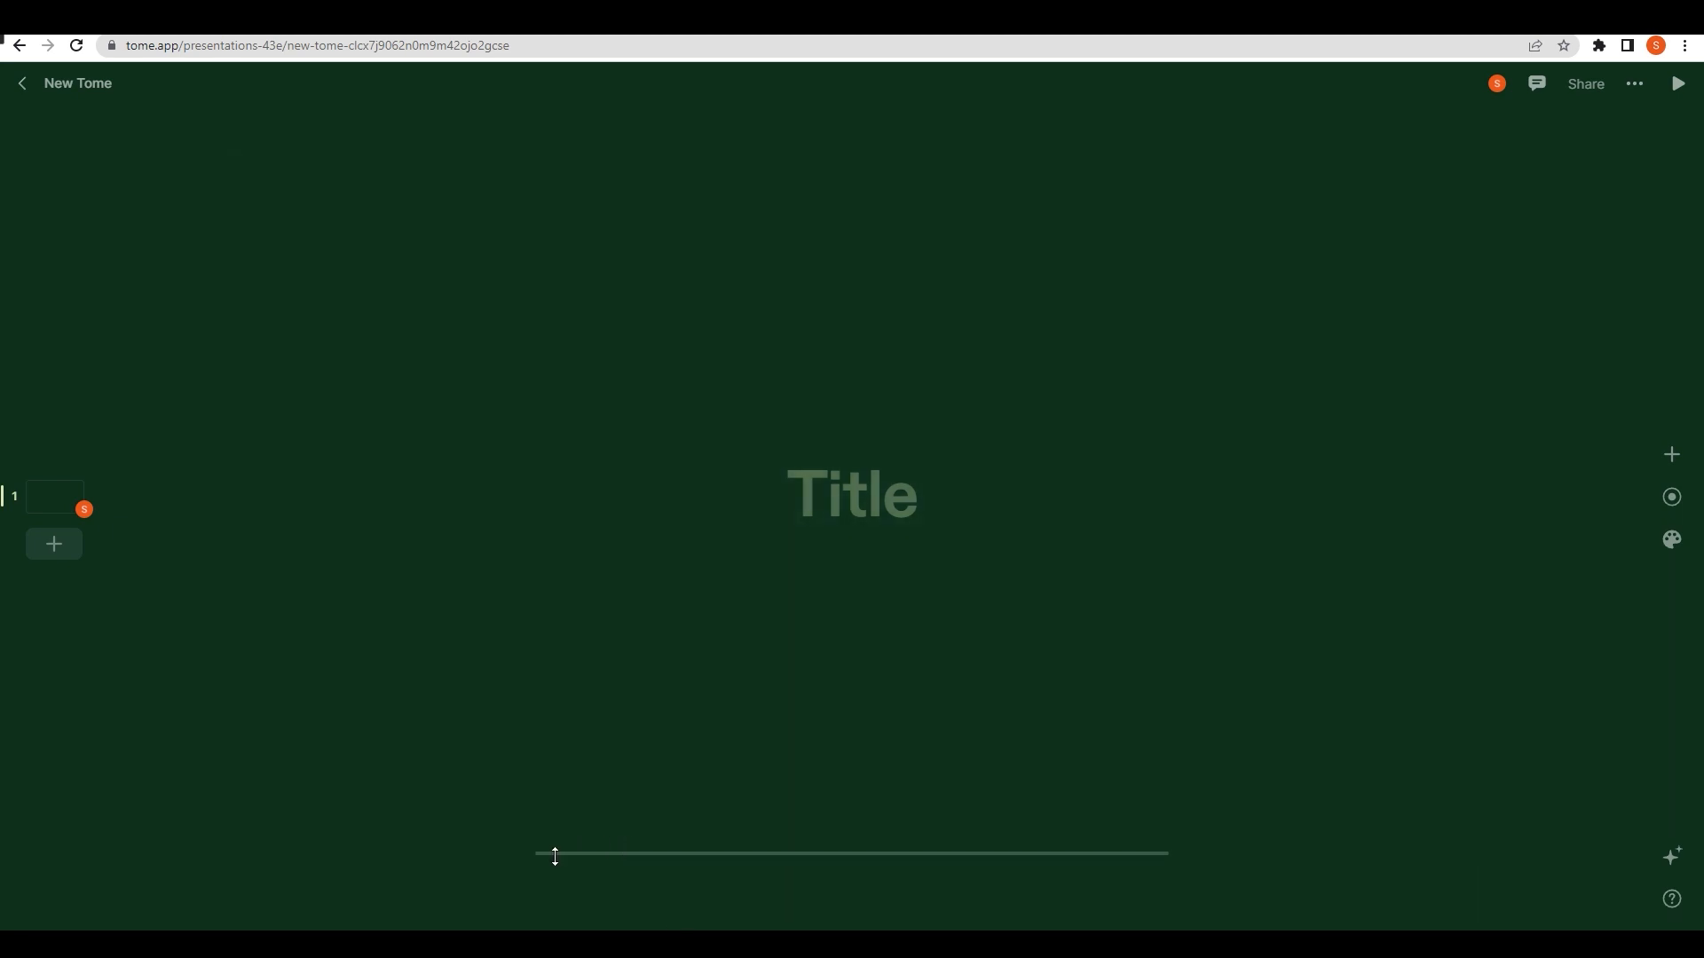
mouse_move(514, 885)
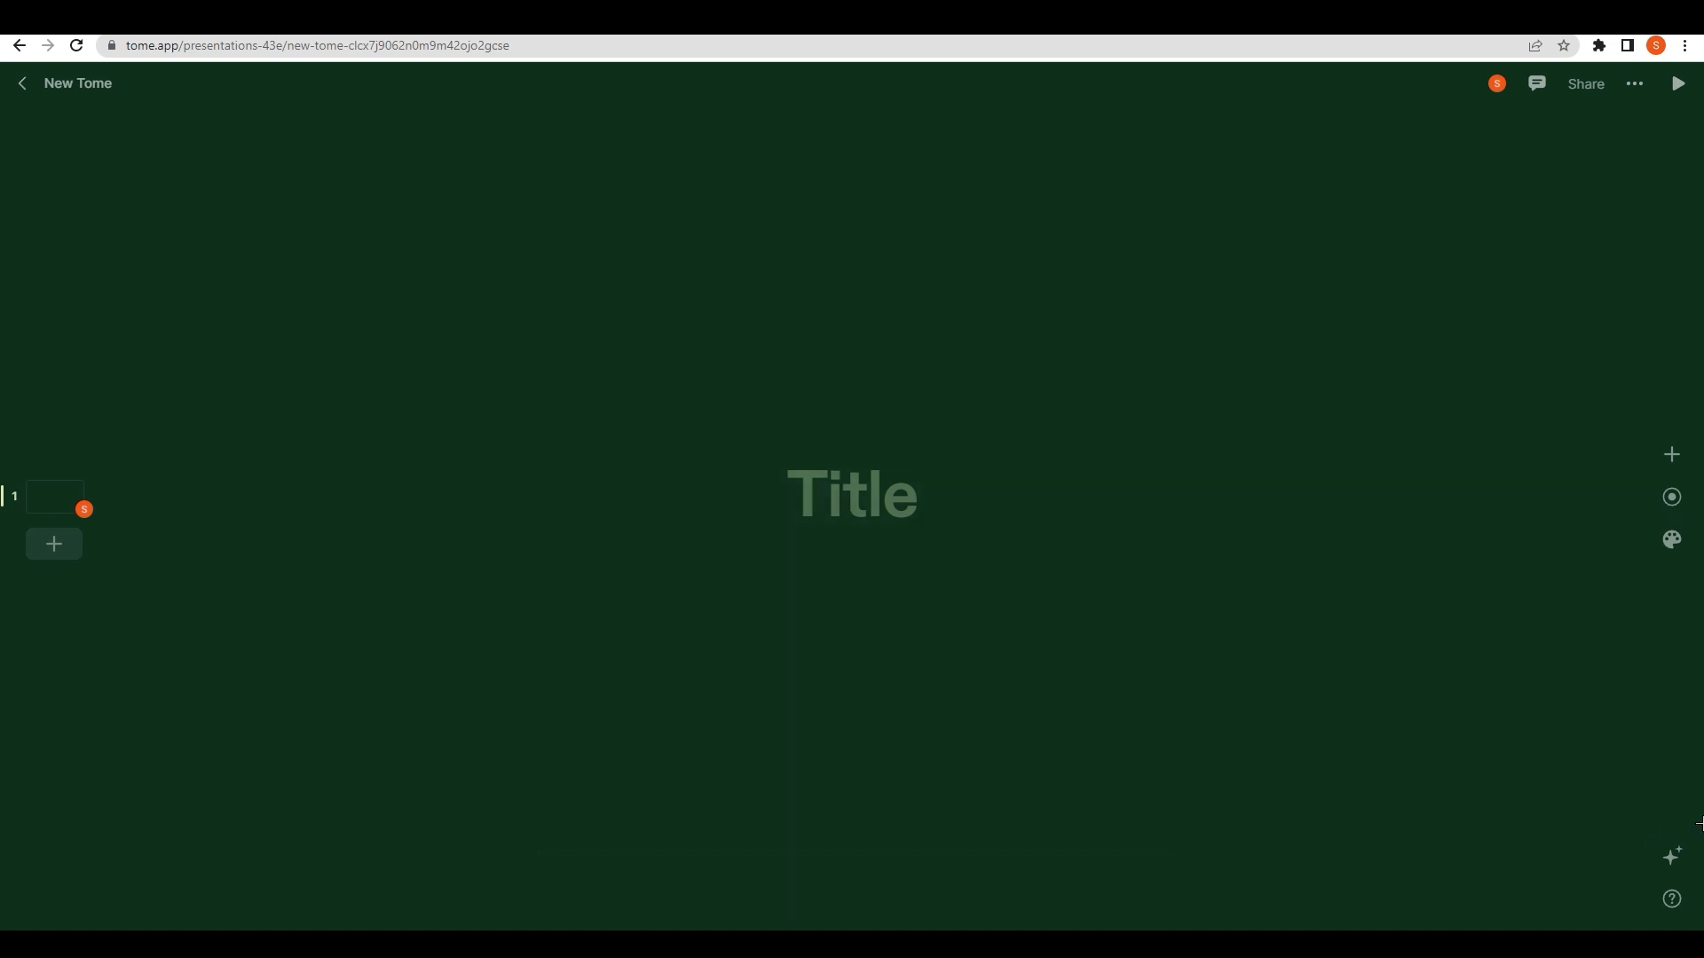
Step: Prompt the AI with 'create a slide presentation for world health day'
click(1671, 857)
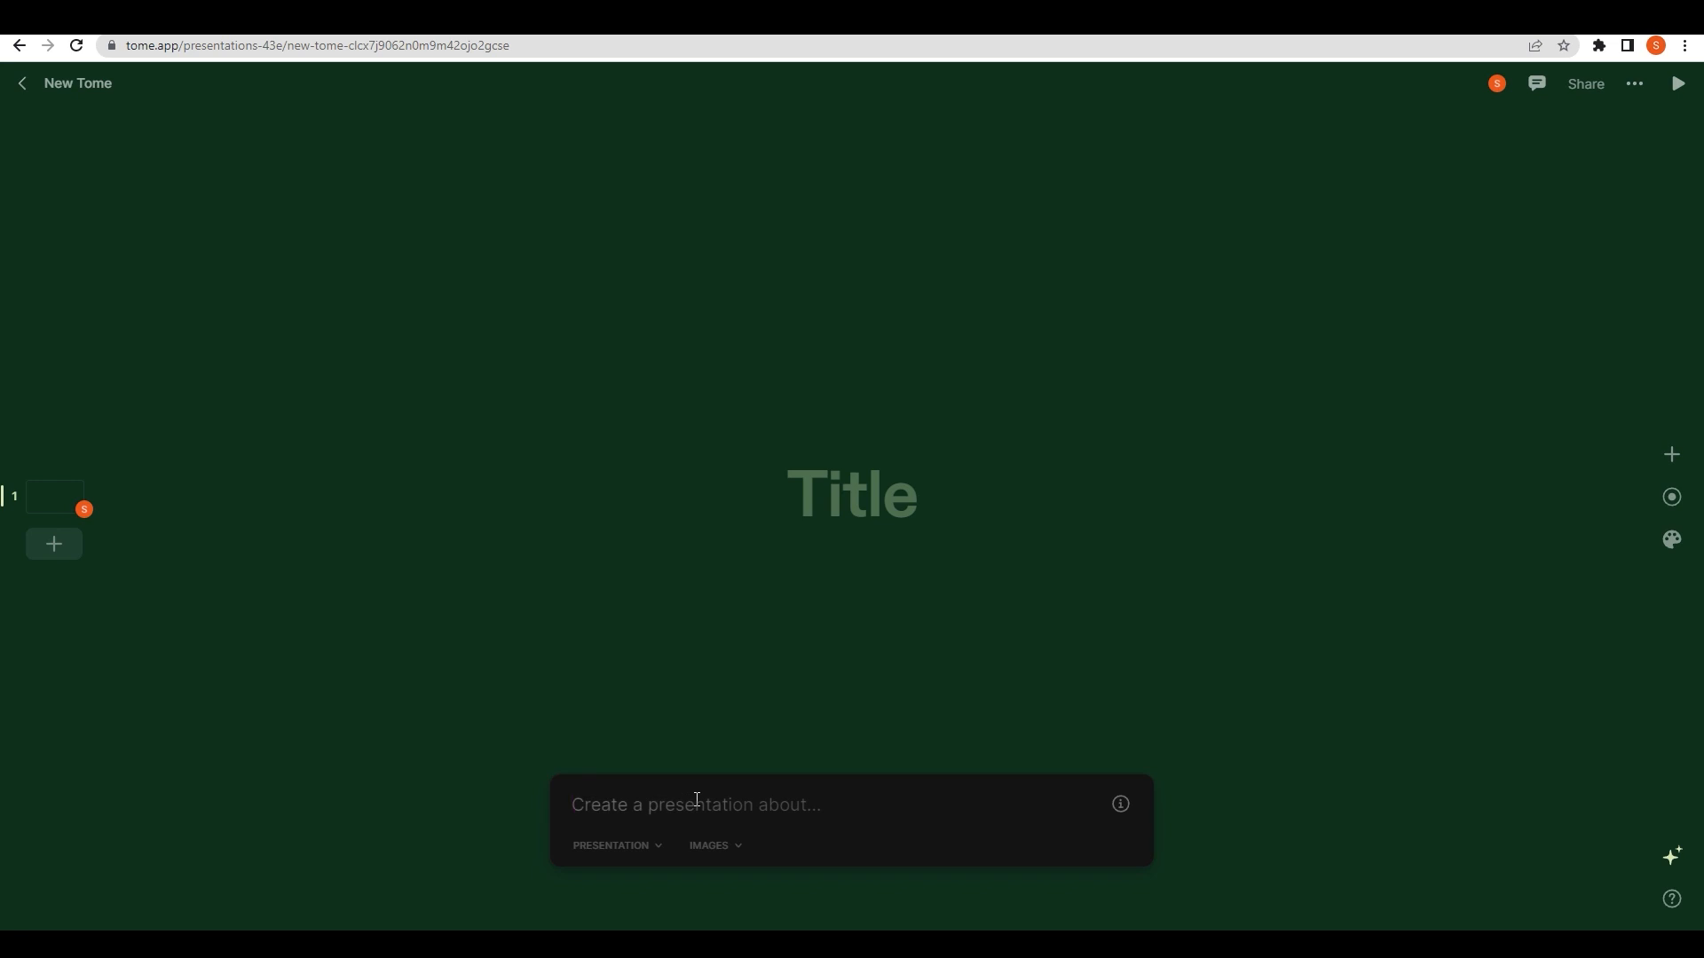
text(create a slide presen)
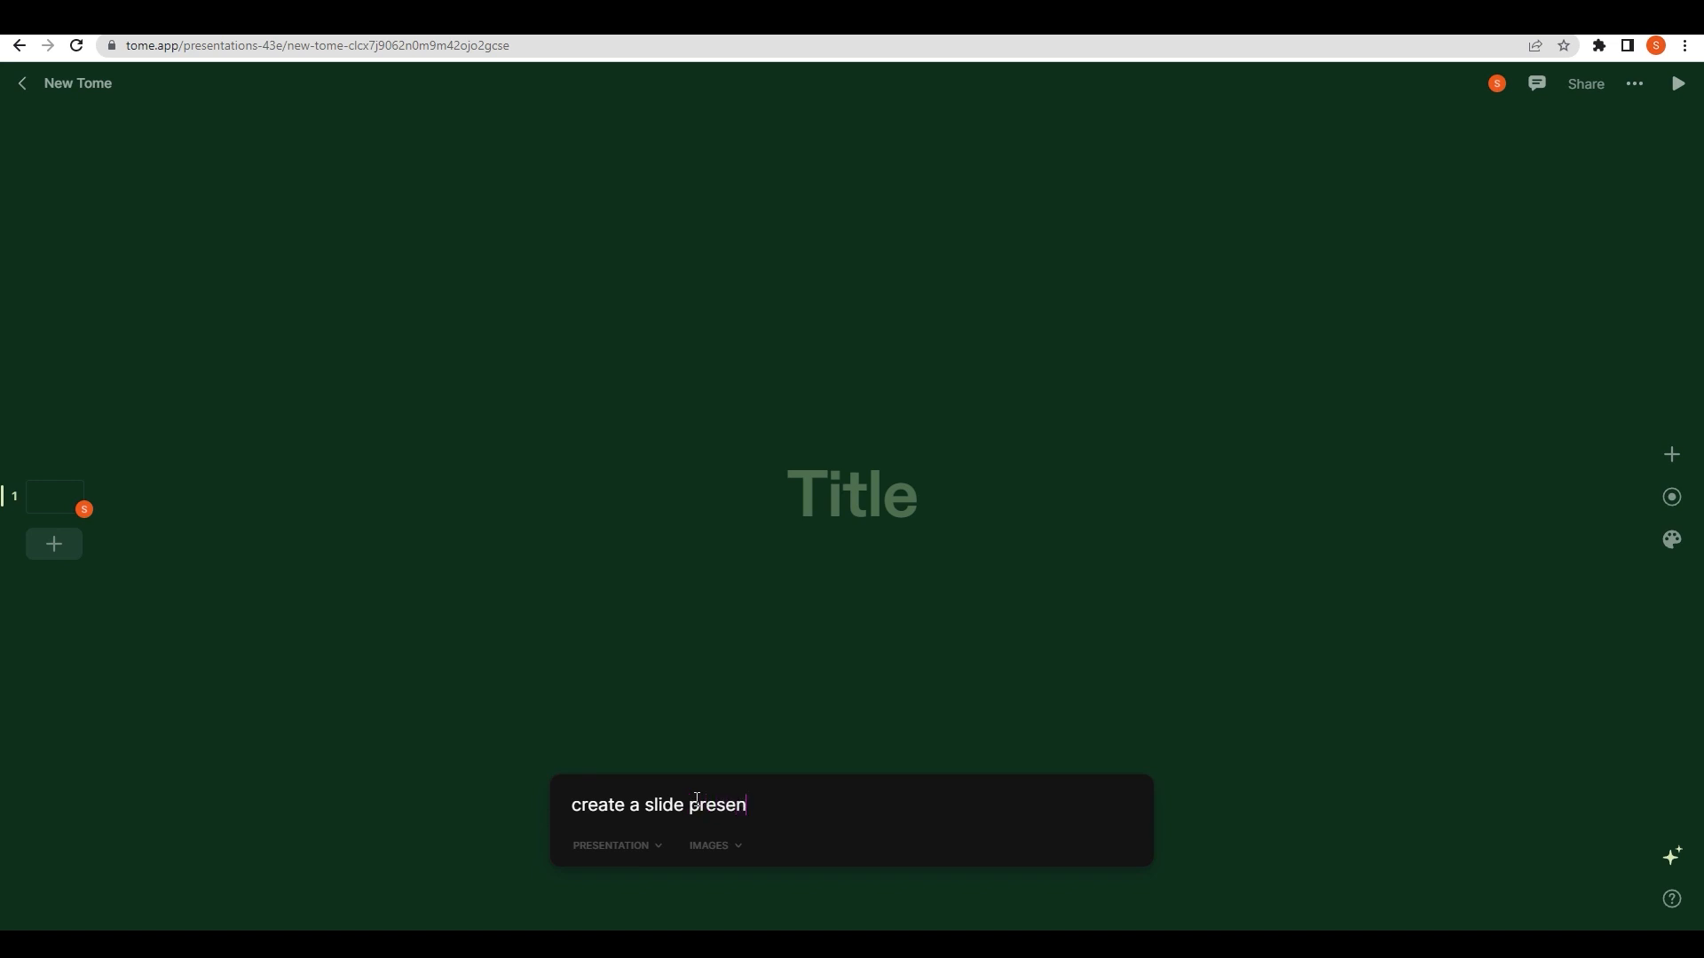
text(tation for worl)
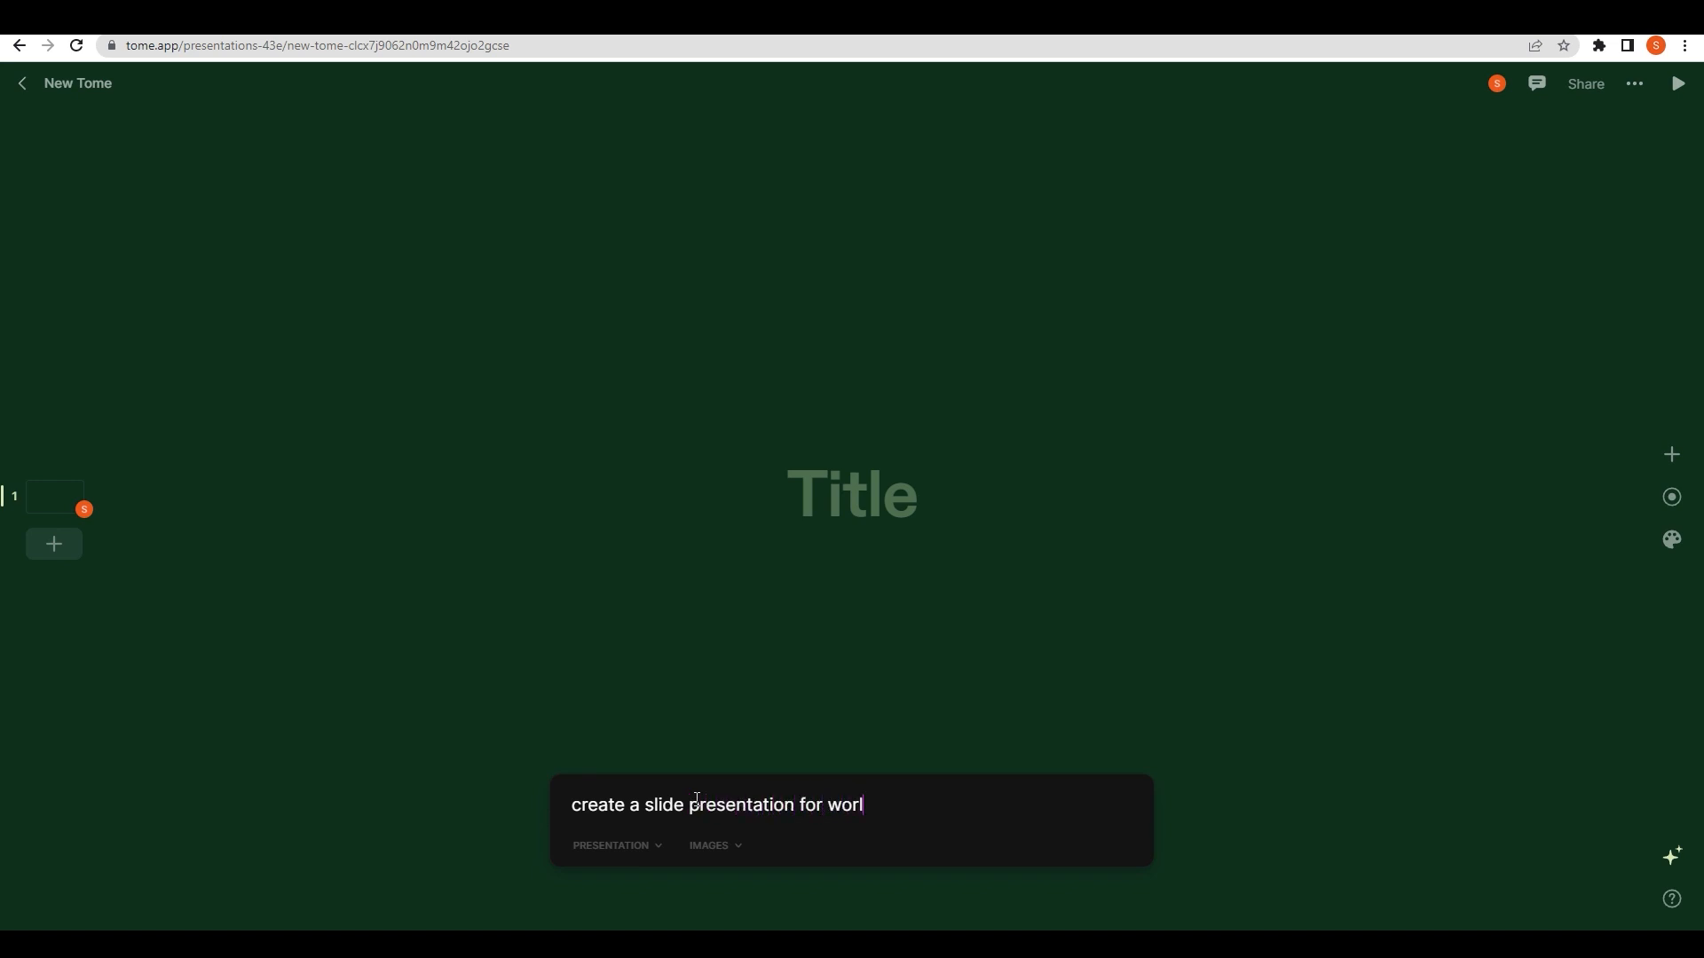
text(d health dayu)
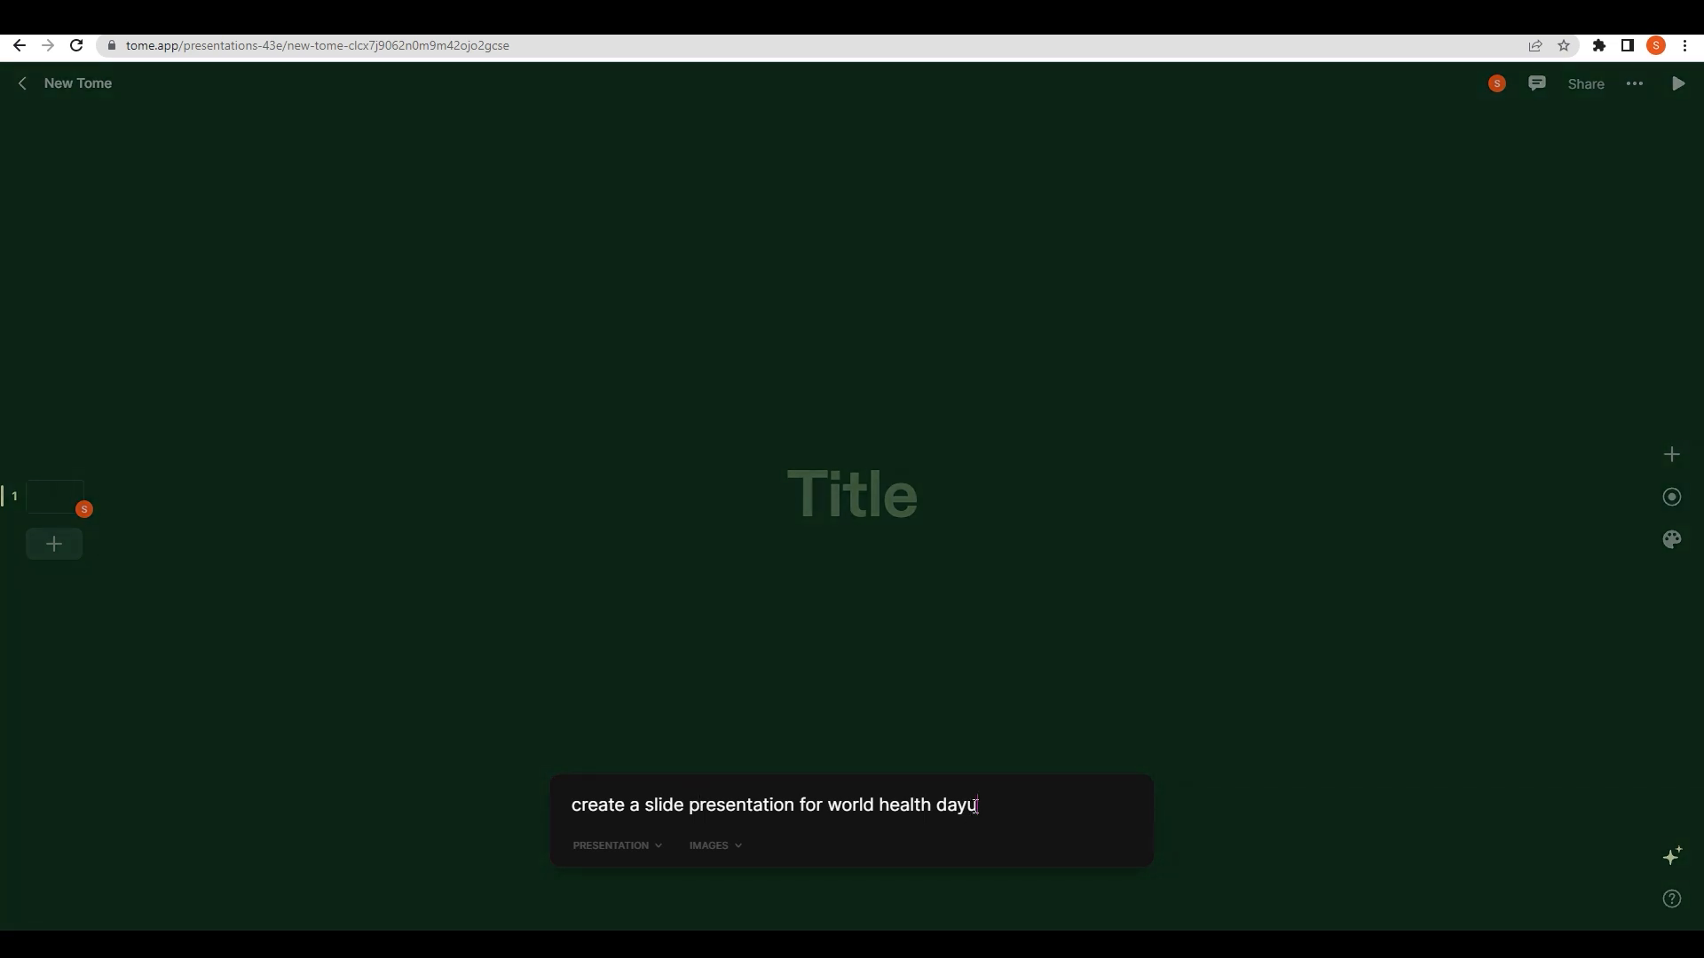
key(Return)
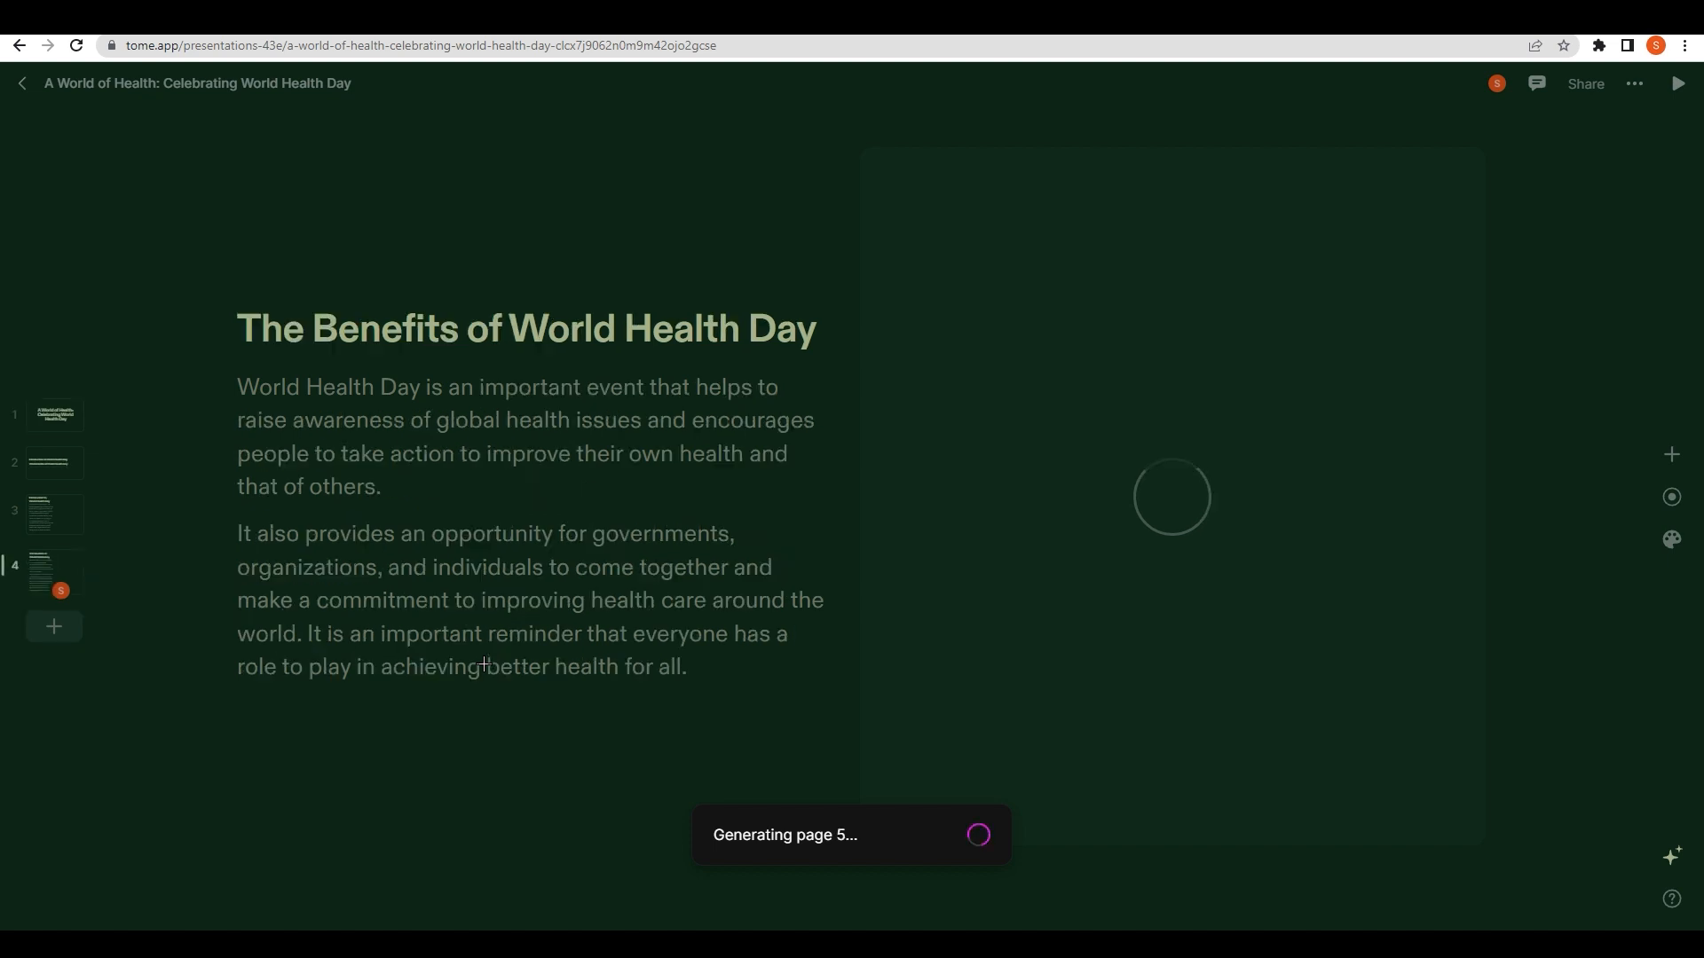
mouse_move(568, 590)
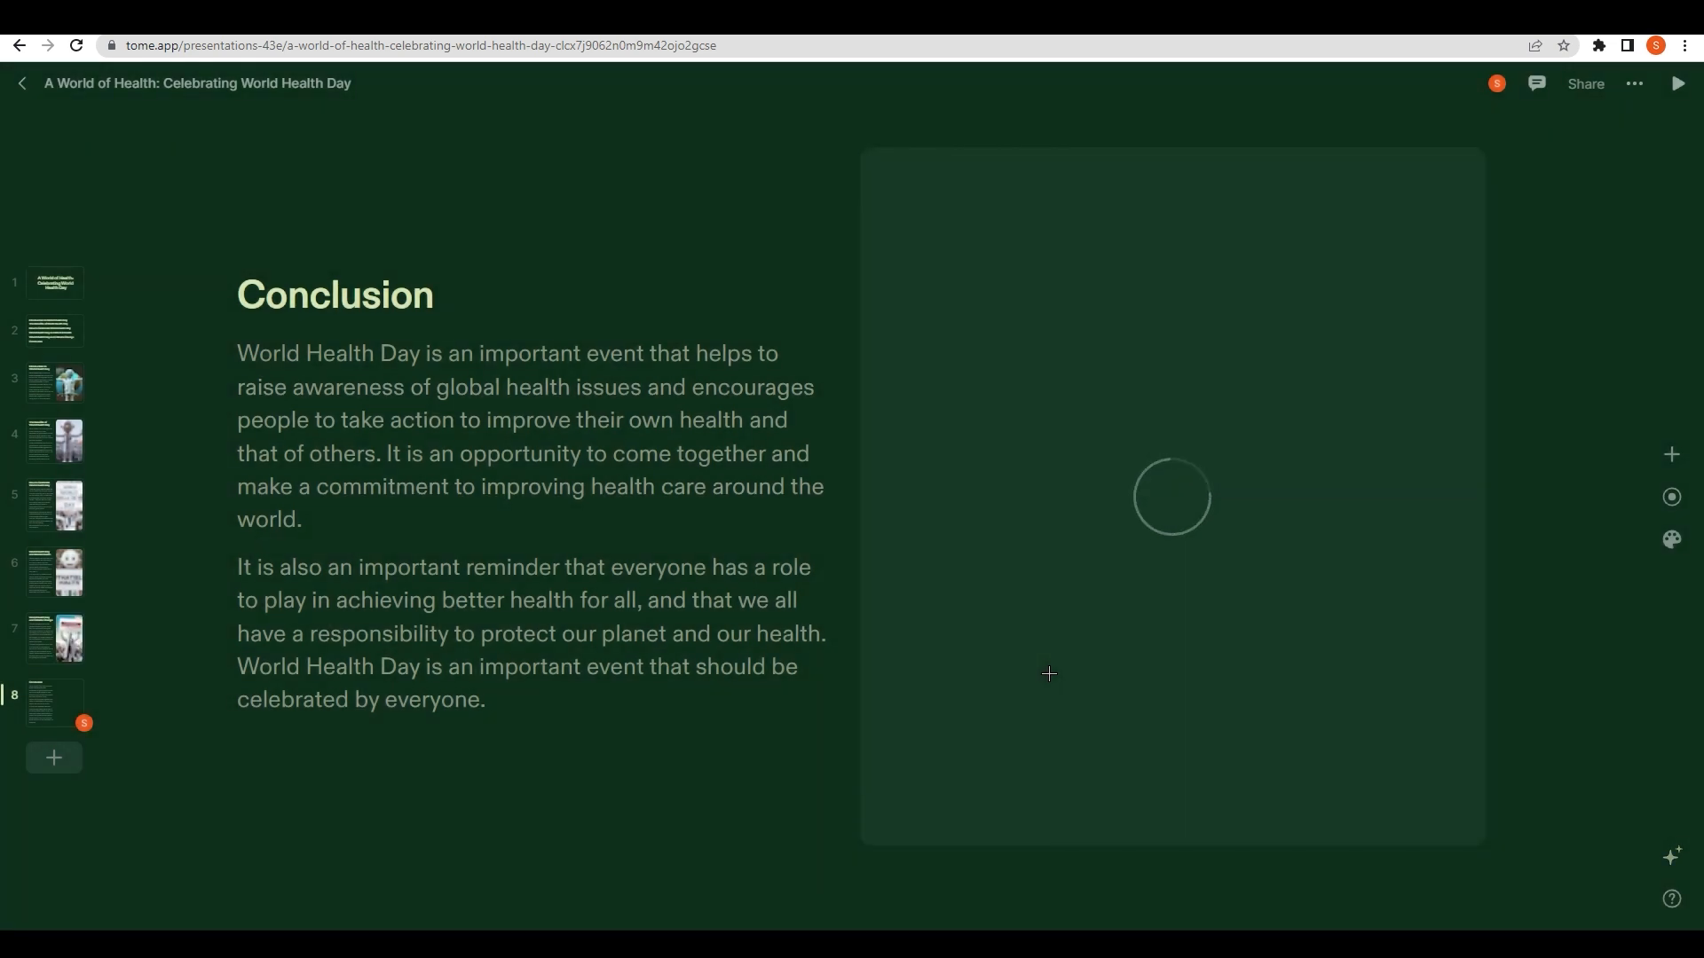
mouse_move(145, 641)
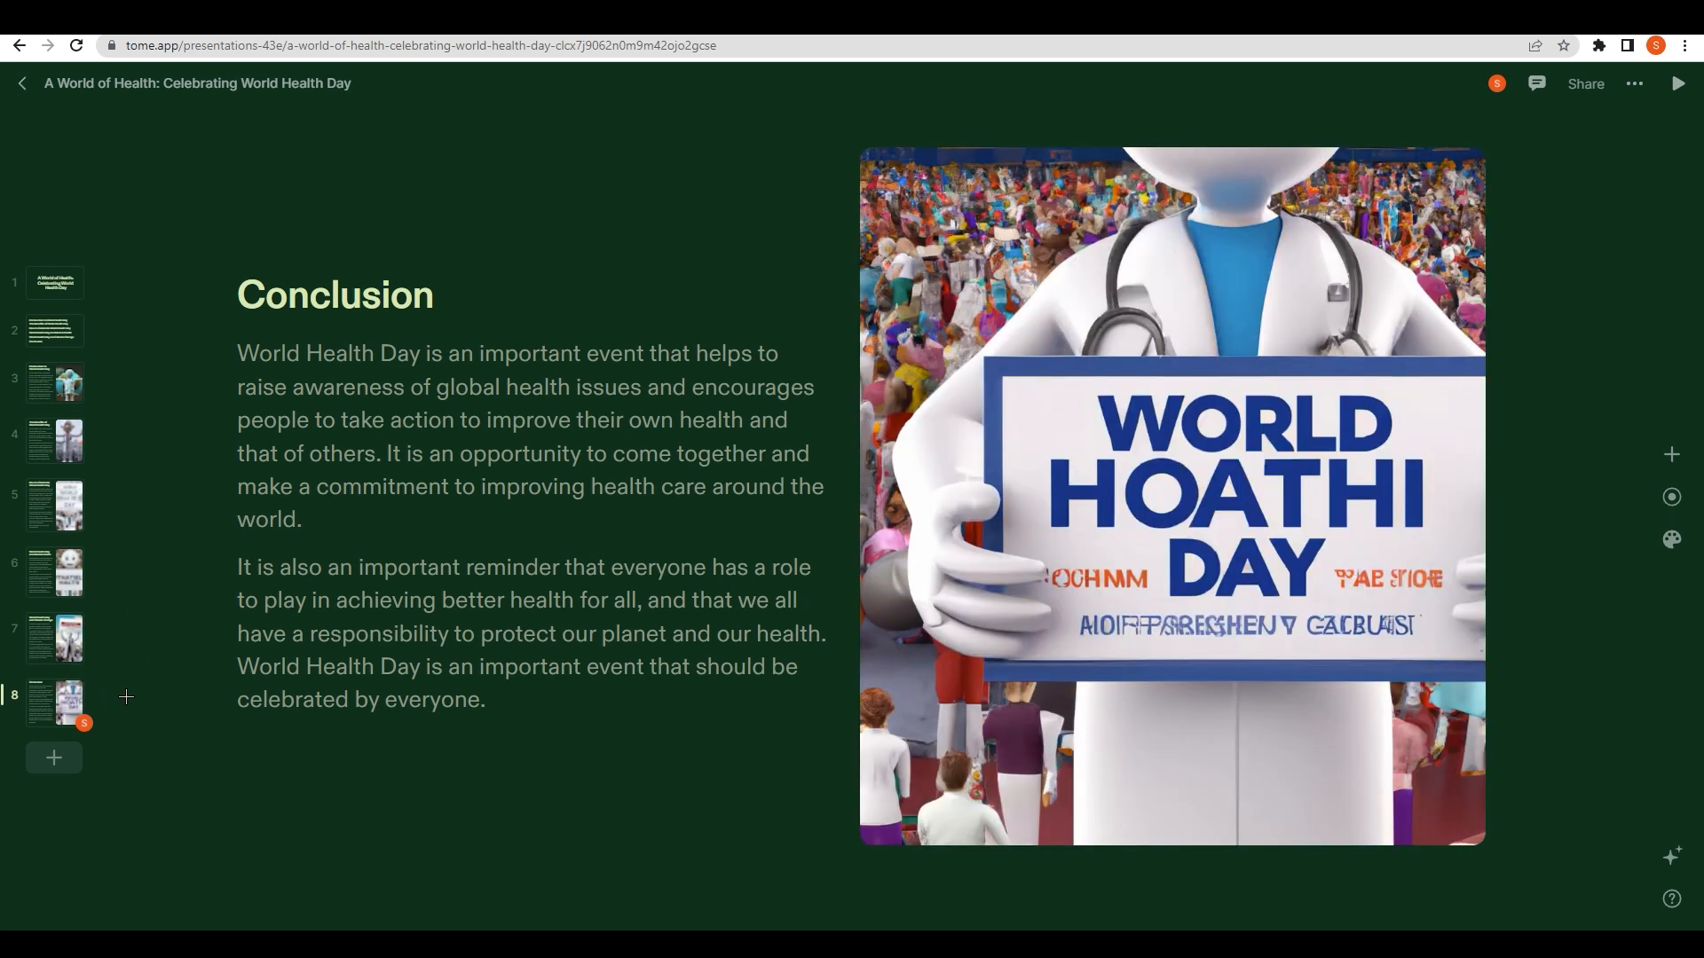
click(62, 639)
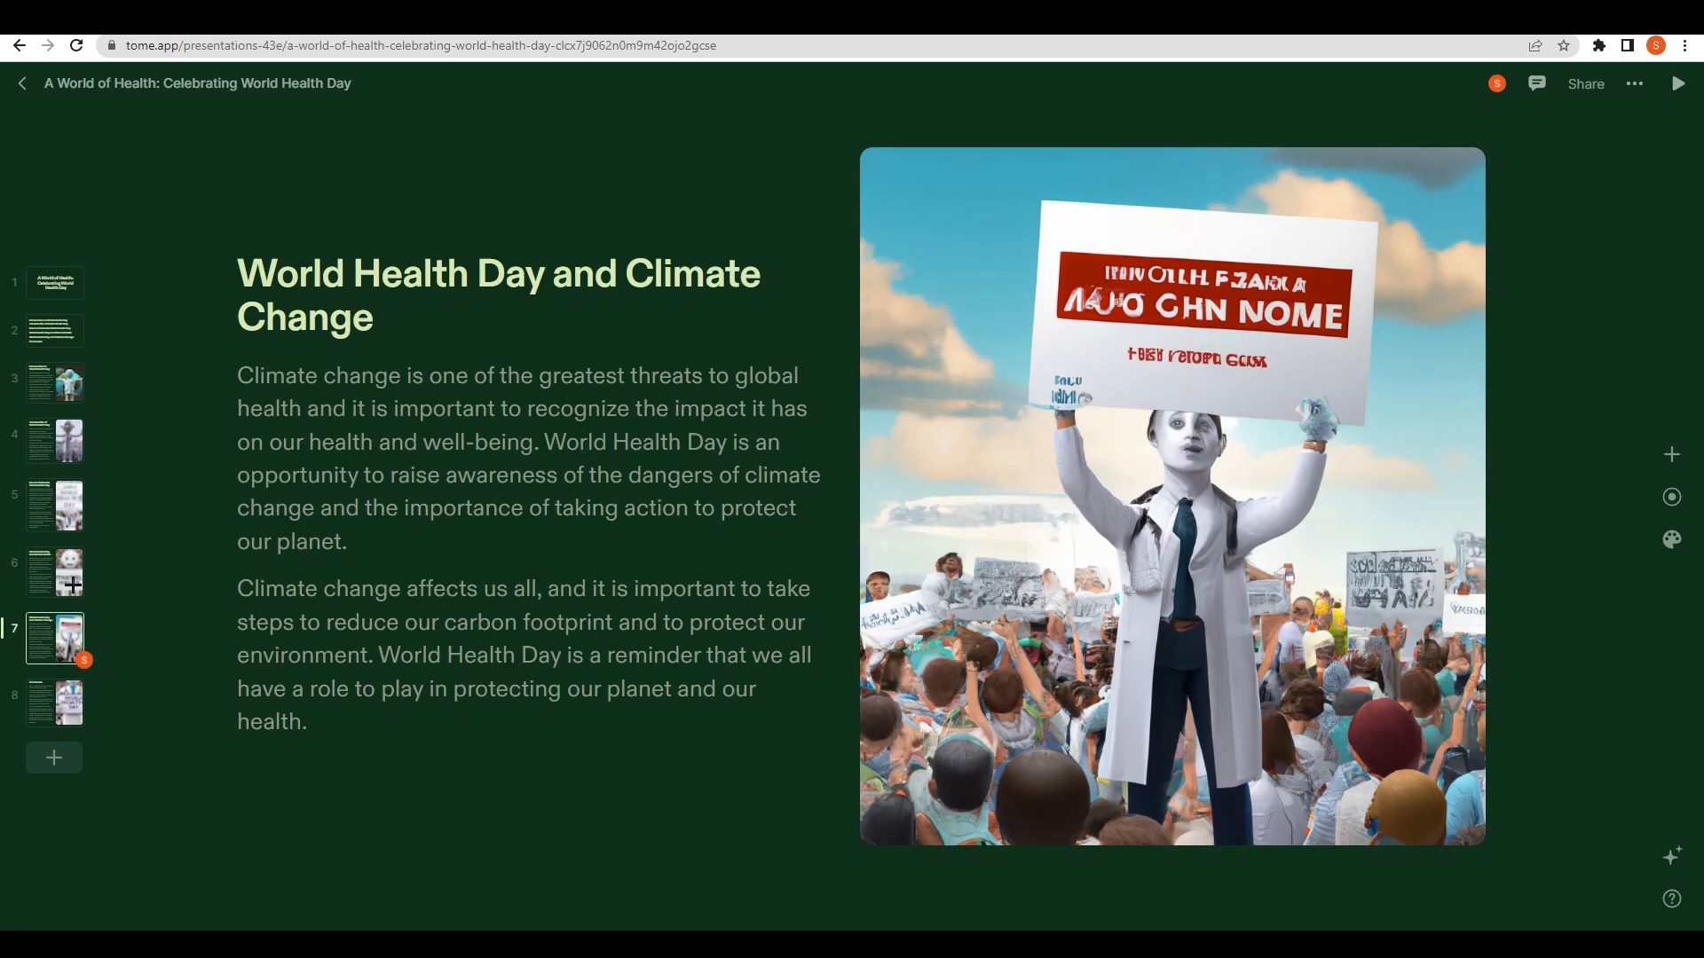
click(54, 505)
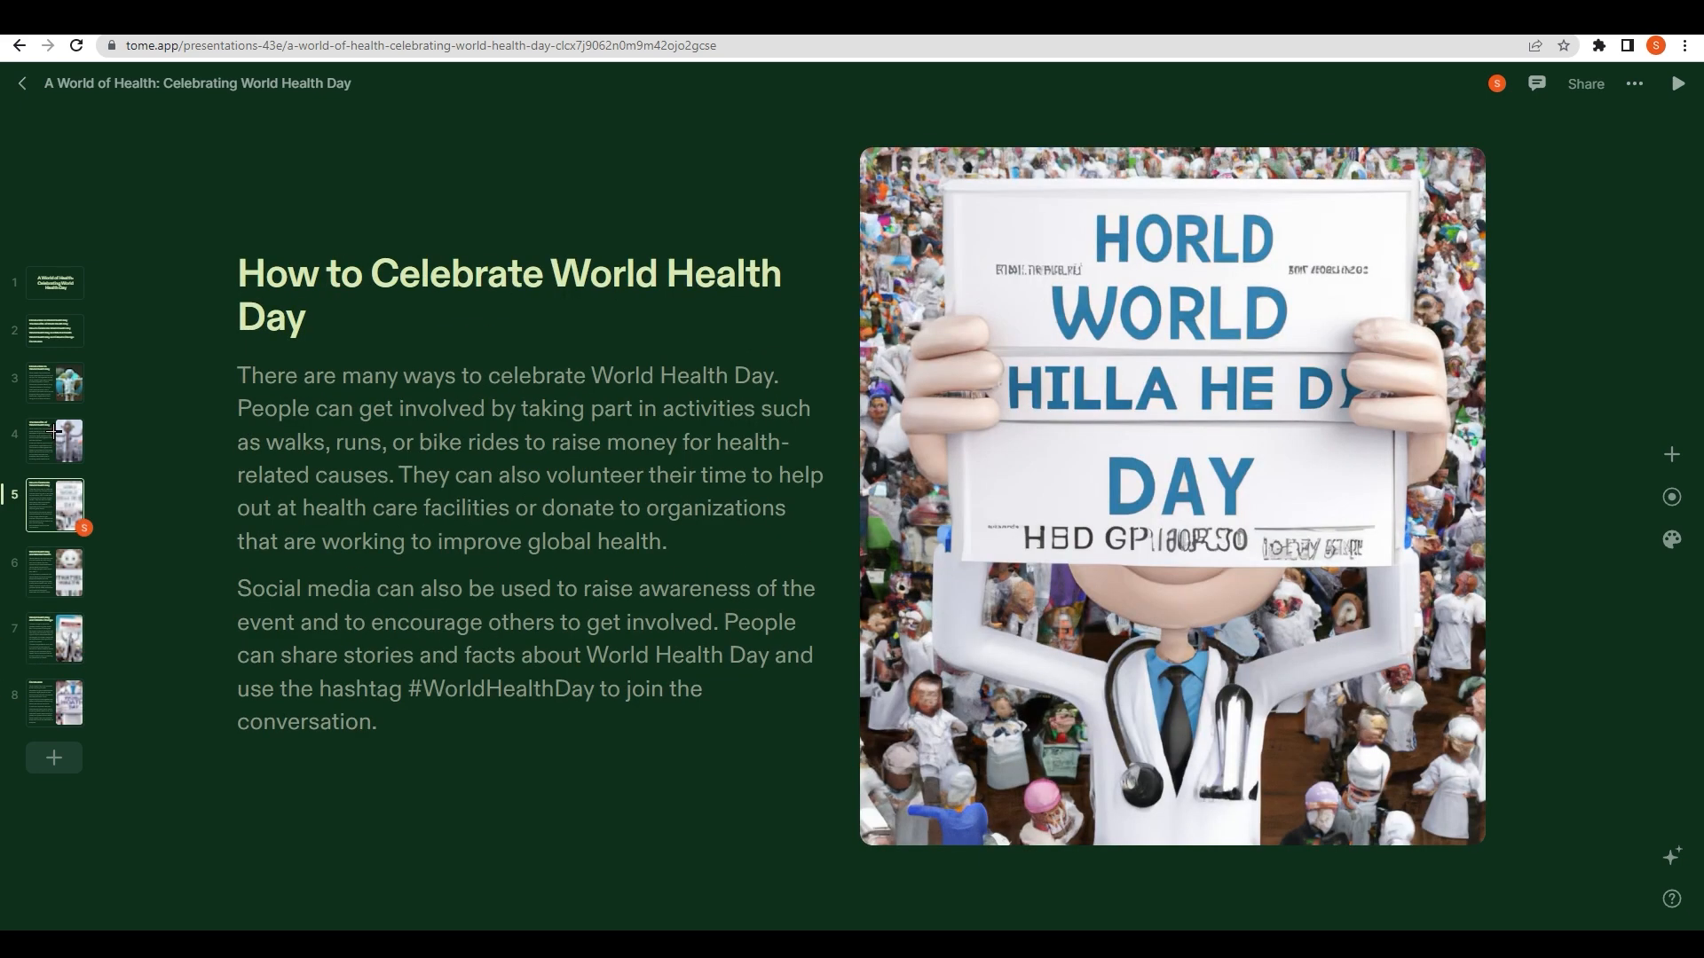
click(54, 331)
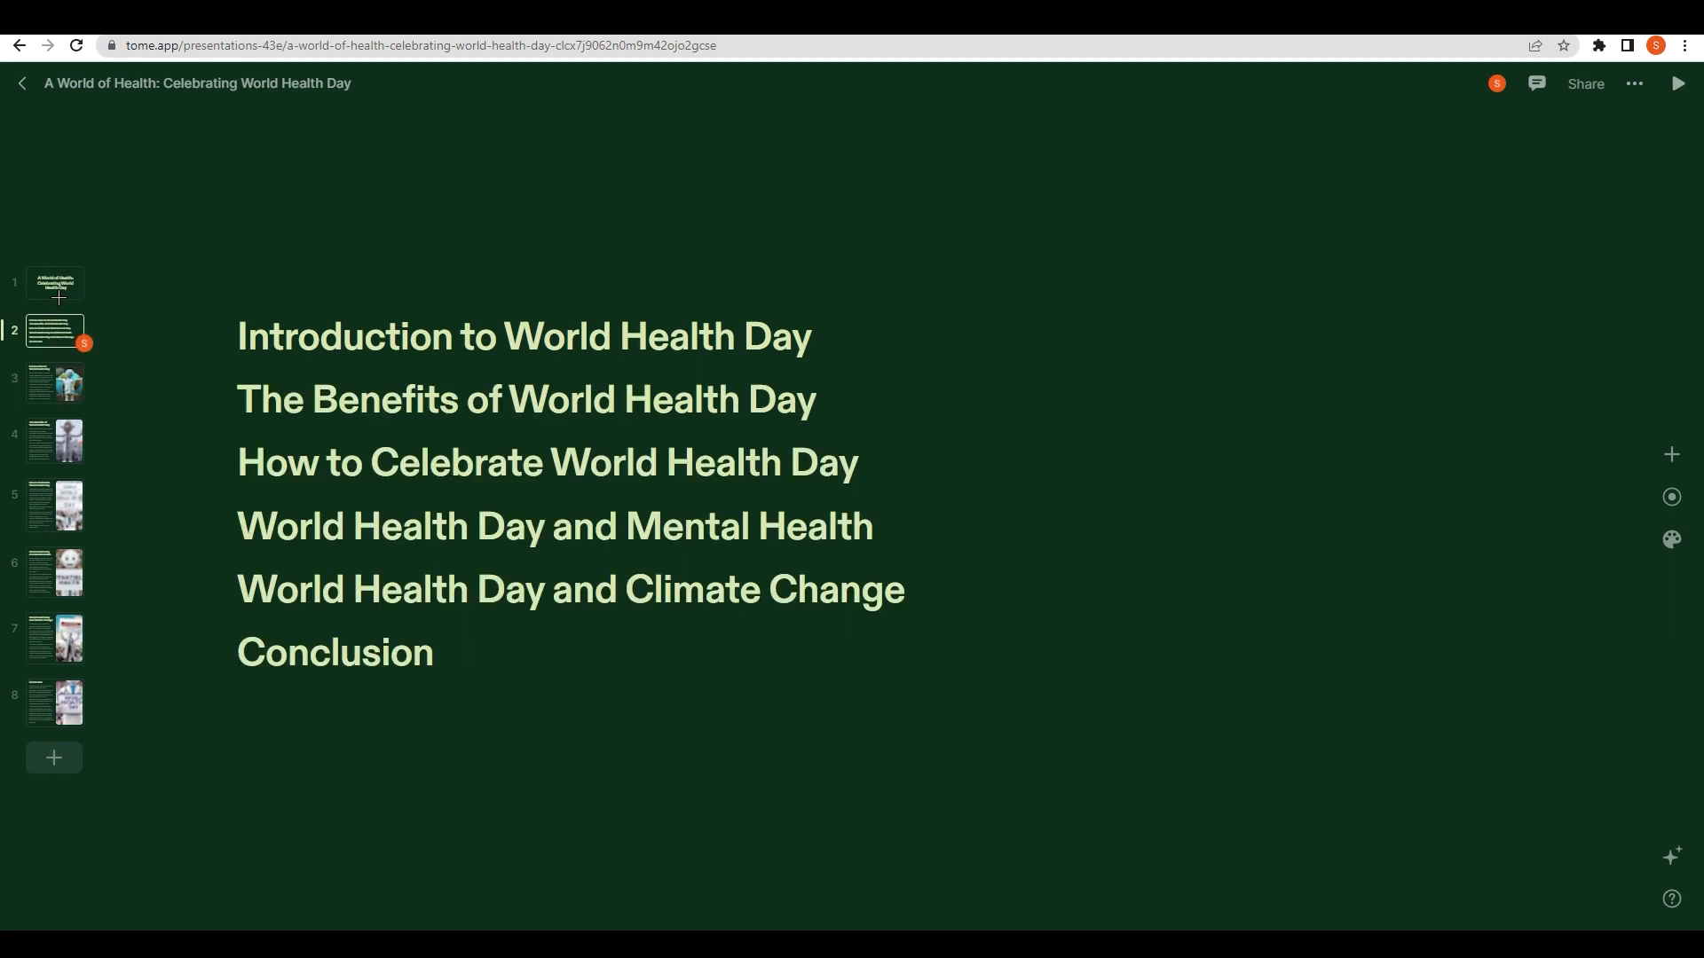
click(54, 284)
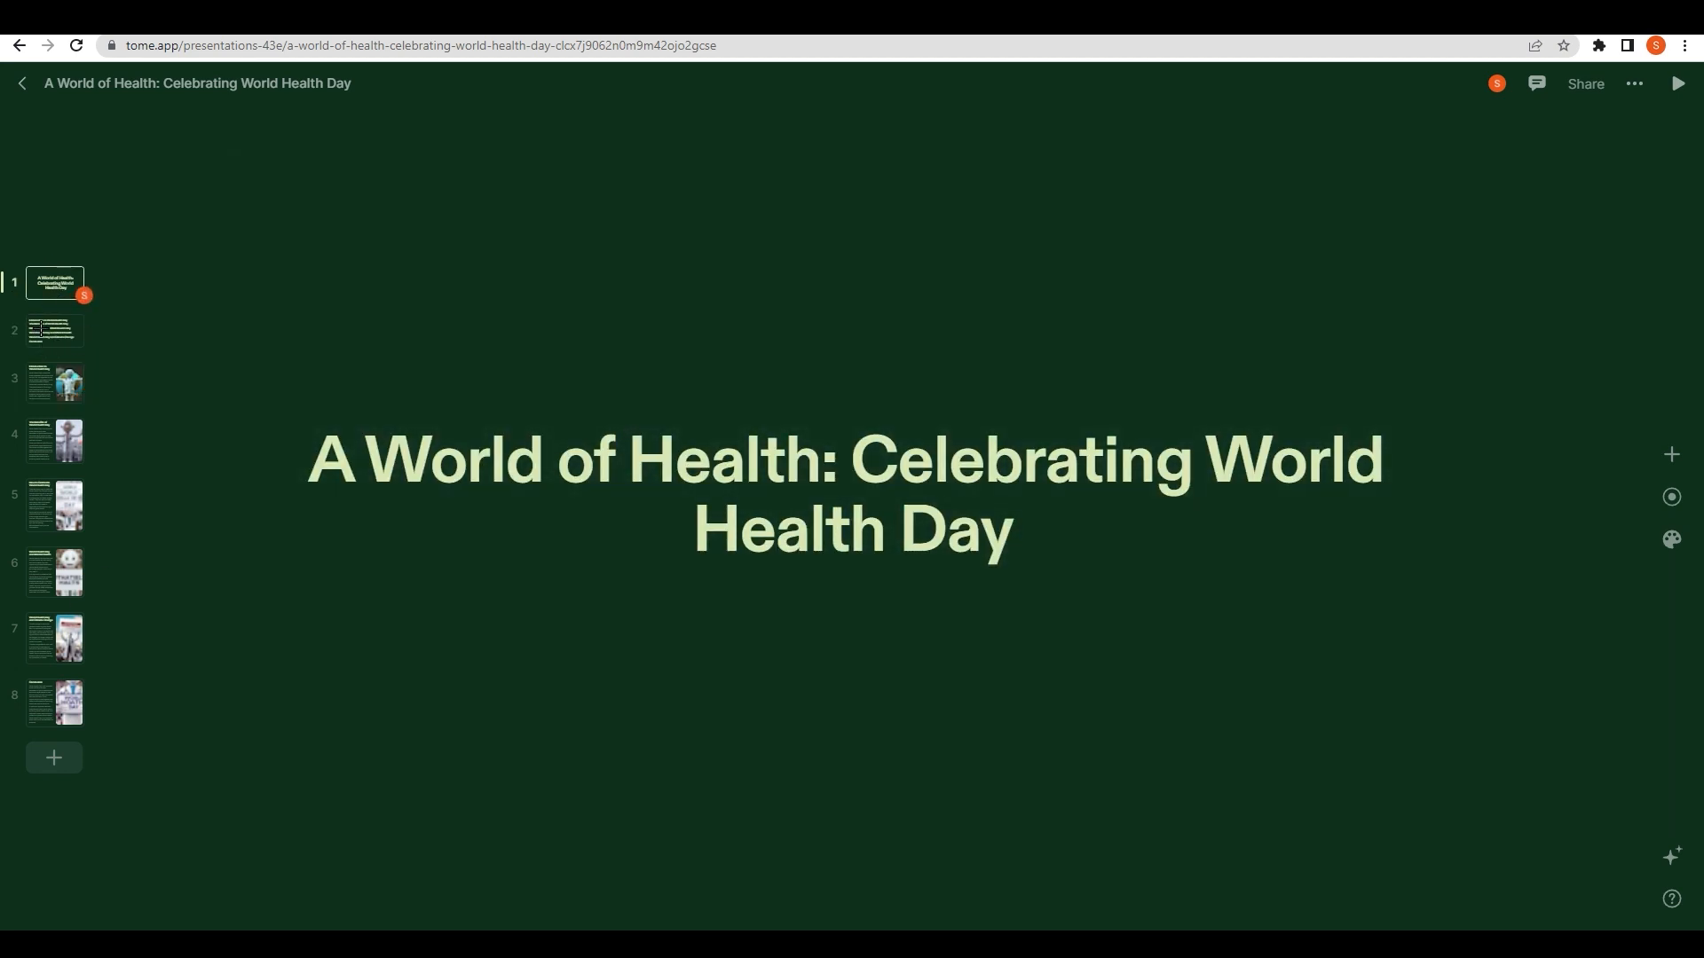
click(53, 330)
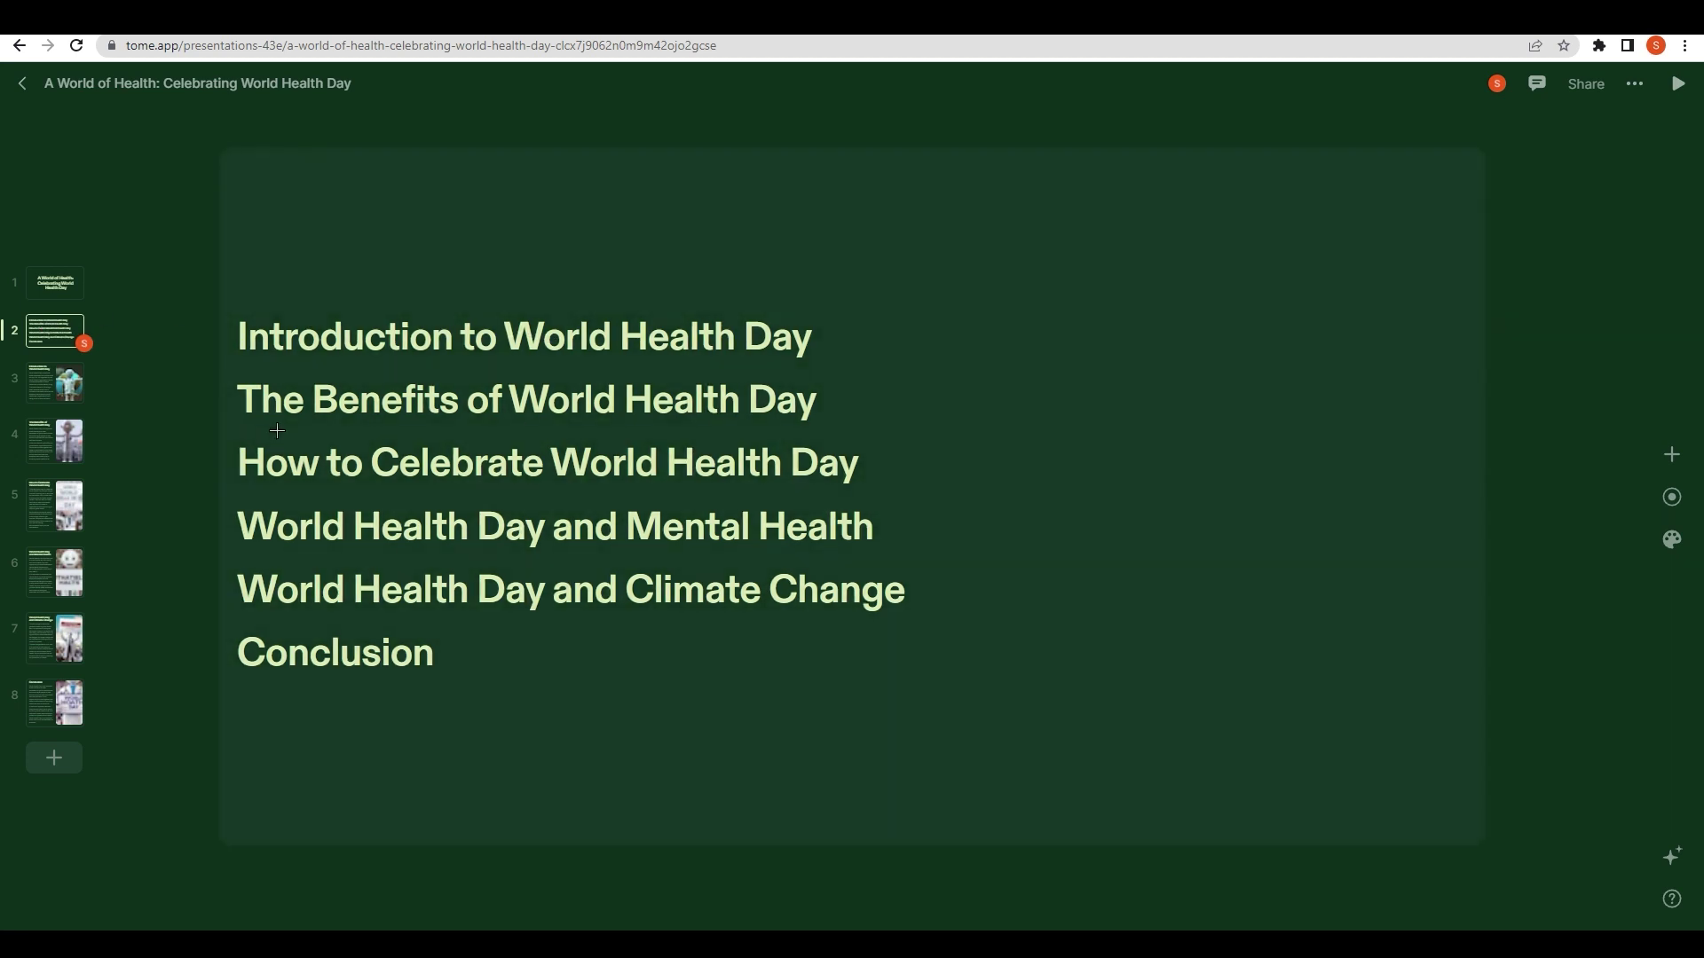
mouse_move(324, 501)
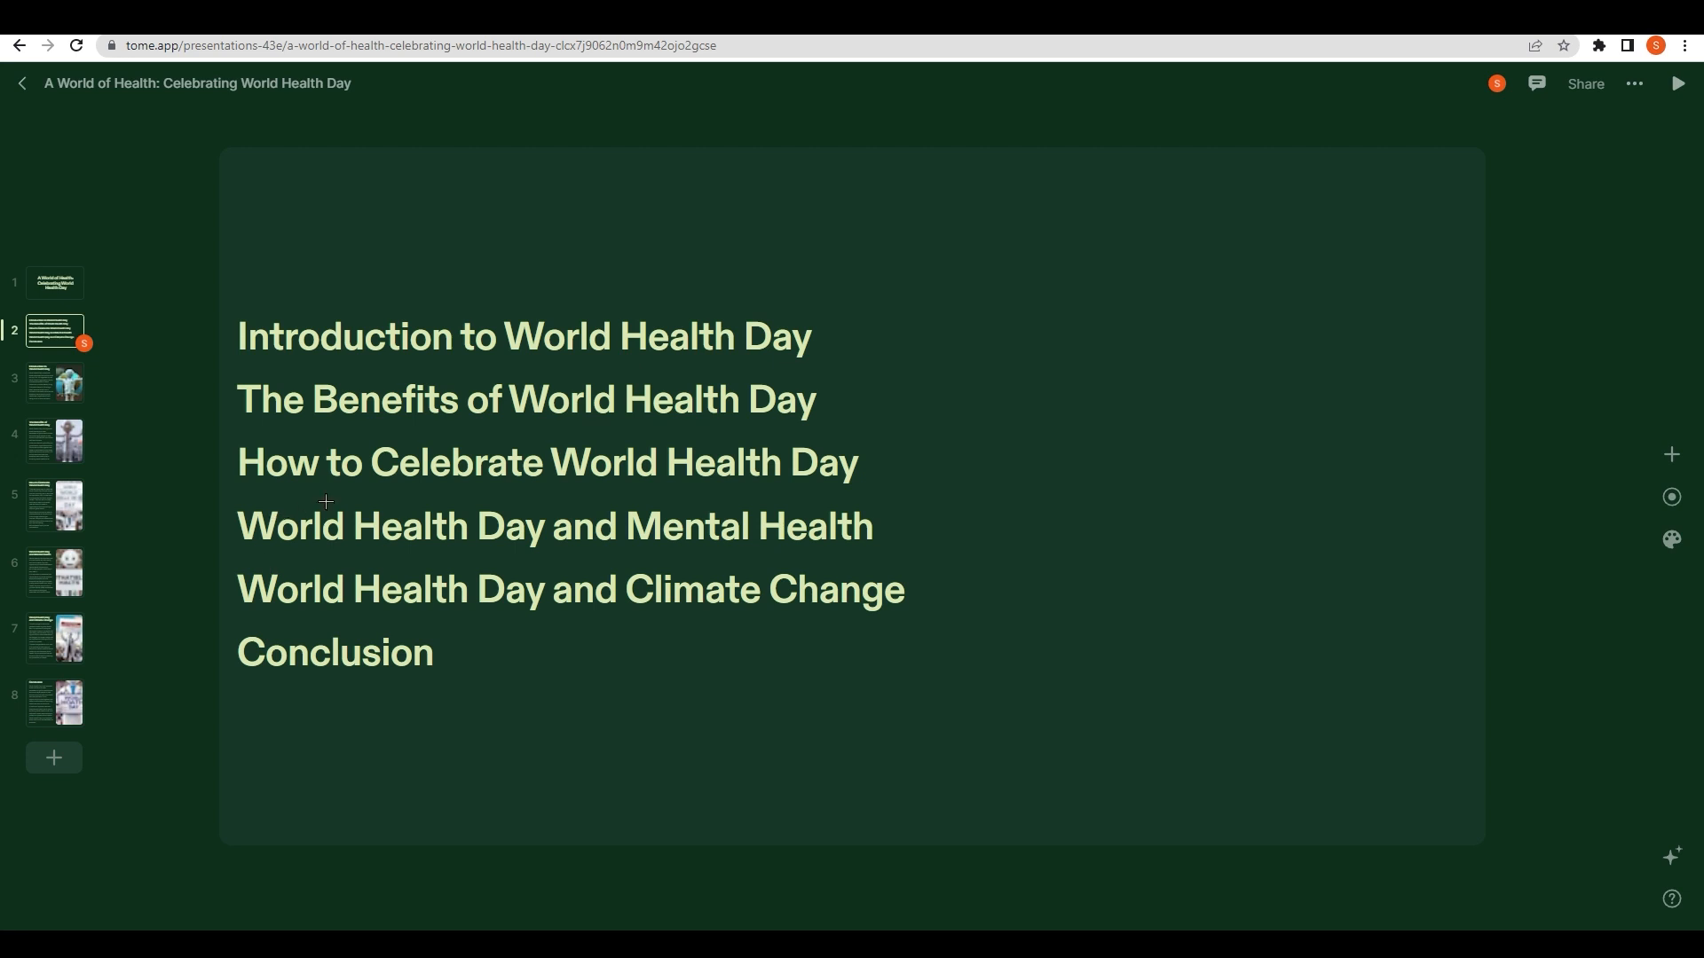
mouse_move(872, 557)
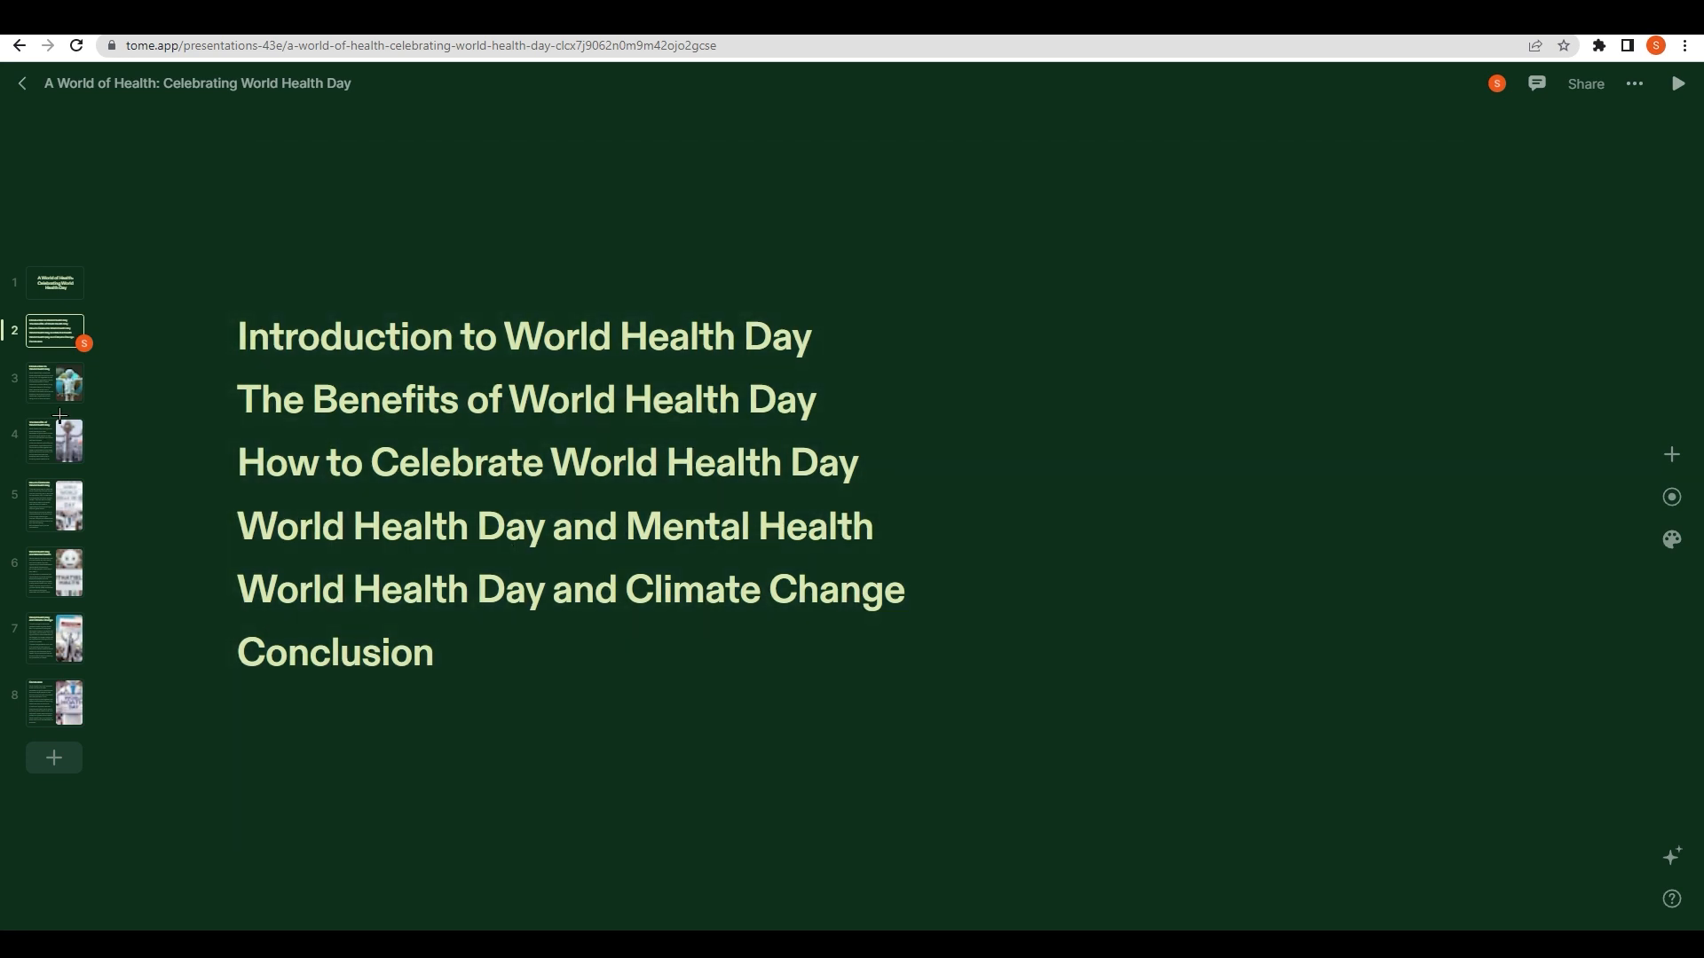
click(53, 505)
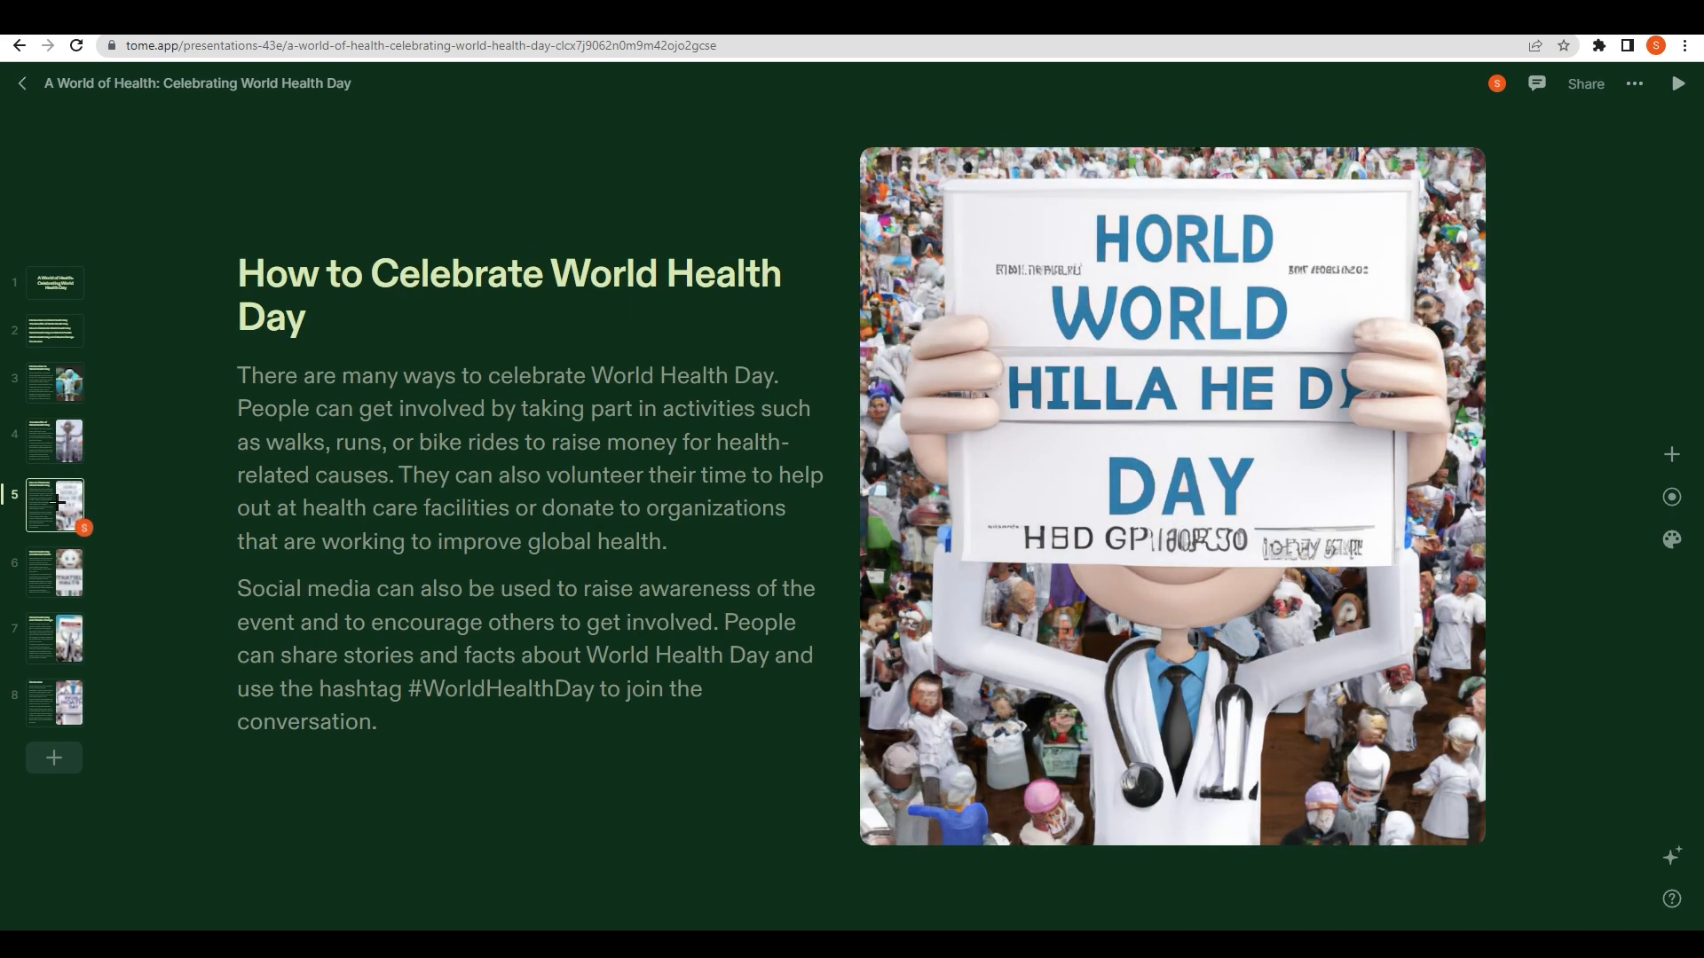
mouse_move(73, 582)
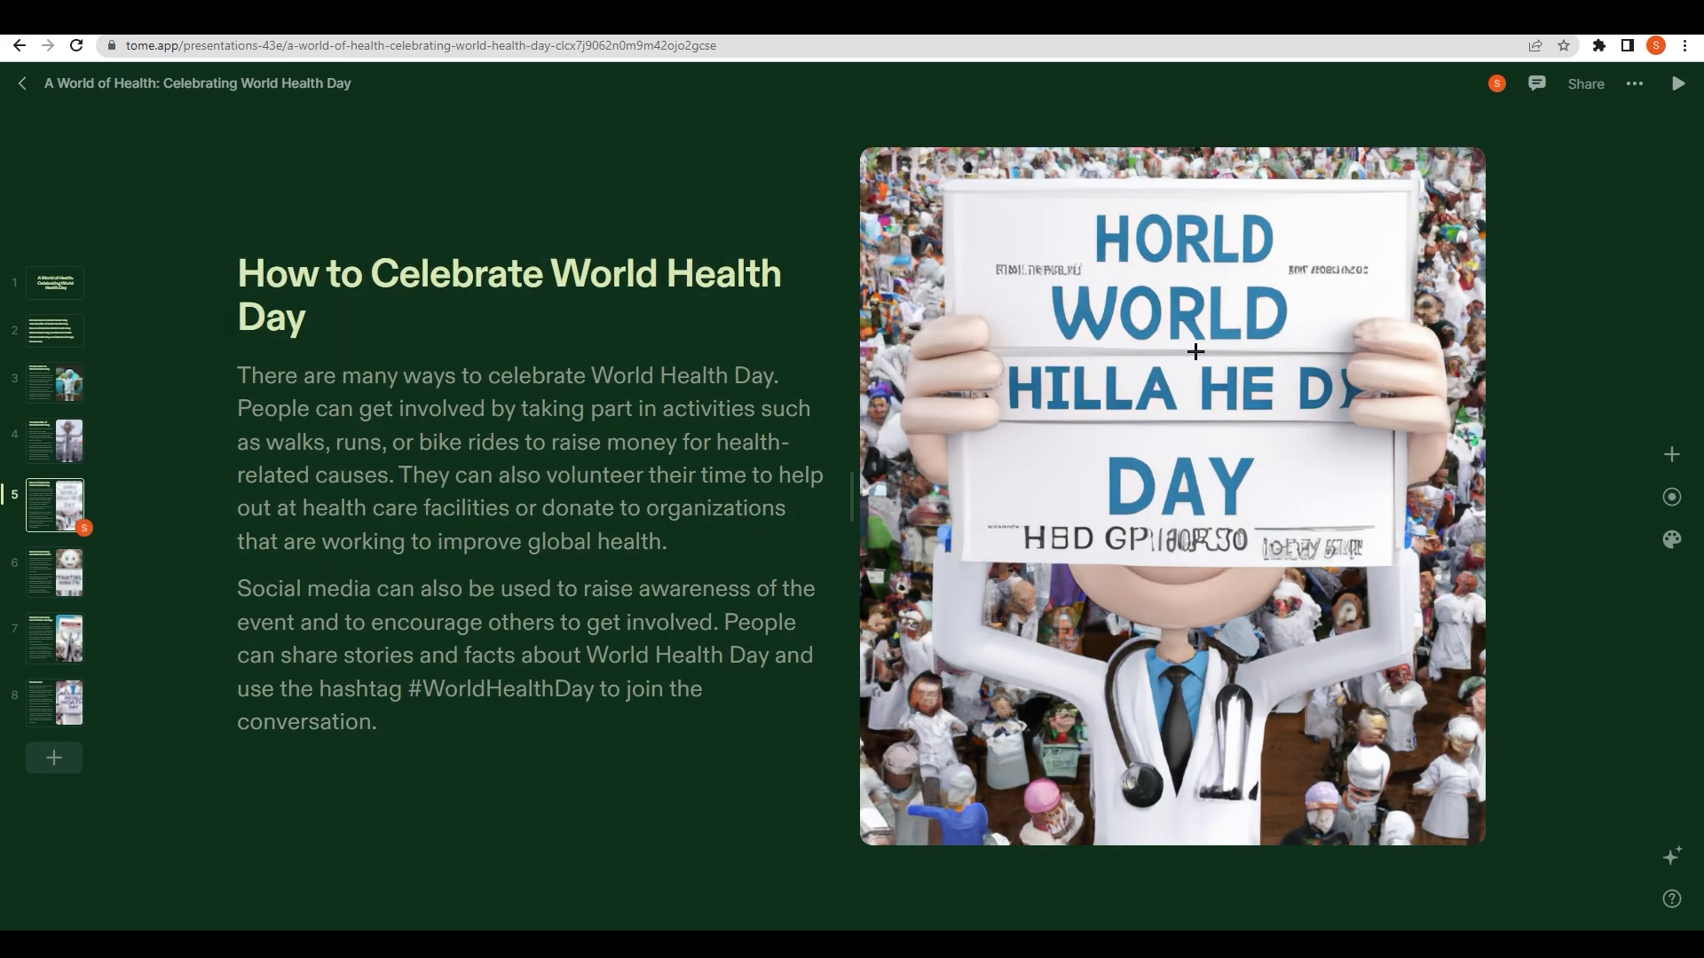
click(55, 572)
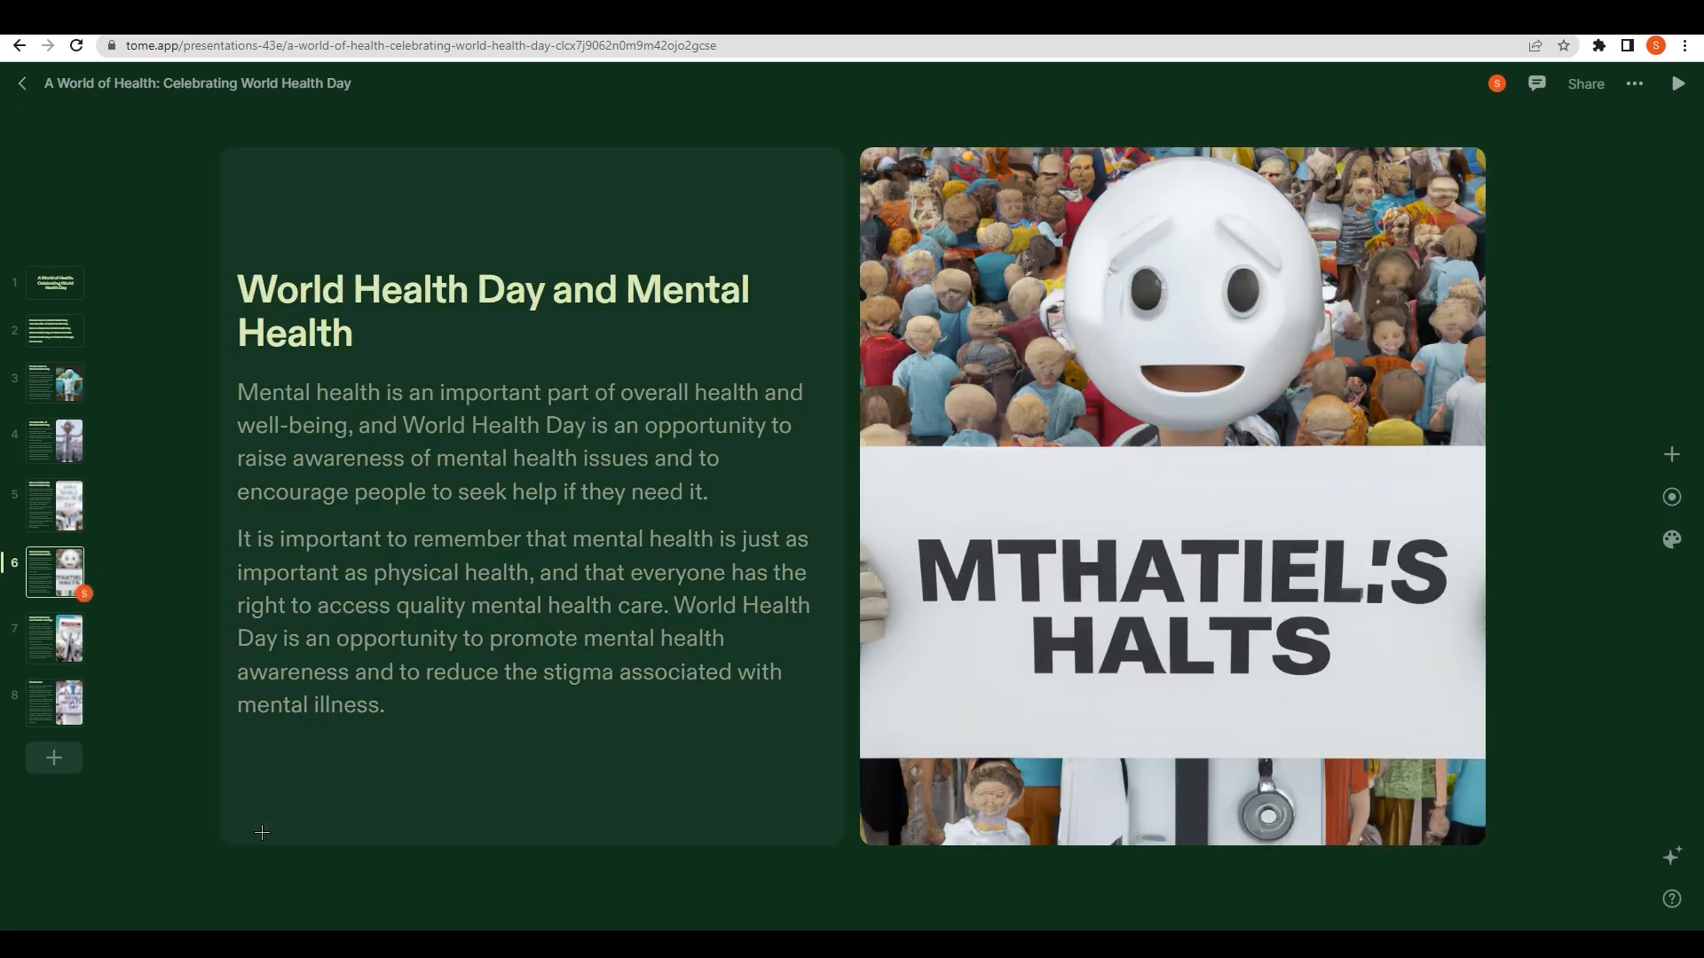
click(54, 639)
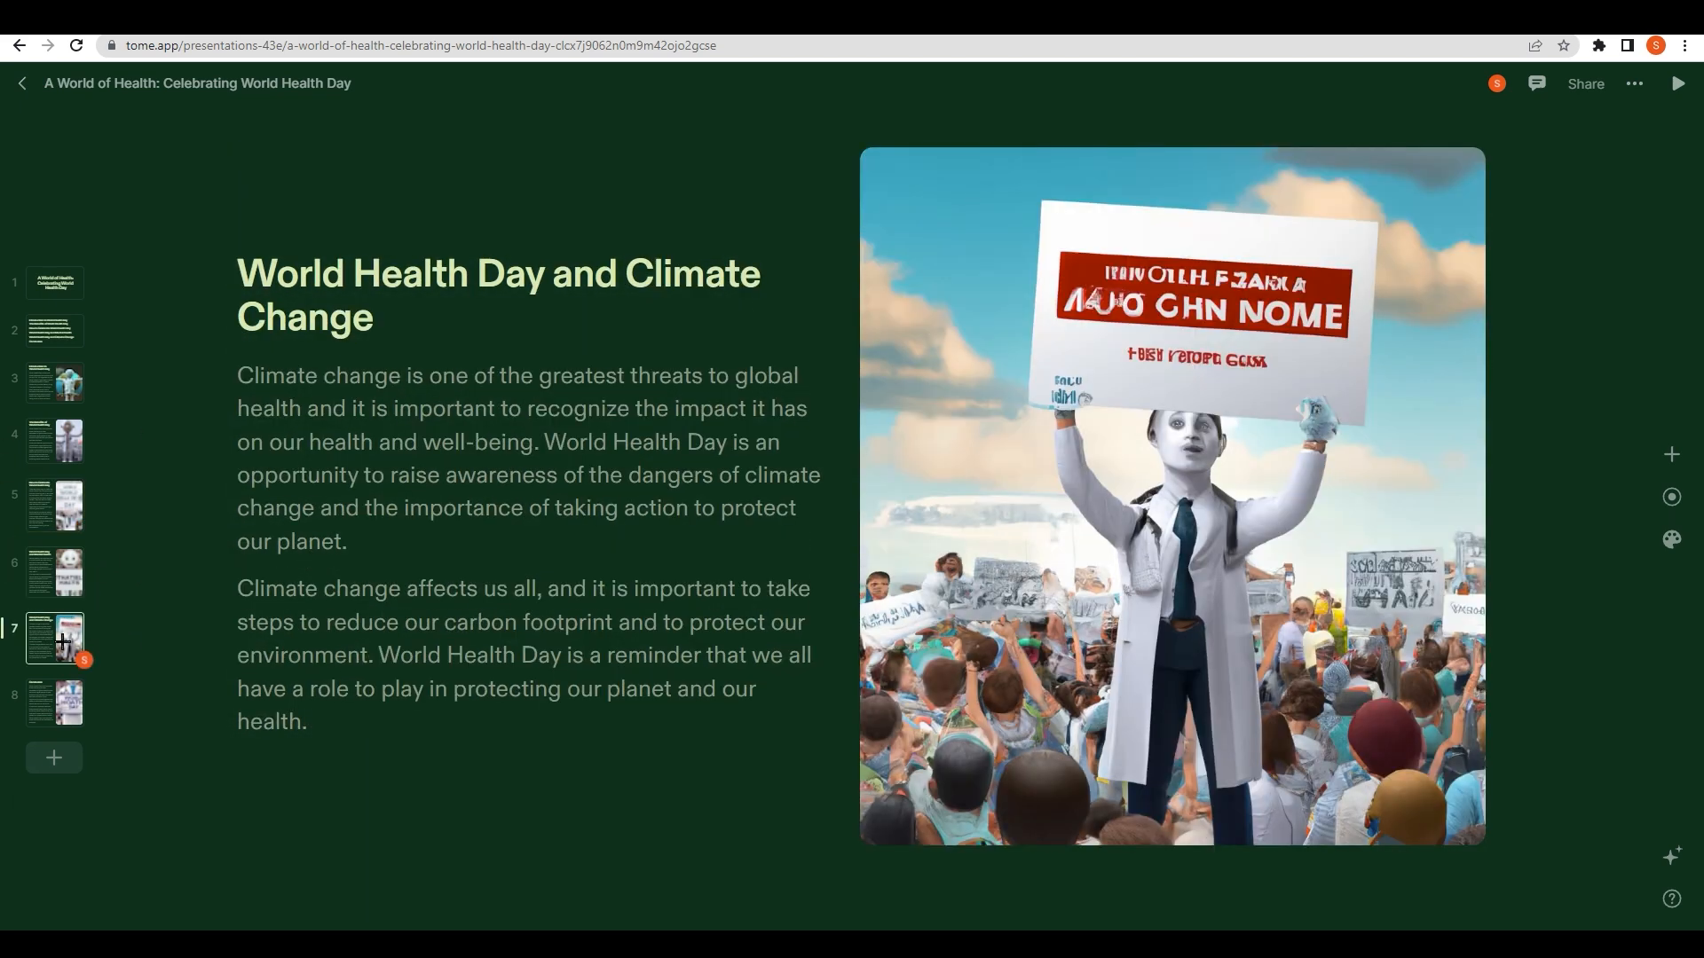
click(54, 702)
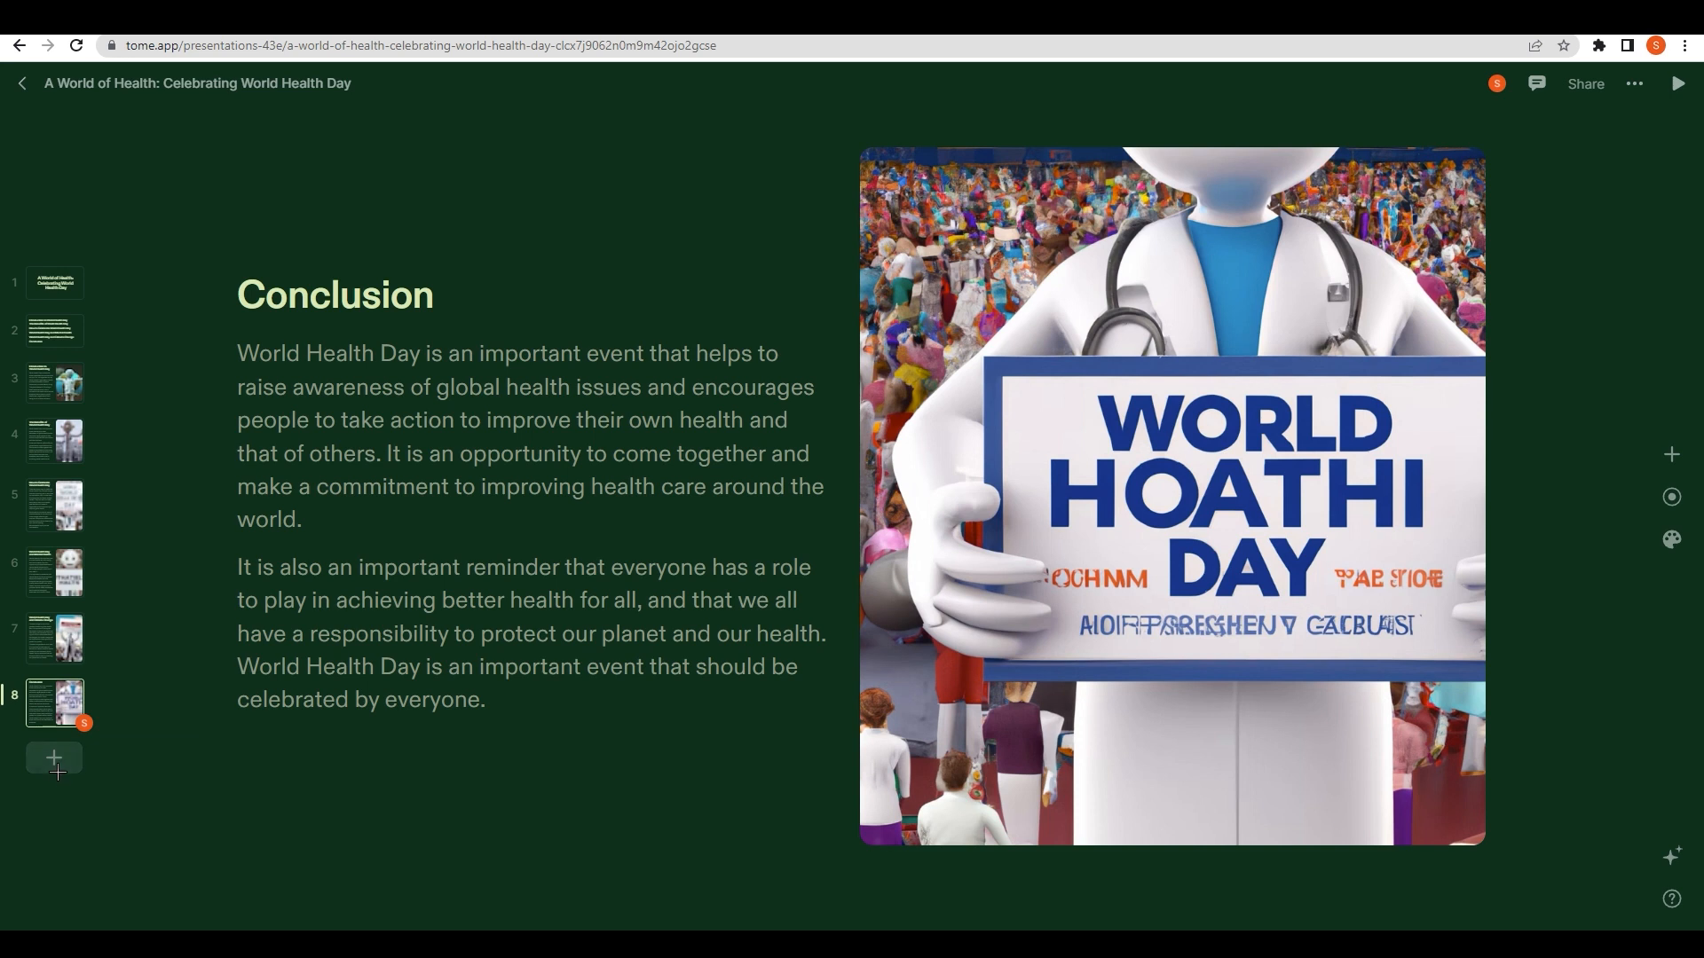
click(53, 758)
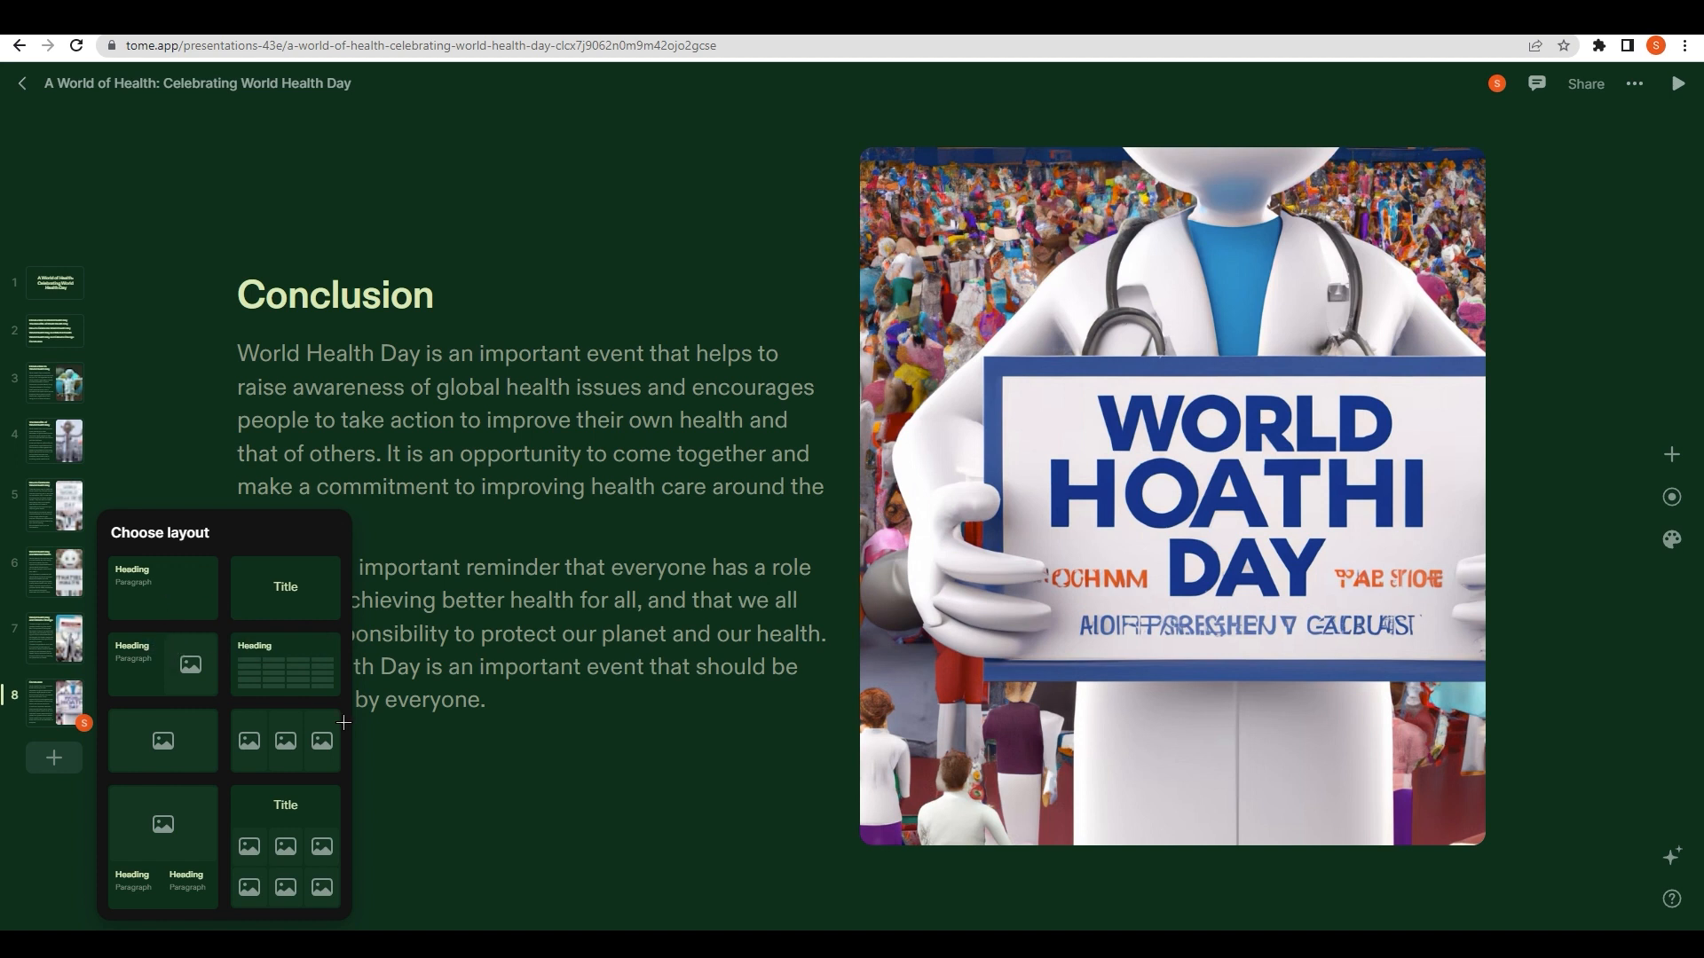
Step: Choose a layout to create page nine, a blank page with an empty heading
click(161, 586)
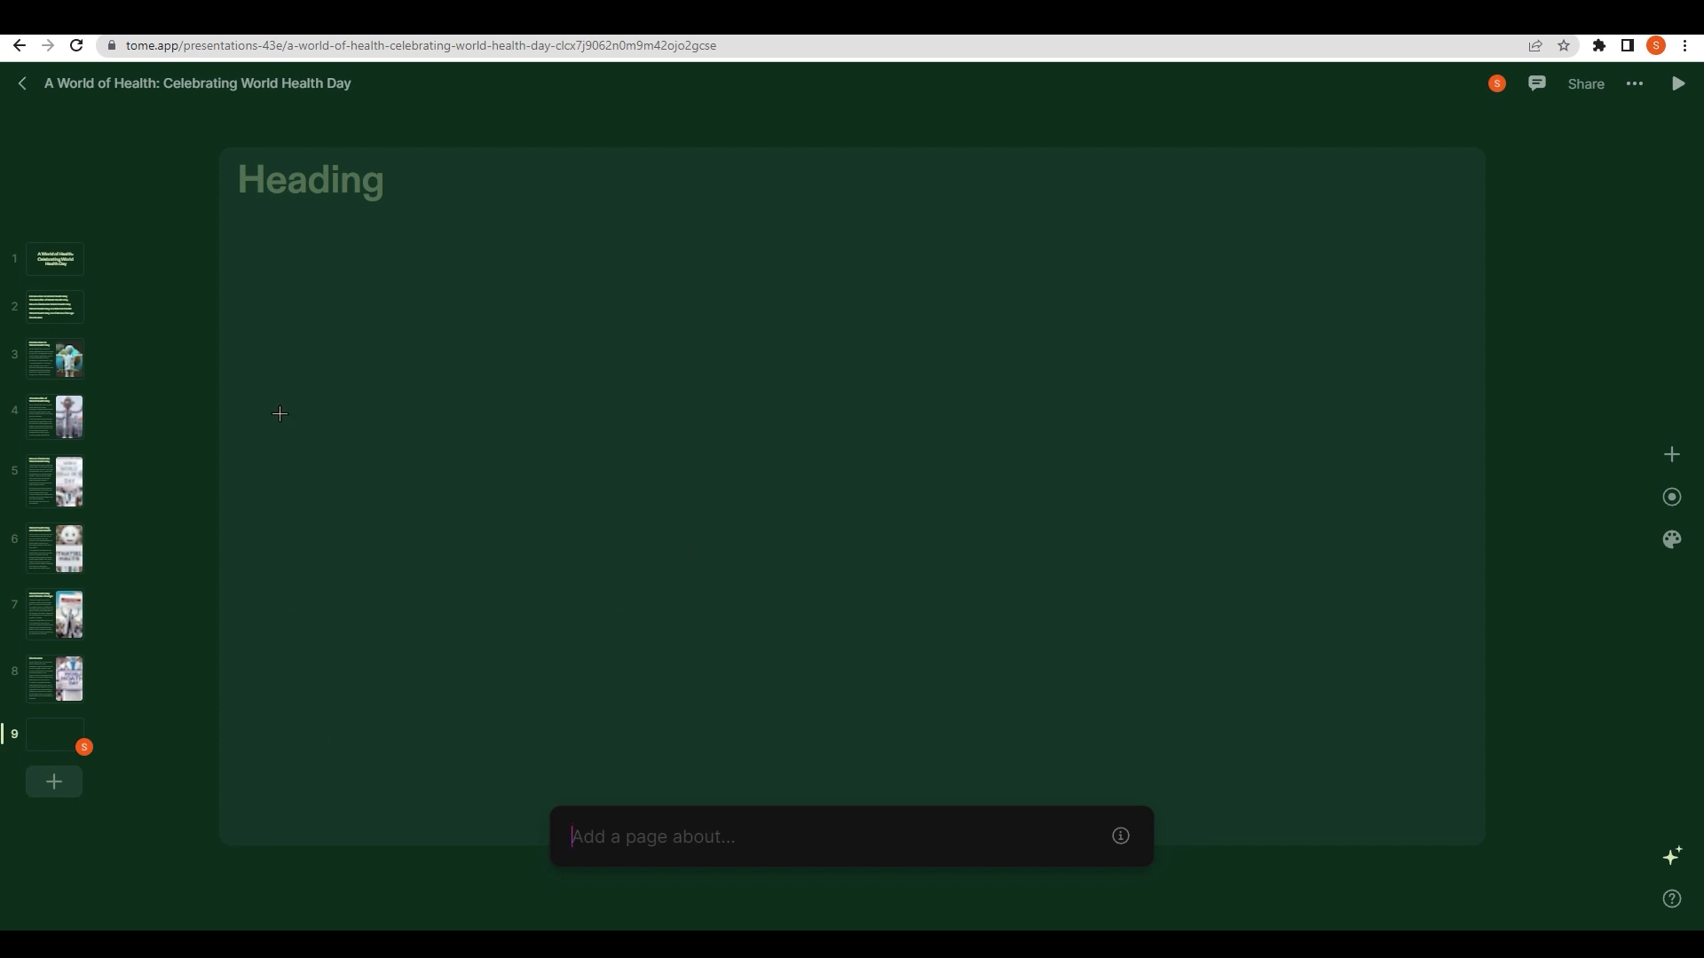
mouse_move(329, 529)
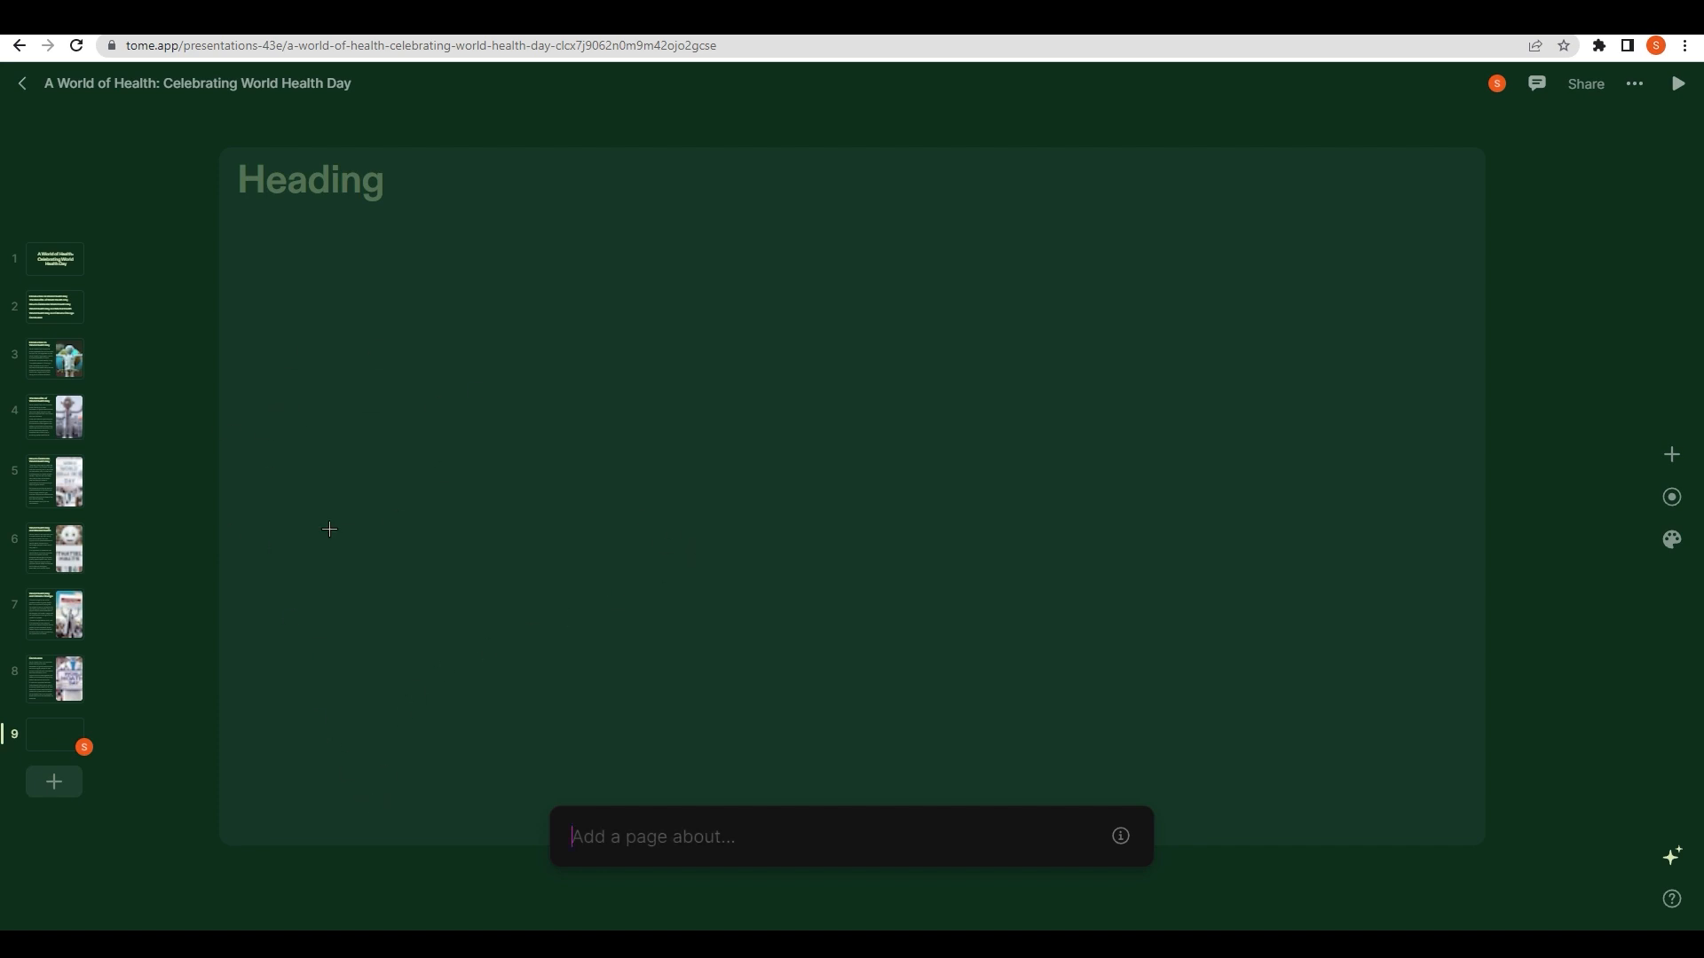
mouse_move(176, 513)
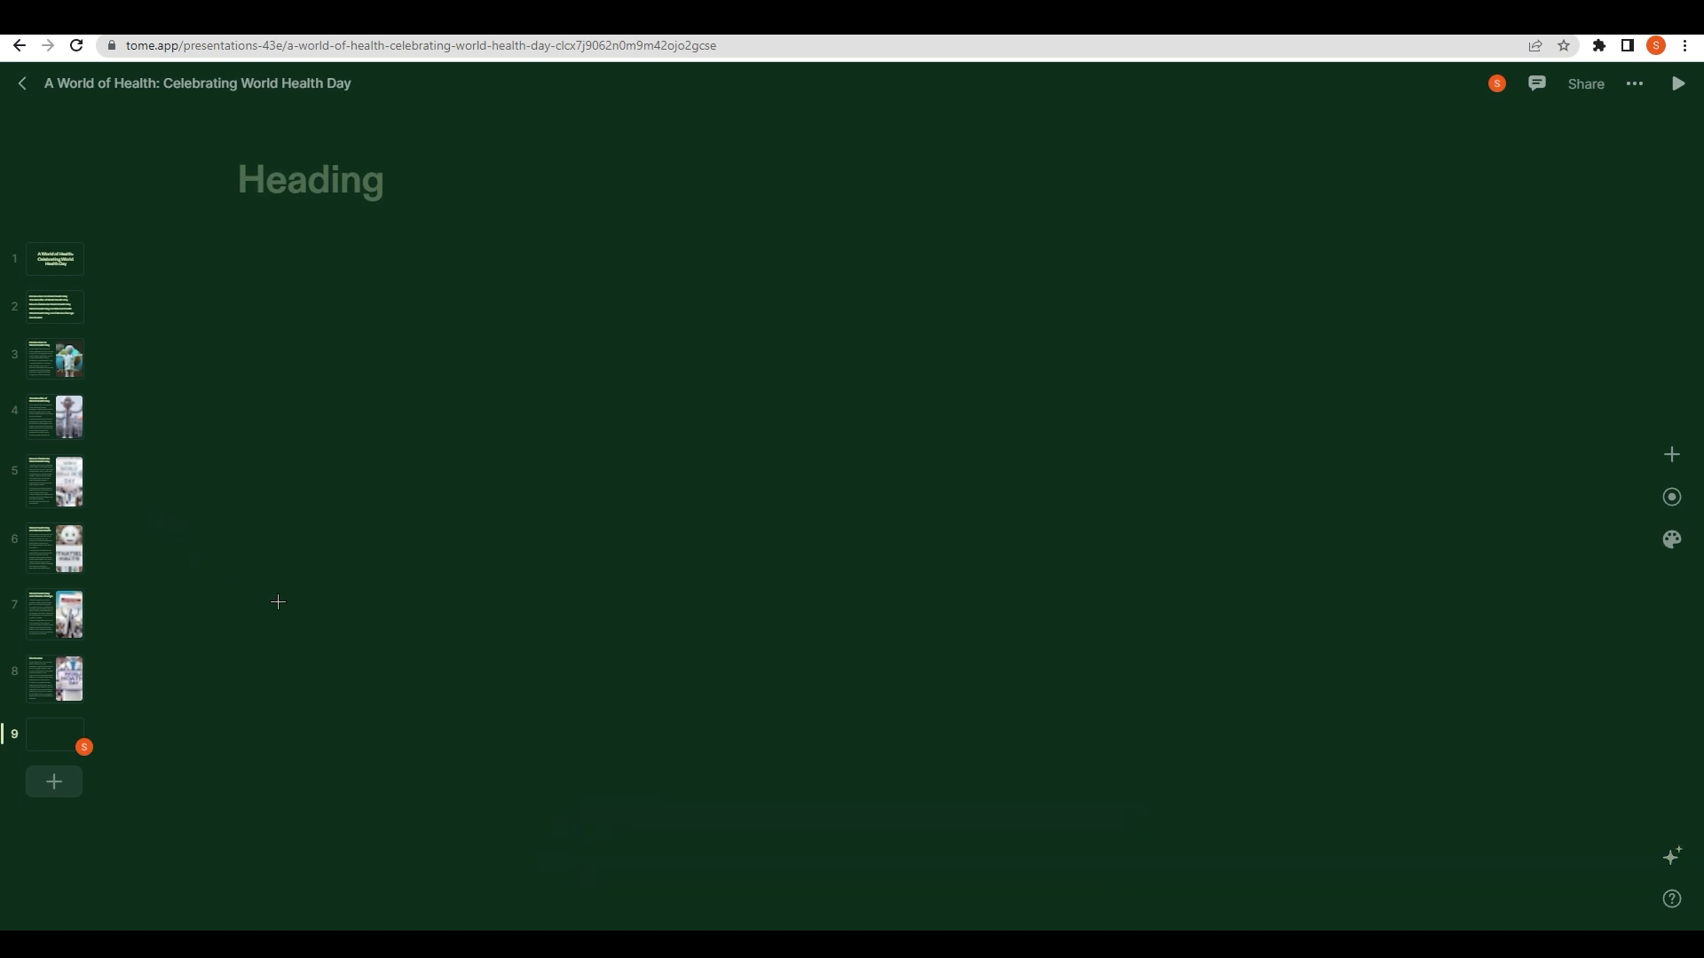
mouse_move(1671, 454)
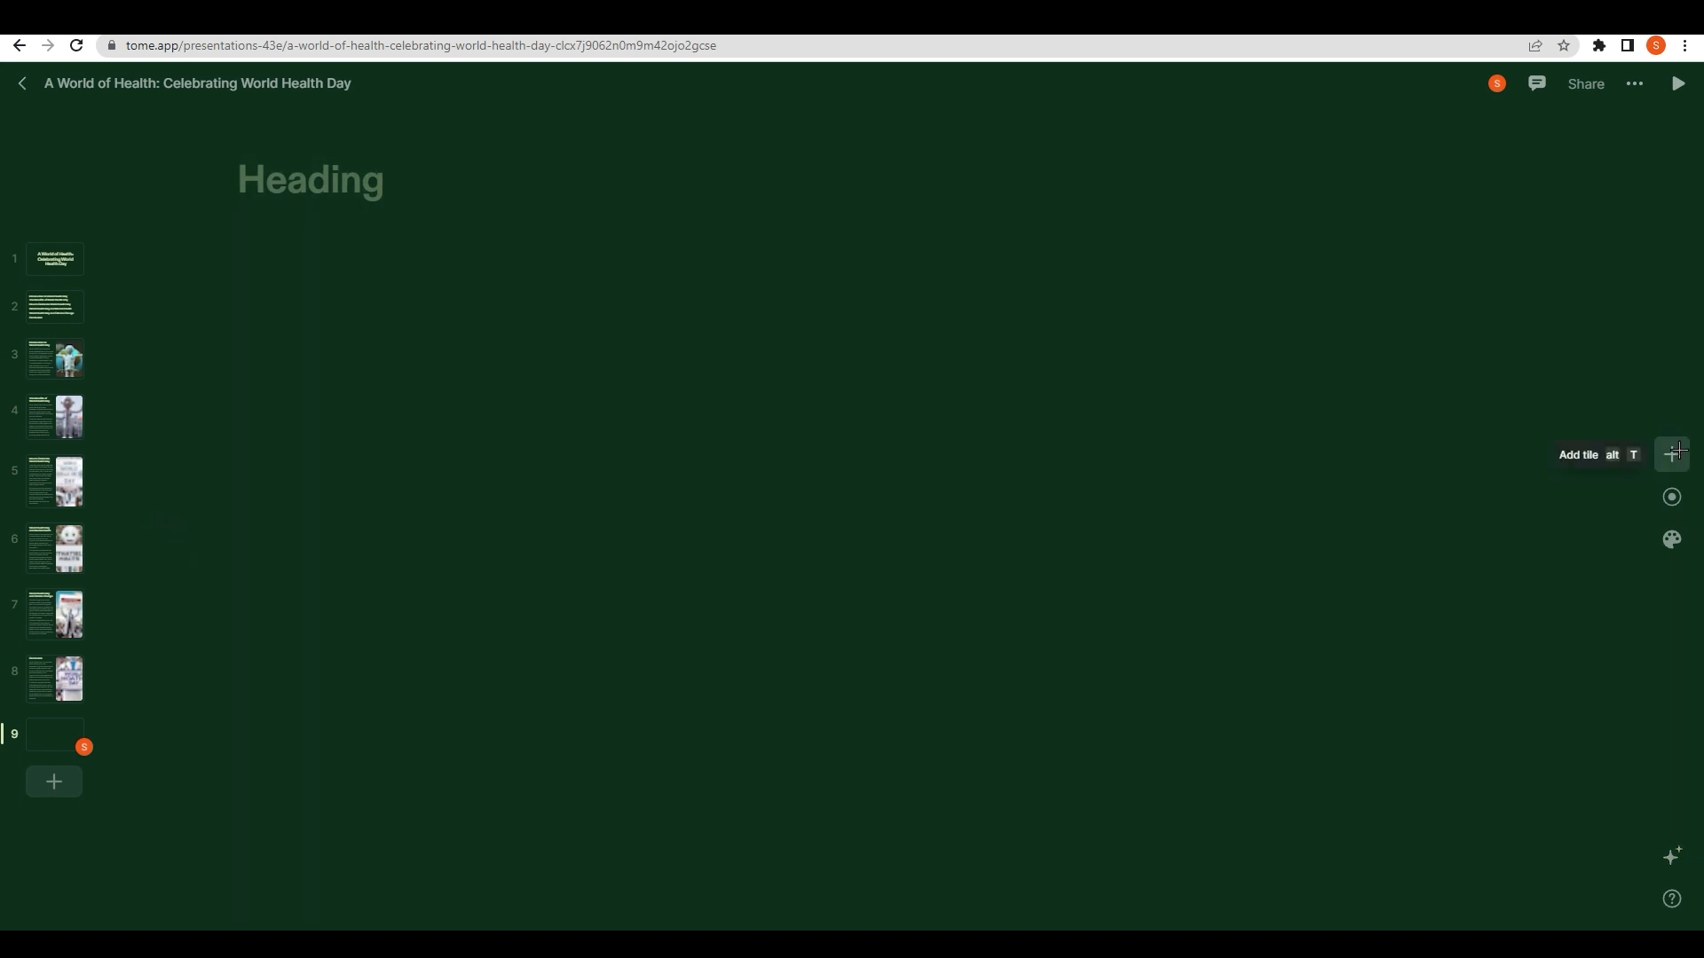
Step: Go to page 8, select the Conclusion text block, and show text, image and DALL·E options
click(54, 677)
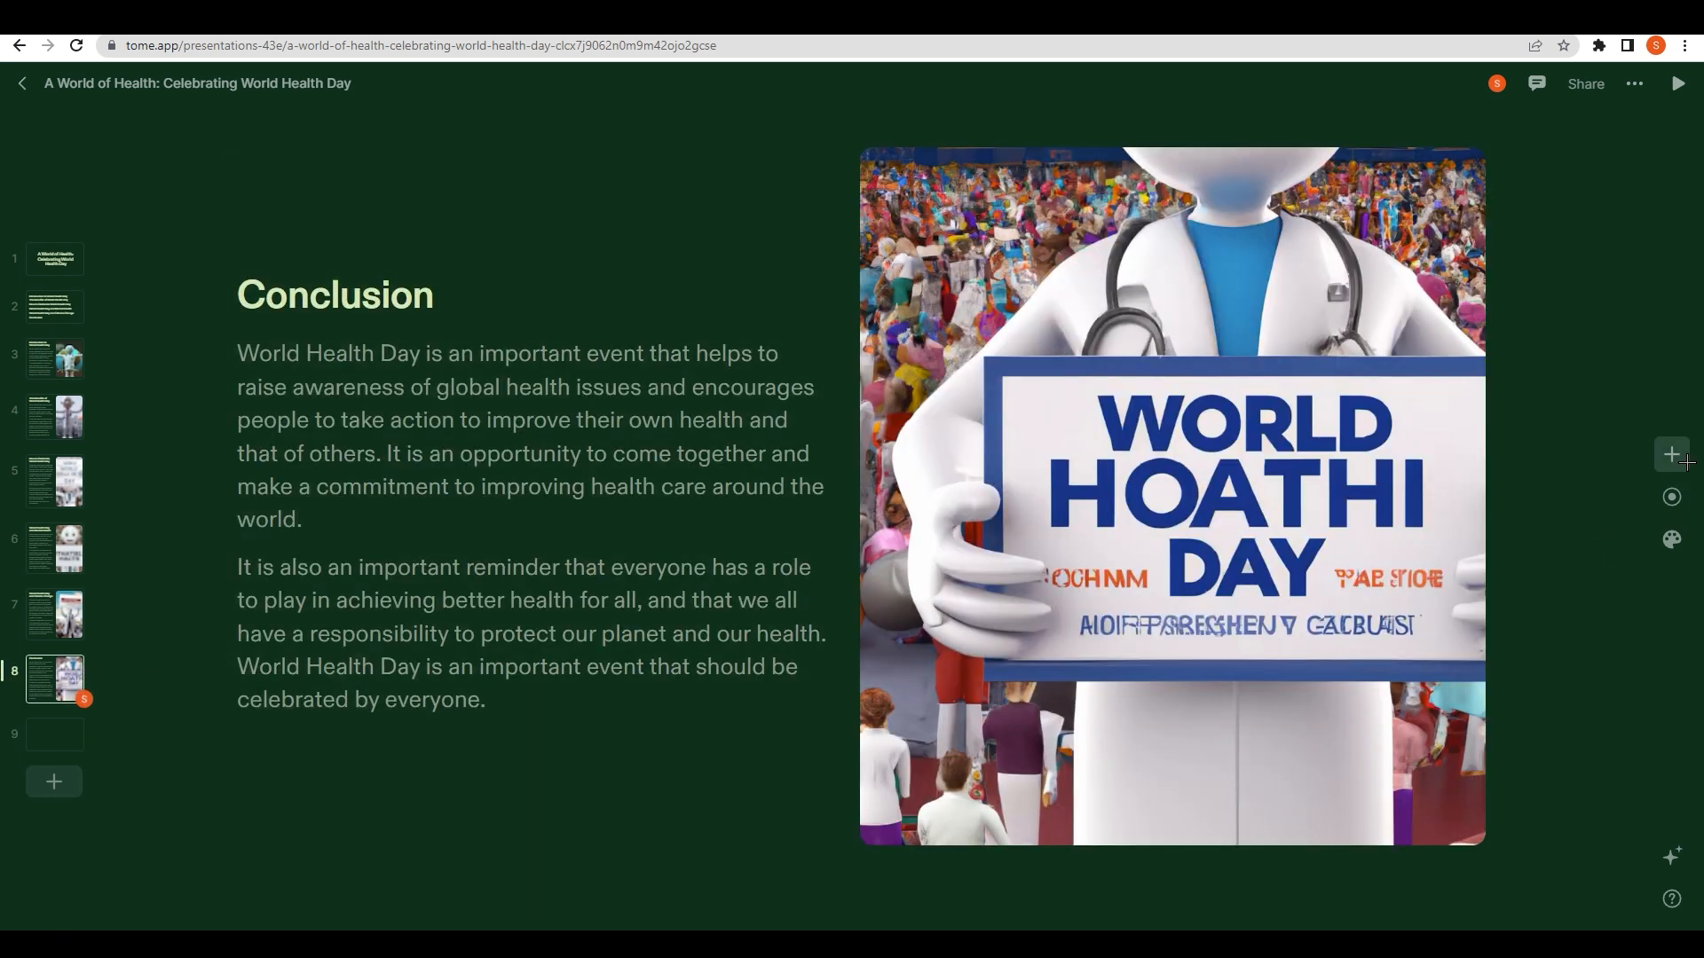
click(1671, 454)
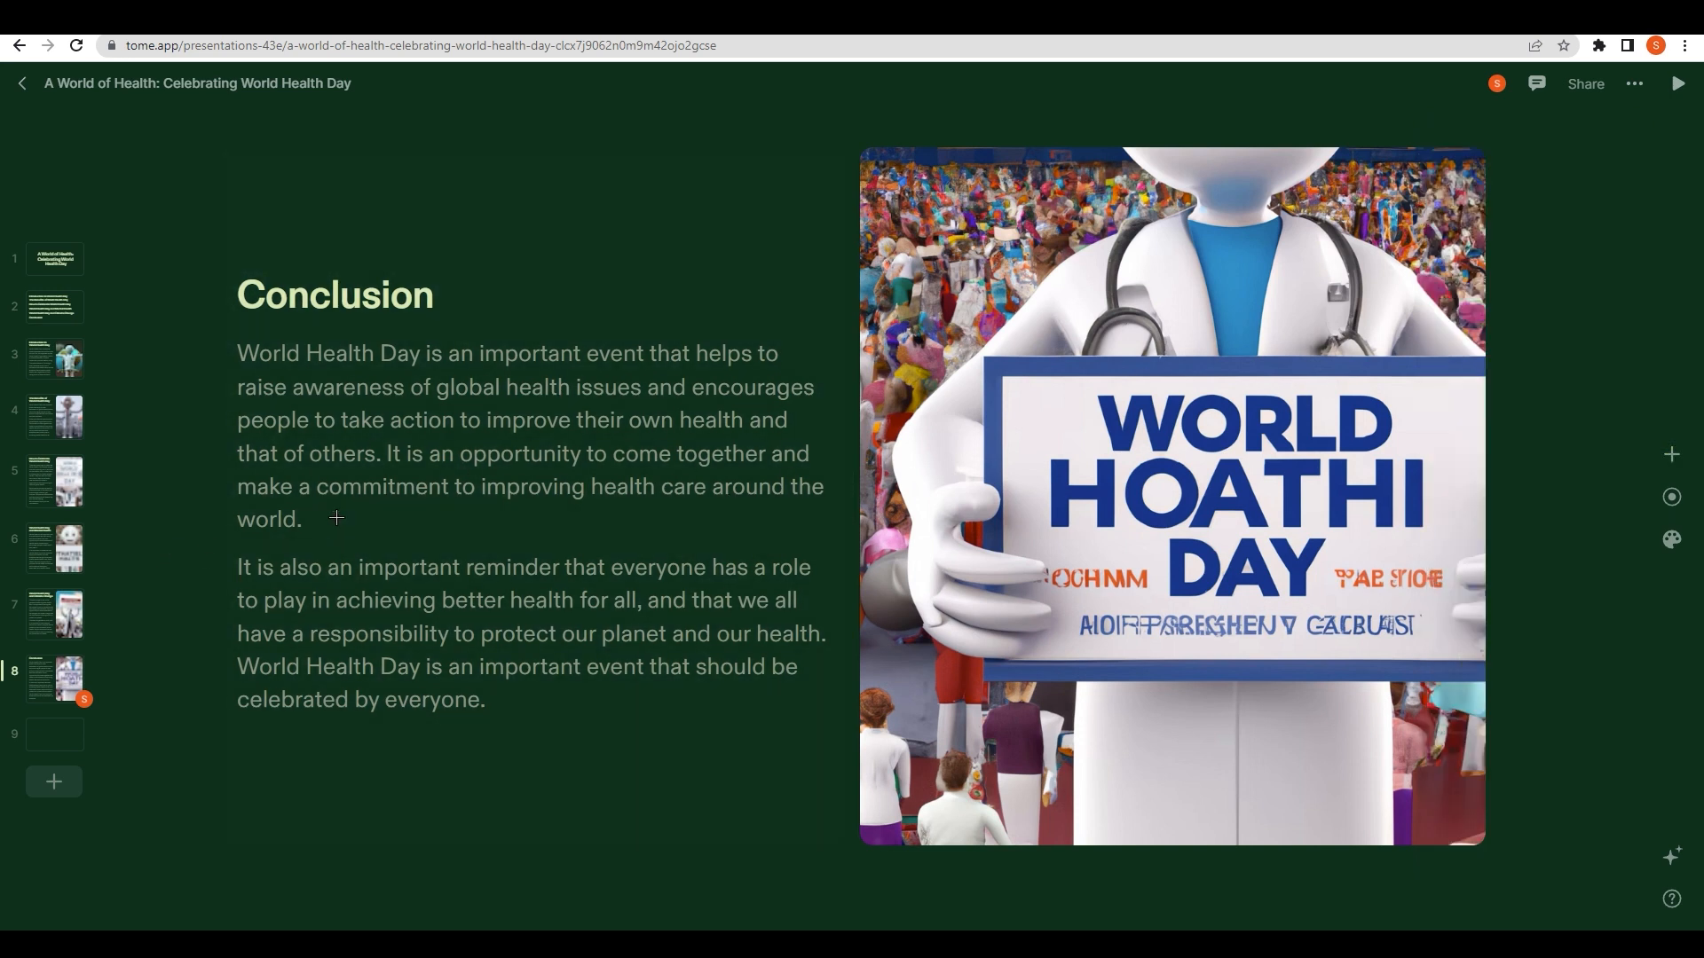
click(458, 668)
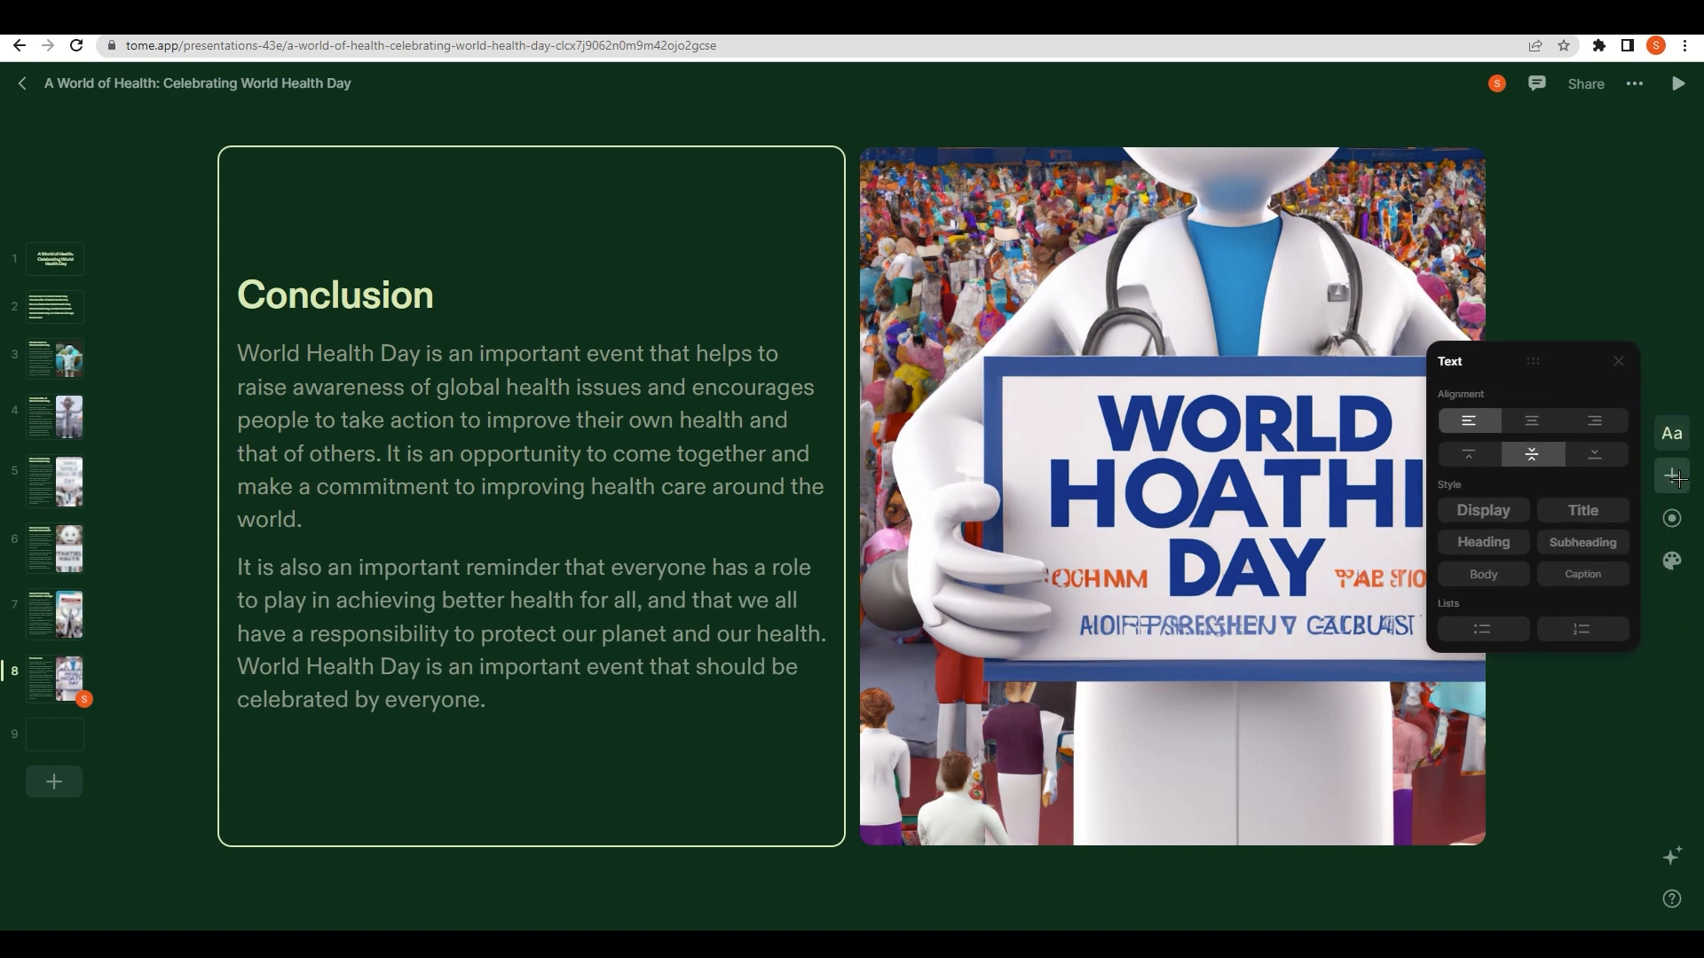
click(1670, 454)
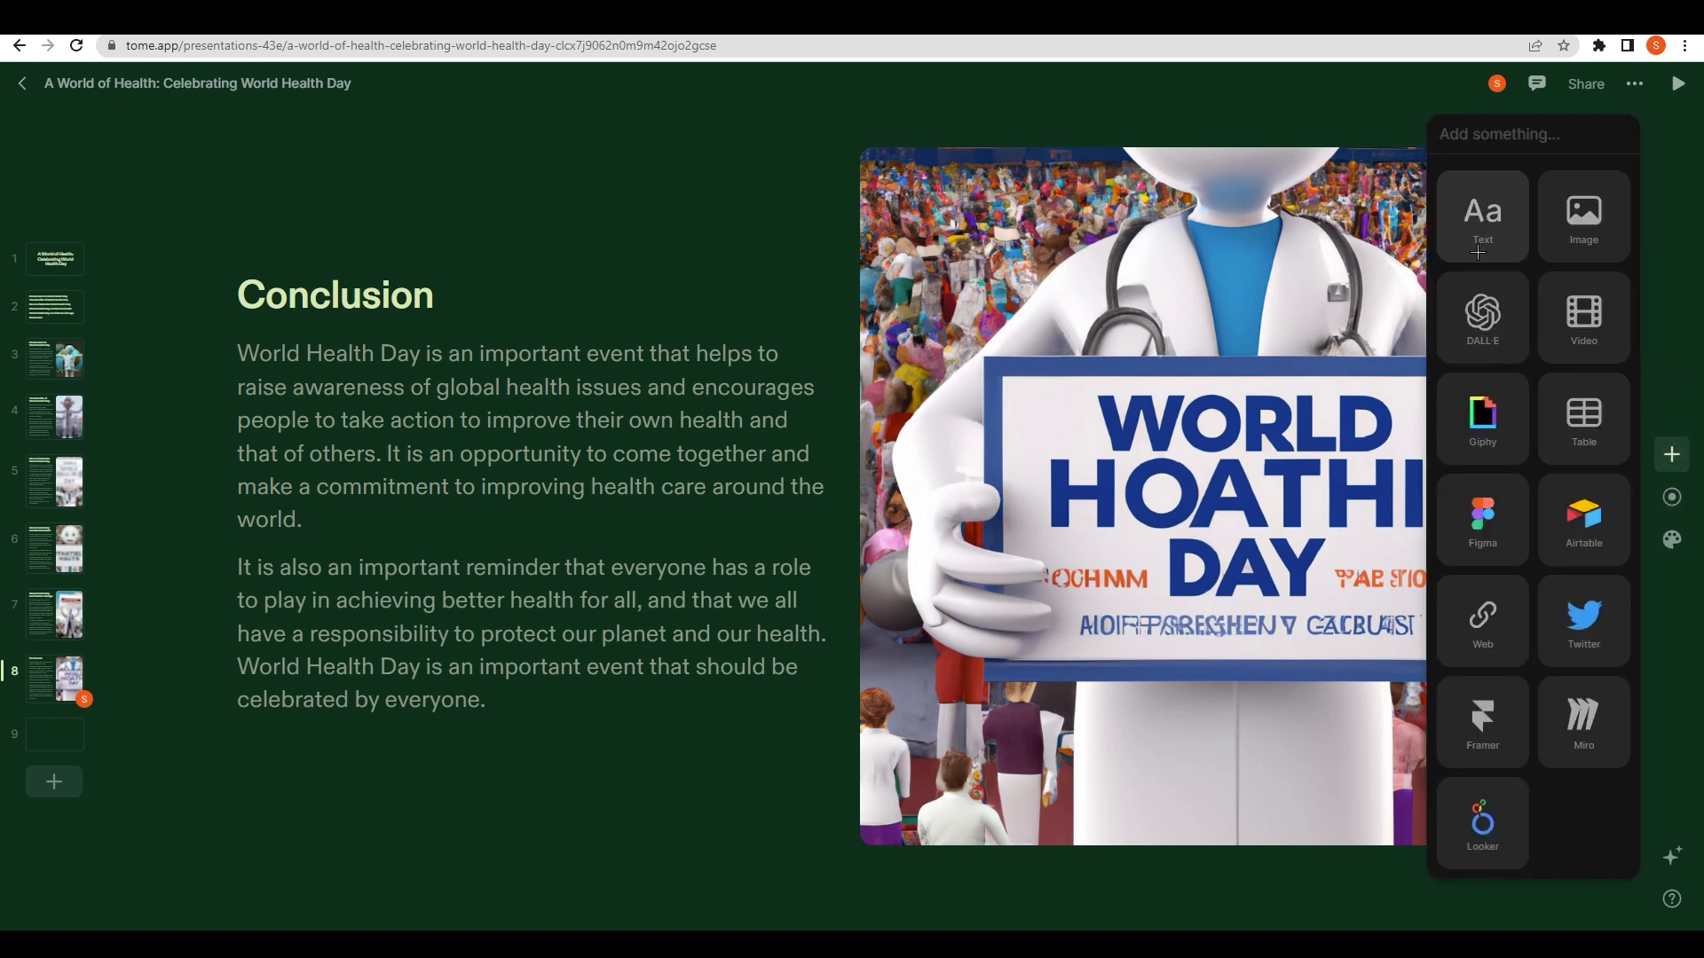
mouse_move(1480, 229)
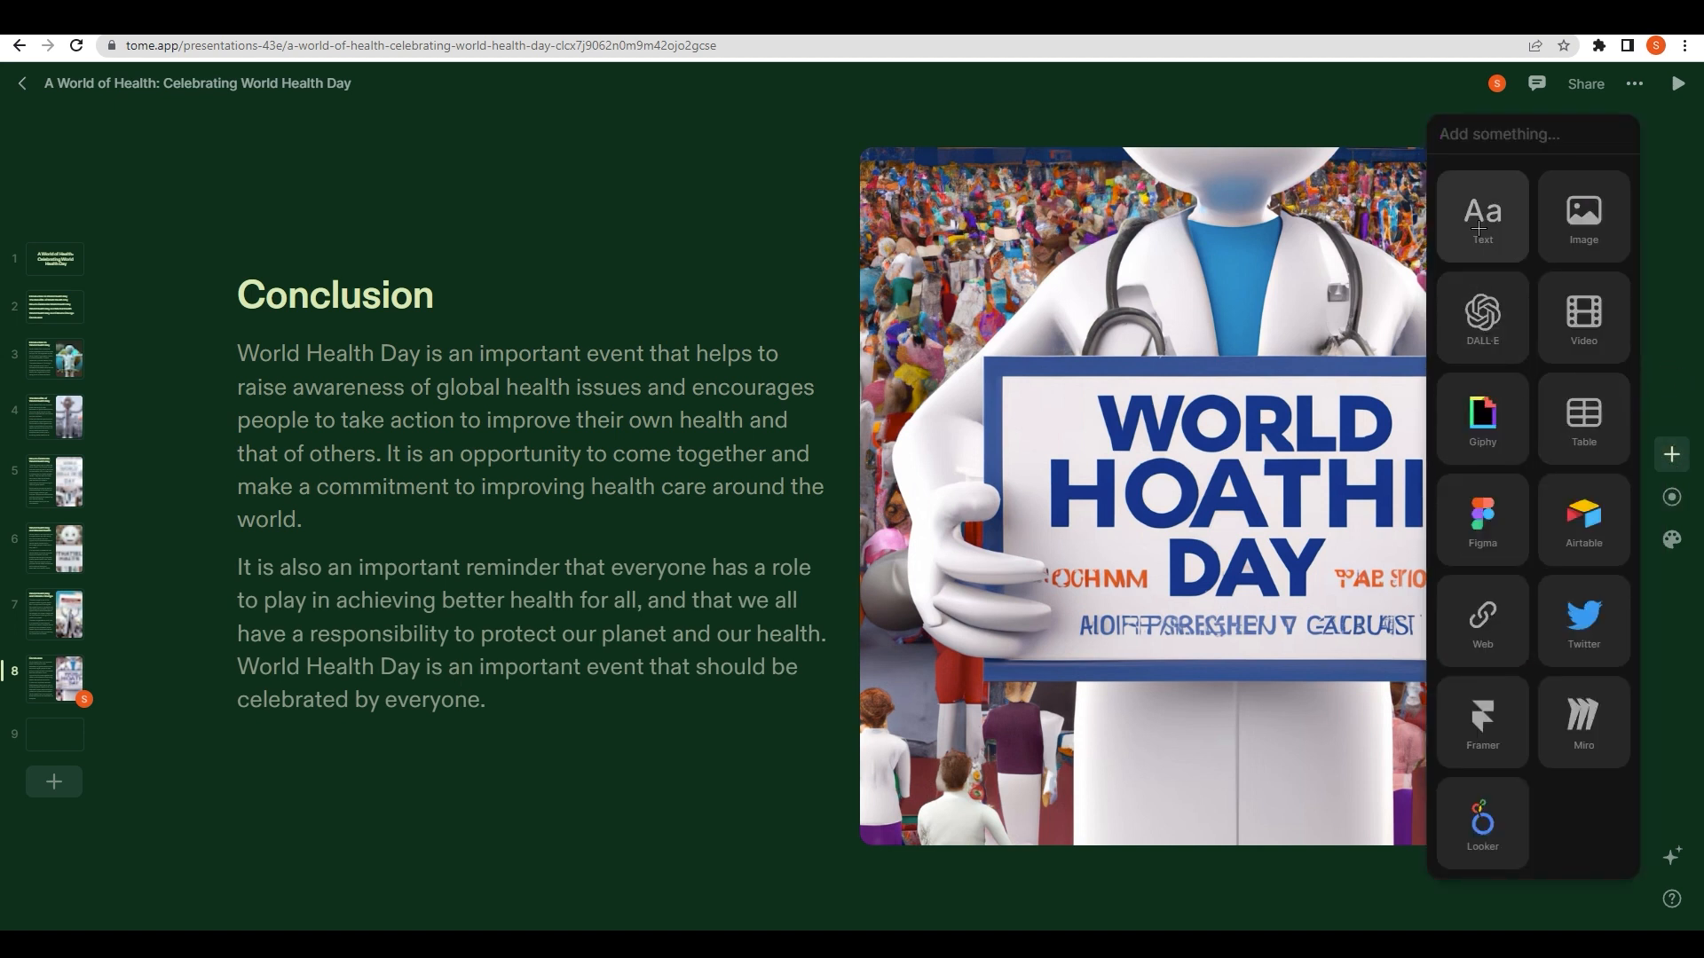
mouse_move(1295, 394)
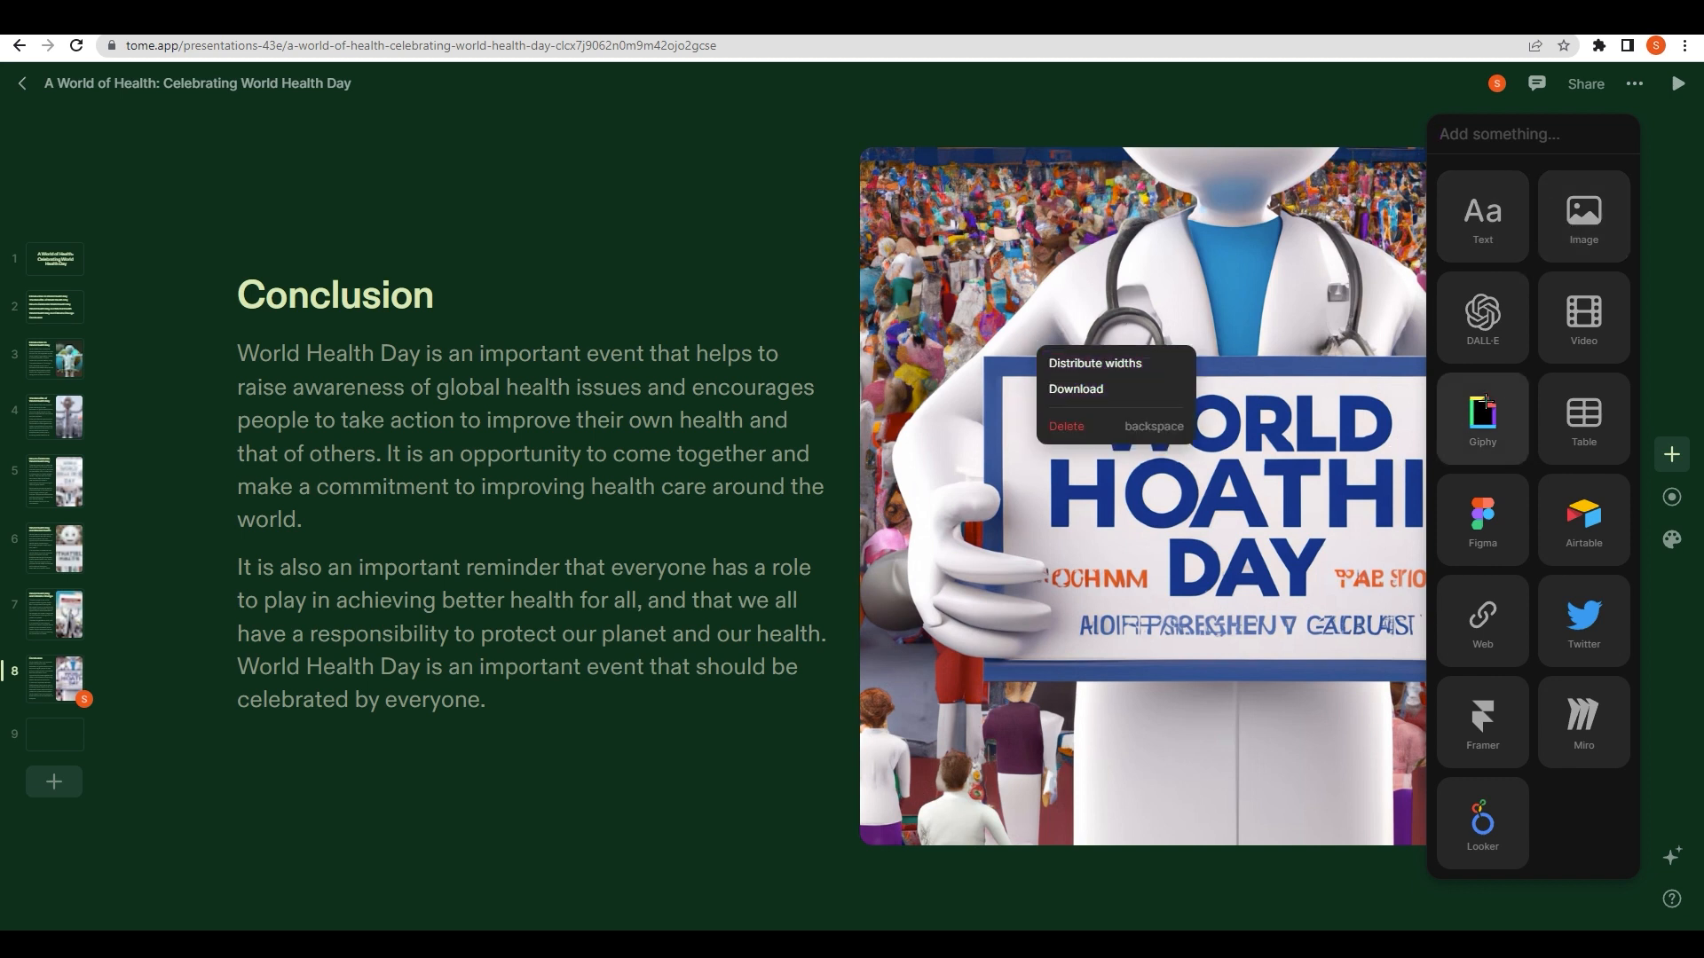
Step: Dismiss the DALL·E prompt so the image block stays empty, then reopen the add-content choices
click(1481, 319)
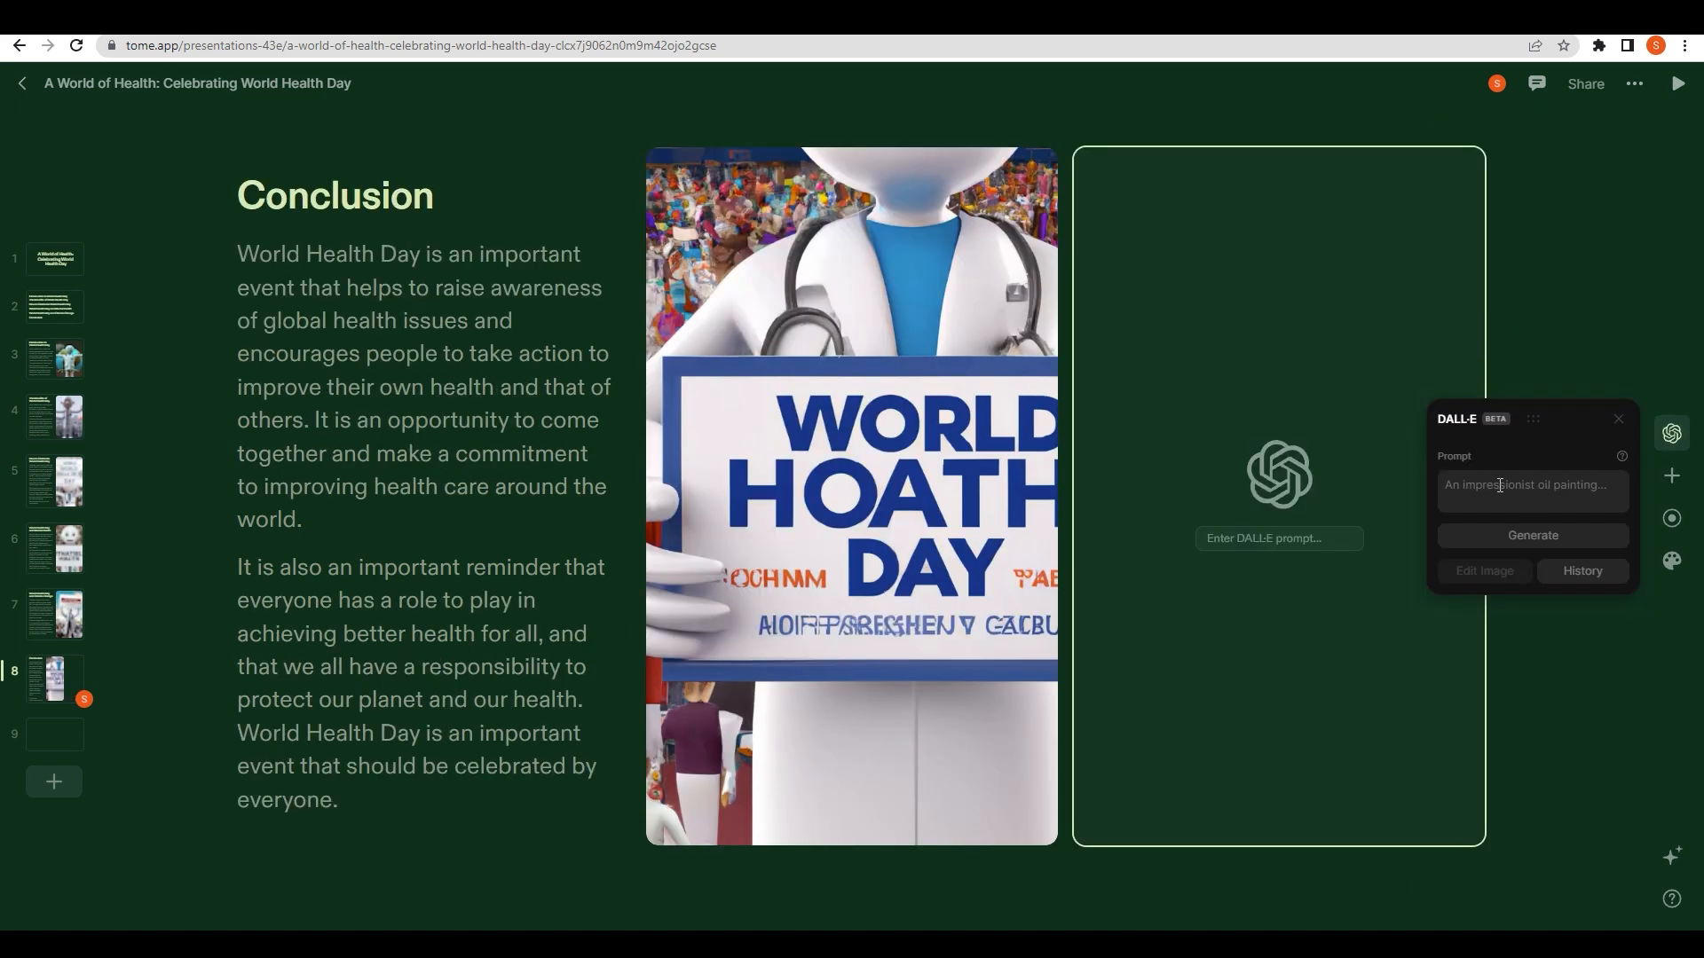
mouse_move(688, 401)
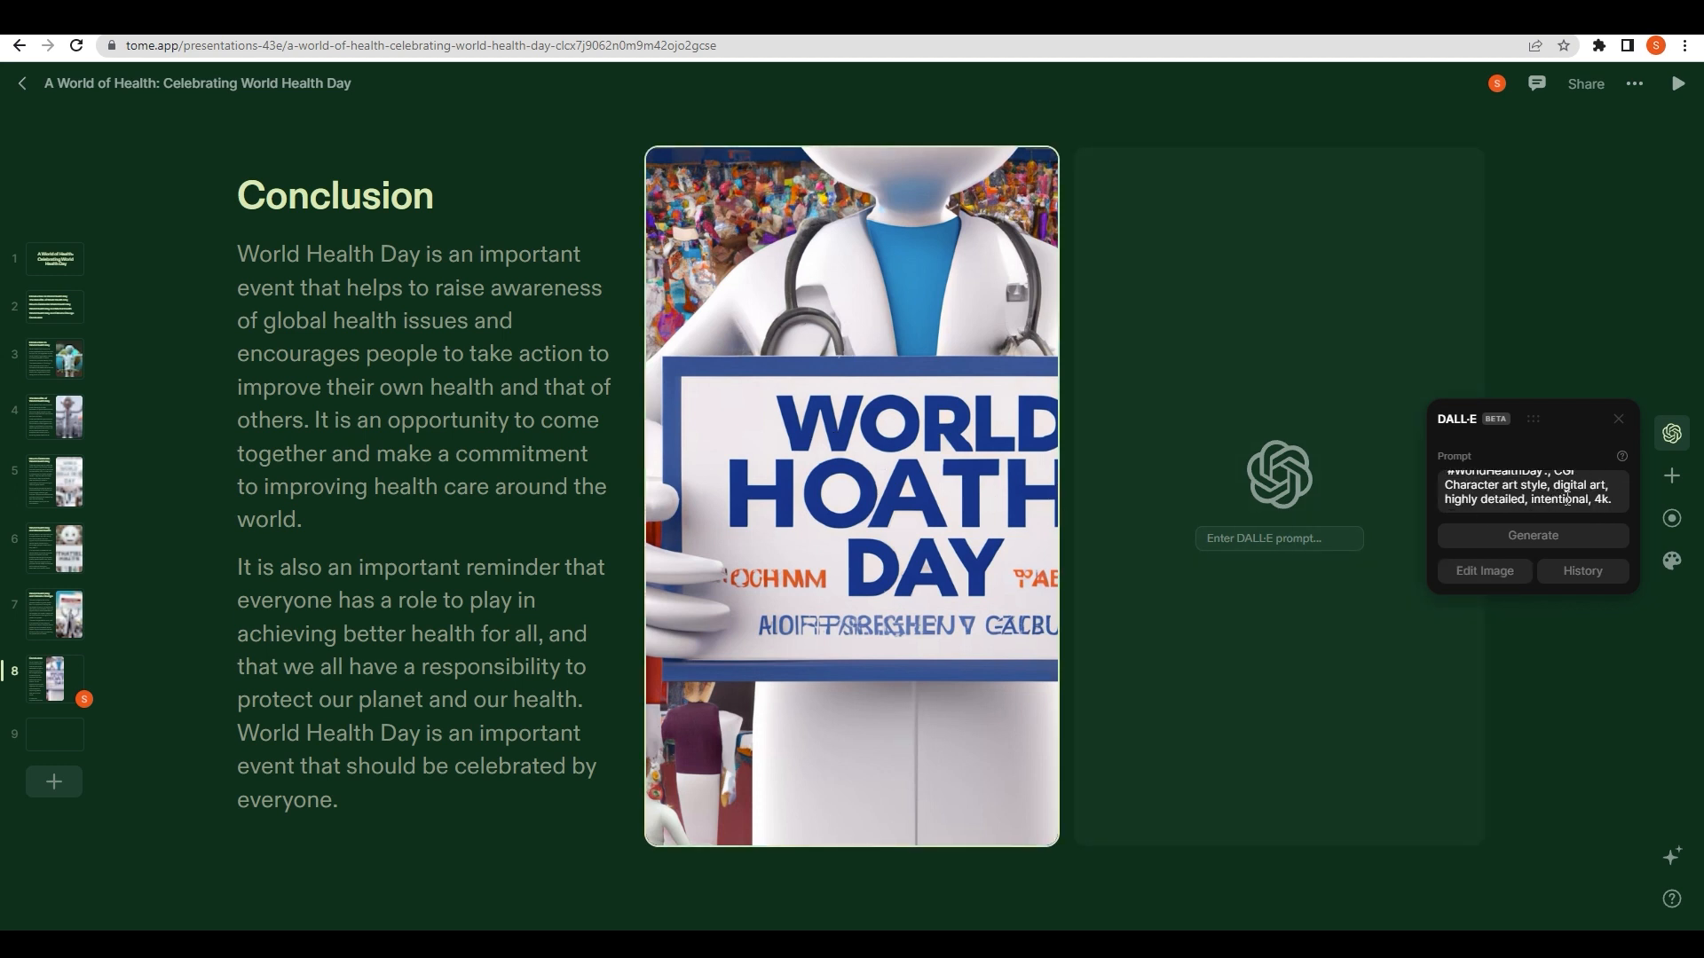
mouse_move(908, 554)
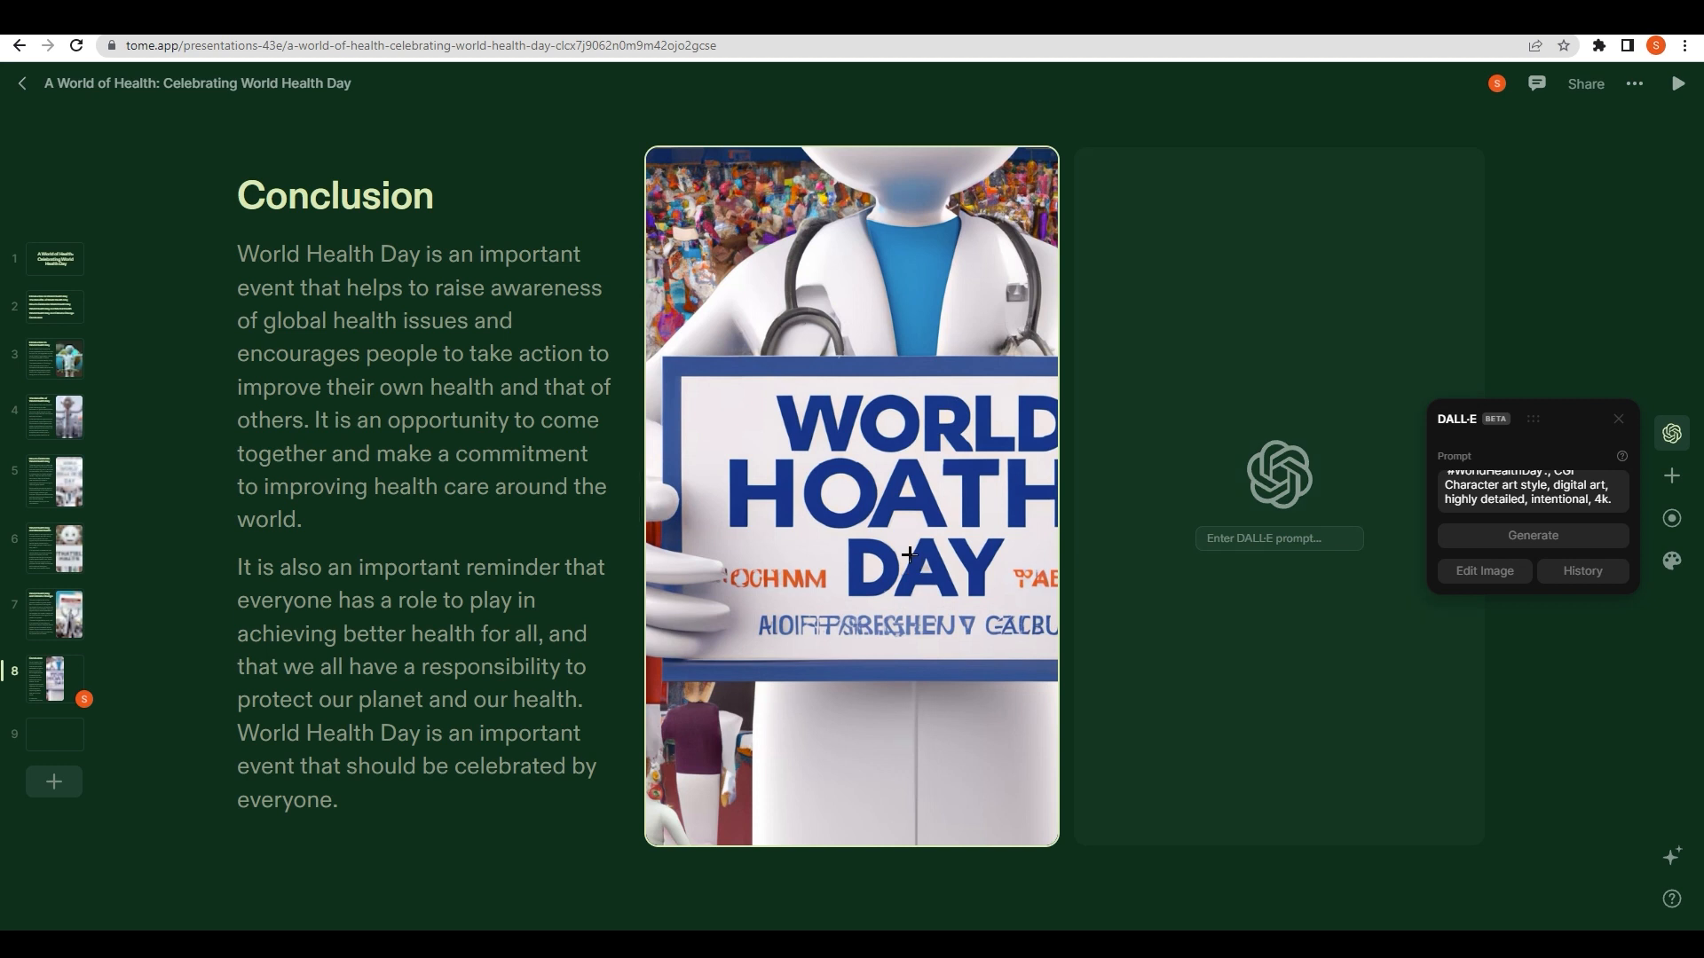
mouse_move(937, 501)
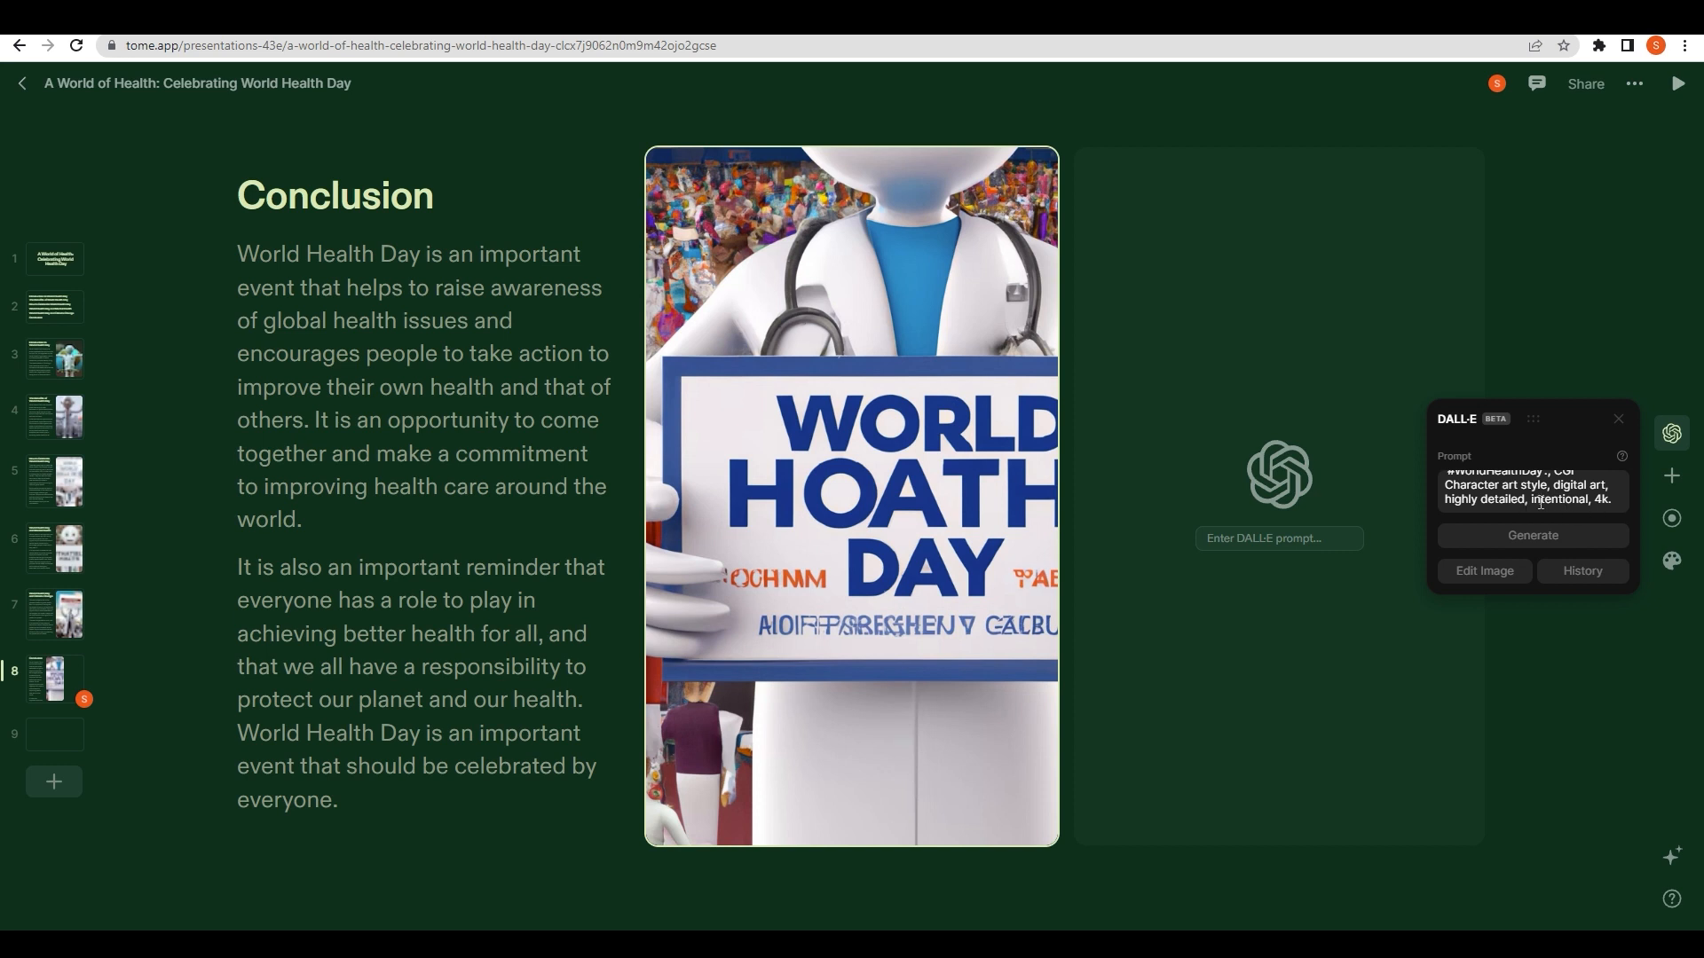
mouse_move(1576, 513)
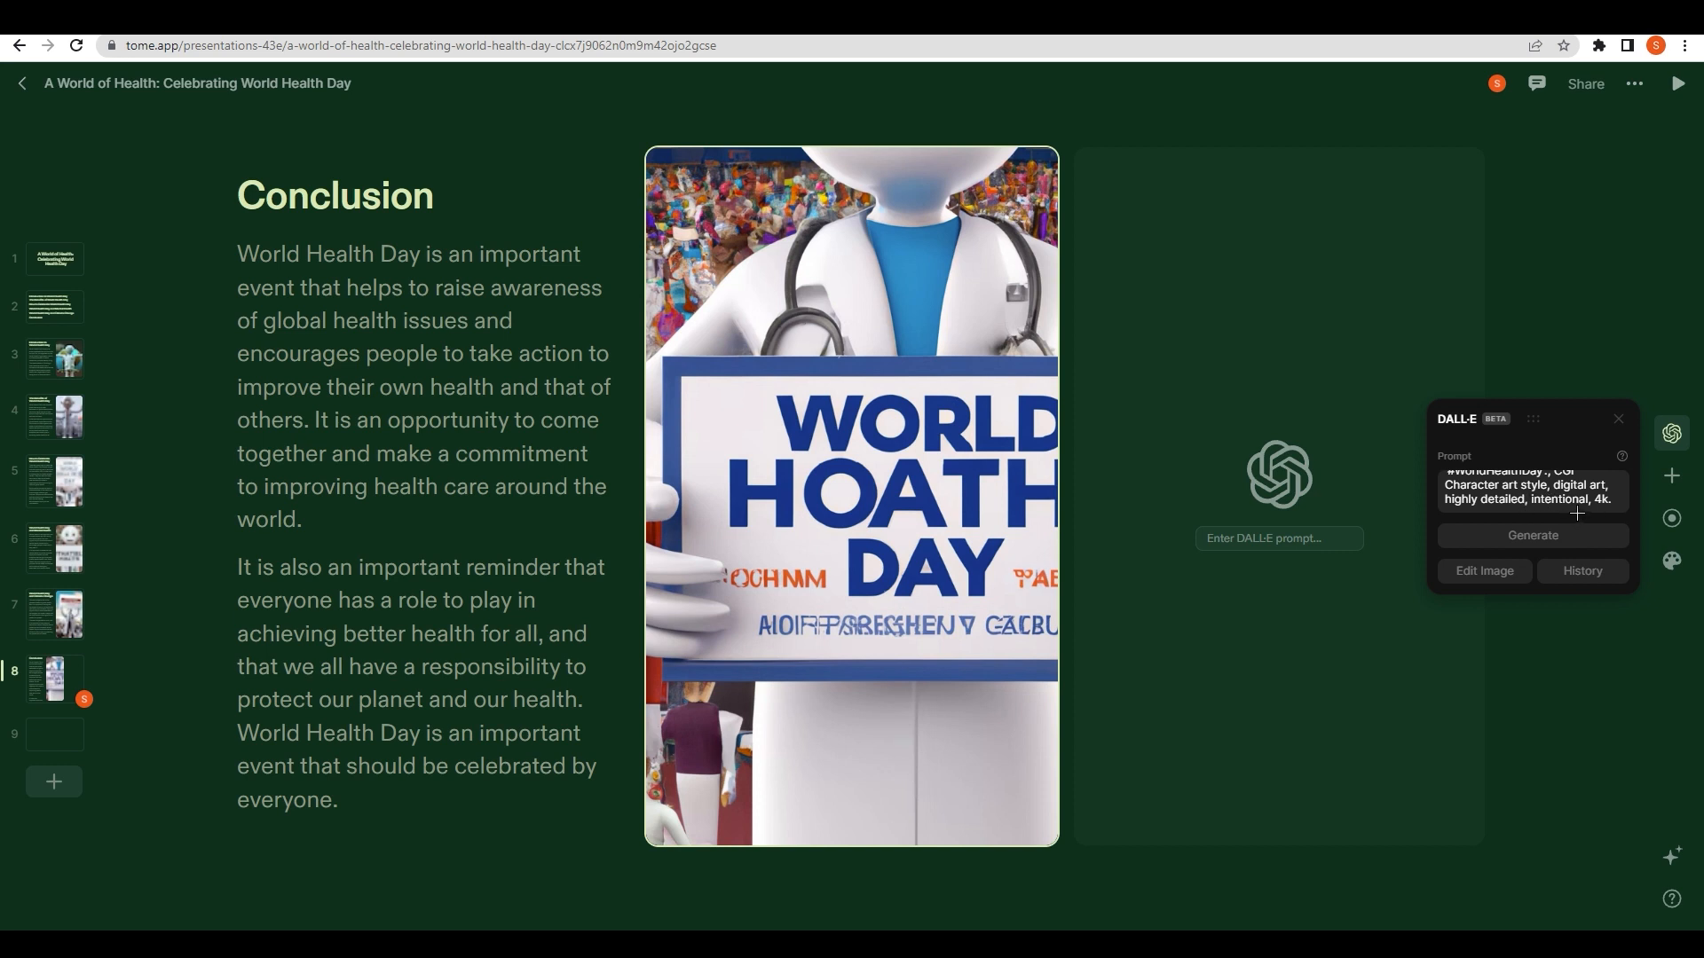
click(1621, 418)
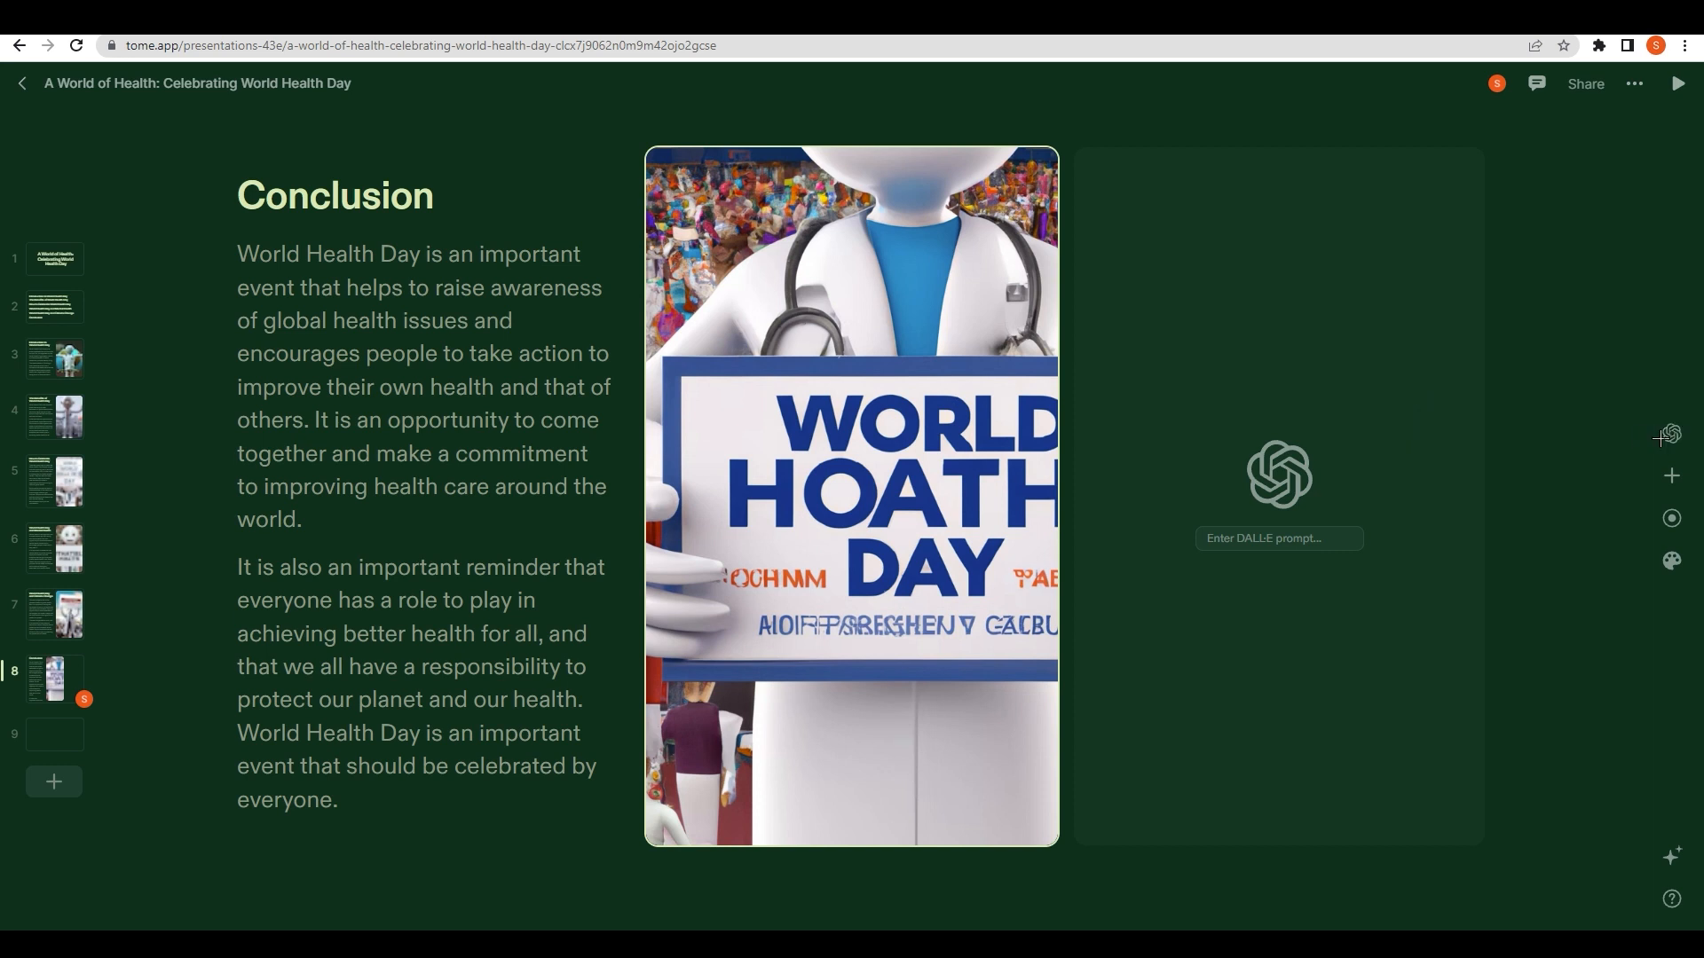
click(1671, 475)
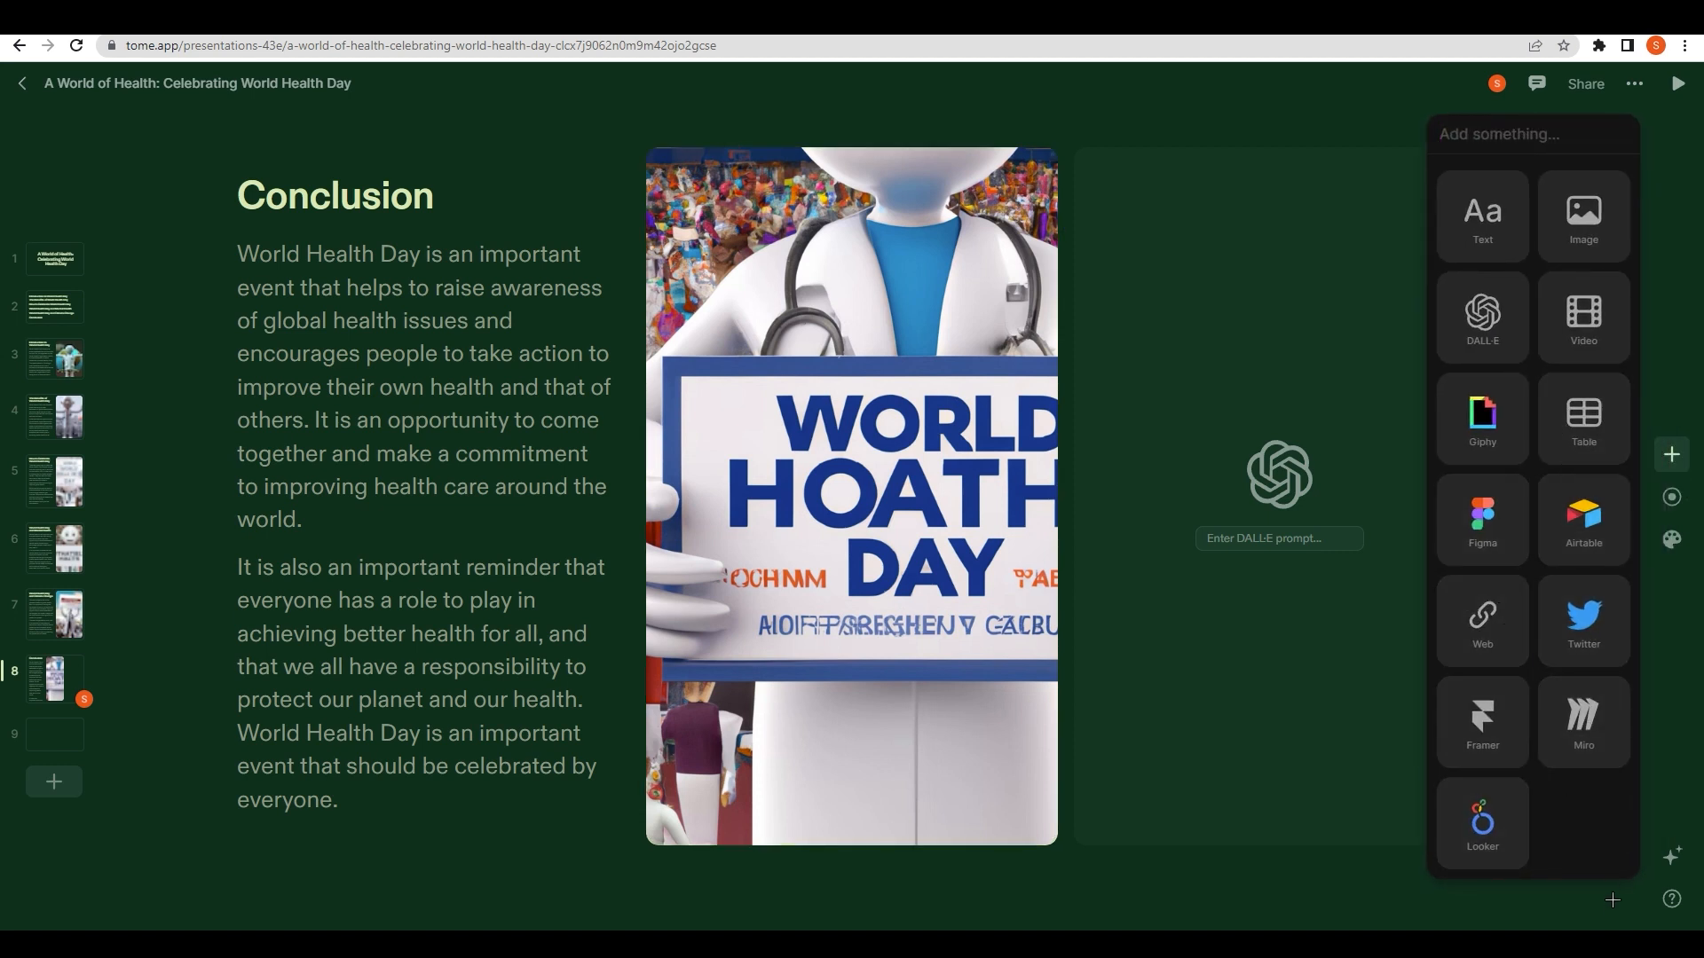
mouse_move(1671, 498)
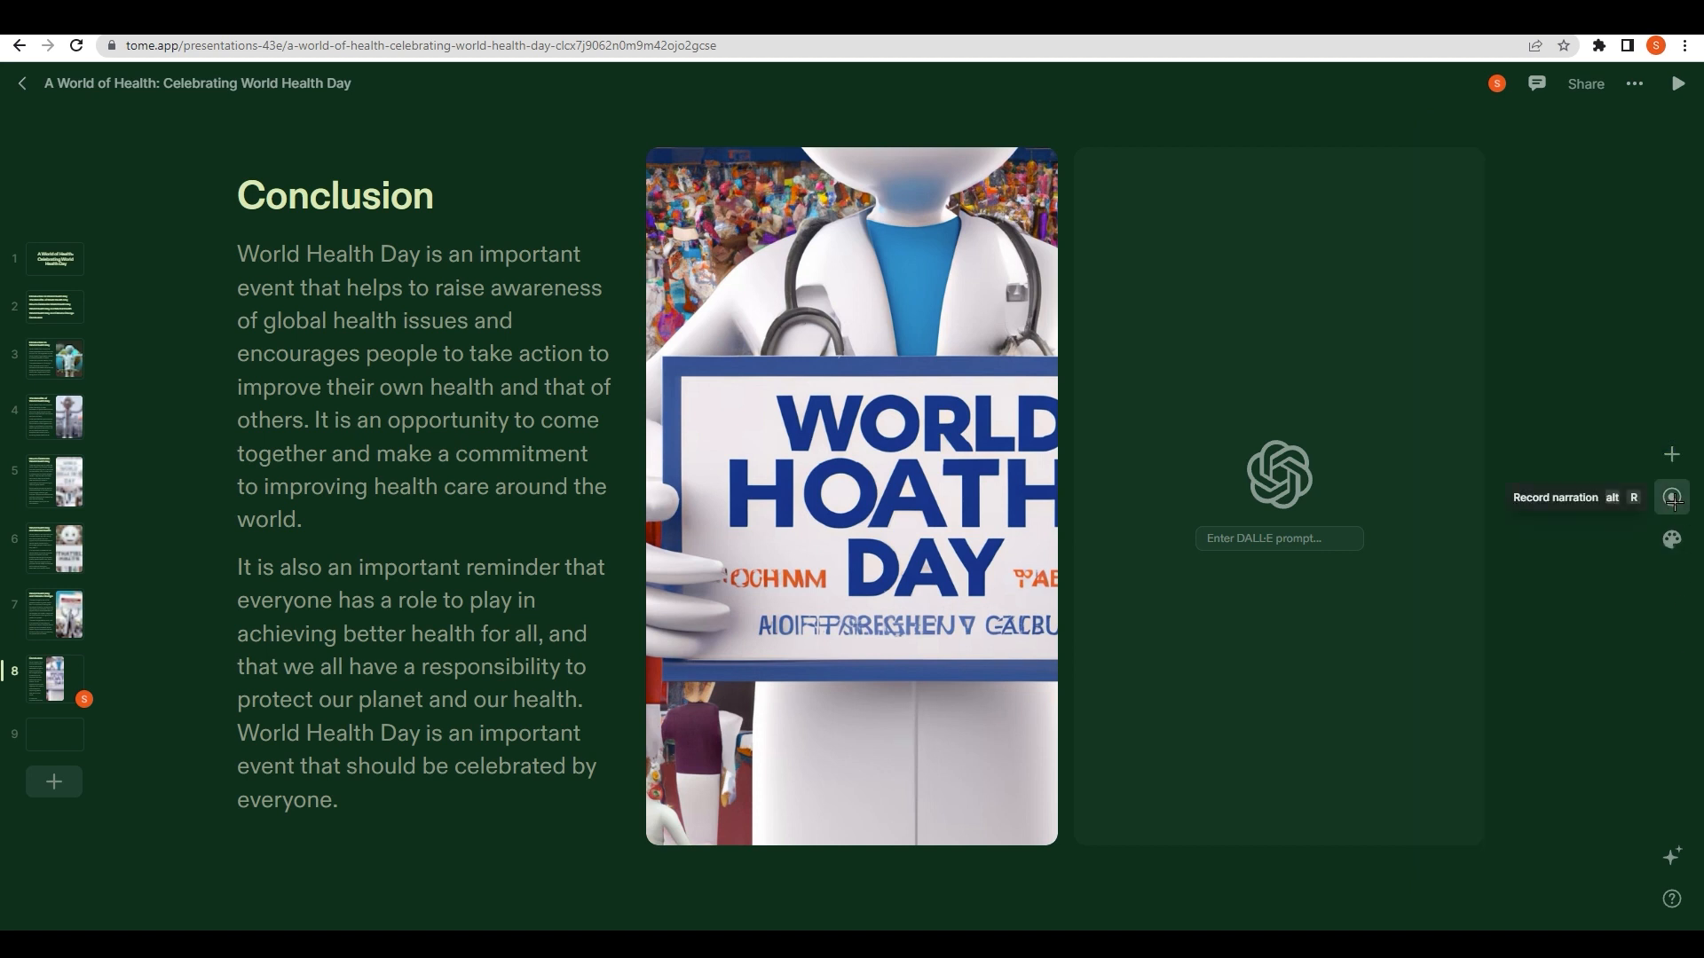
click(1671, 540)
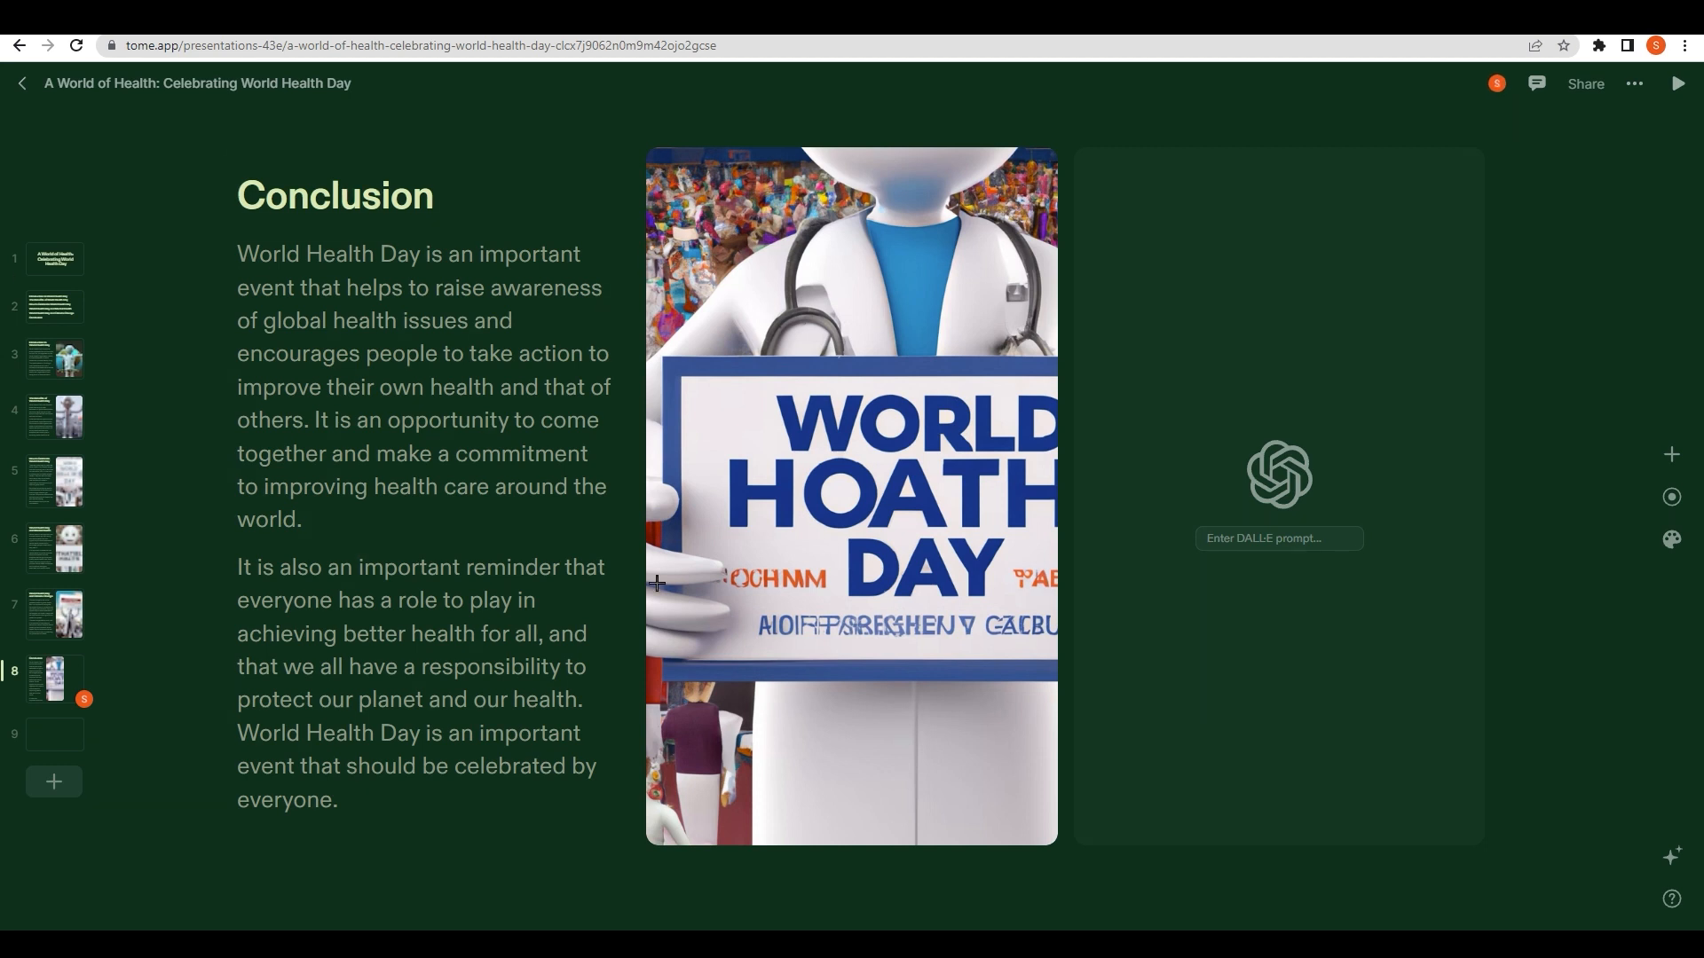
mouse_move(1536, 83)
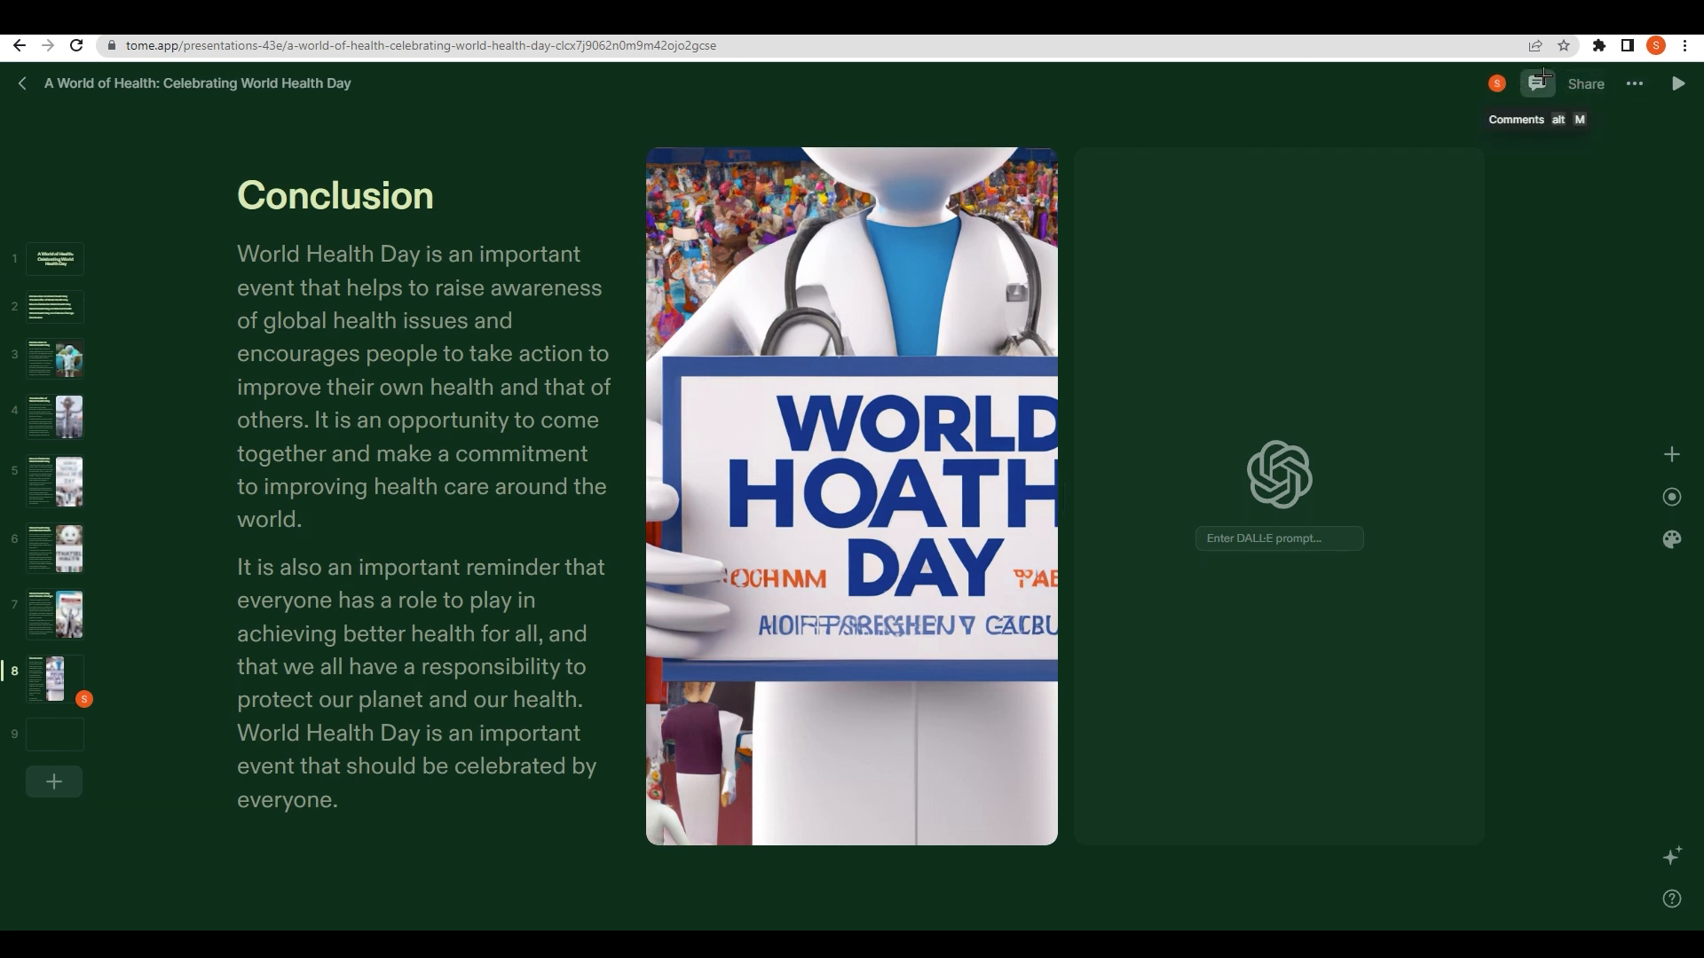
click(1536, 83)
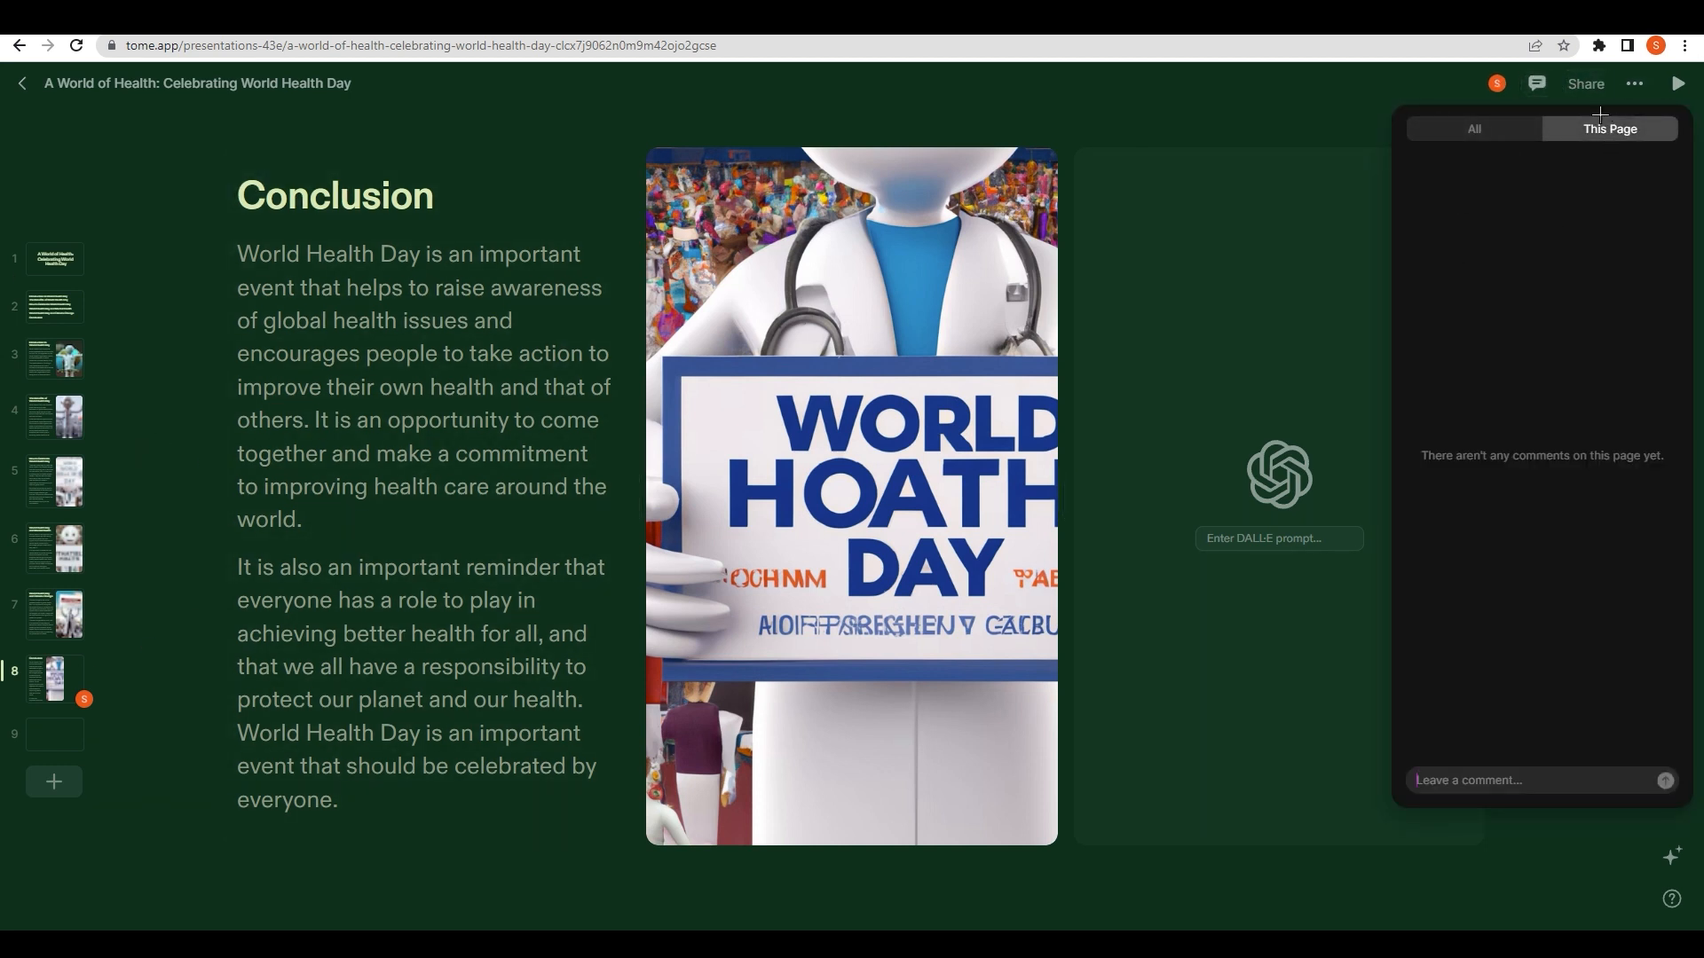
click(1585, 84)
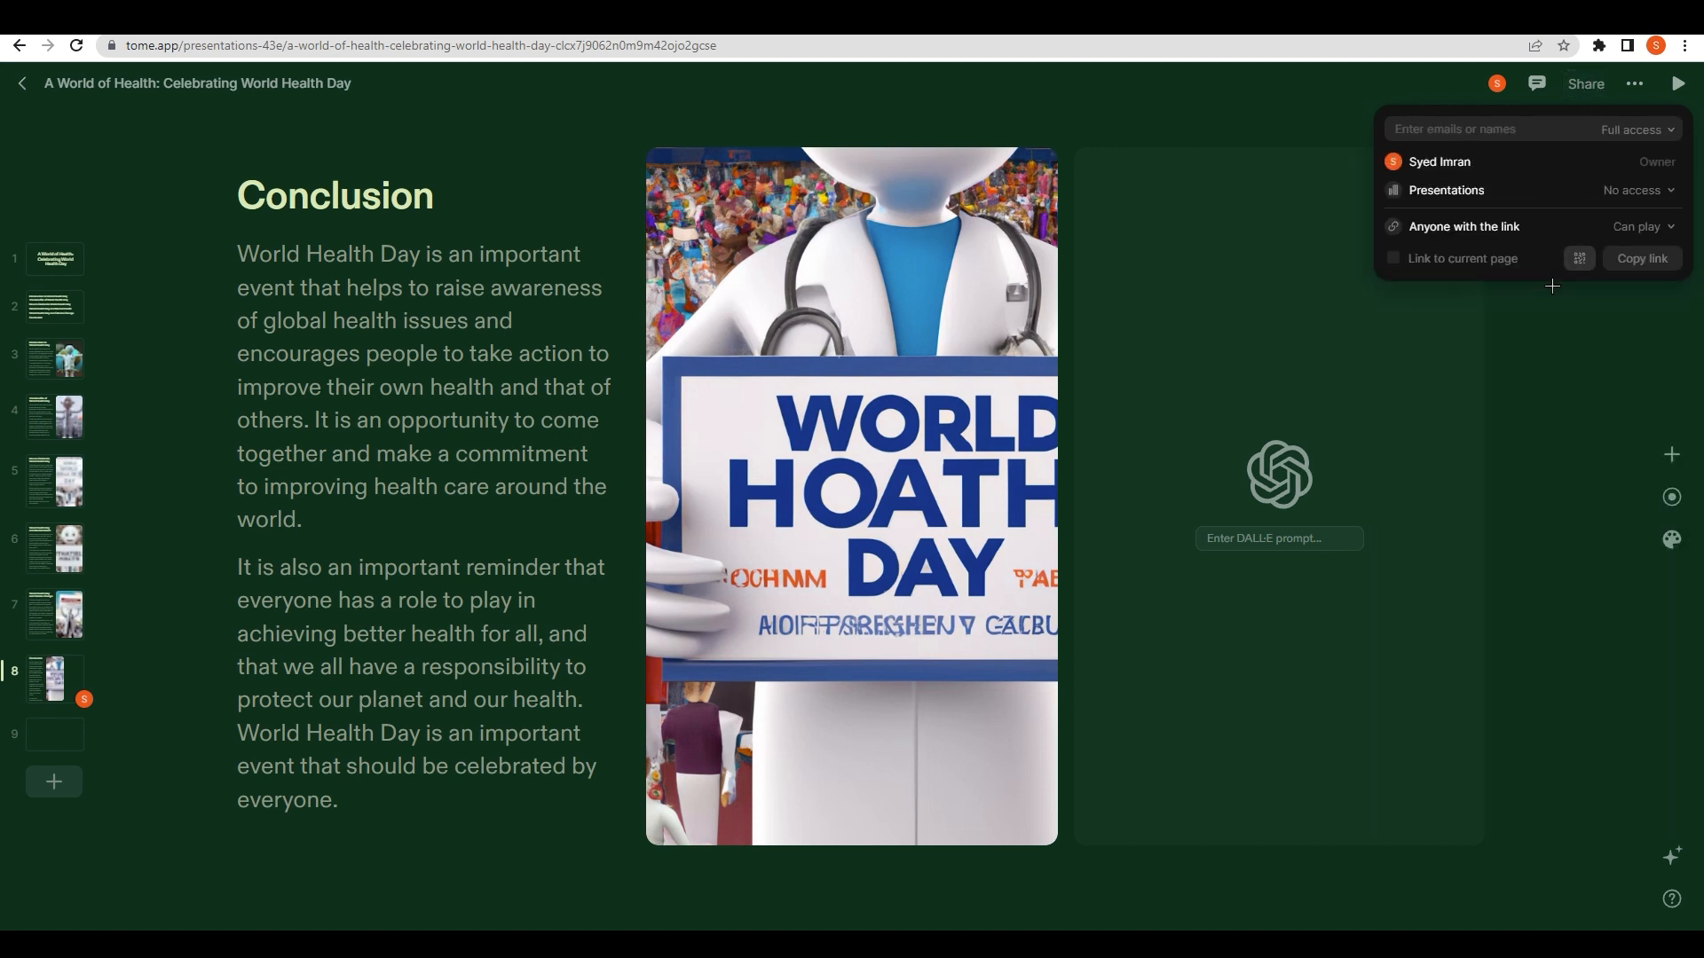
mouse_move(1660, 108)
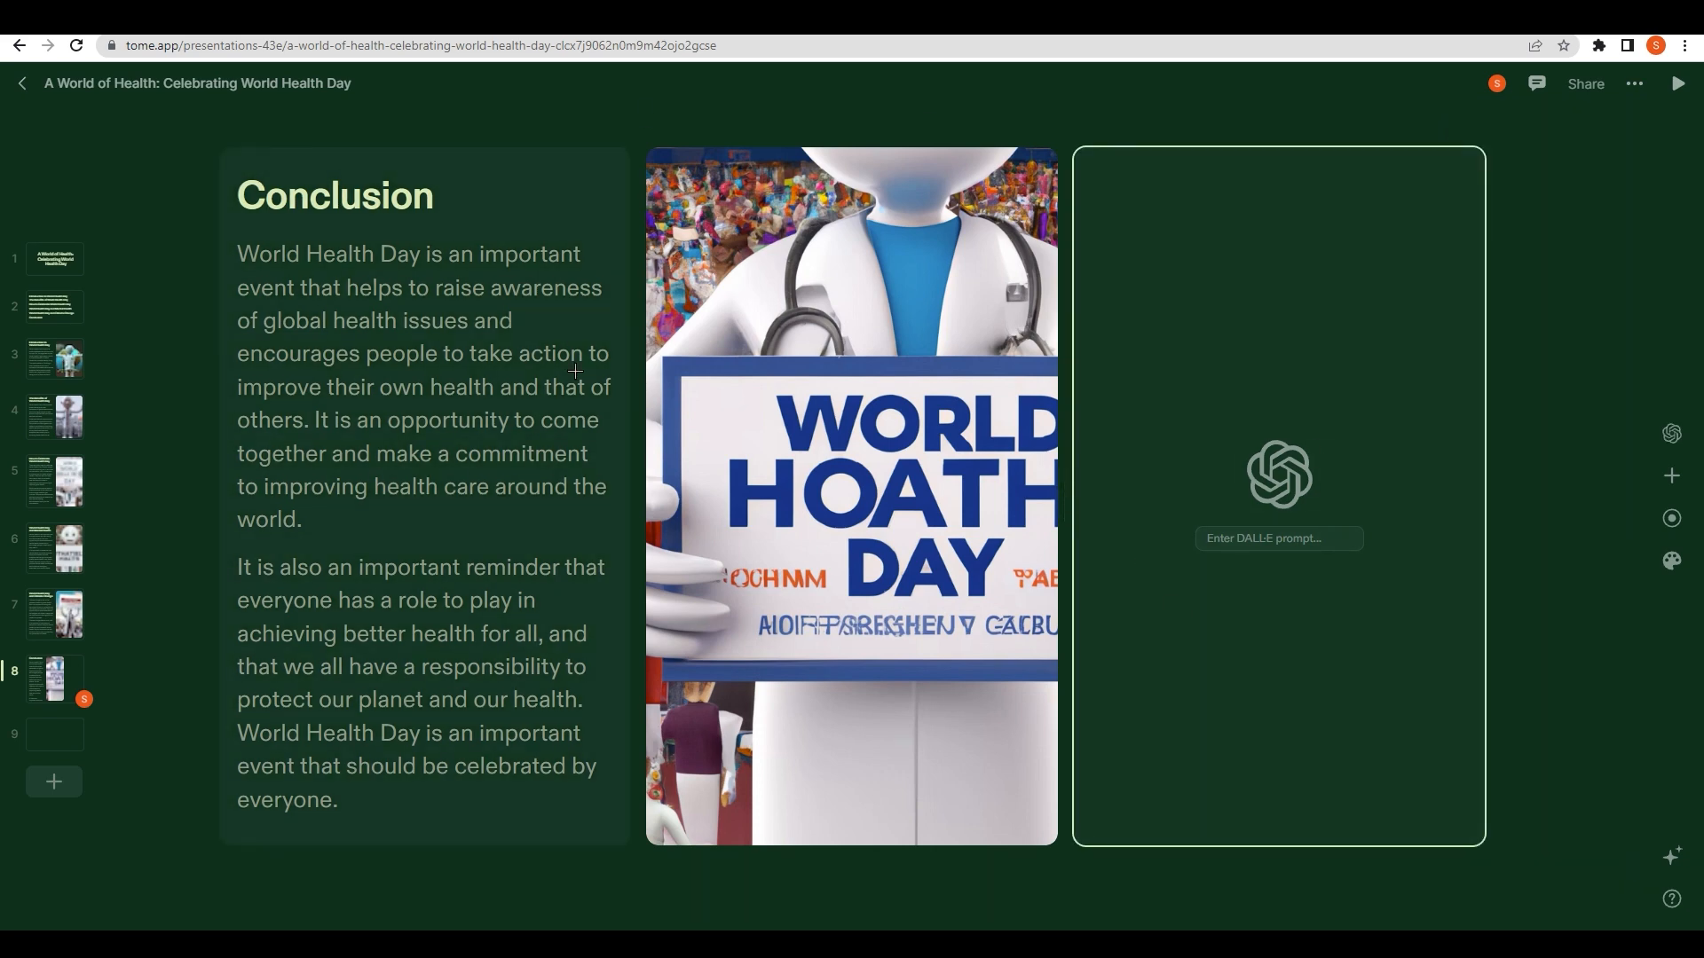
Step: Delete the empty DALL·E tile from the Conclusion page and play the presentation
right_click(1407, 420)
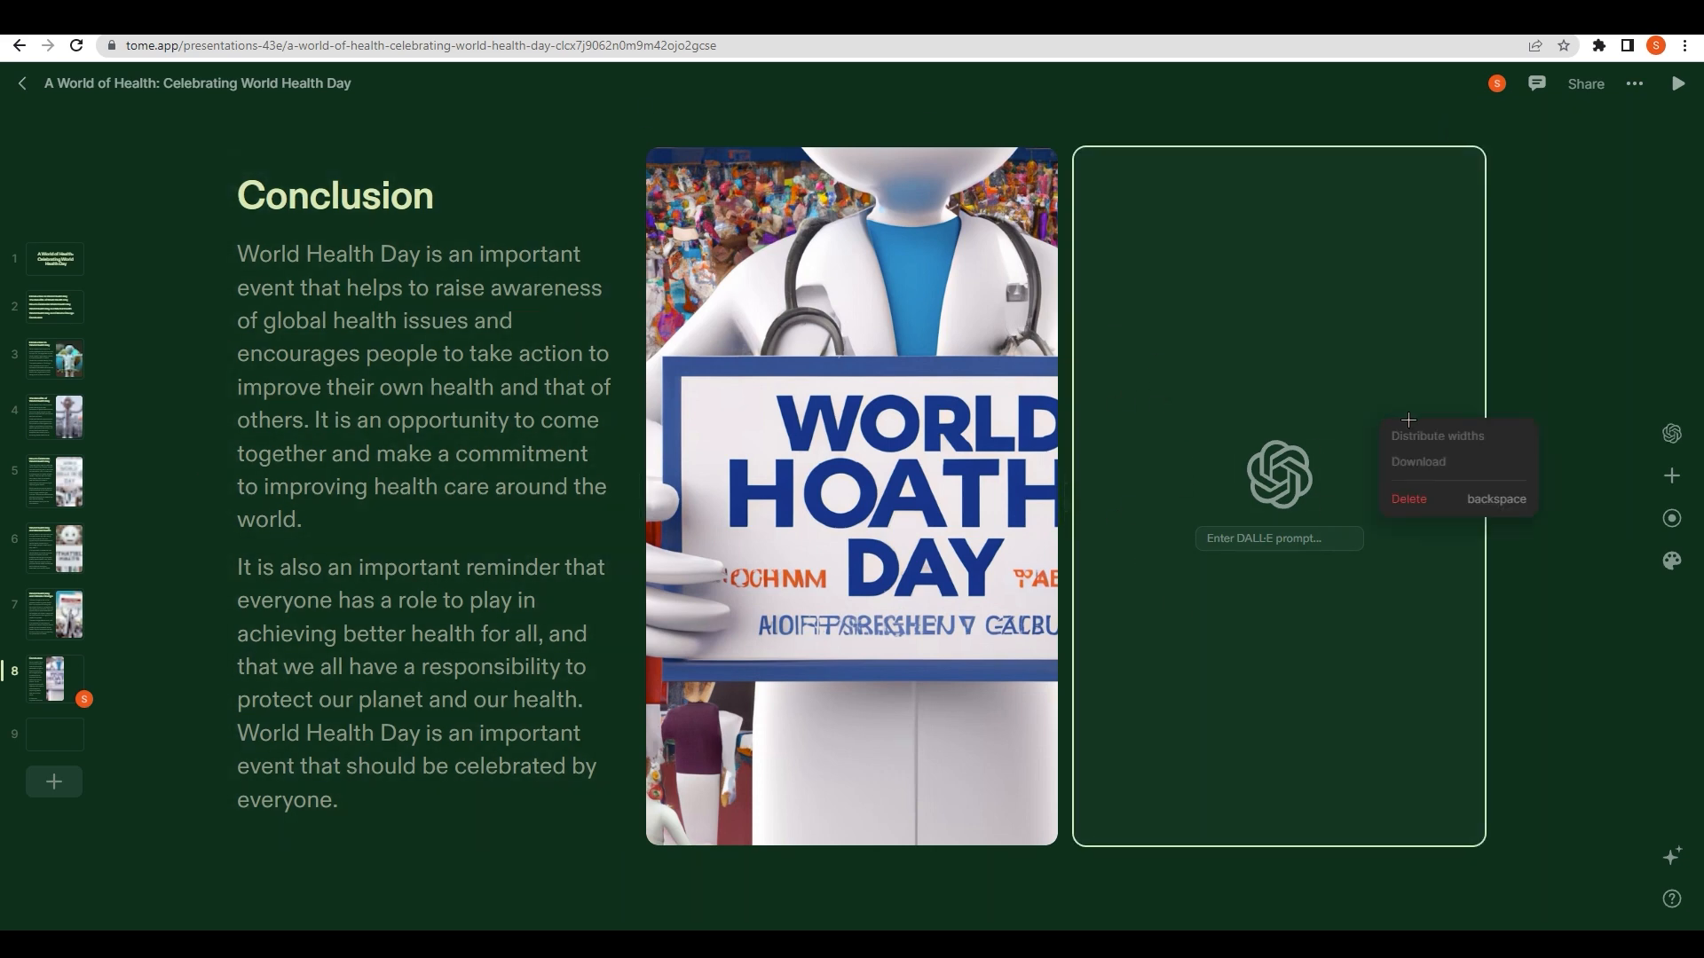
click(1408, 498)
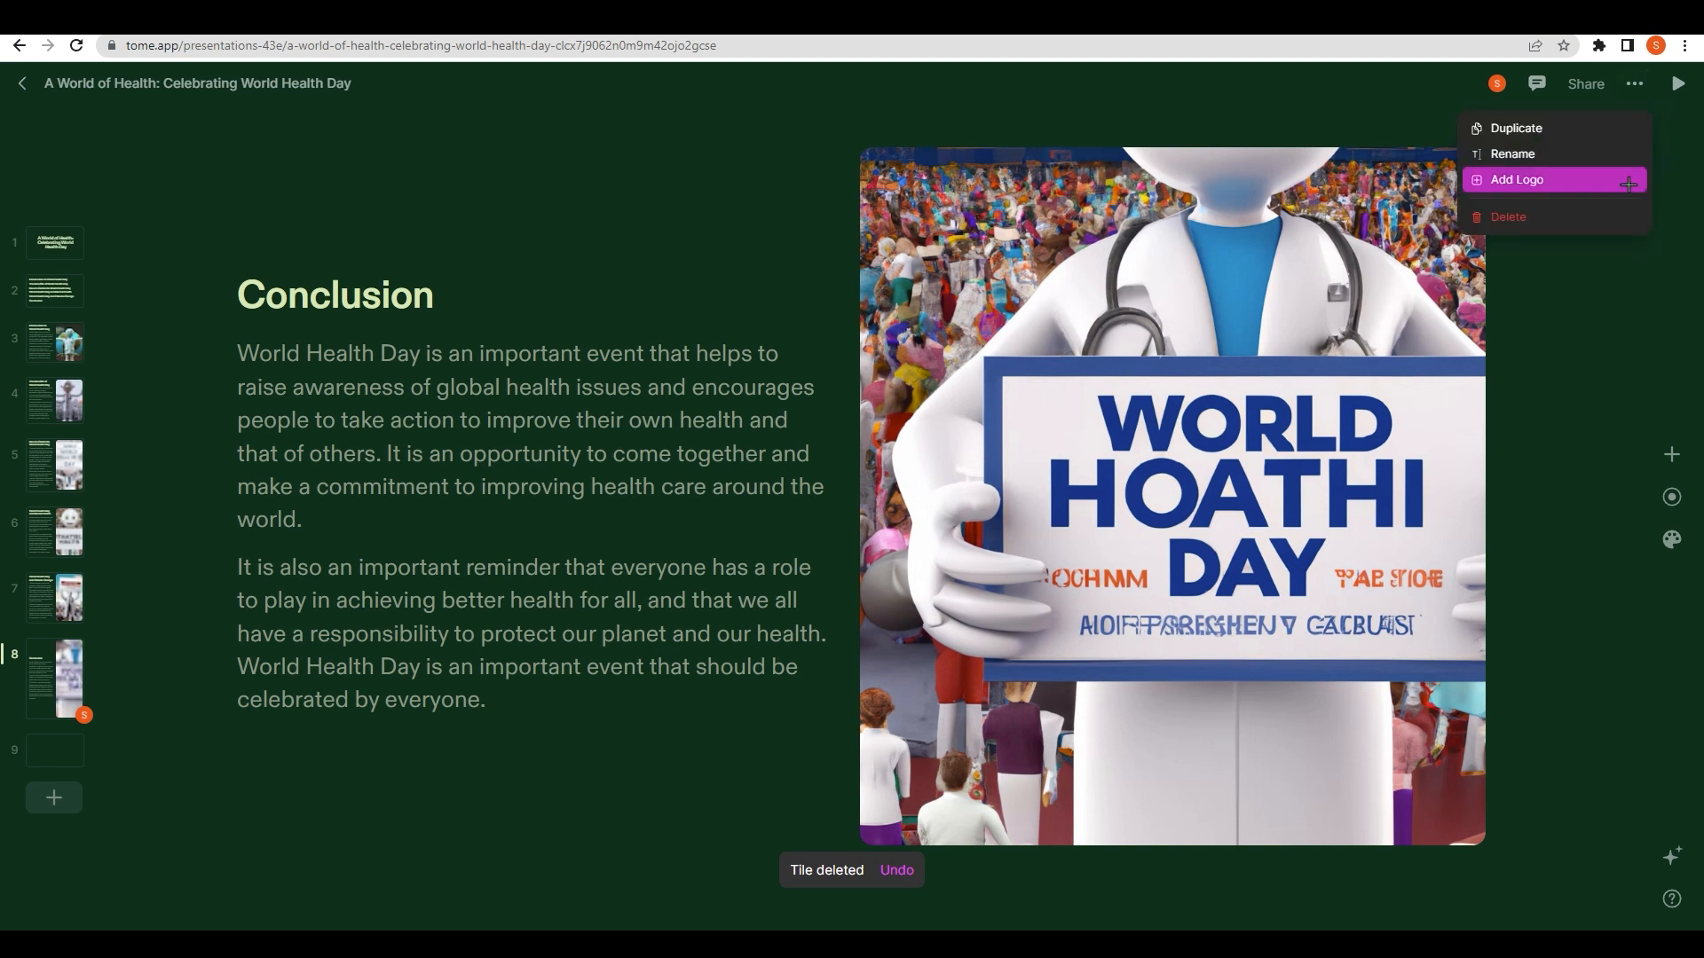
mouse_move(1552, 153)
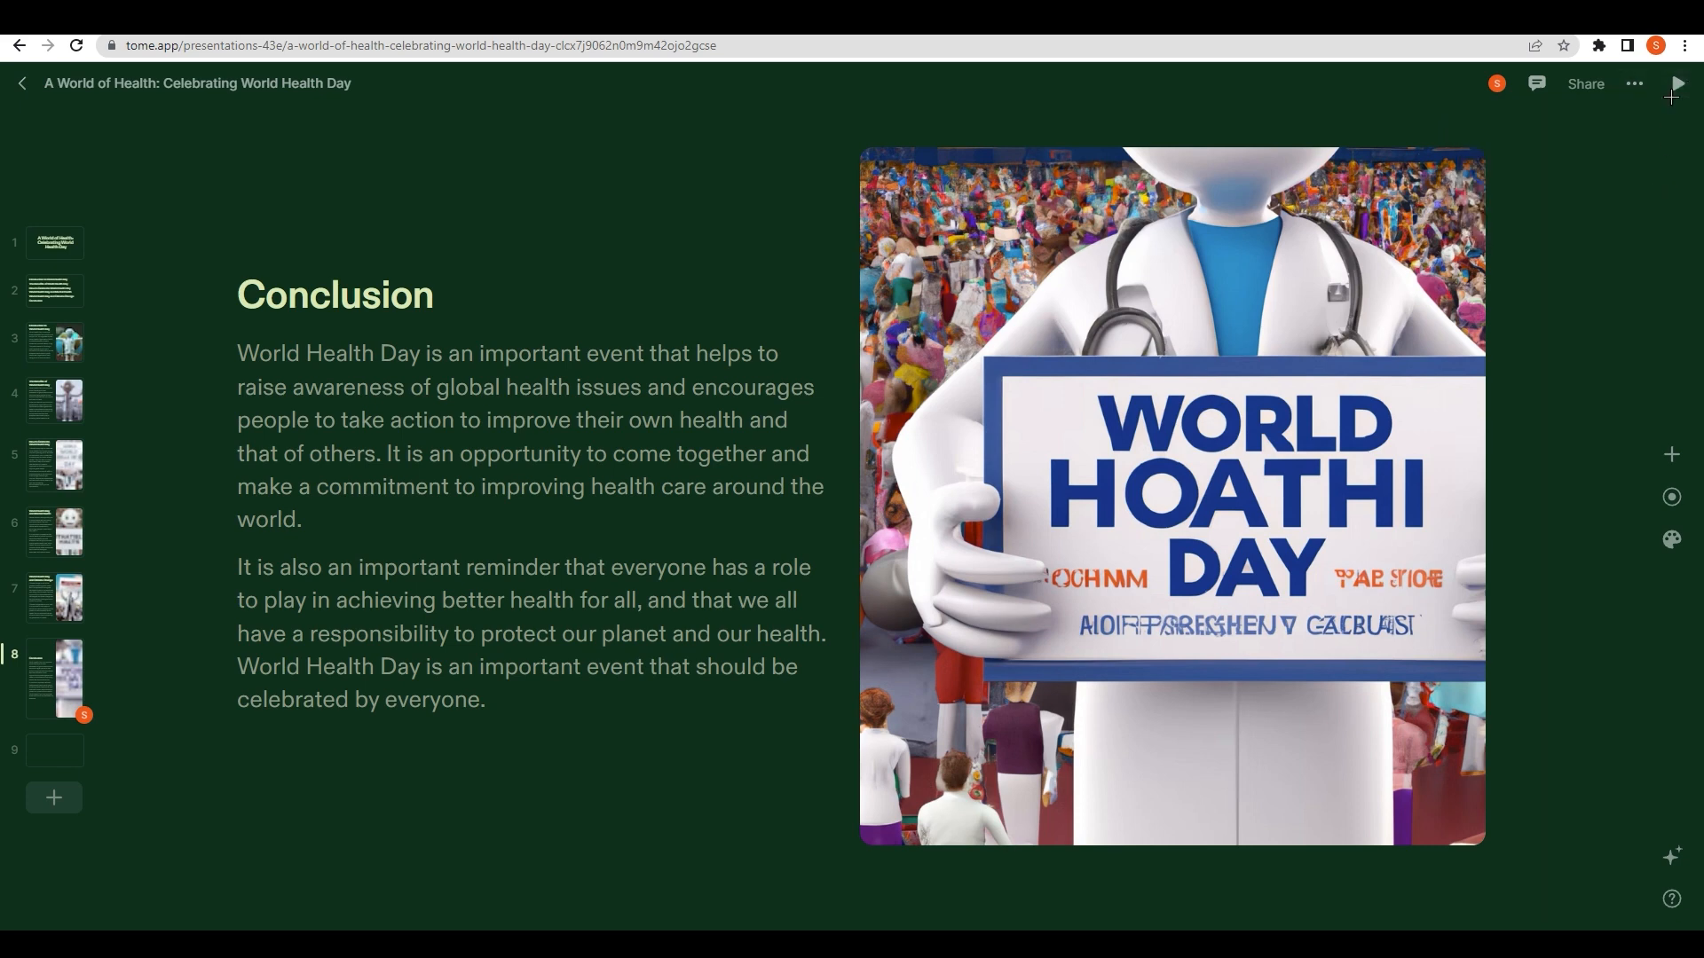
click(1674, 84)
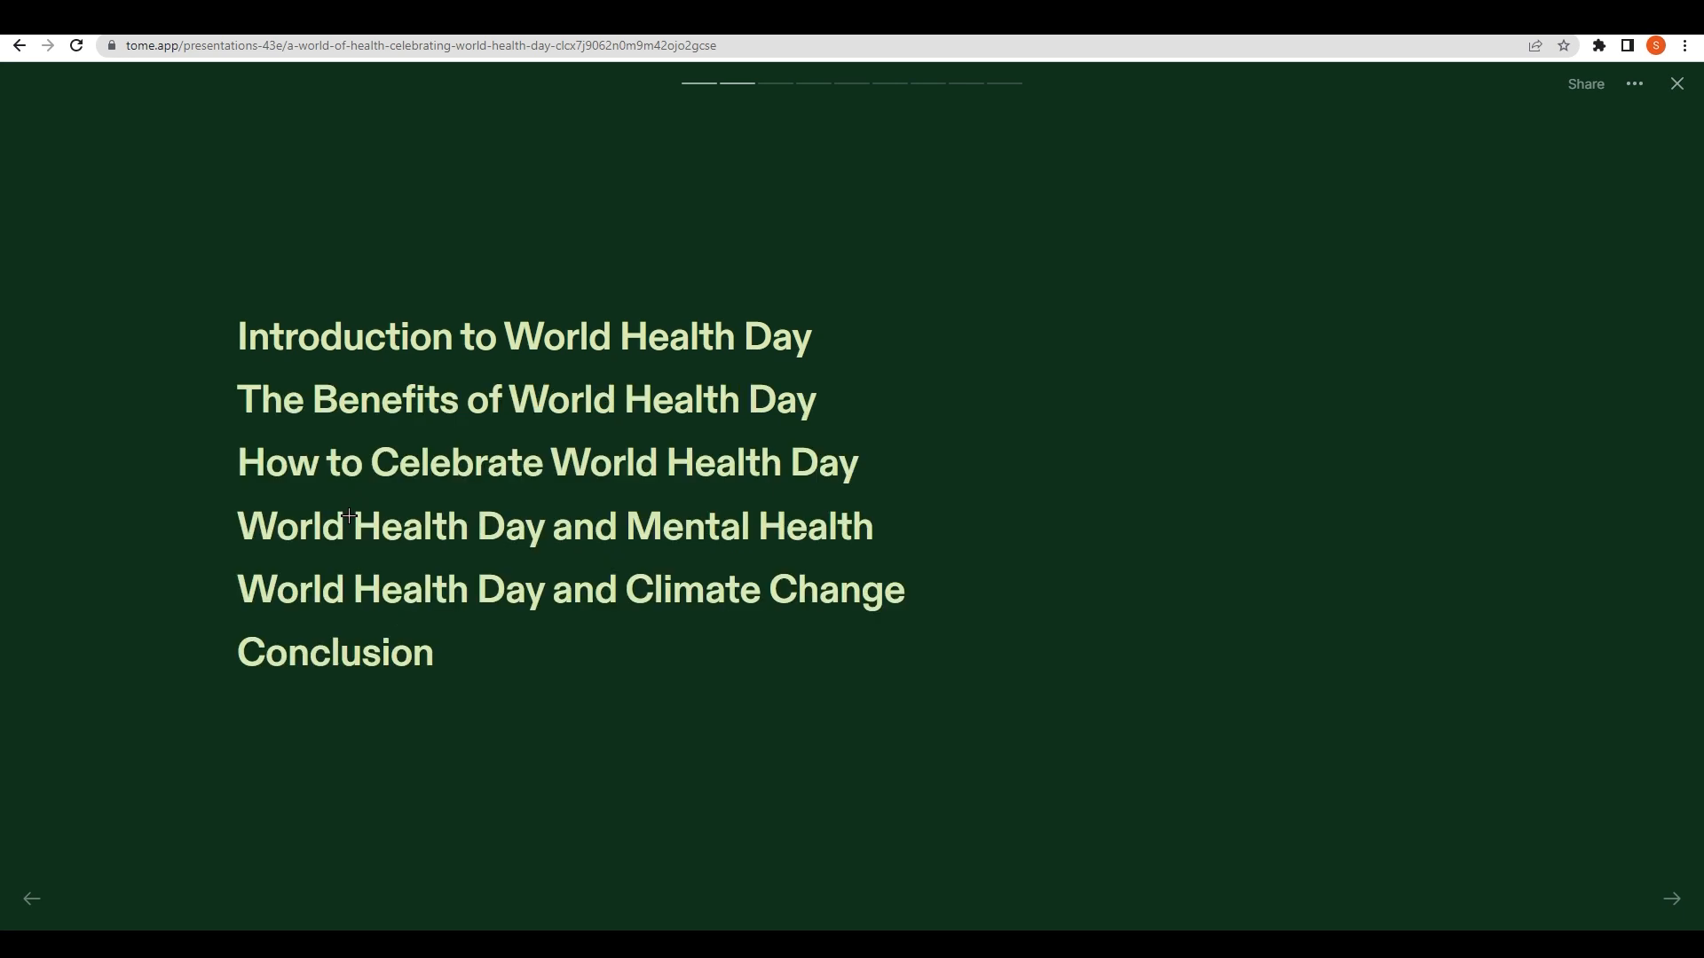
Step: Exit presentation mode, back to editing the 'A World of Health' title page
click(31, 899)
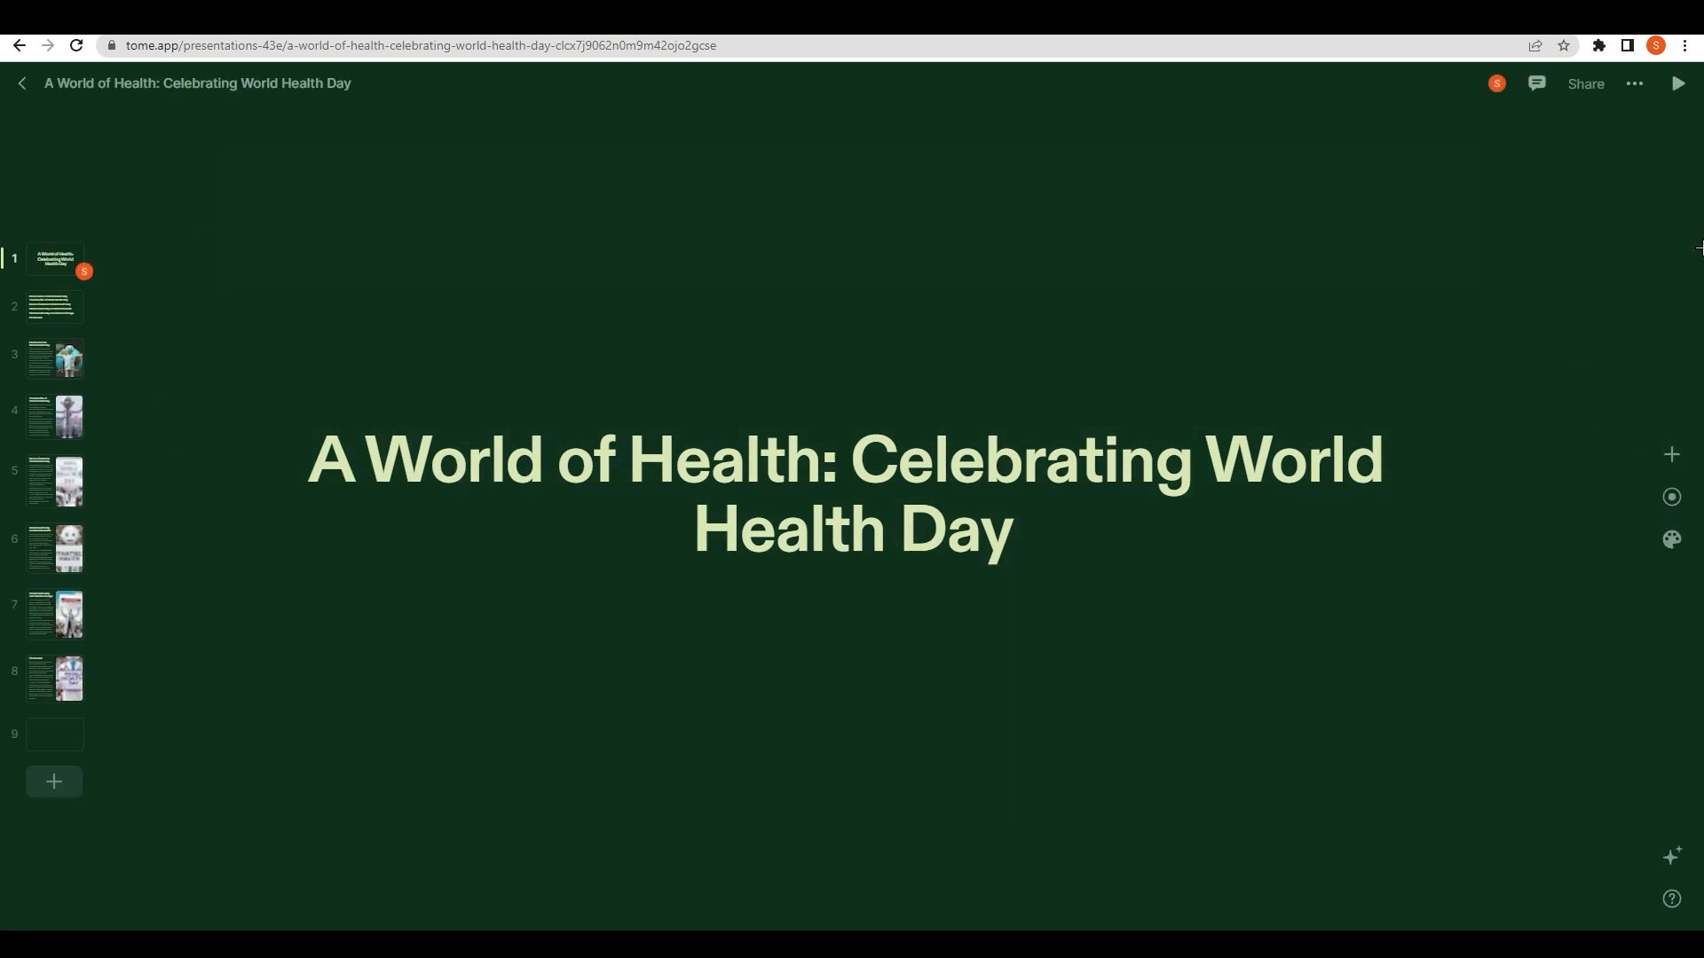
Step: Return to the Presentations dashboard and view the 535-credit balance panel
click(20, 82)
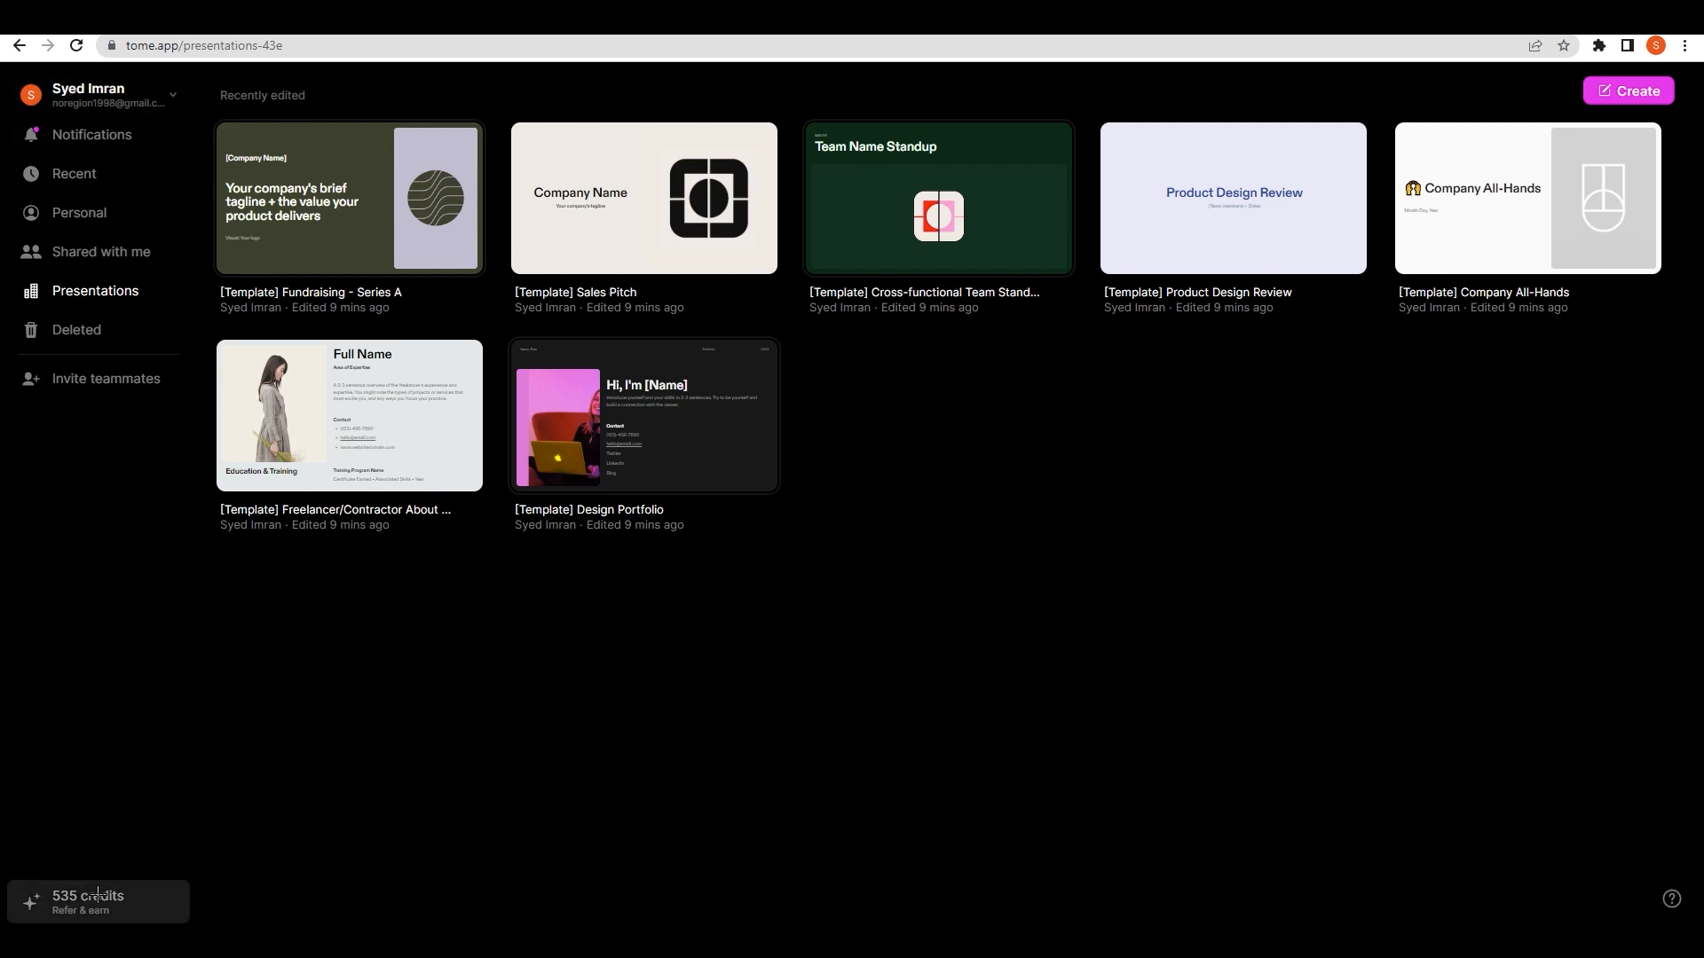
mouse_move(96, 915)
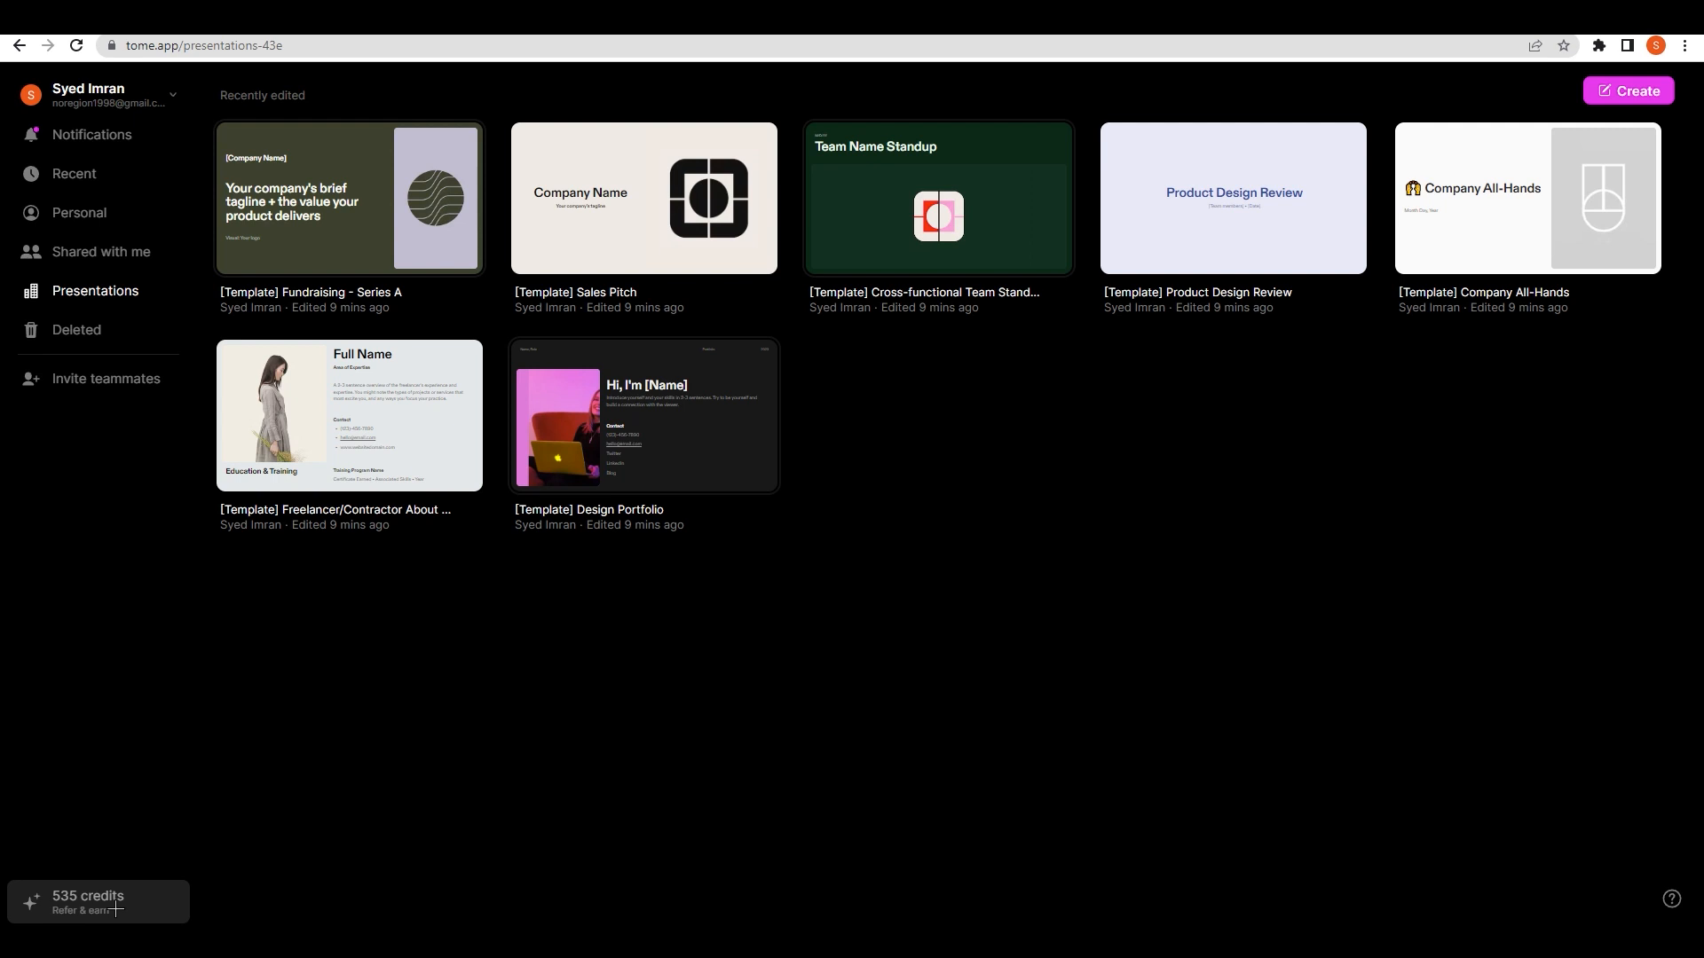
mouse_move(317, 638)
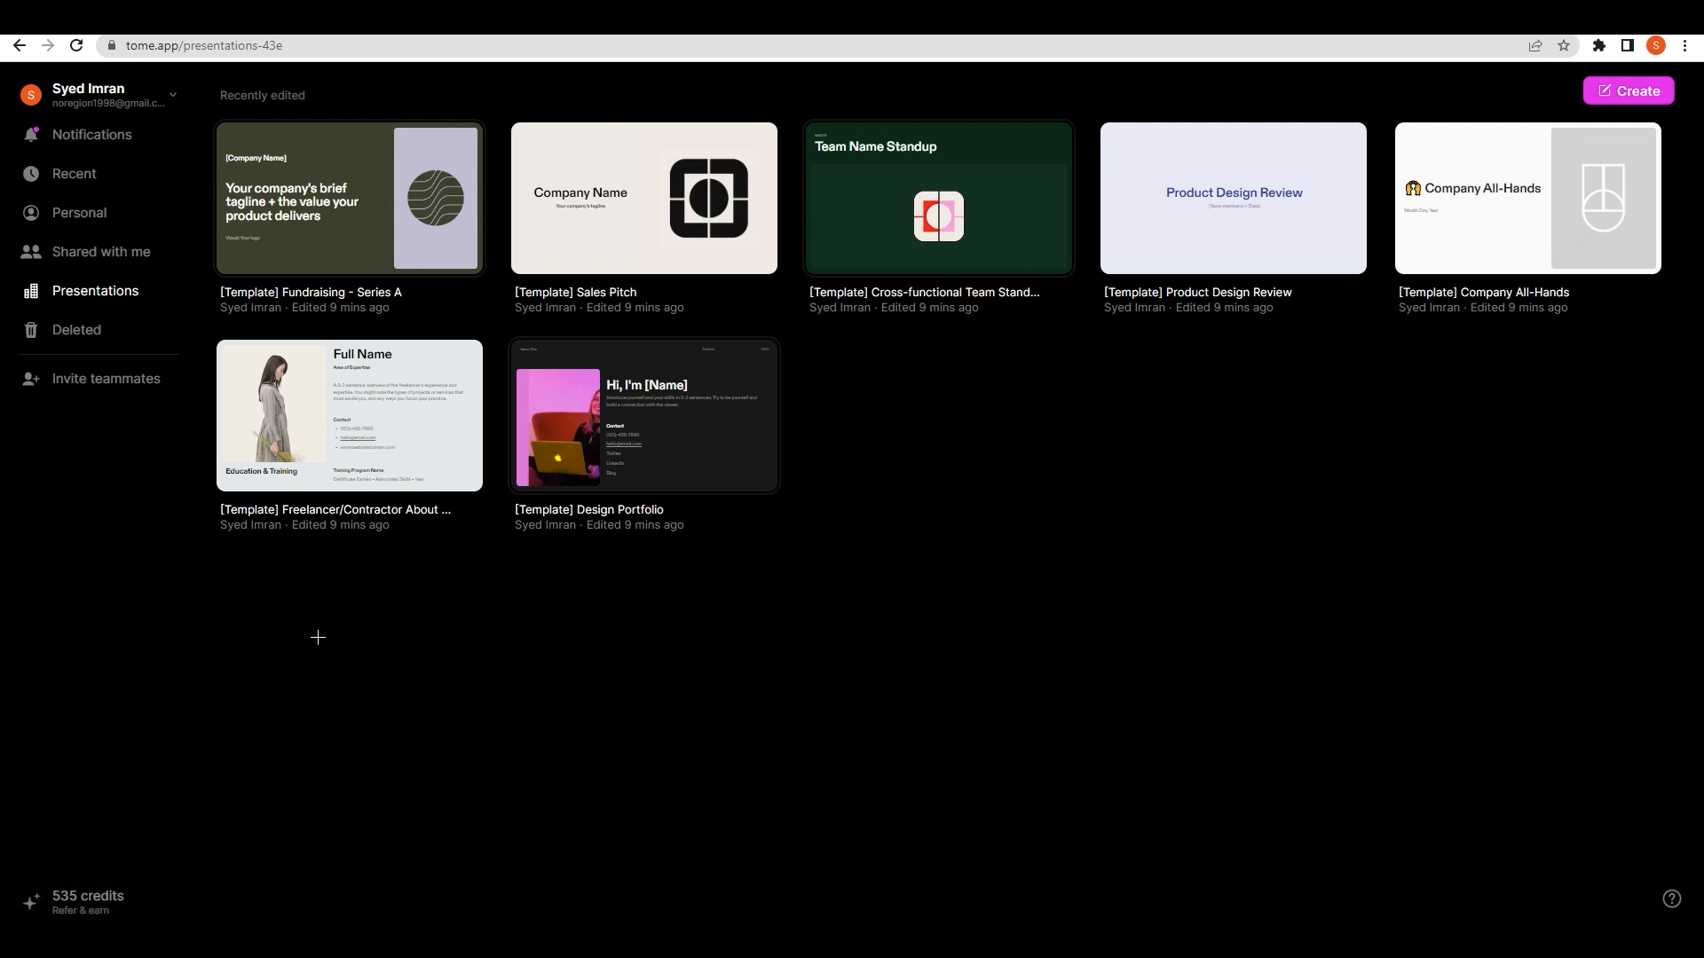
mouse_move(281, 620)
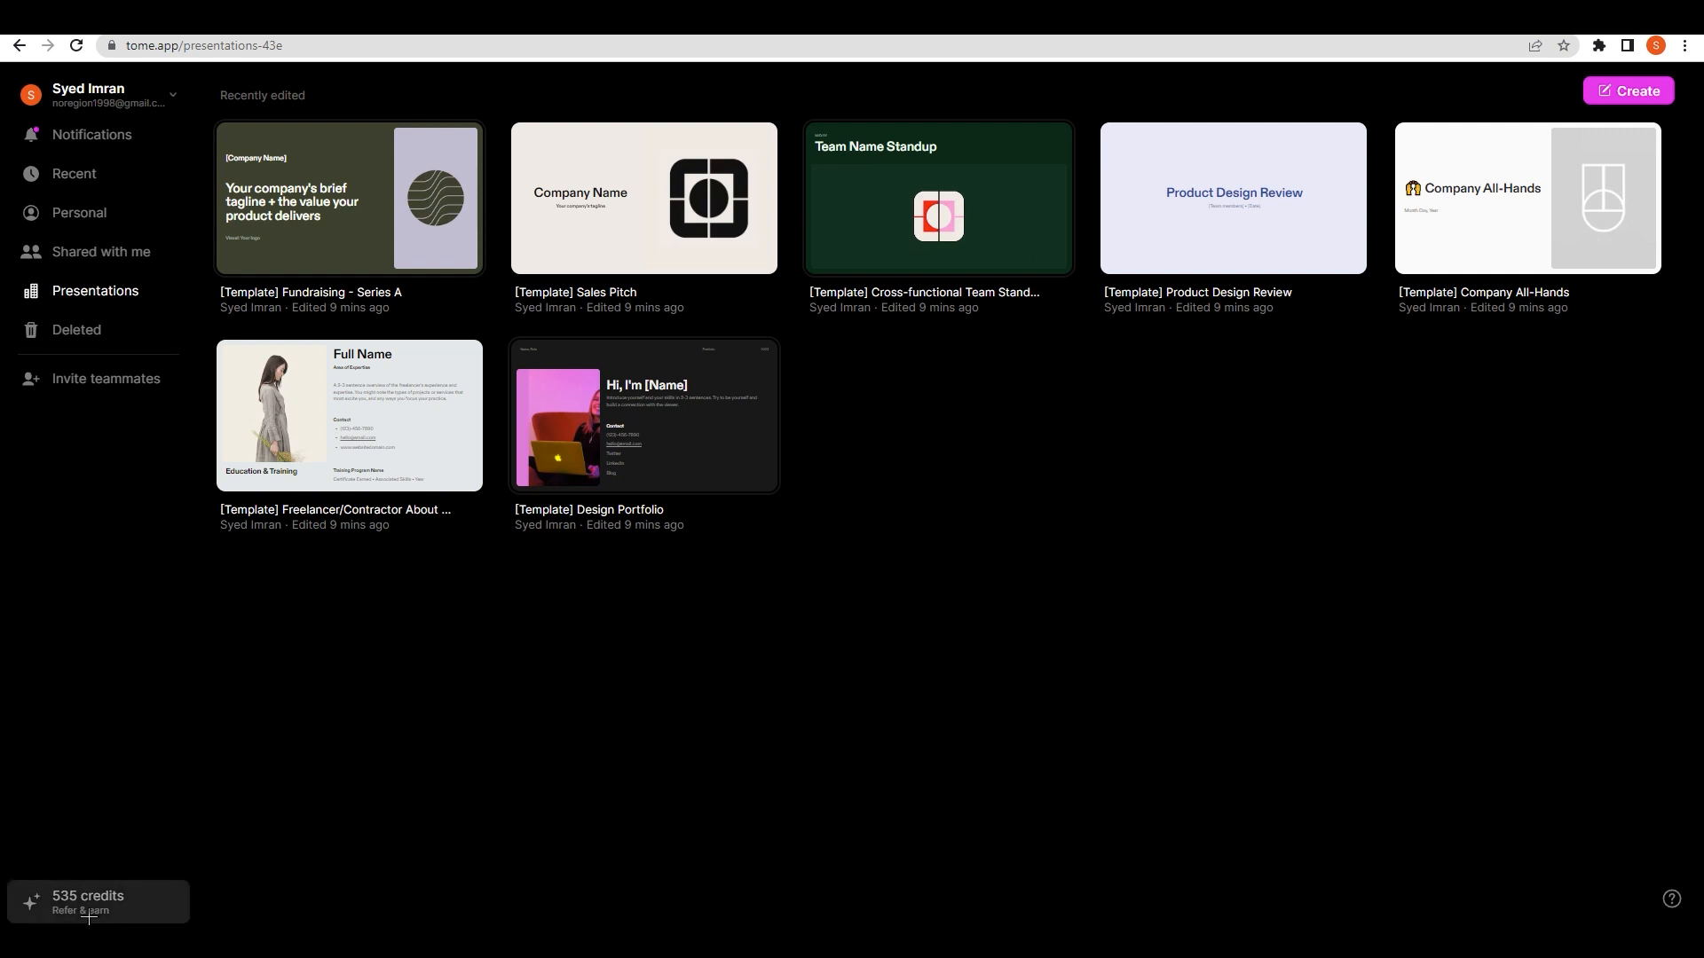
click(87, 901)
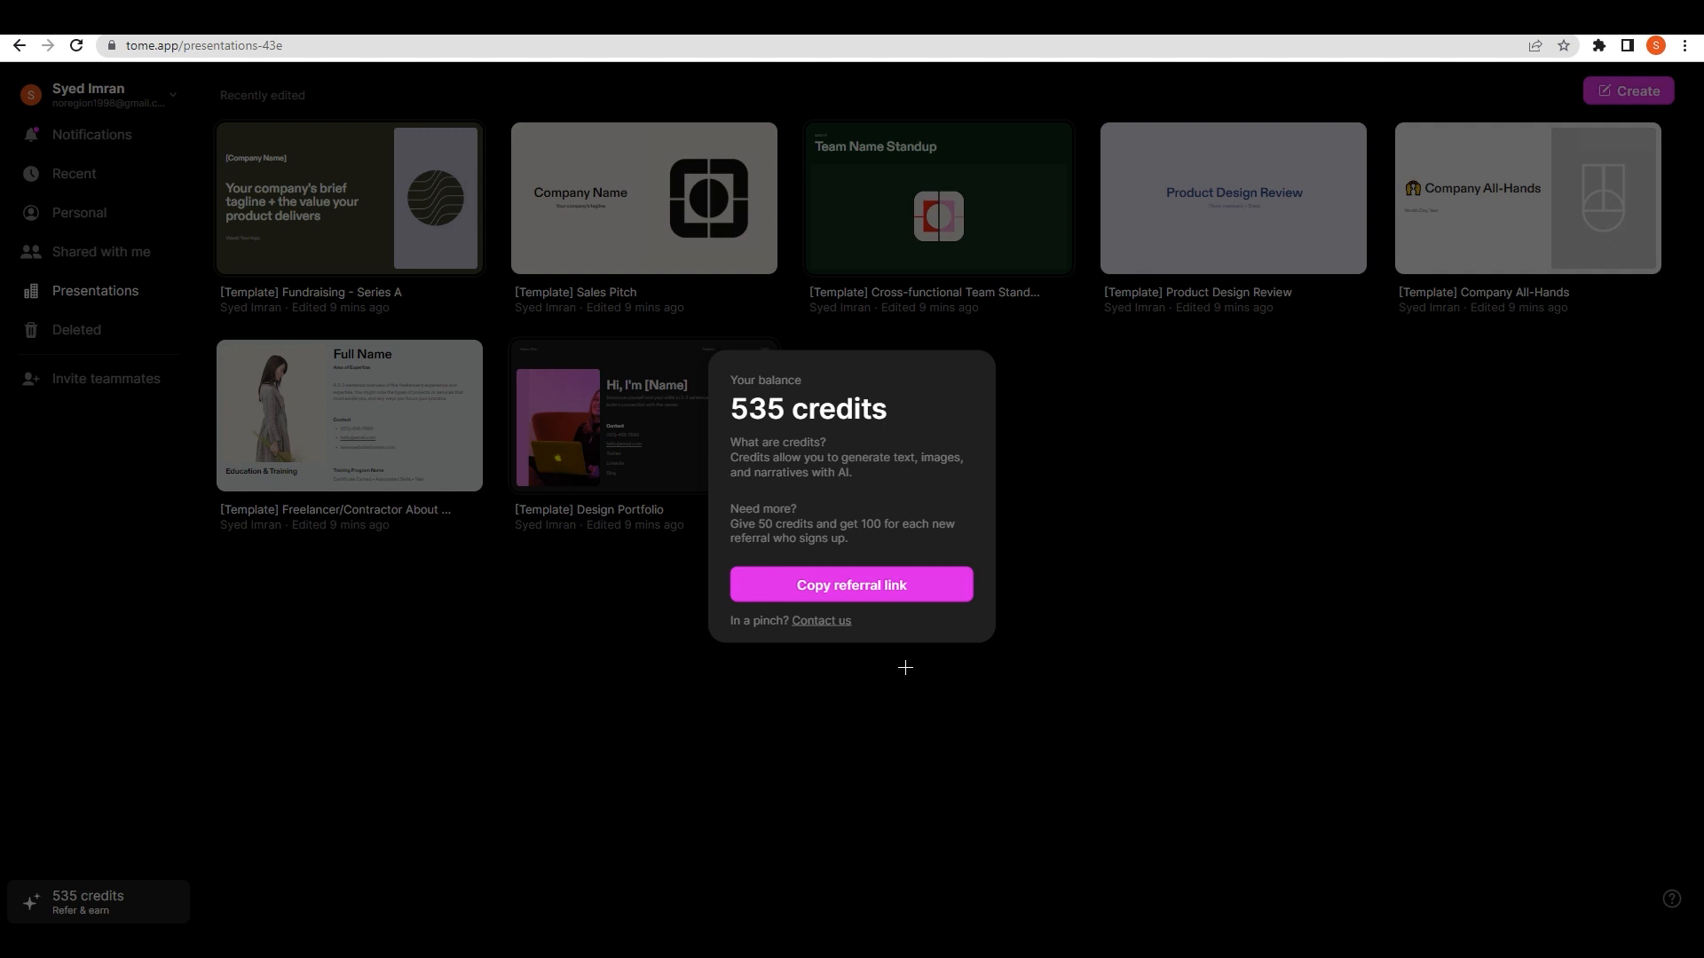
mouse_move(773, 521)
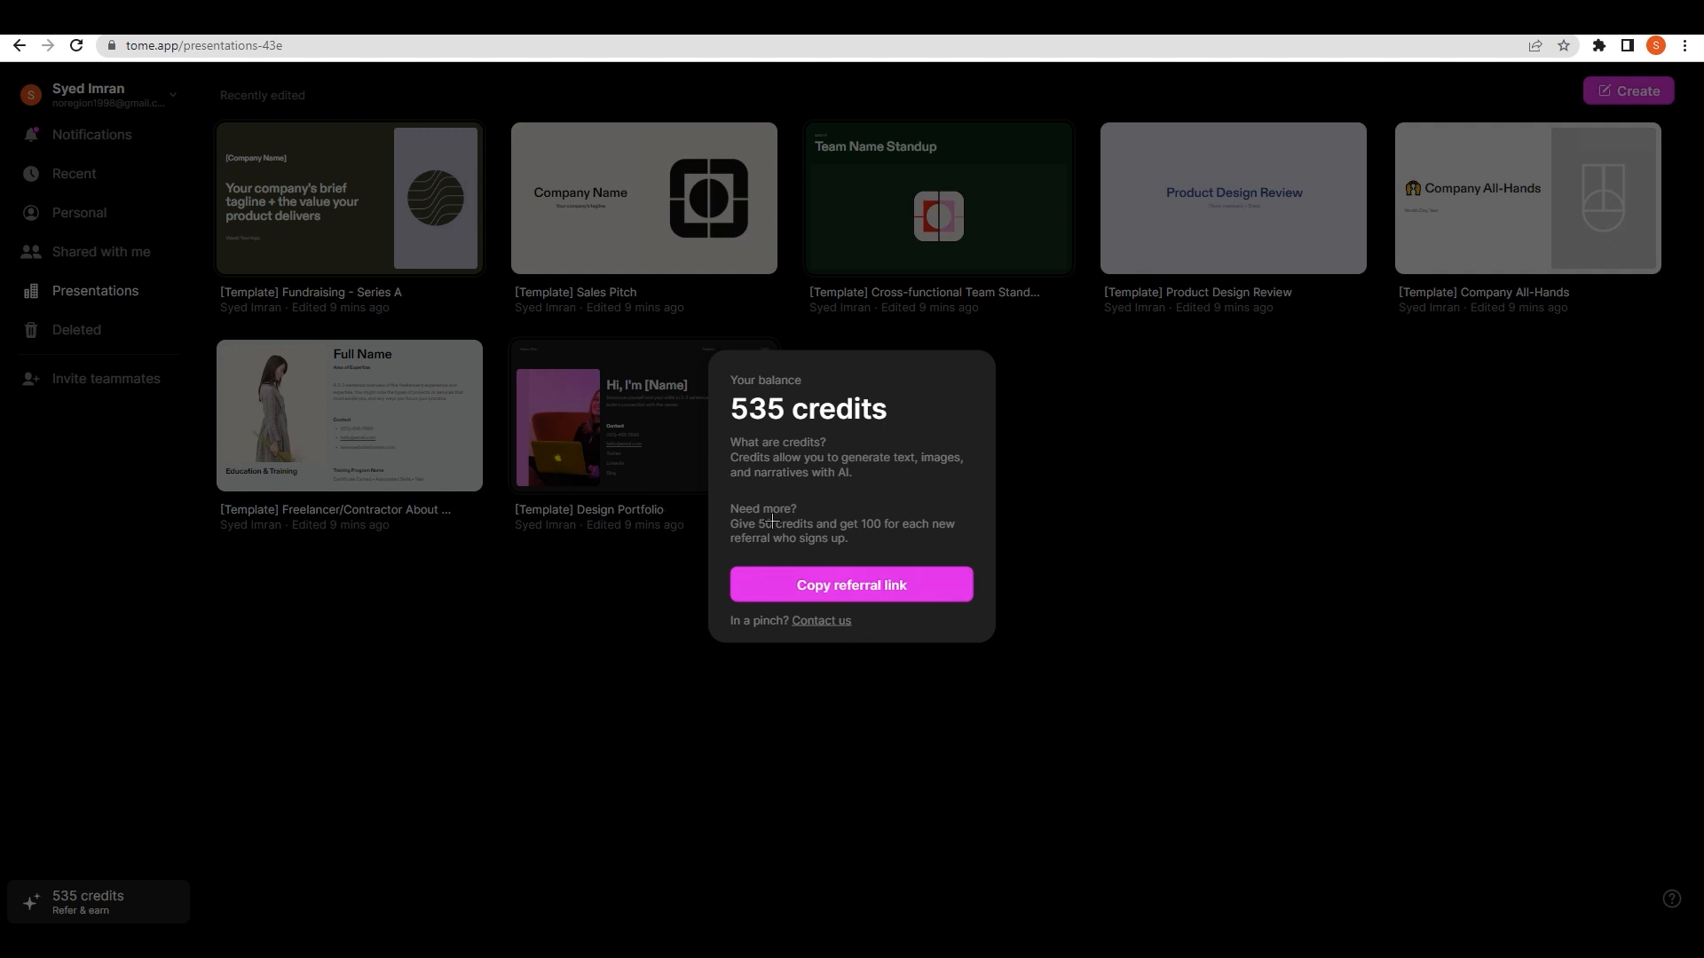
mouse_move(851, 689)
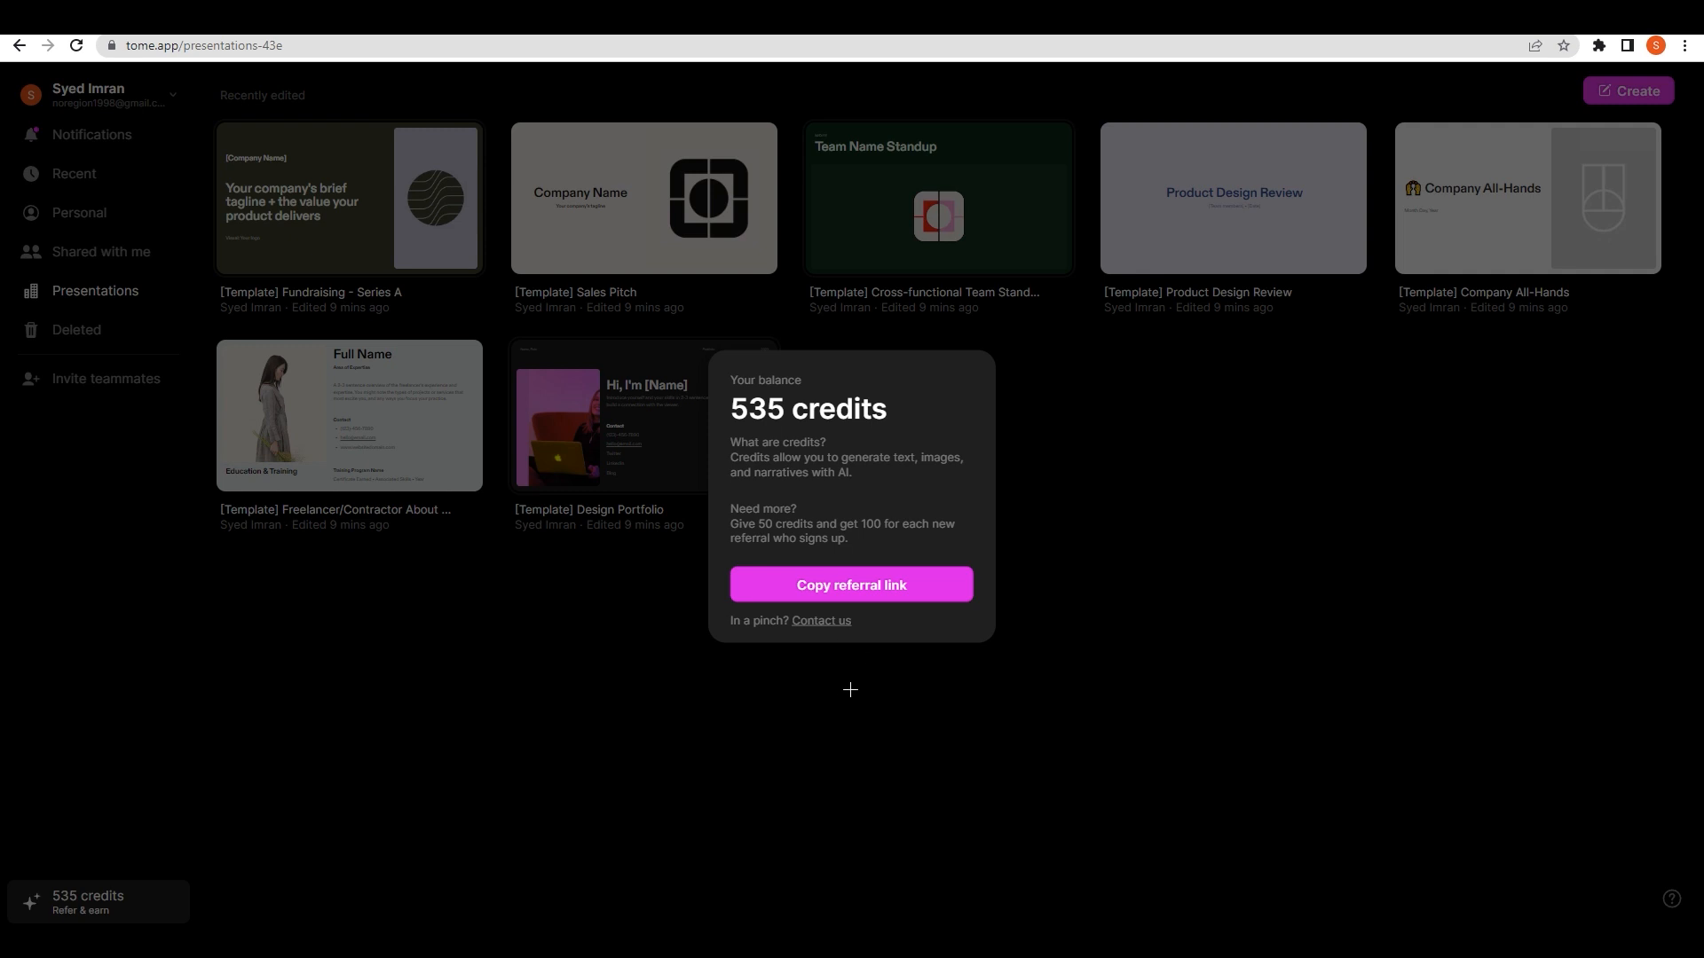
mouse_move(463, 640)
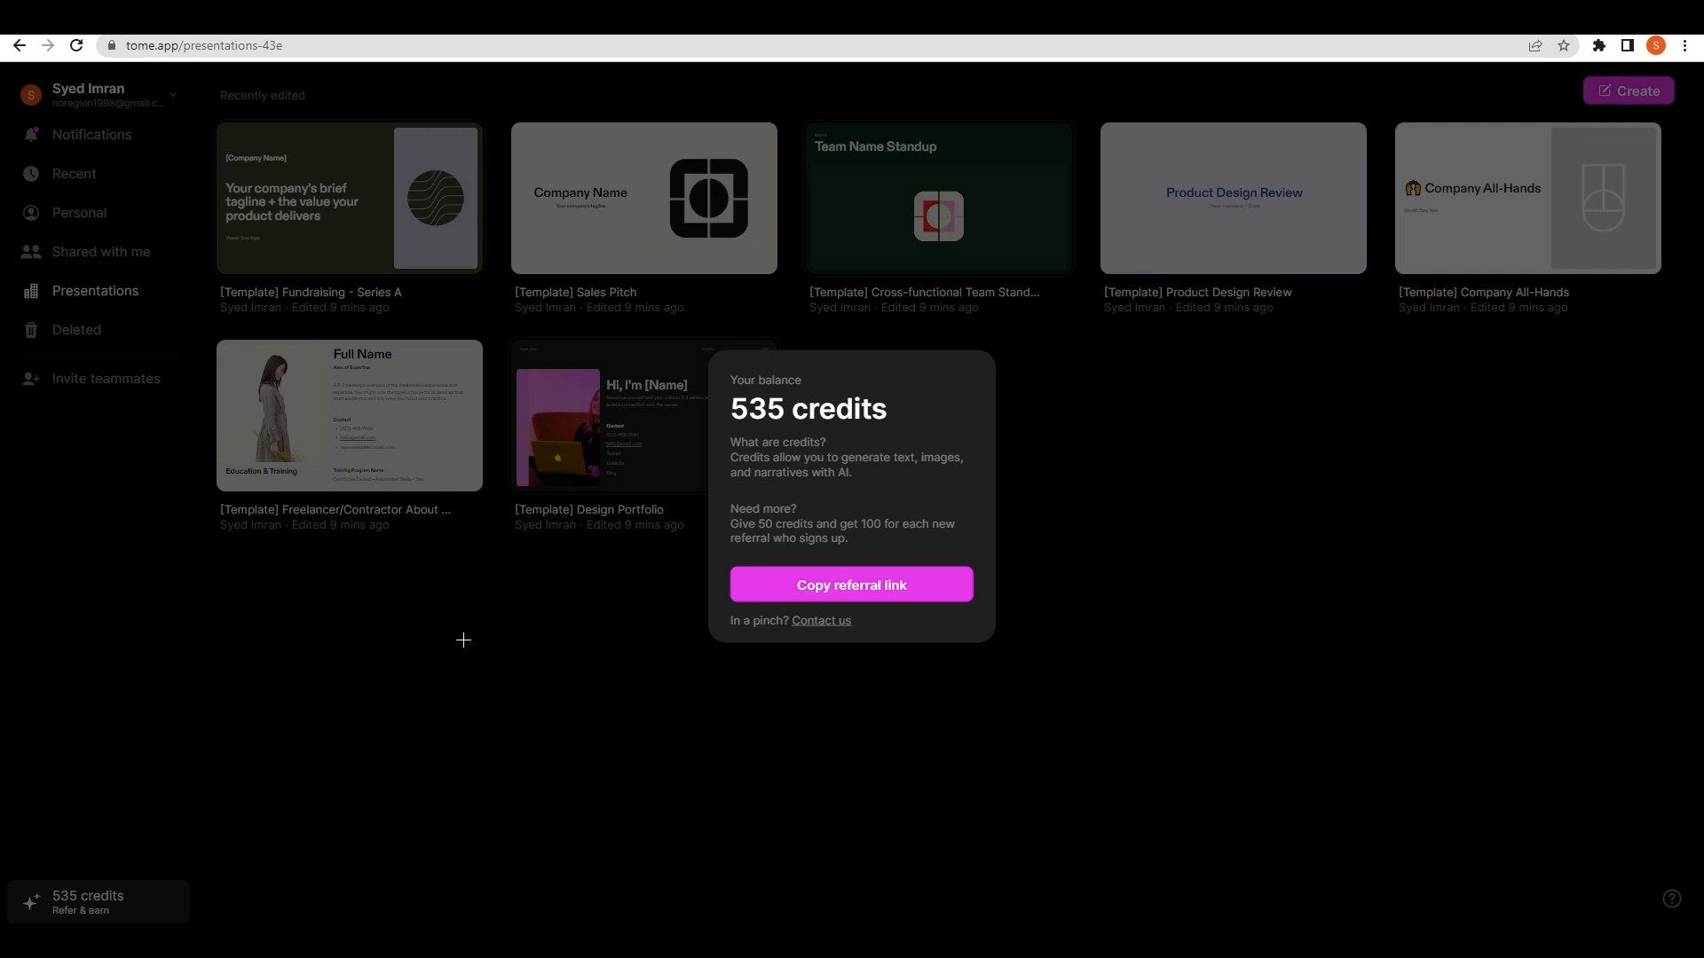